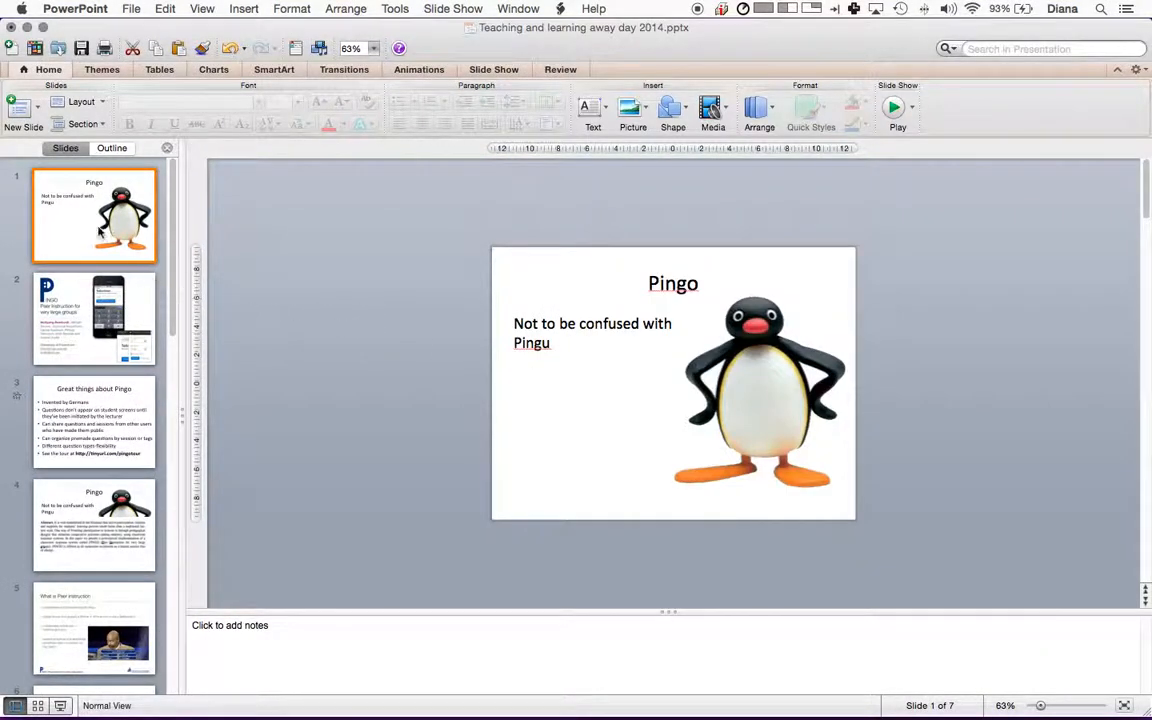
# - Run the deck full screen and reach the Pingo slide with the PINGO paper abstract
pyautogui.click(453, 8)
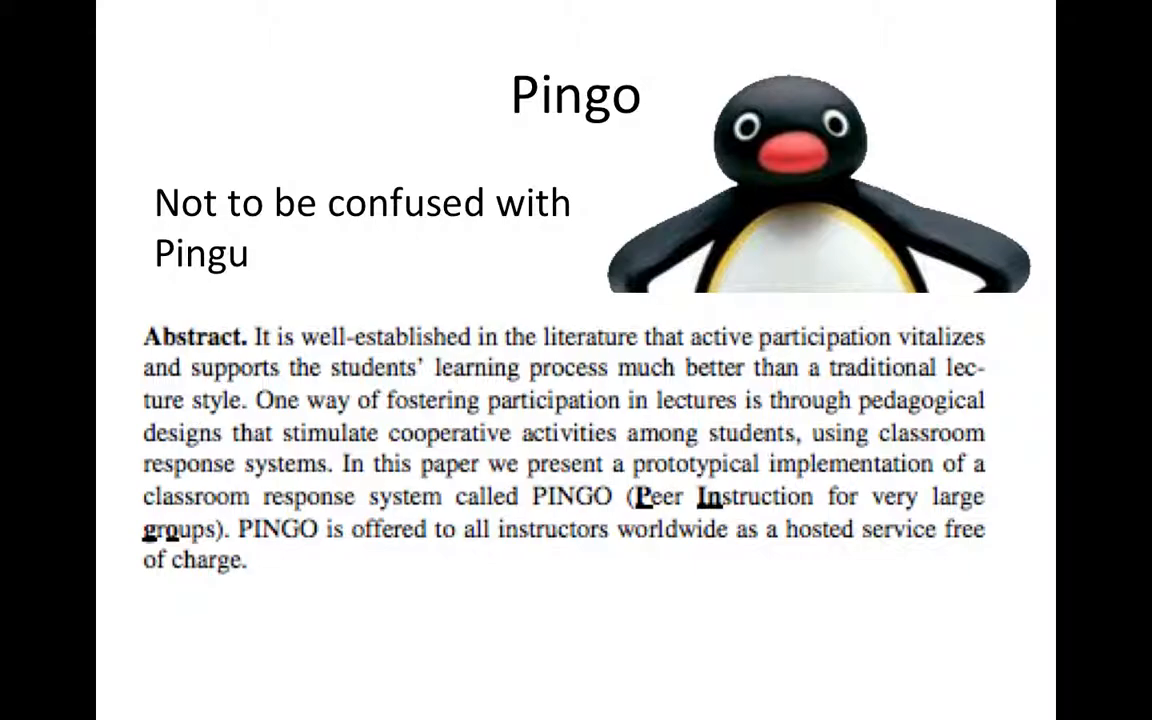
# - Advance one slide to the General Process of PI flowchart
pyautogui.press('Right')
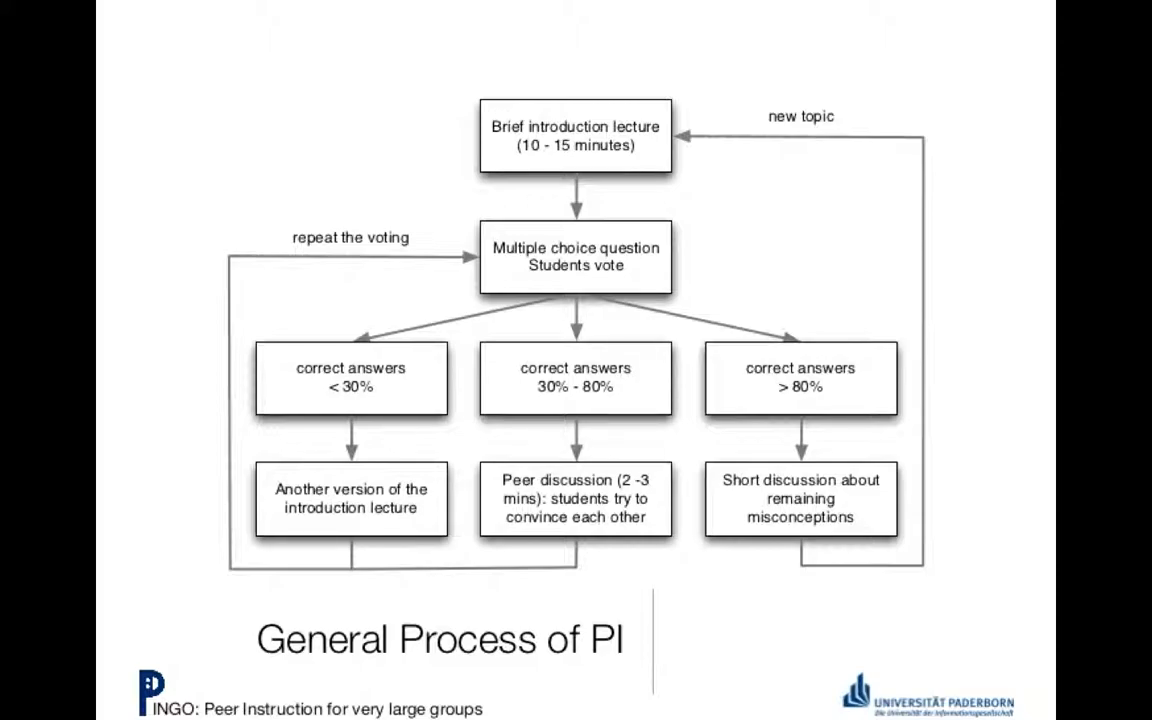
pyautogui.press('Escape')
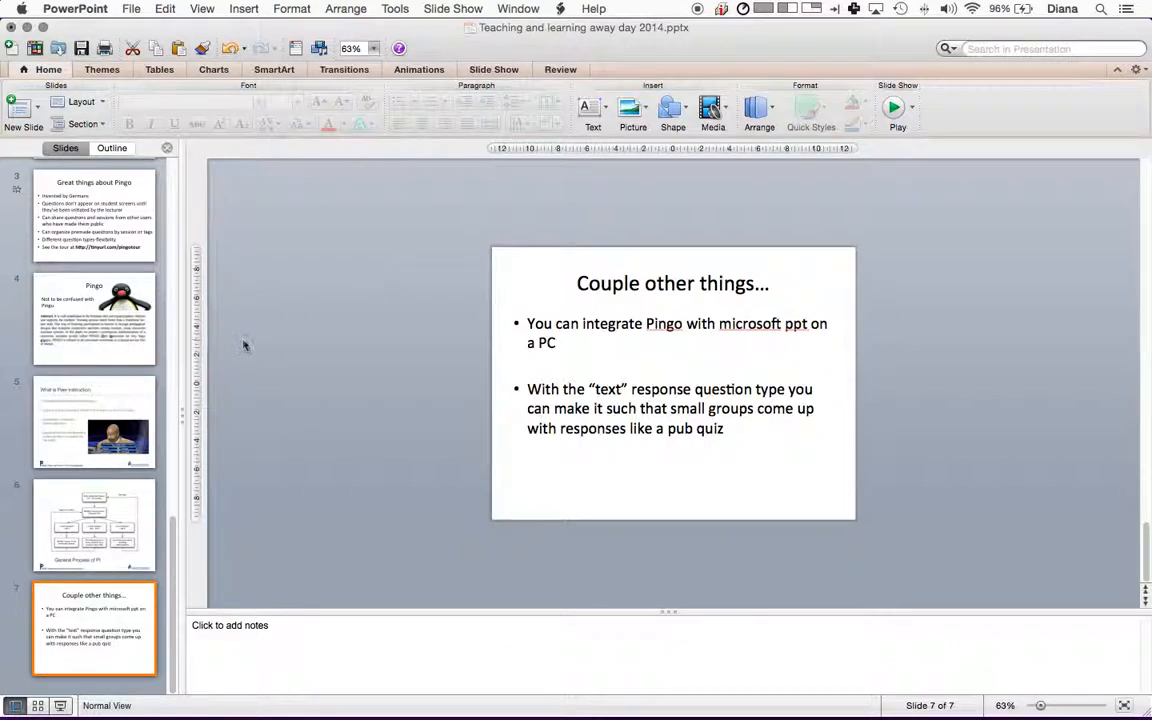
pyautogui.moveTo(464, 682)
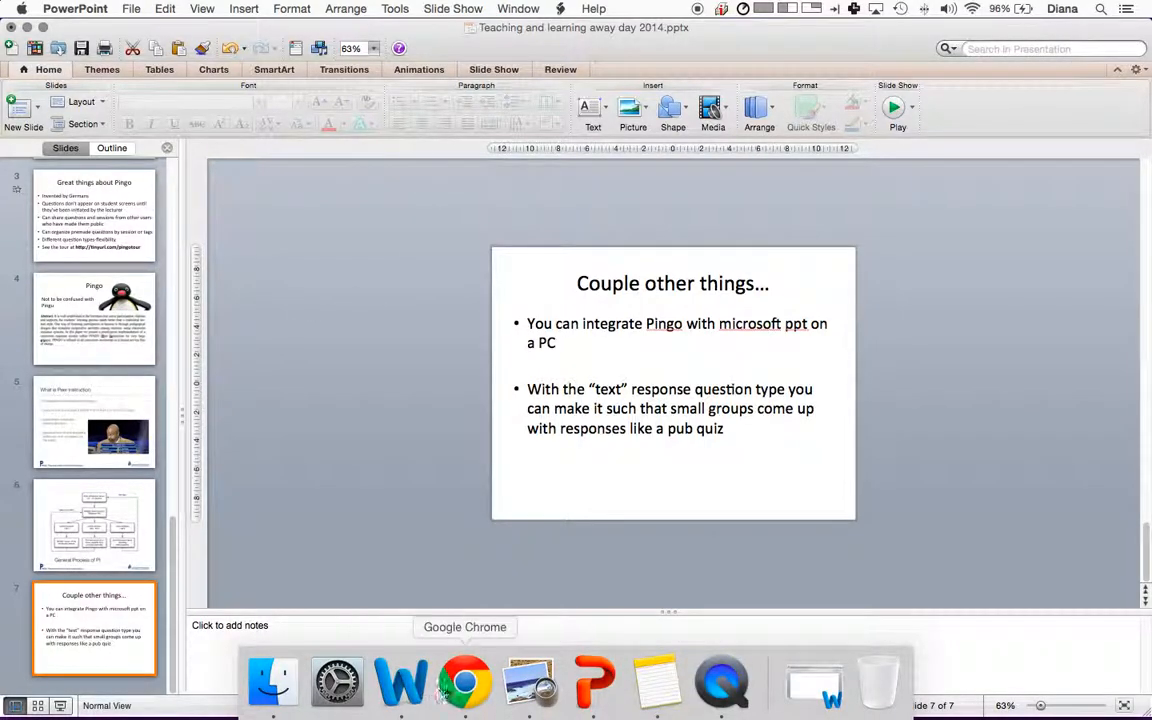
# - Switch to the browser, return to the Pingo home page and log out of the account
pyautogui.click(464, 682)
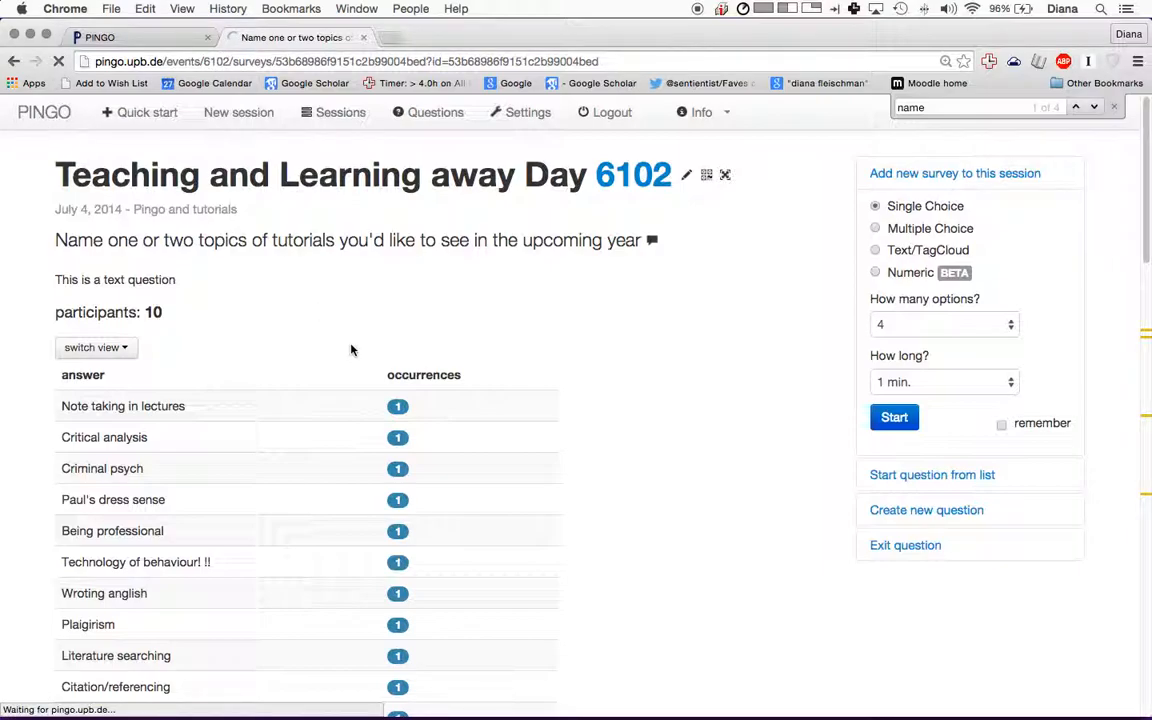
pyautogui.click(435, 112)
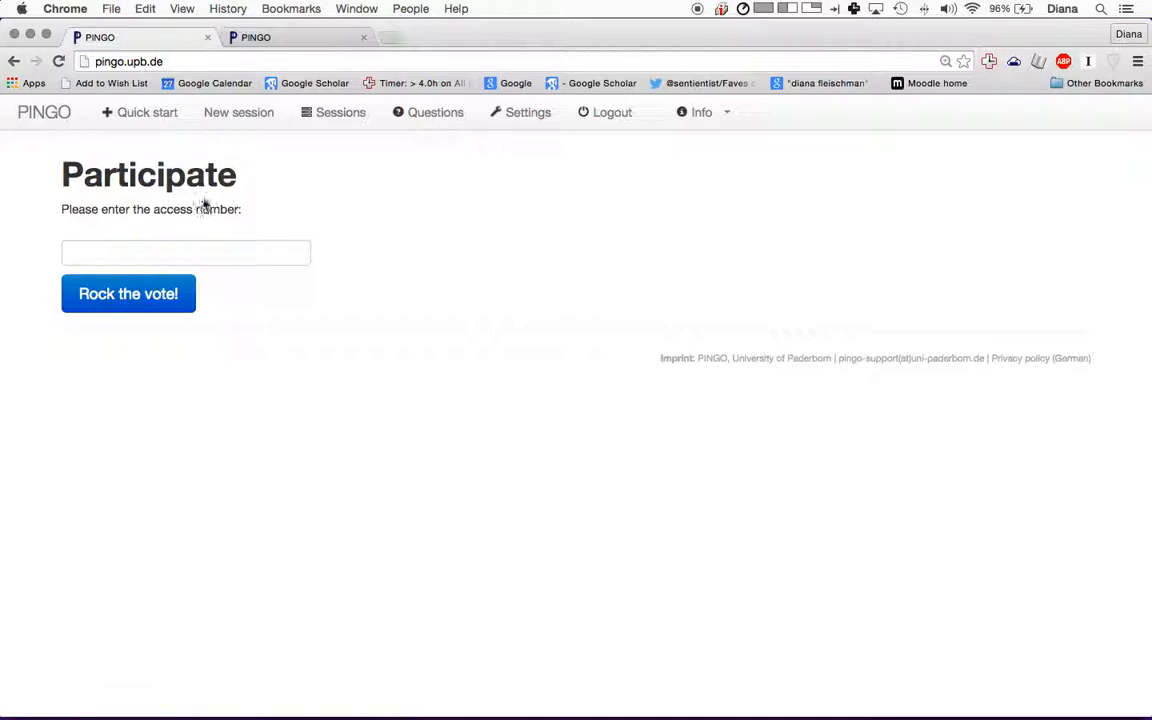
pyautogui.moveTo(565, 146)
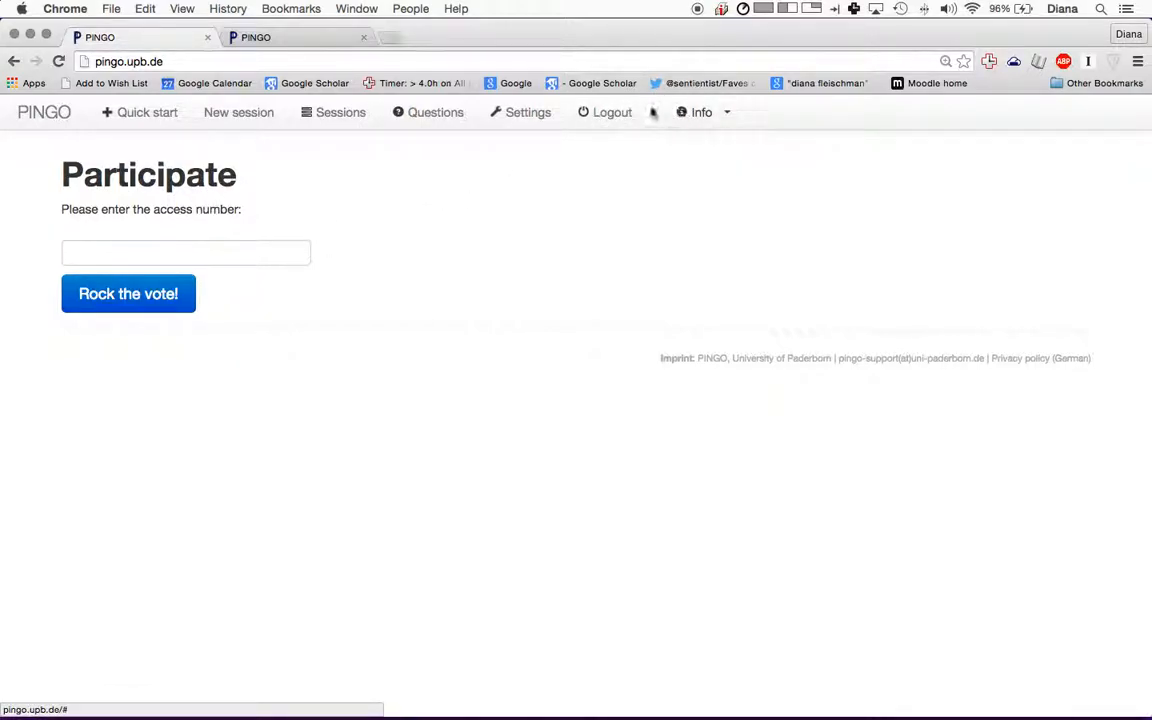
pyautogui.click(611, 112)
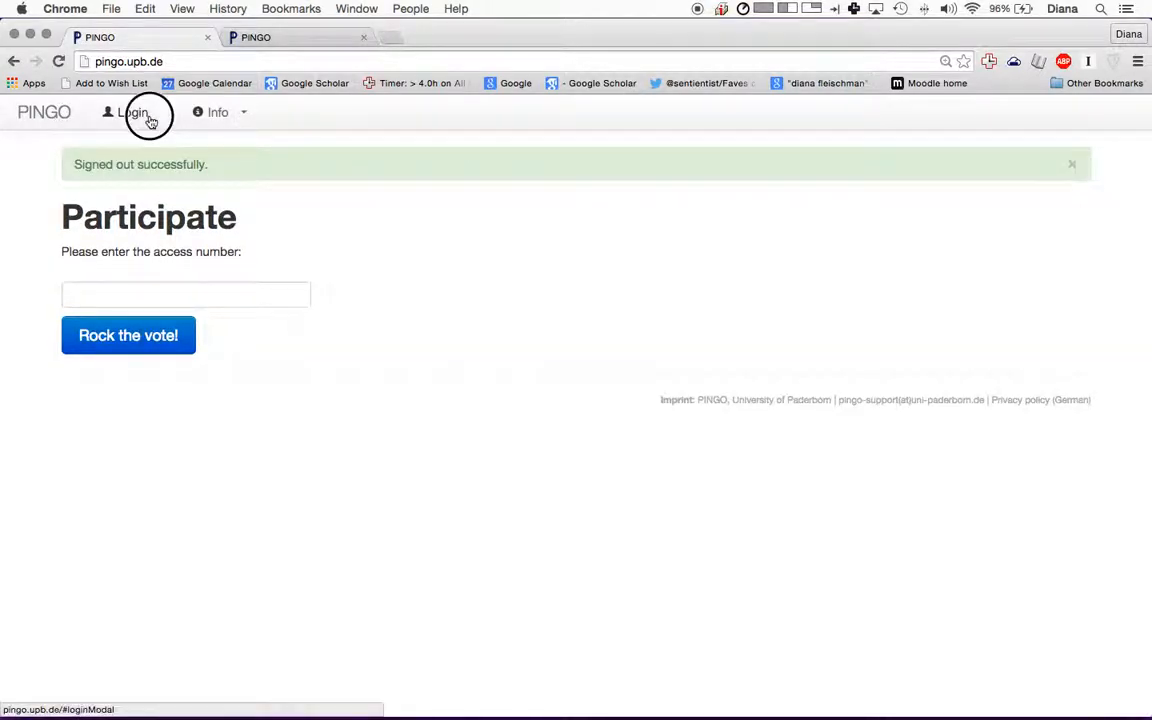
# - Log back in with the saved e-mail address and password, landing on Participate
pyautogui.click(127, 112)
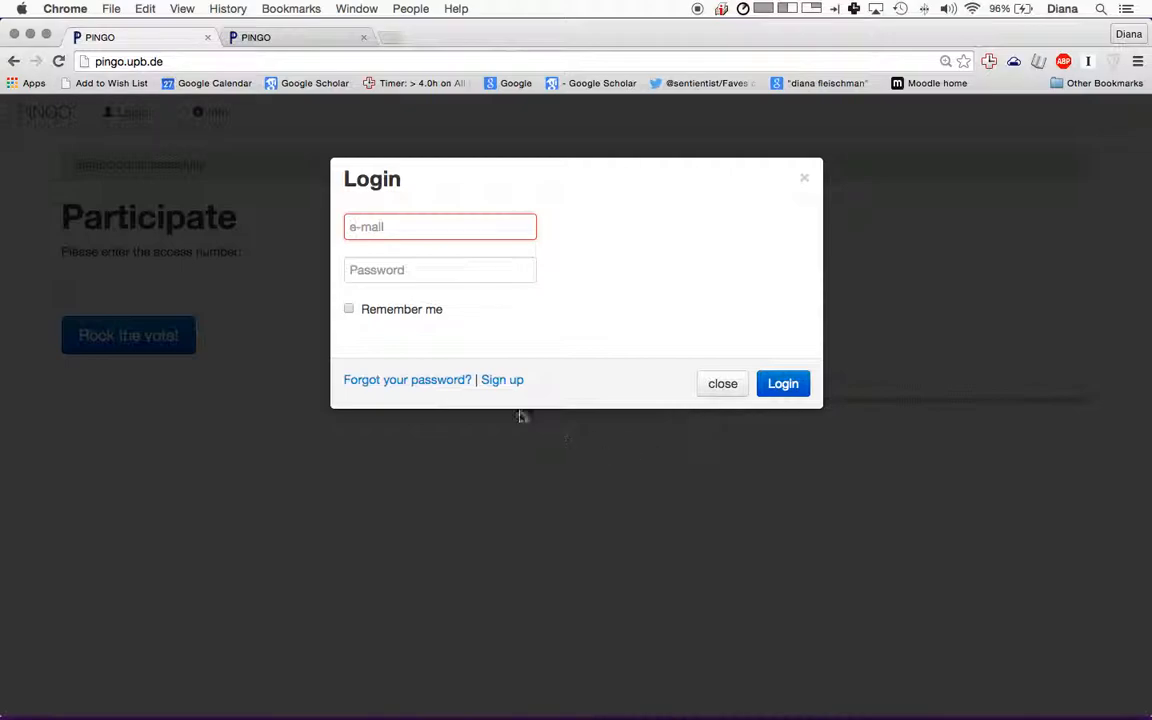
pyautogui.click(502, 379)
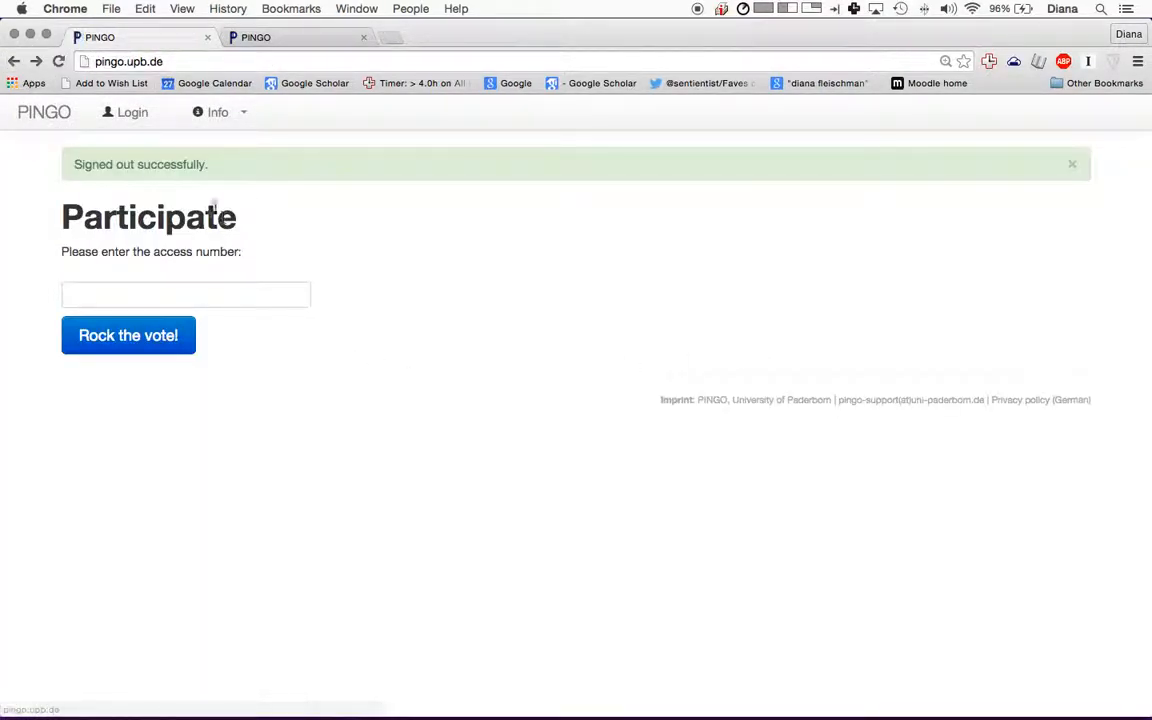
pyautogui.click(132, 111)
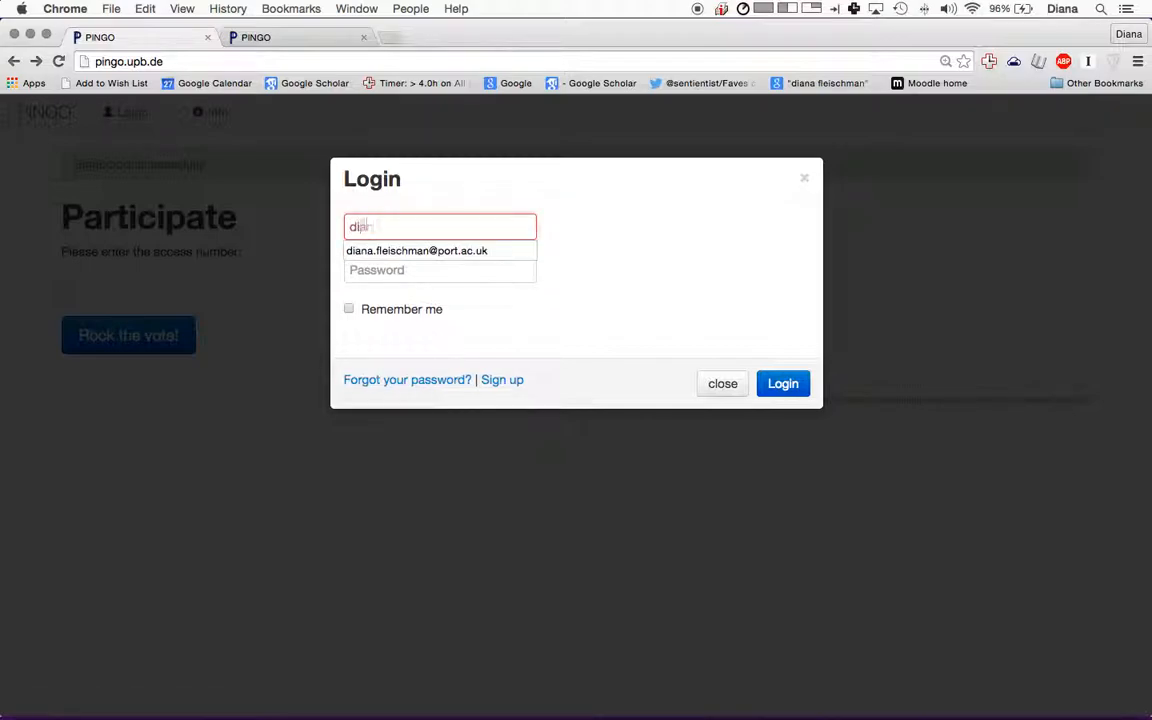
pyautogui.click(416, 250)
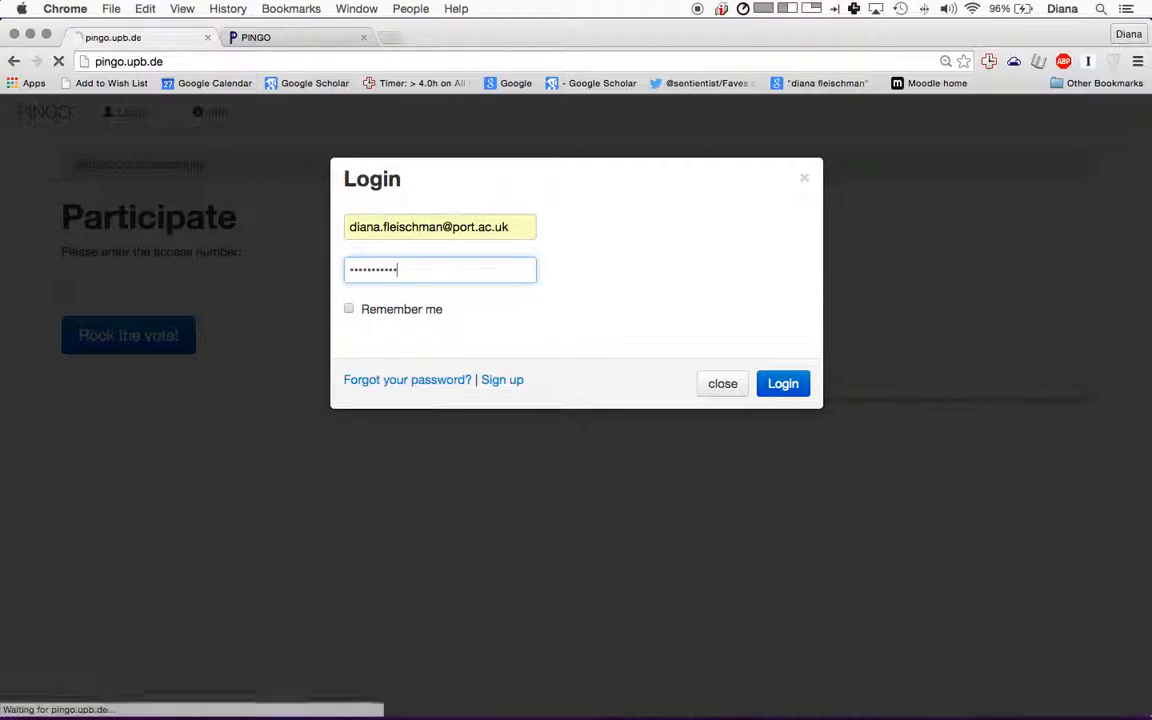
pyautogui.click(783, 383)
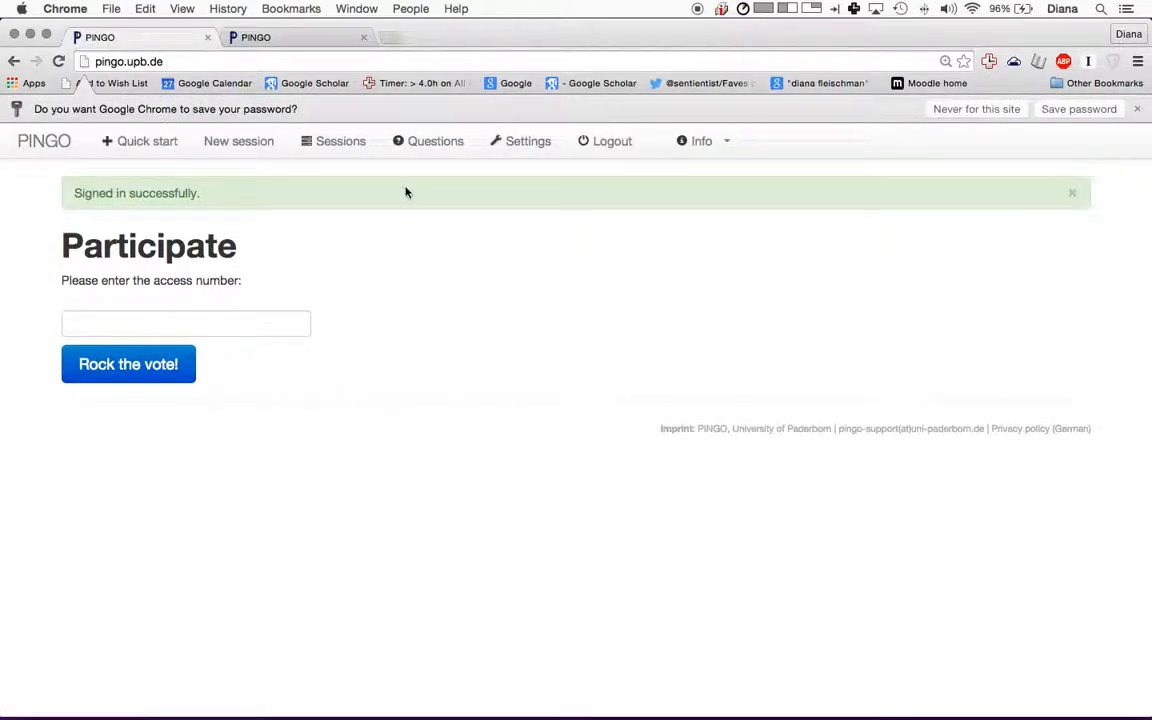
pyautogui.moveTo(396, 188)
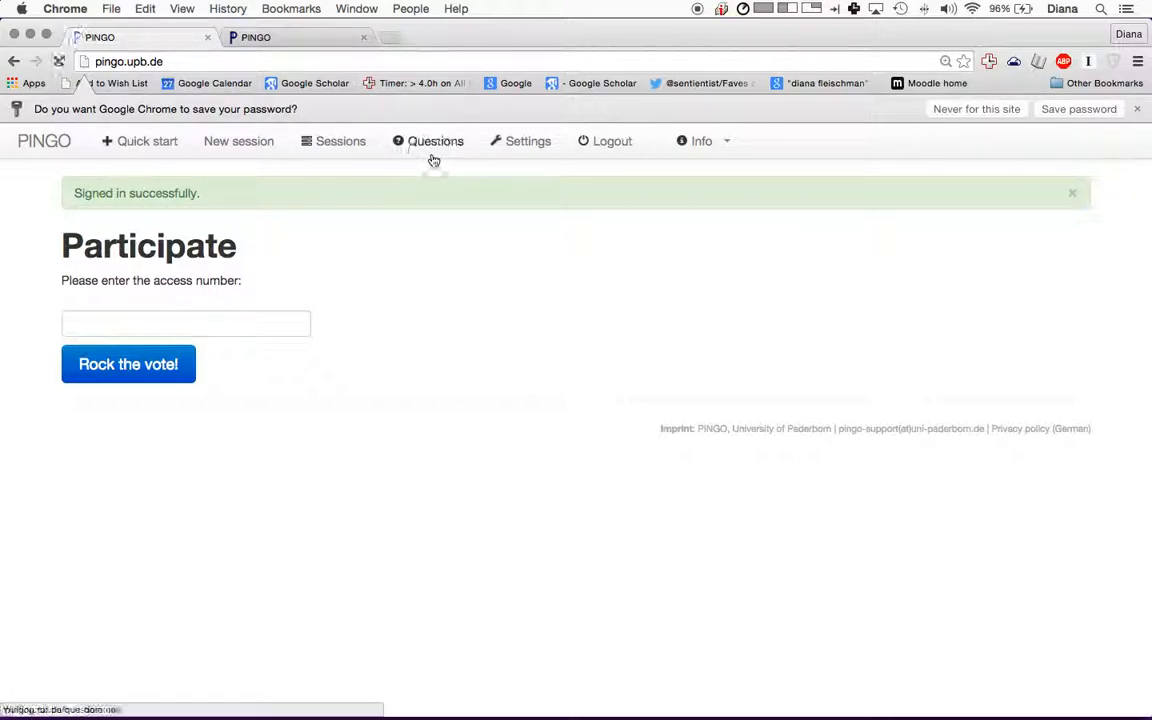
# - Show the Own questions library and scroll through the stored questions
pyautogui.click(435, 141)
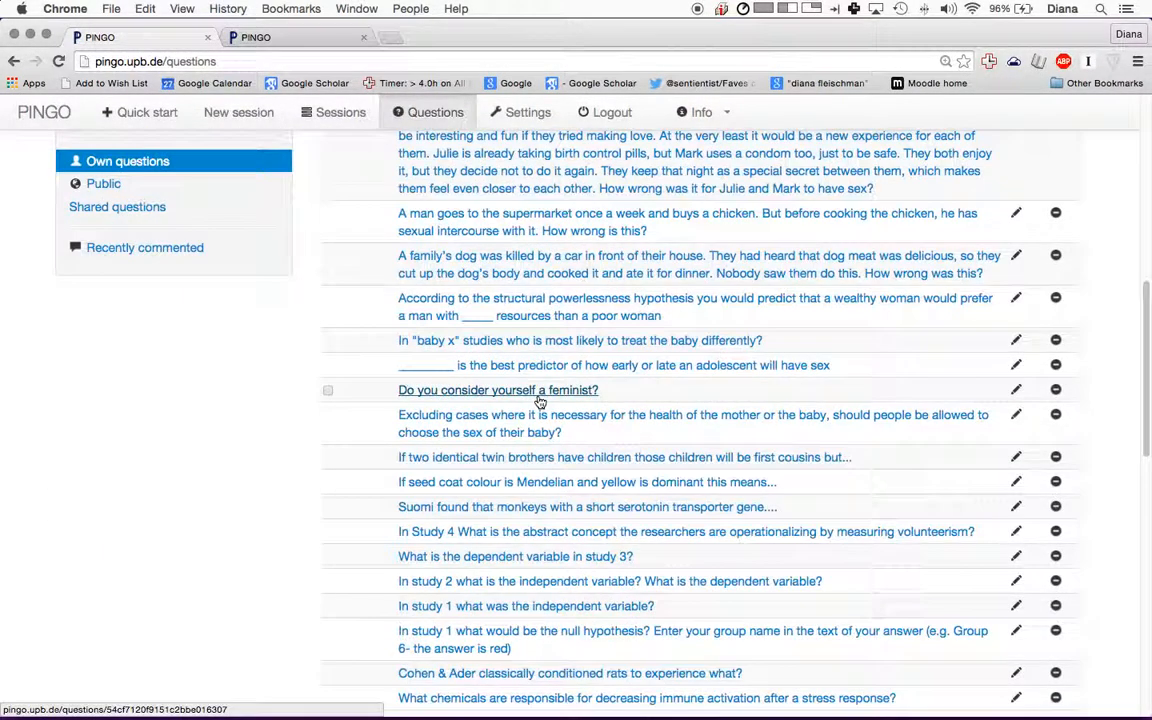
pyautogui.scroll(-3)
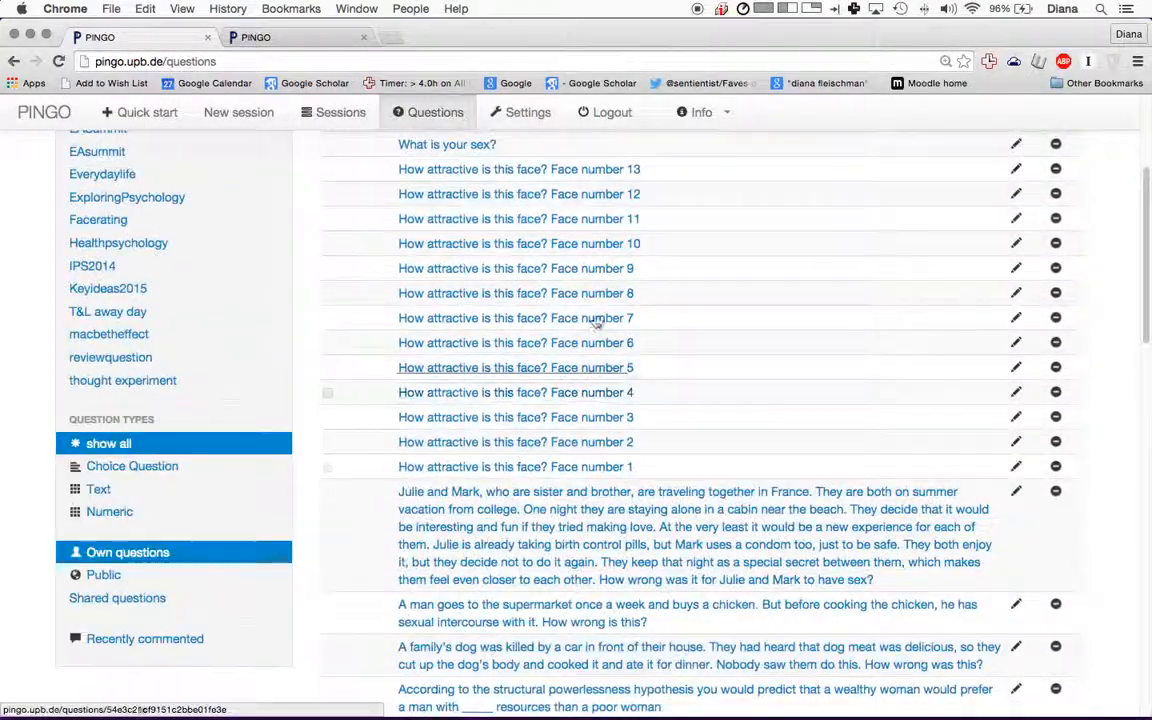
pyautogui.moveTo(515, 467)
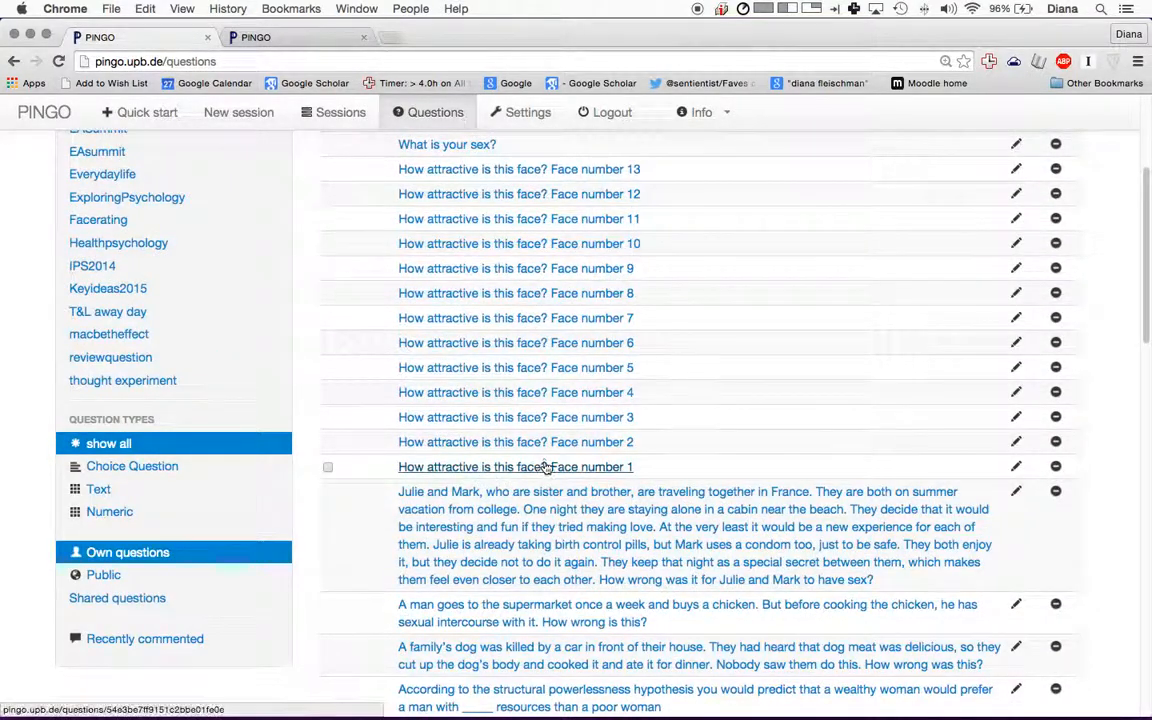
pyautogui.scroll(3)
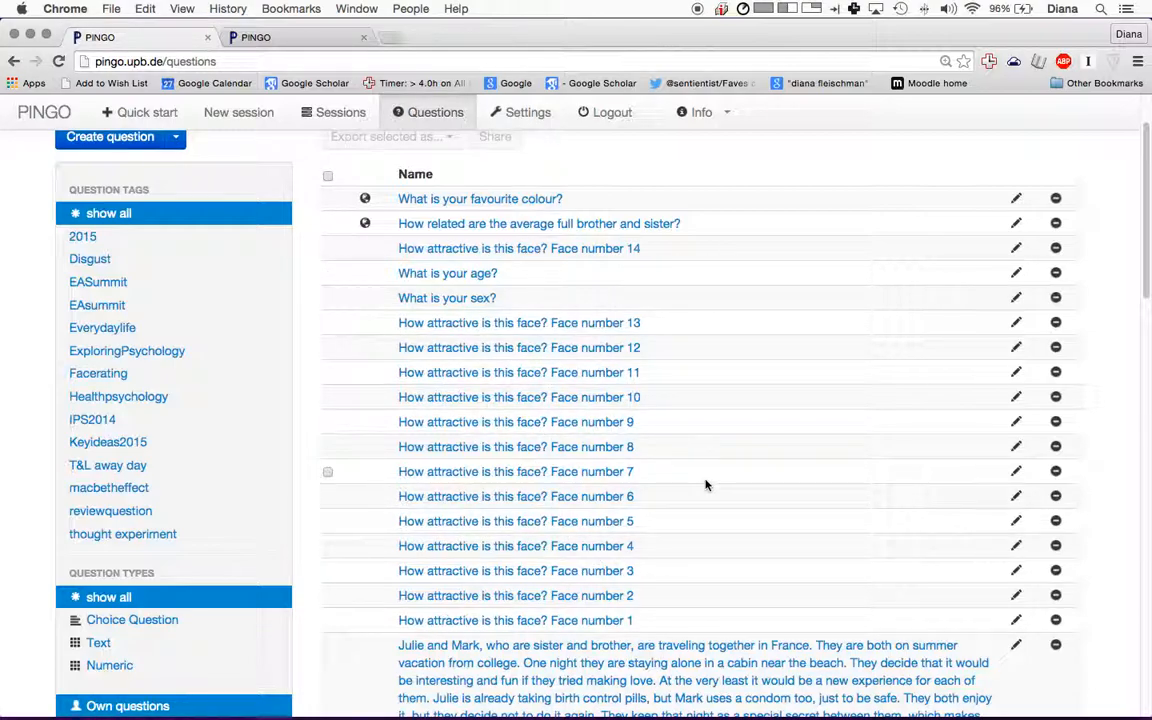
pyautogui.scroll(-3)
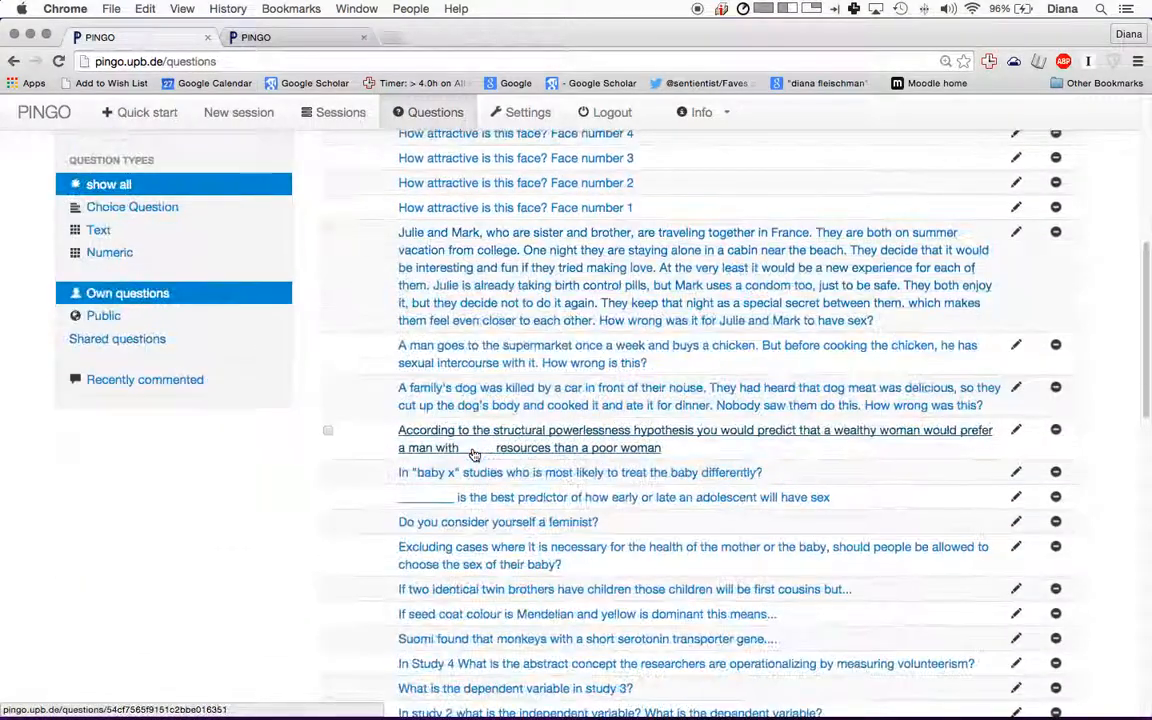
pyautogui.scroll(-3)
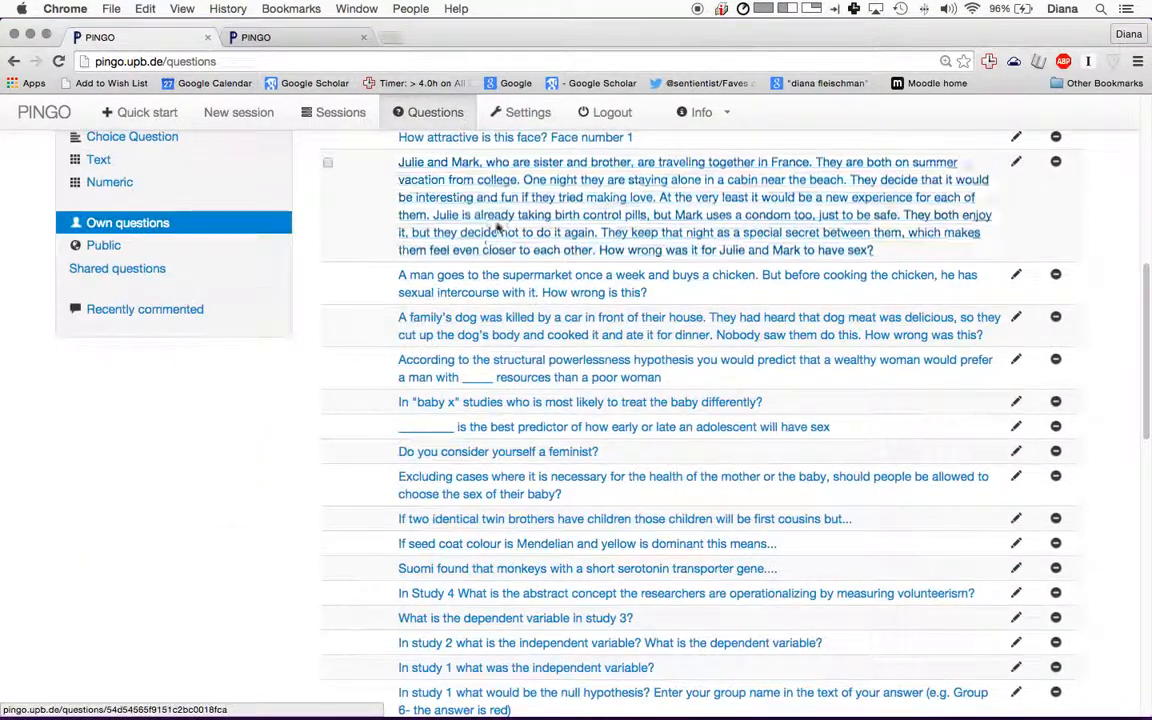
pyautogui.scroll(-3)
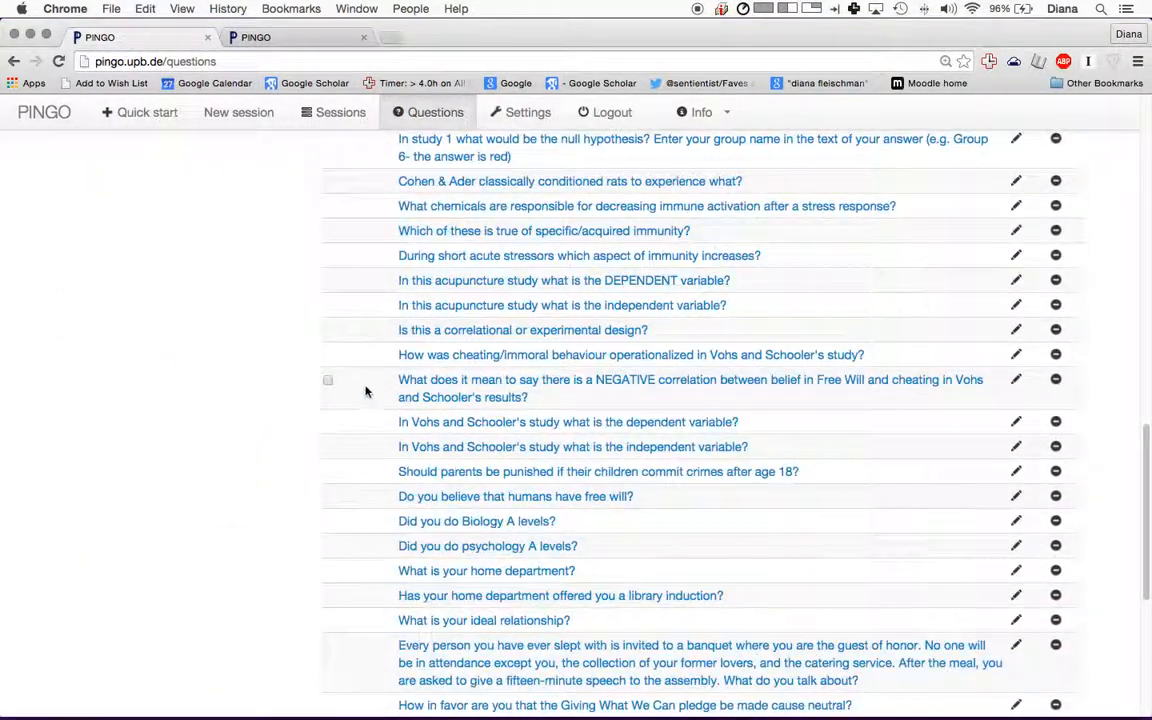
pyautogui.scroll(-3)
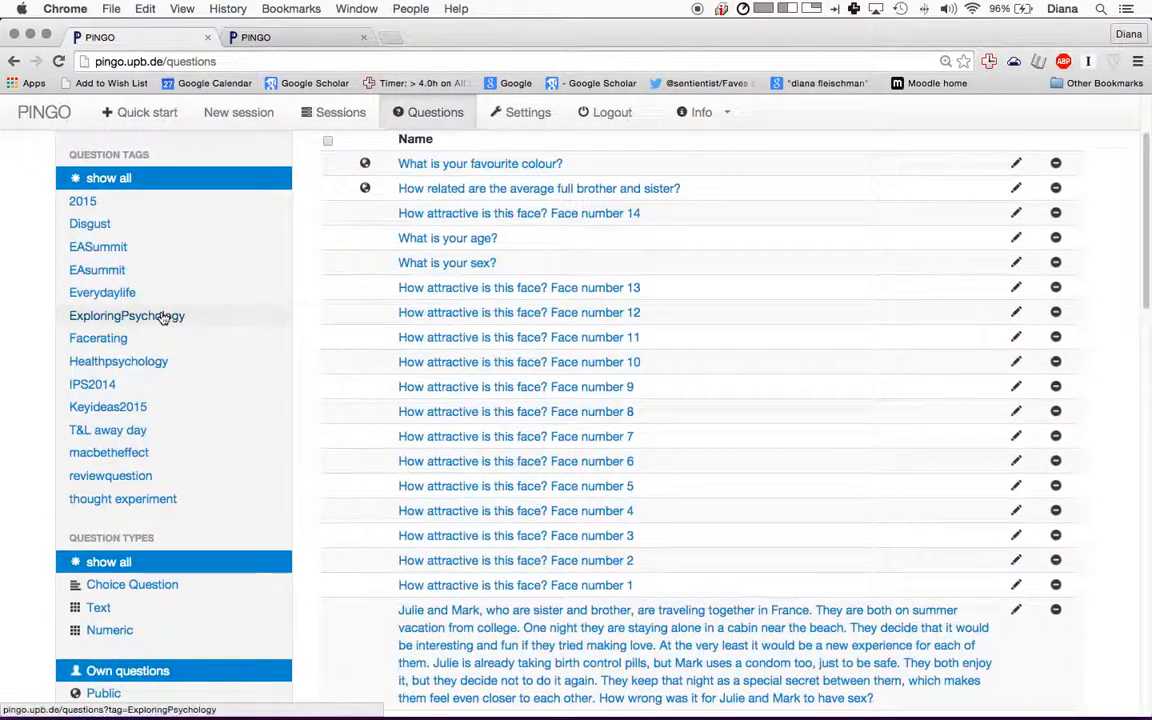
# - Filter by tags ExploringPsychology, Healthpsychology, Keyideas2015, thought experiment, EASummit, ending on Disgust
pyautogui.click(127, 315)
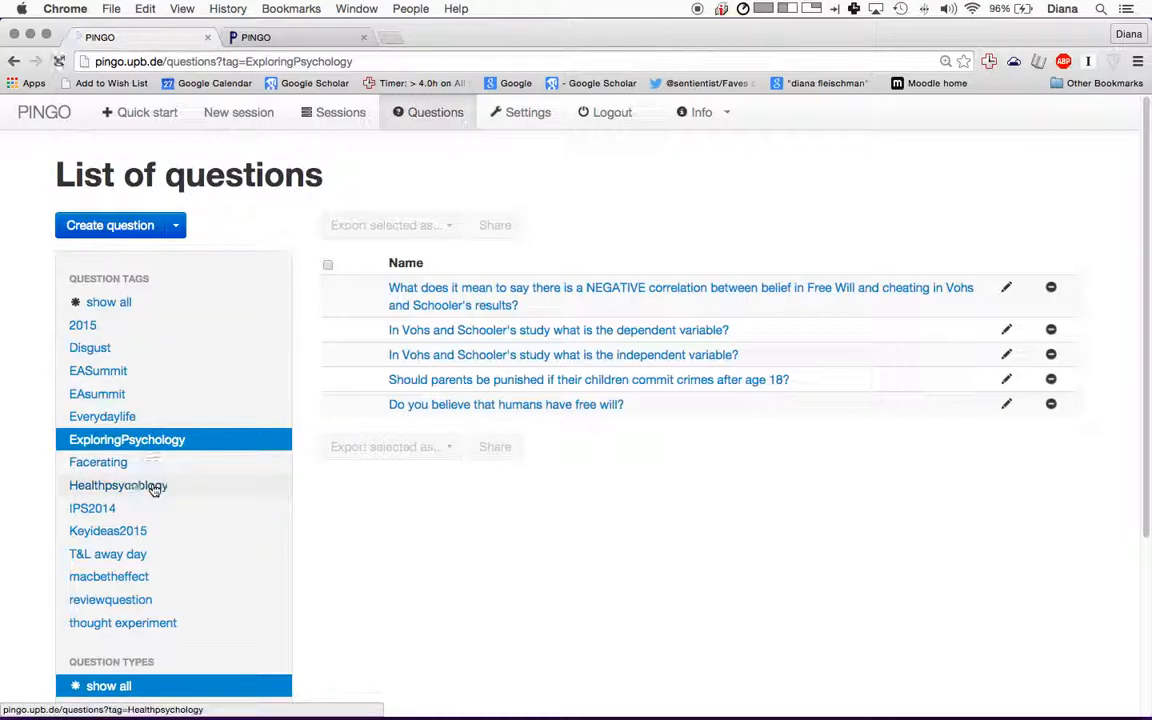
pyautogui.click(118, 485)
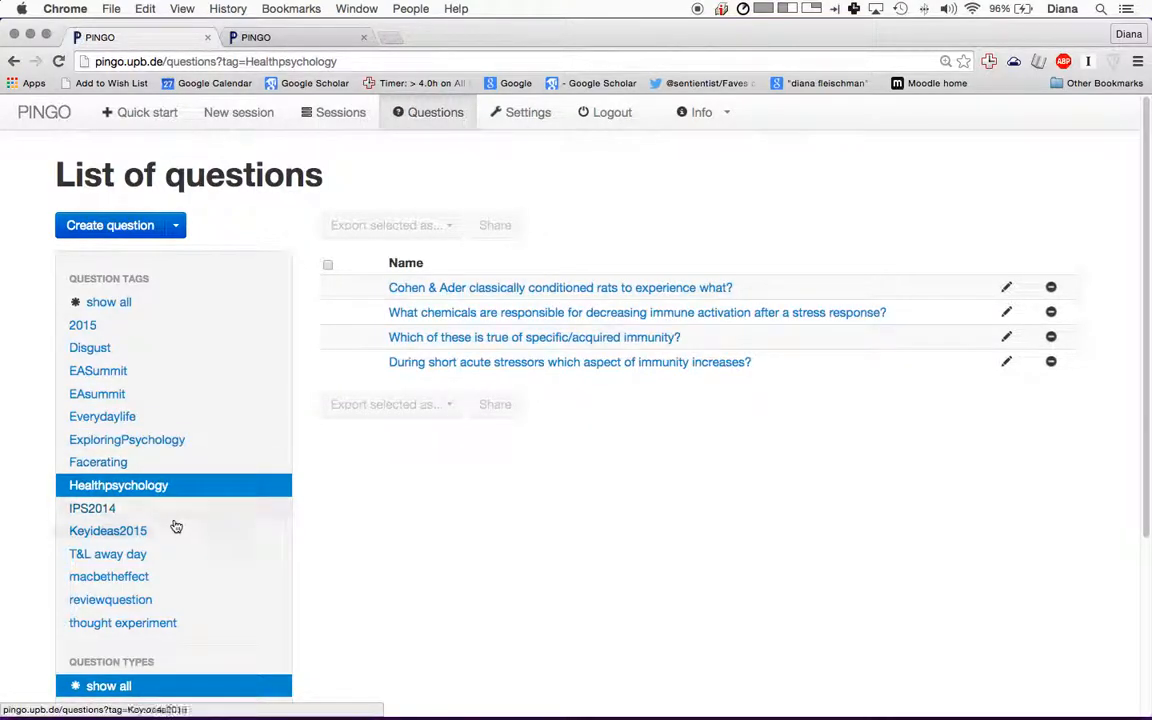
pyautogui.click(107, 530)
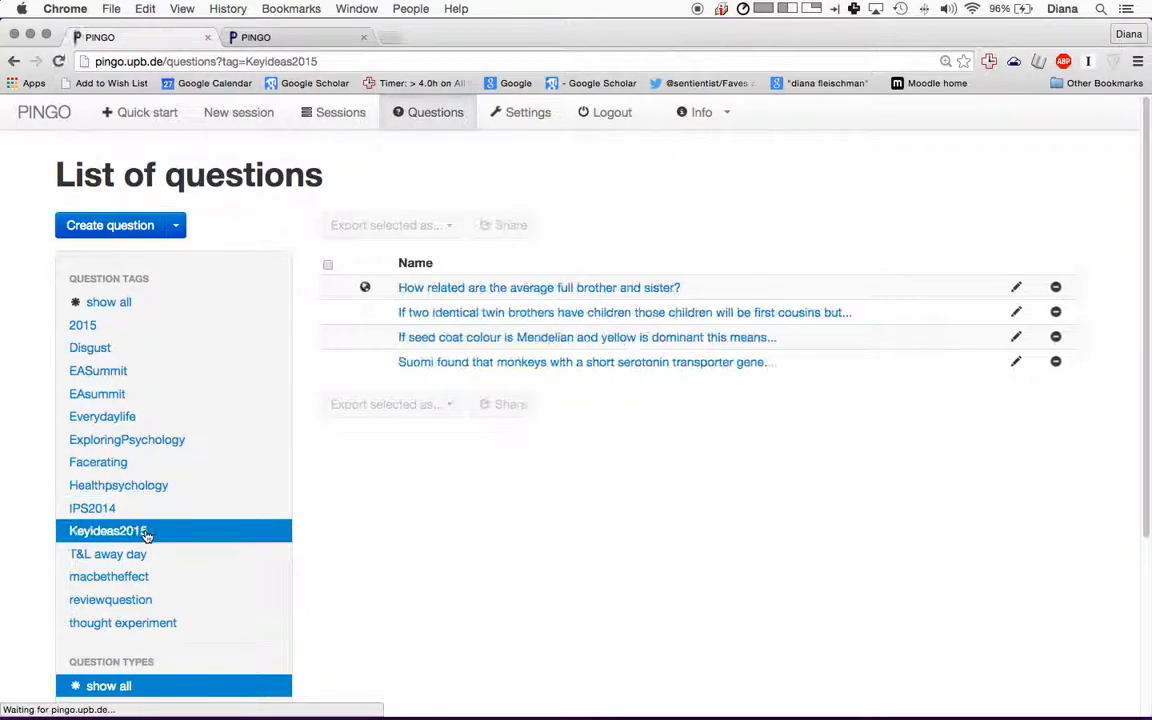
pyautogui.moveTo(110, 599)
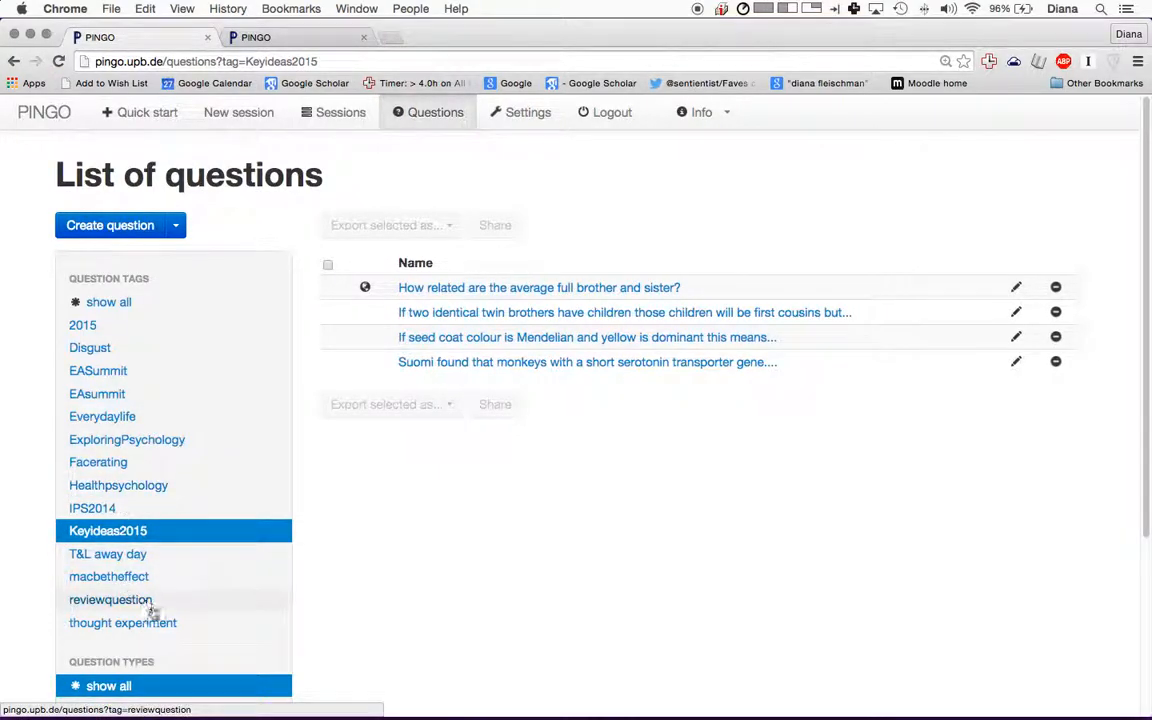
pyautogui.click(122, 622)
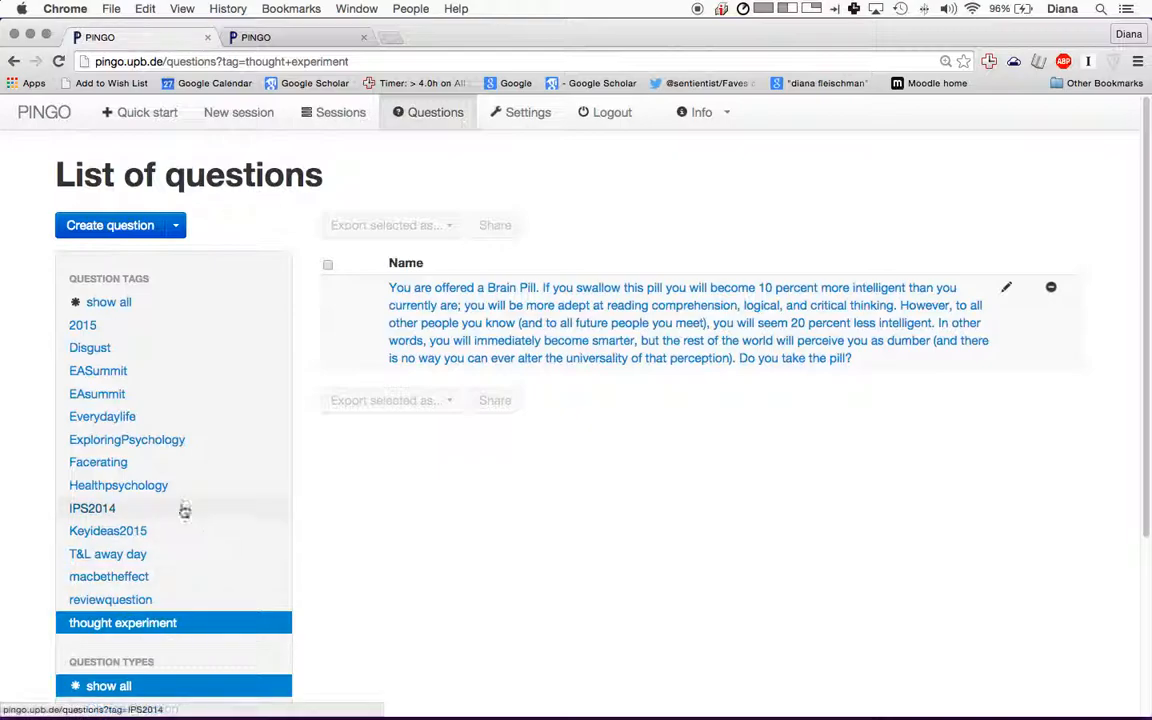
pyautogui.click(98, 370)
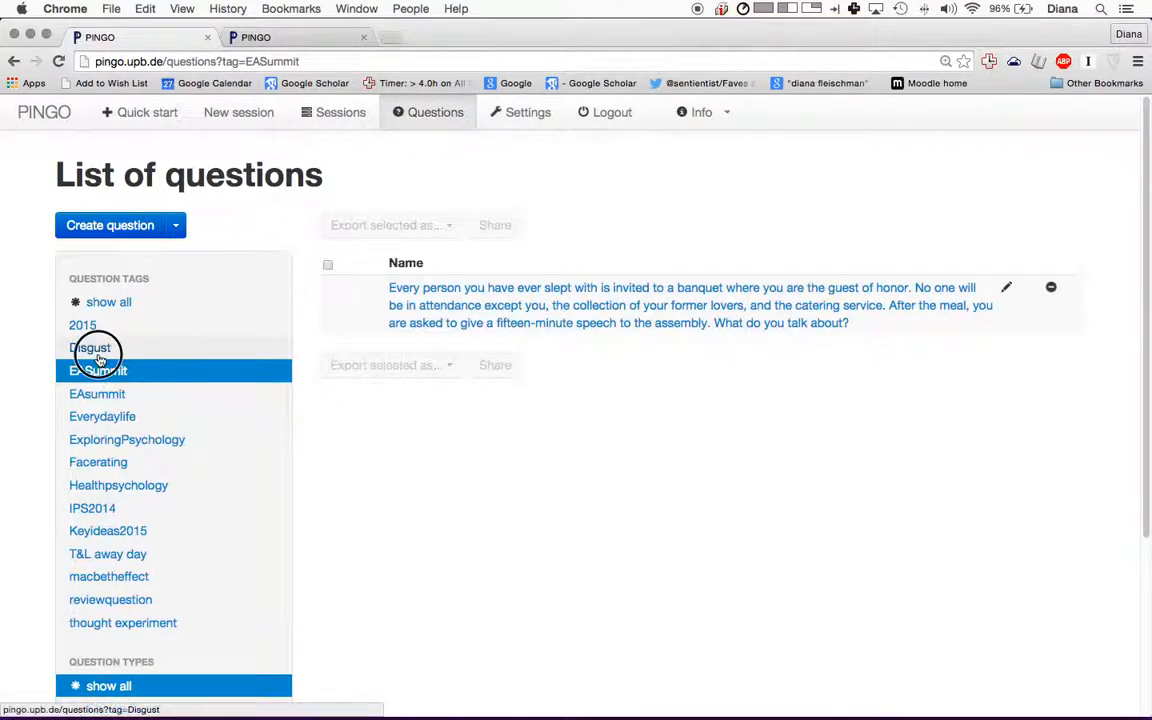
pyautogui.click(92, 347)
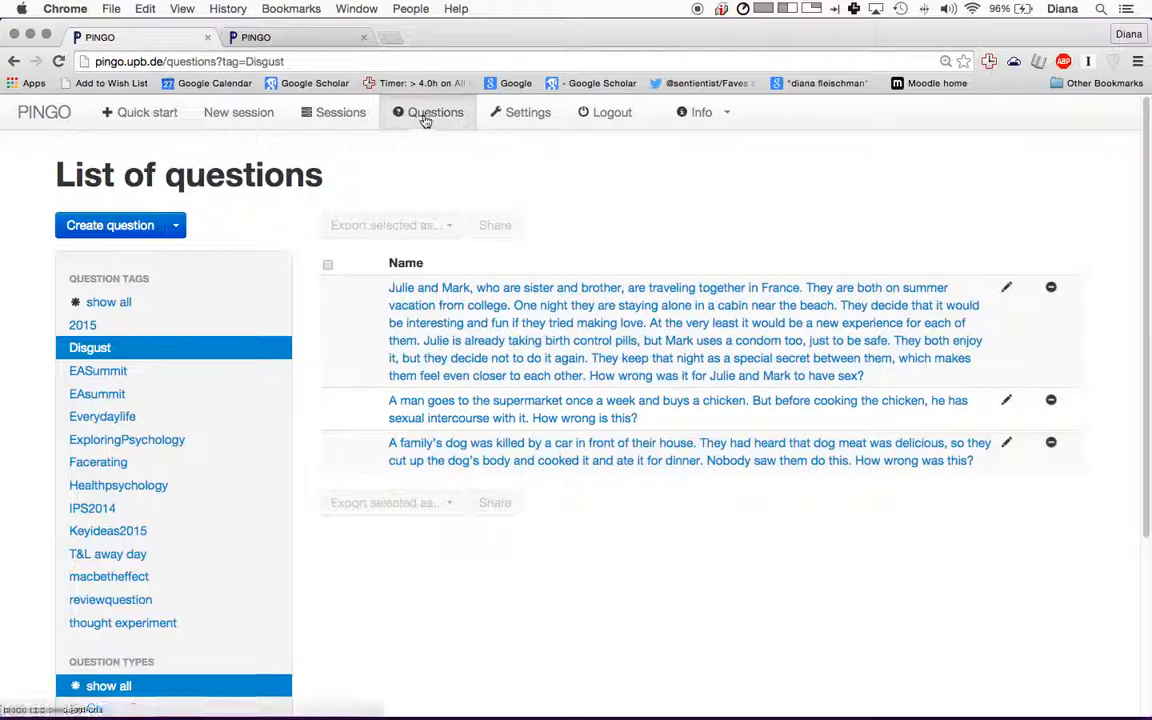
# - Start a new question via Create question, reaching the question-type choice
pyautogui.click(110, 225)
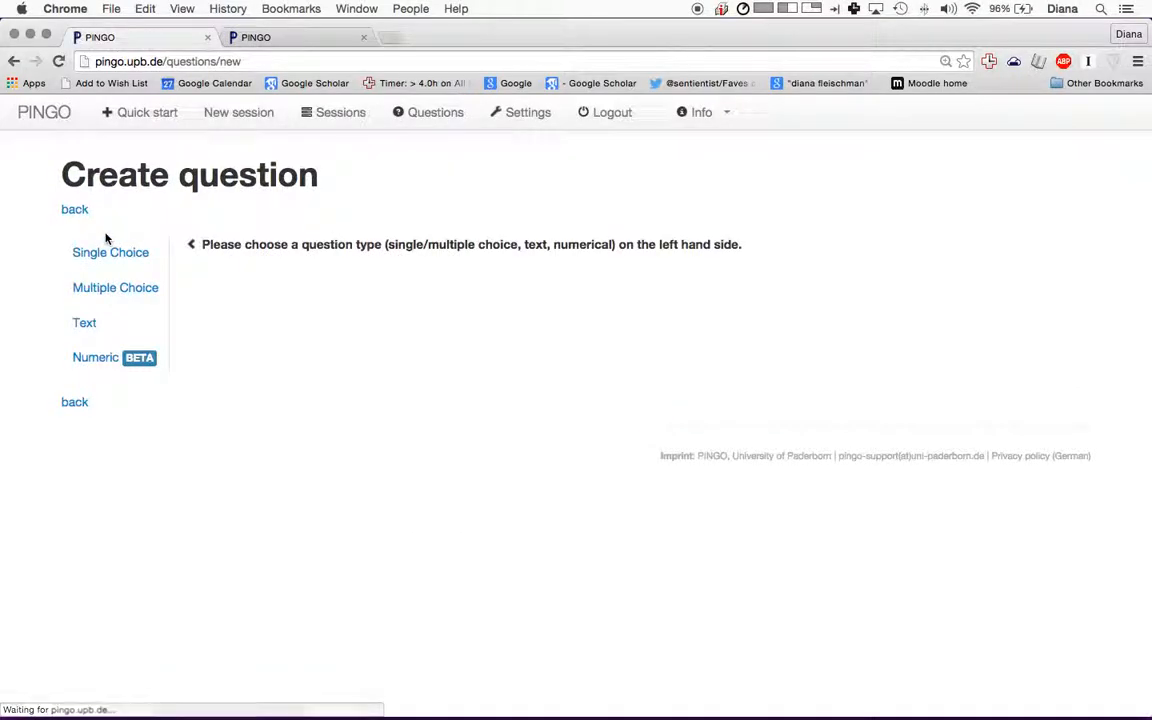
pyautogui.moveTo(7, 418)
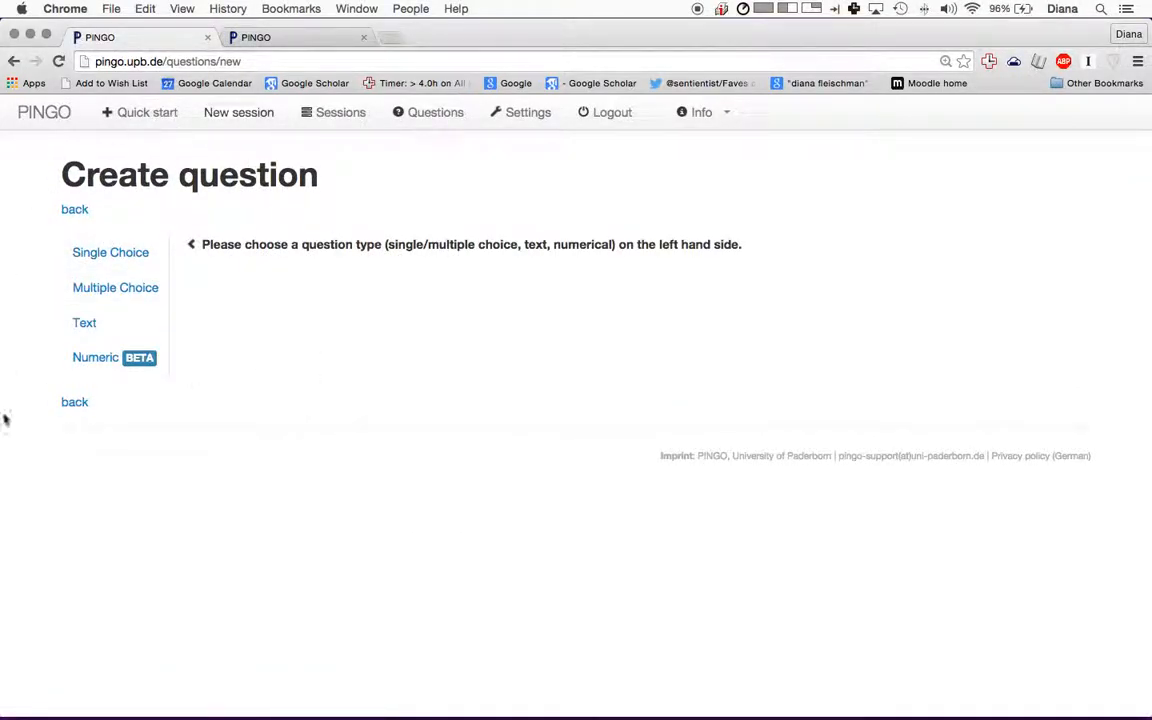
pyautogui.moveTo(211, 381)
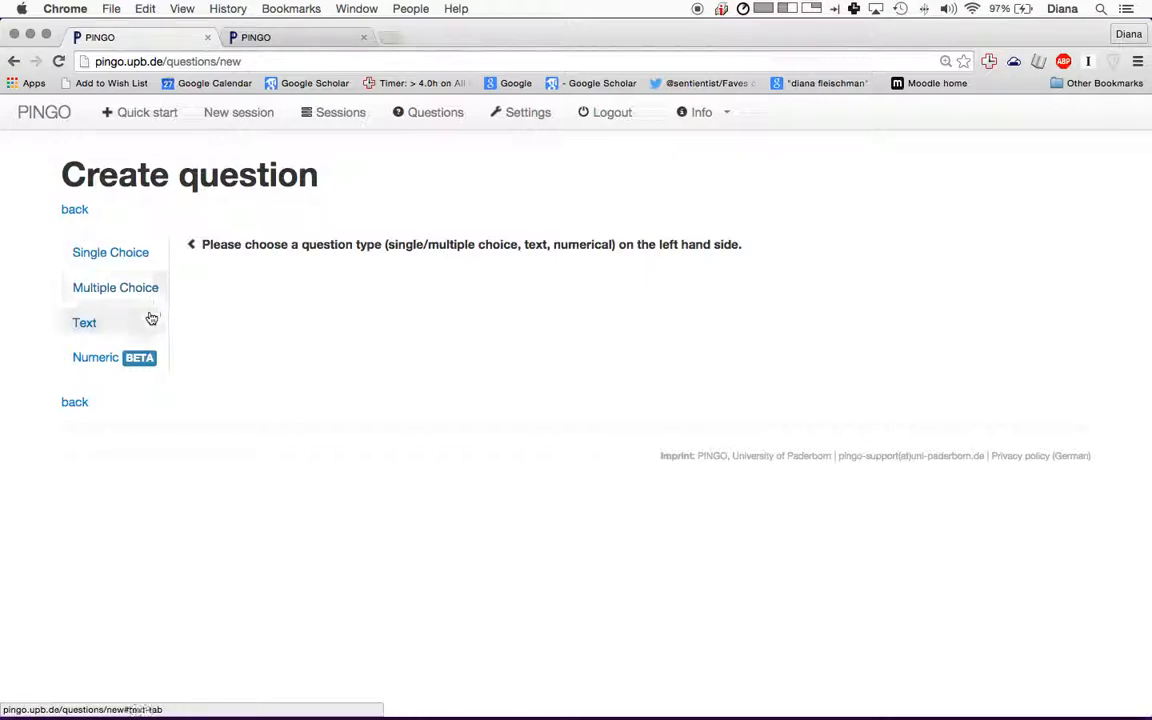
pyautogui.moveTo(143, 363)
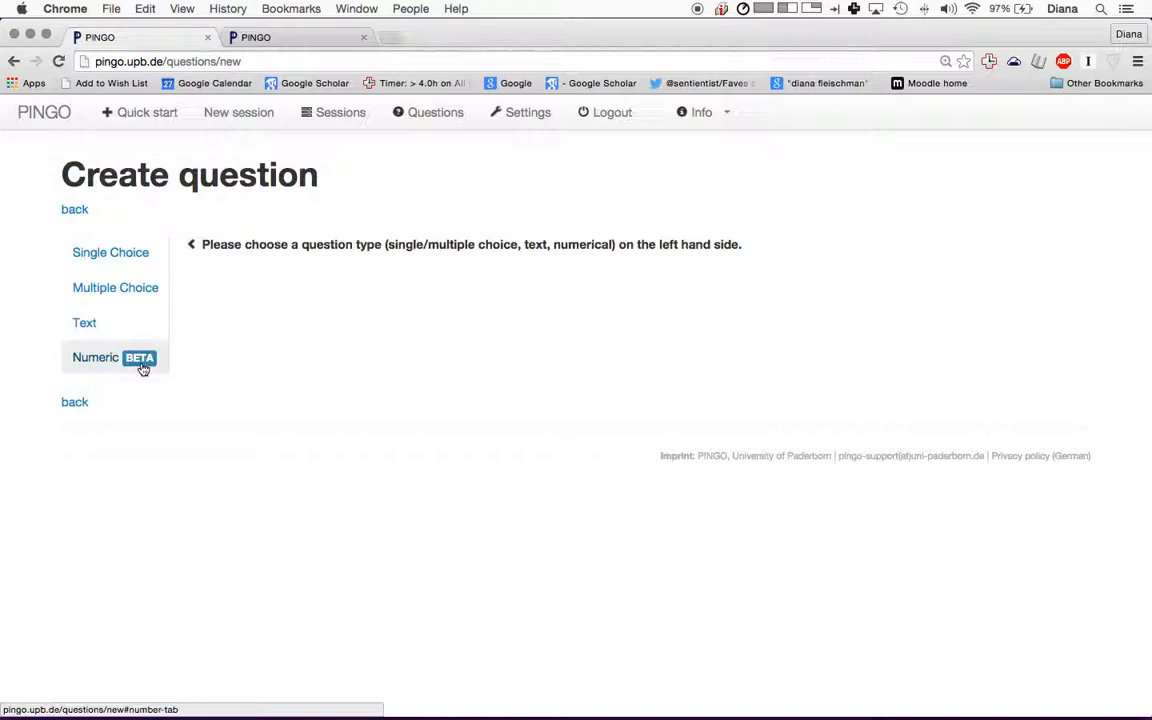
# - Make it single choice named 'How related are the average full brother and sister?'
pyautogui.click(110, 252)
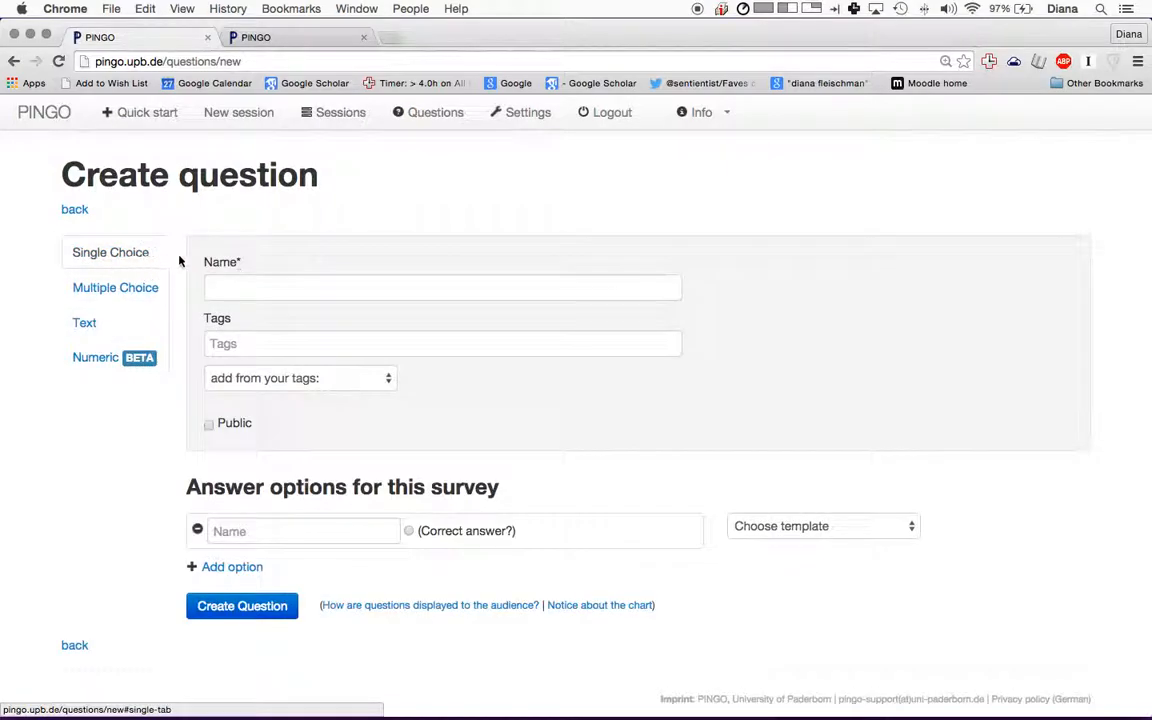
pyautogui.click(443, 287)
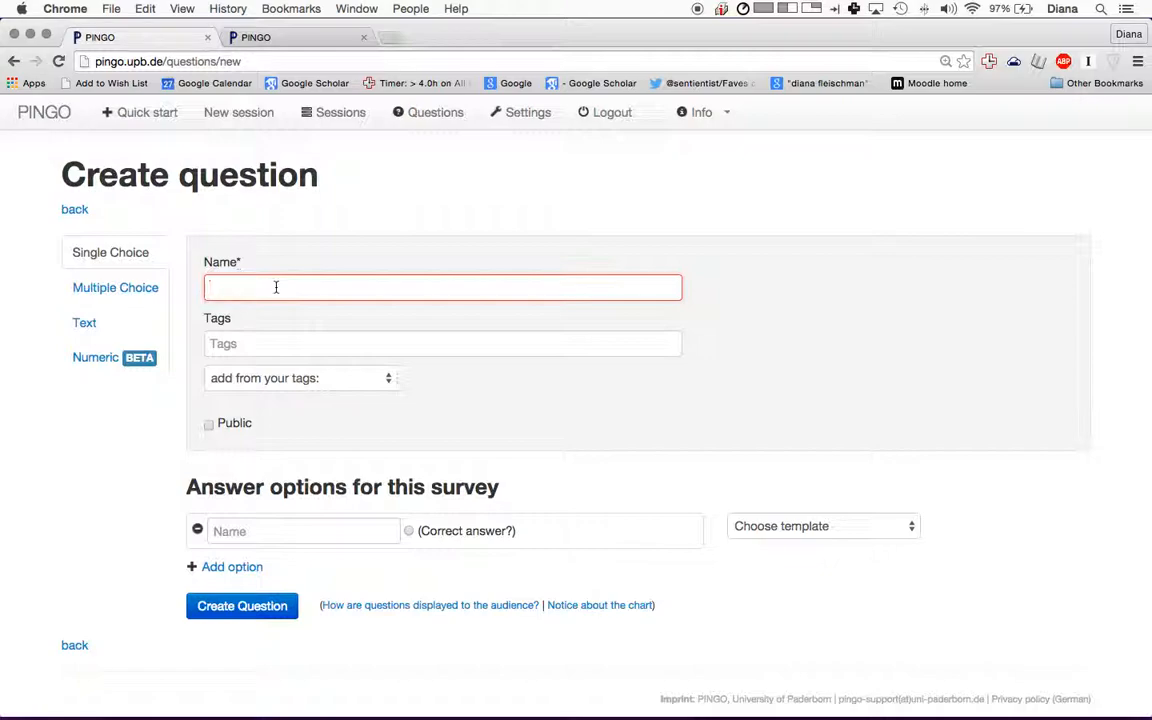
pyautogui.write('How')
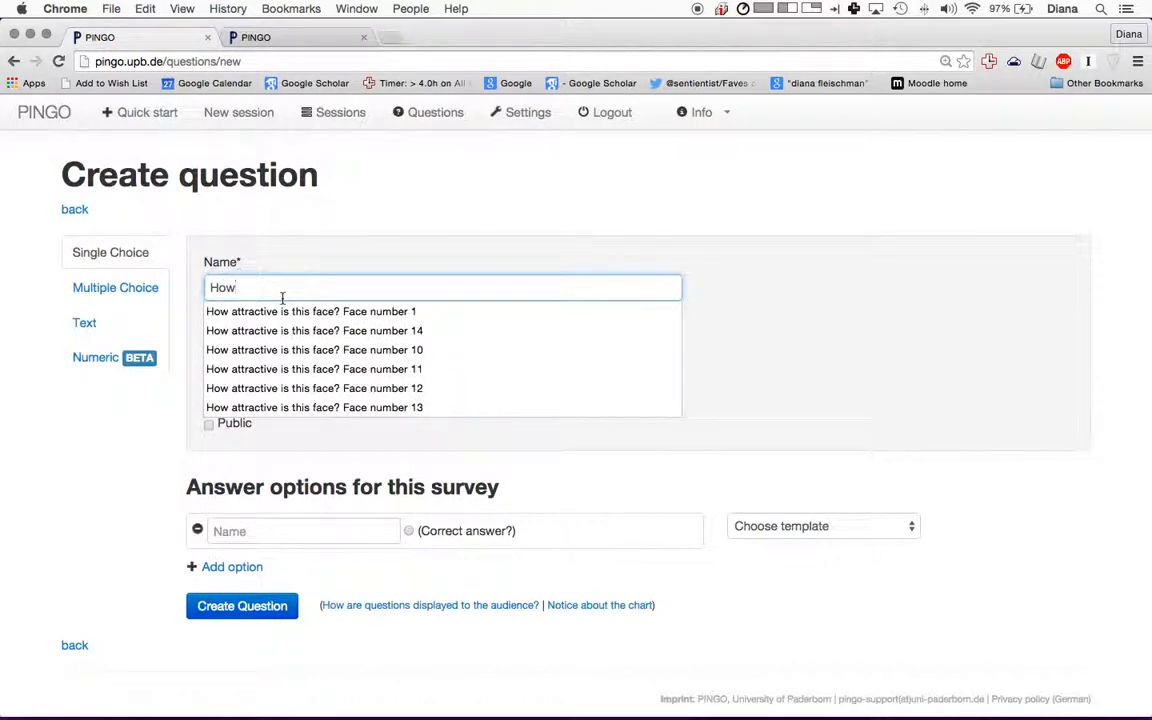
pyautogui.click(311, 311)
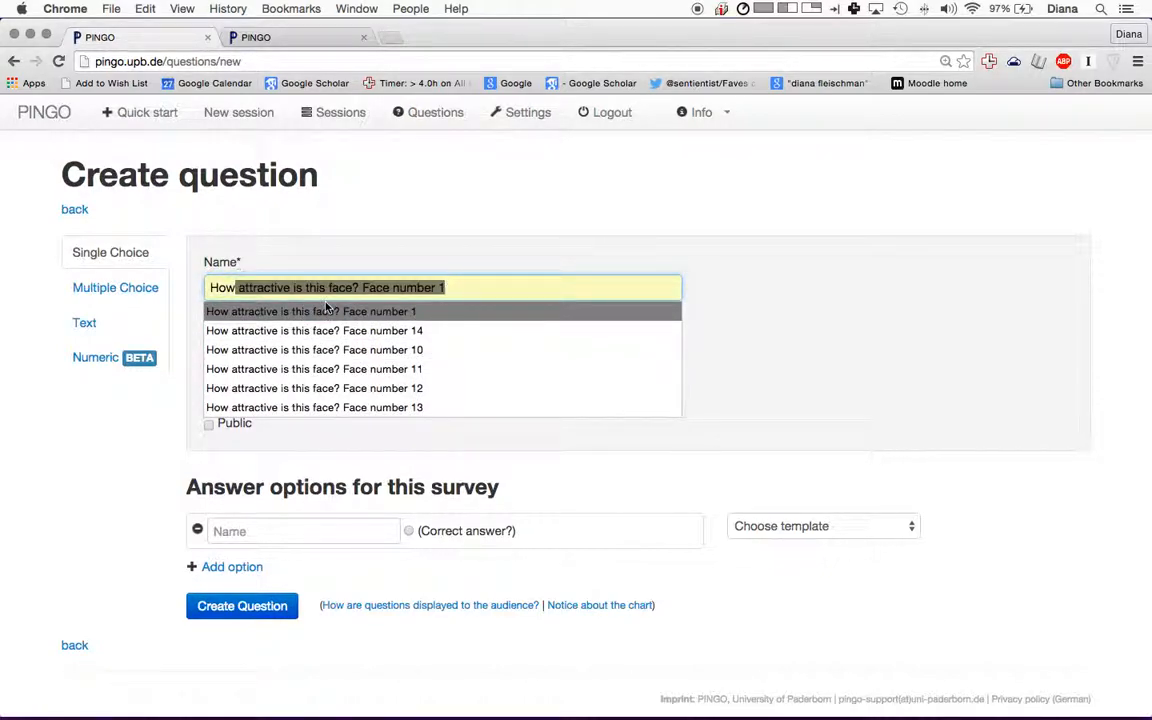
pyautogui.click(332, 311)
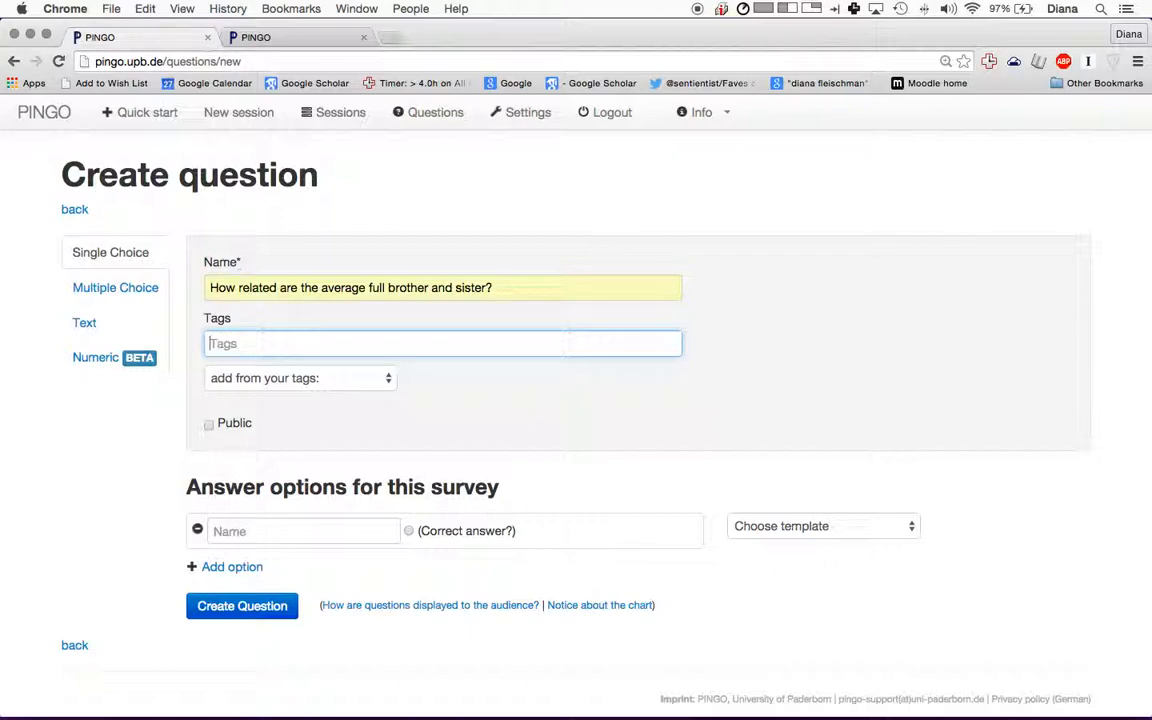
# - Tag the question Keyideas2015 and 2015 from the existing tags list
pyautogui.click(300, 377)
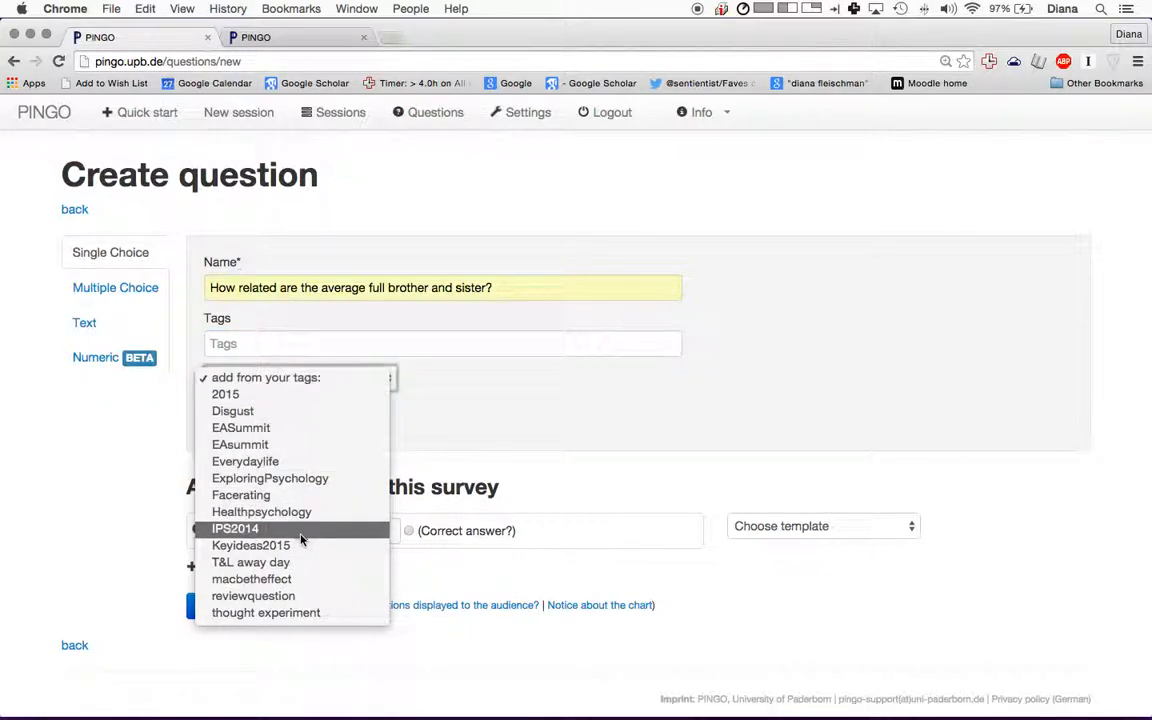
pyautogui.click(251, 545)
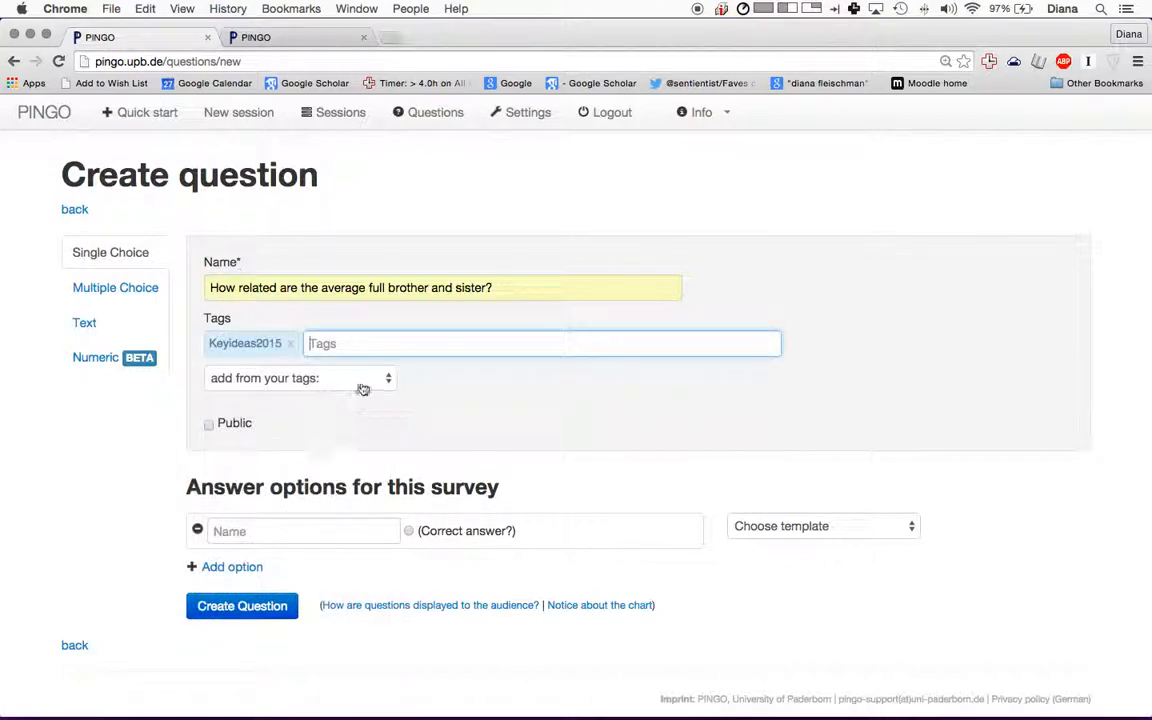
pyautogui.click(298, 378)
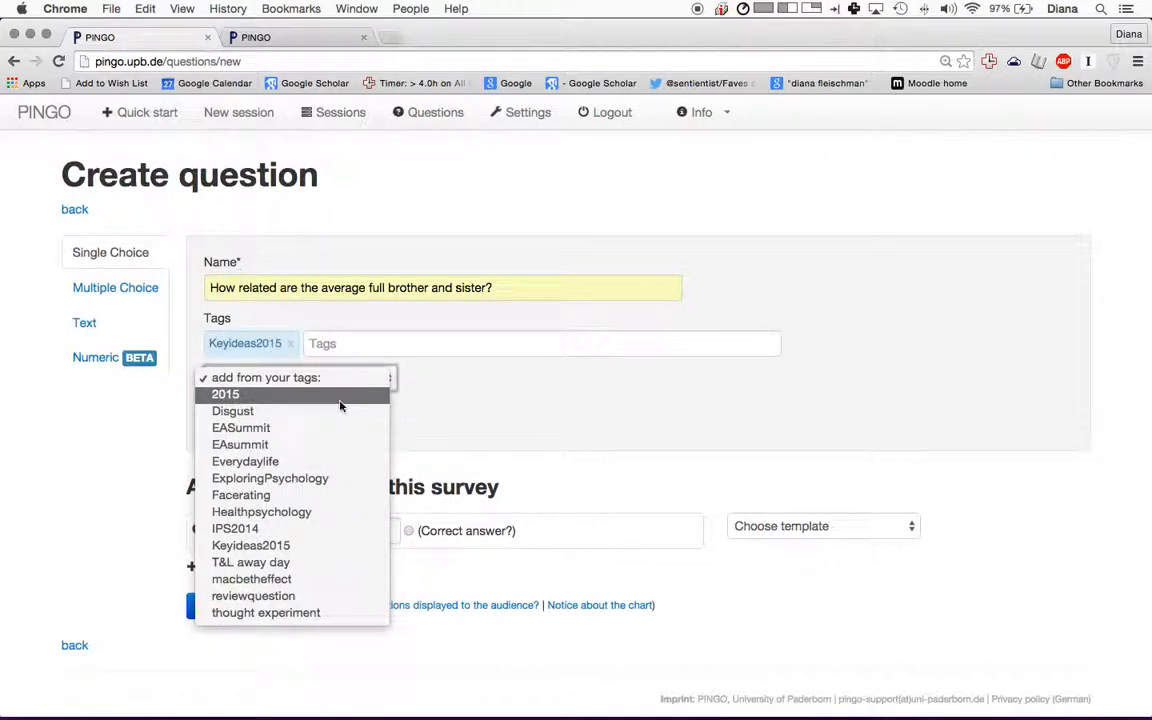
pyautogui.click(225, 394)
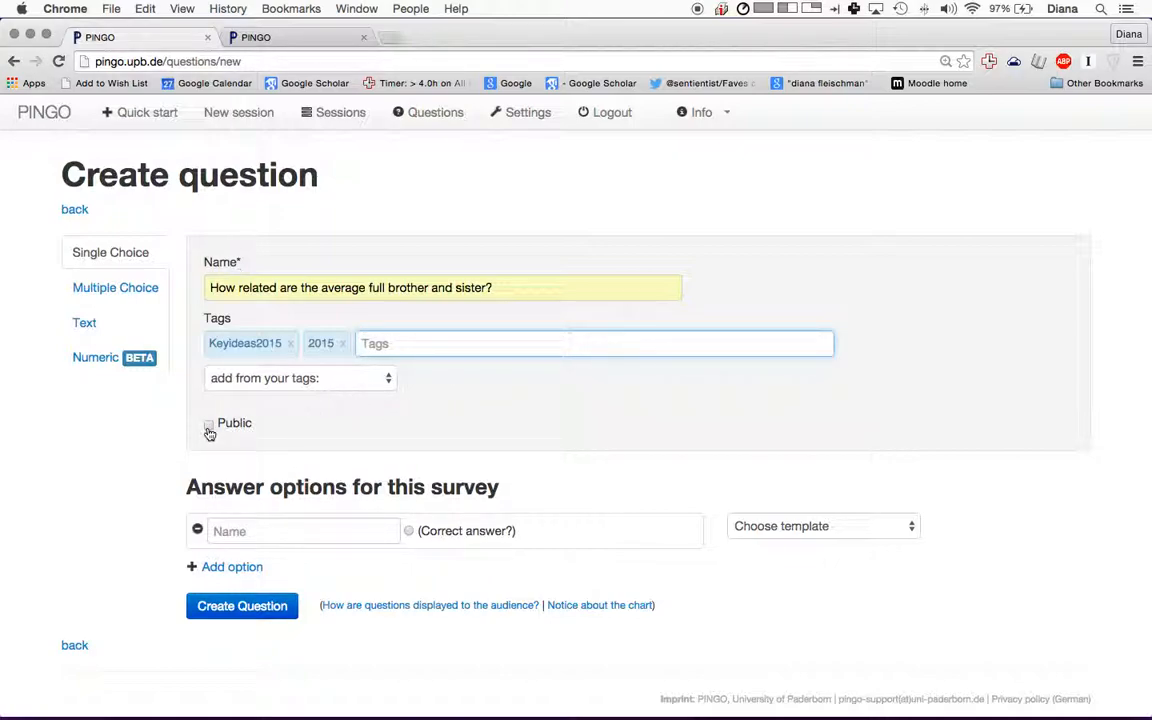
pyautogui.click(303, 531)
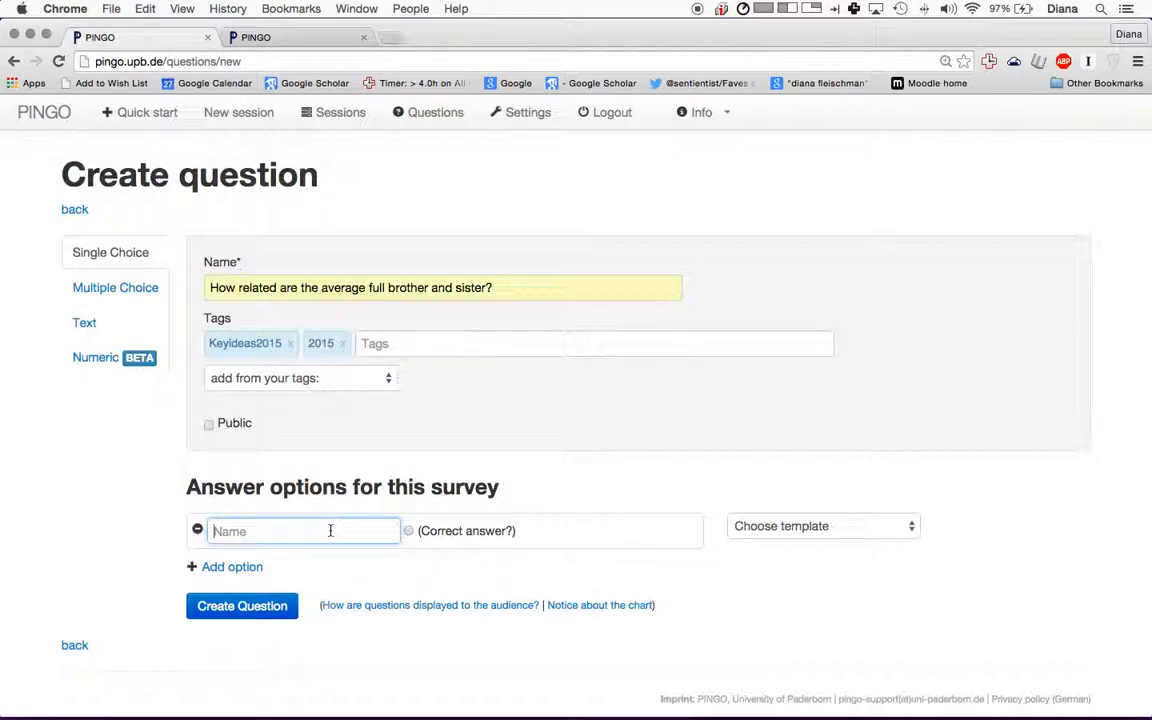
# - Enter answer options 30%, 40% and 50%, with 30% marked correct
pyautogui.write('30%')
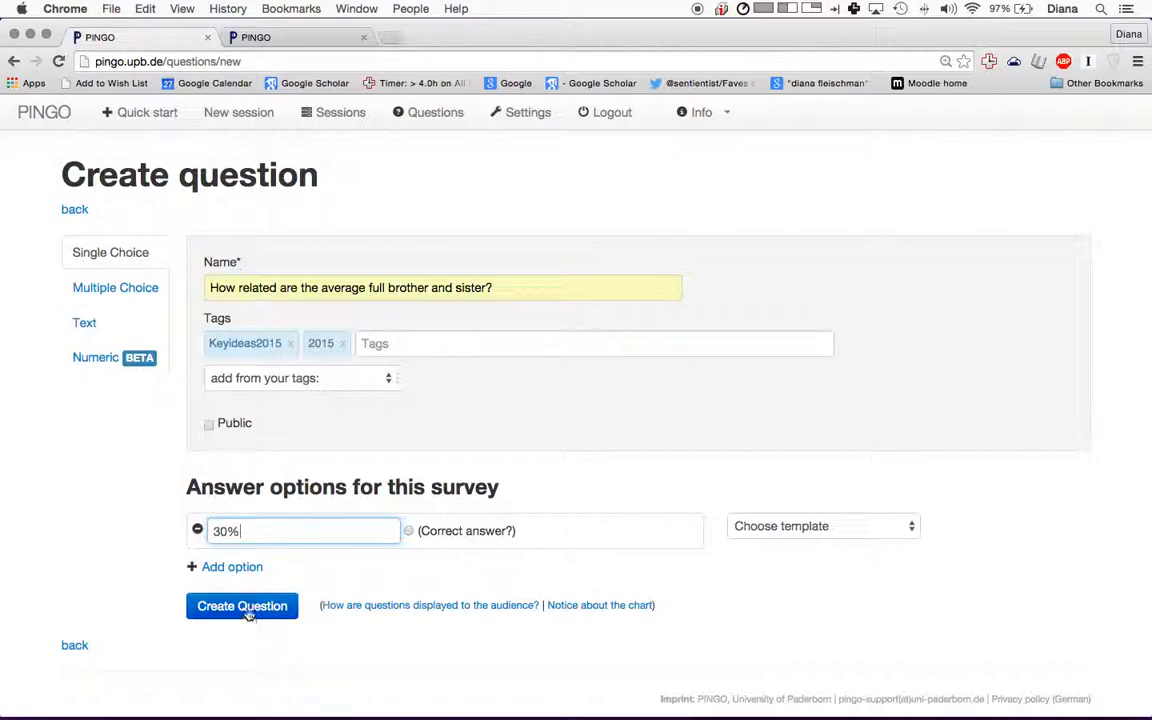
pyautogui.click(232, 567)
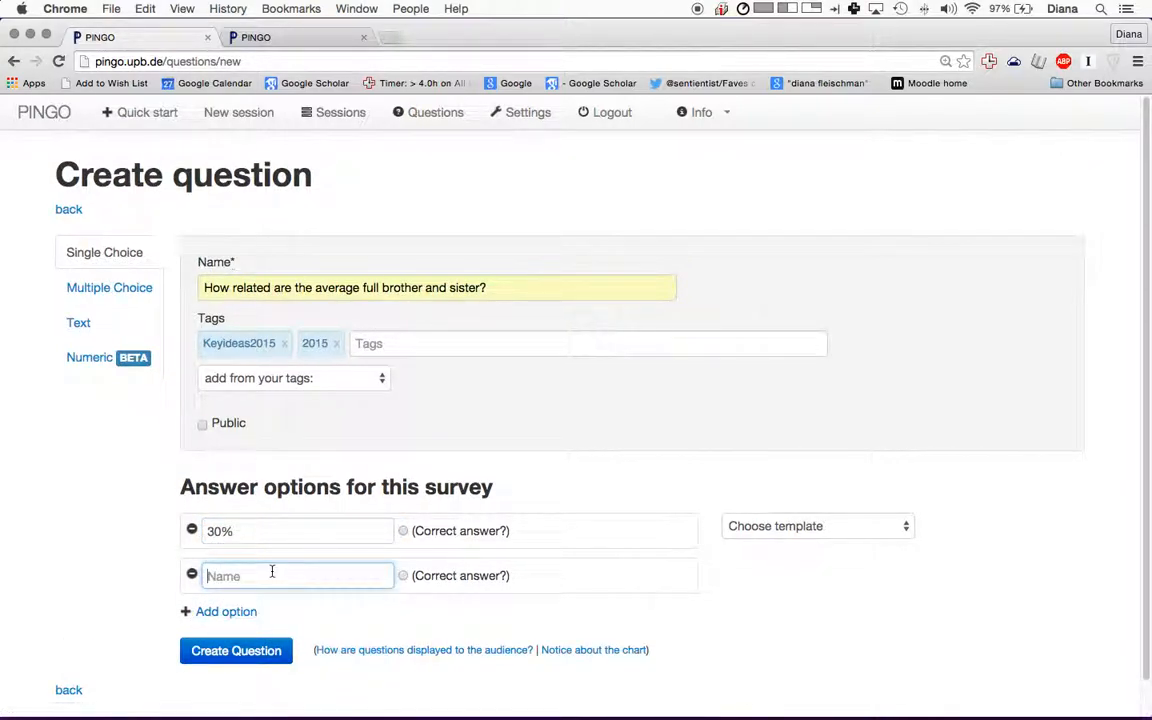
pyautogui.write('40%')
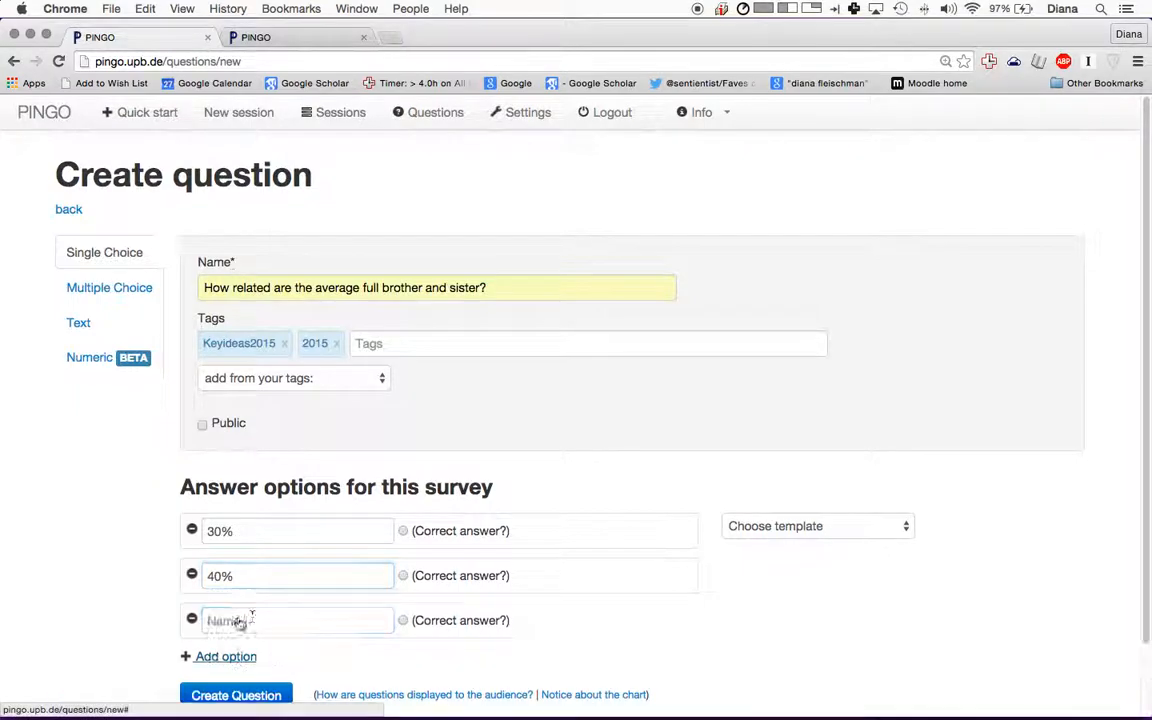
pyautogui.write('50%')
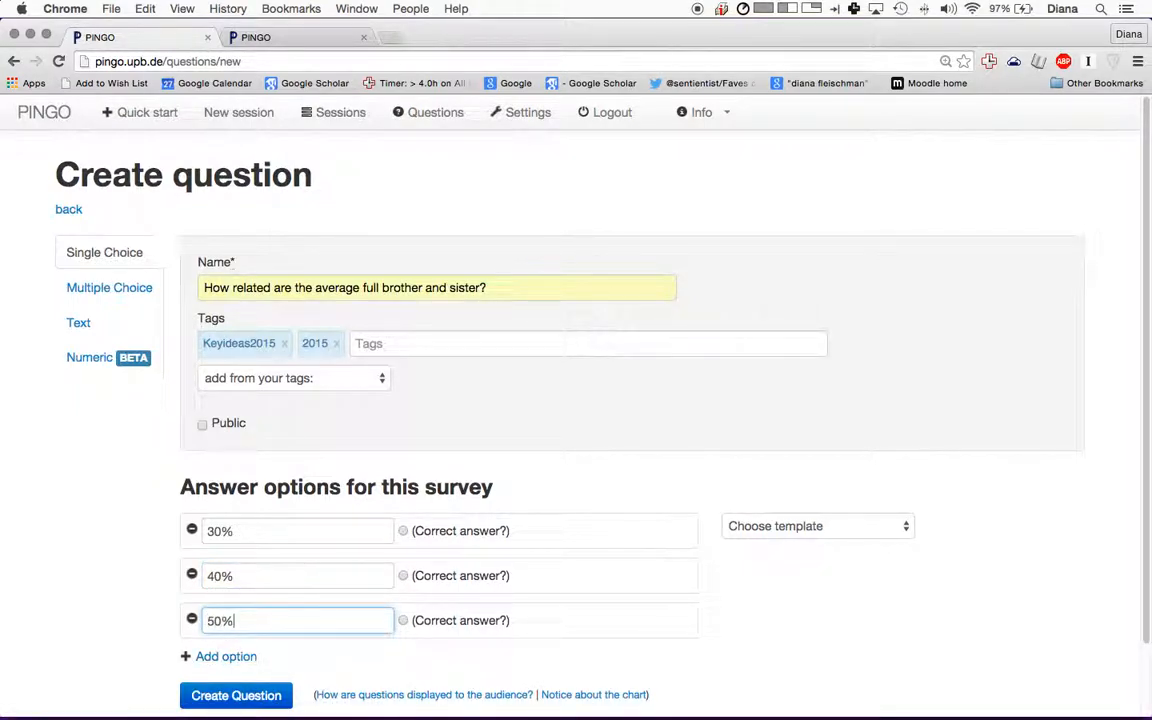
pyautogui.scroll(-3)
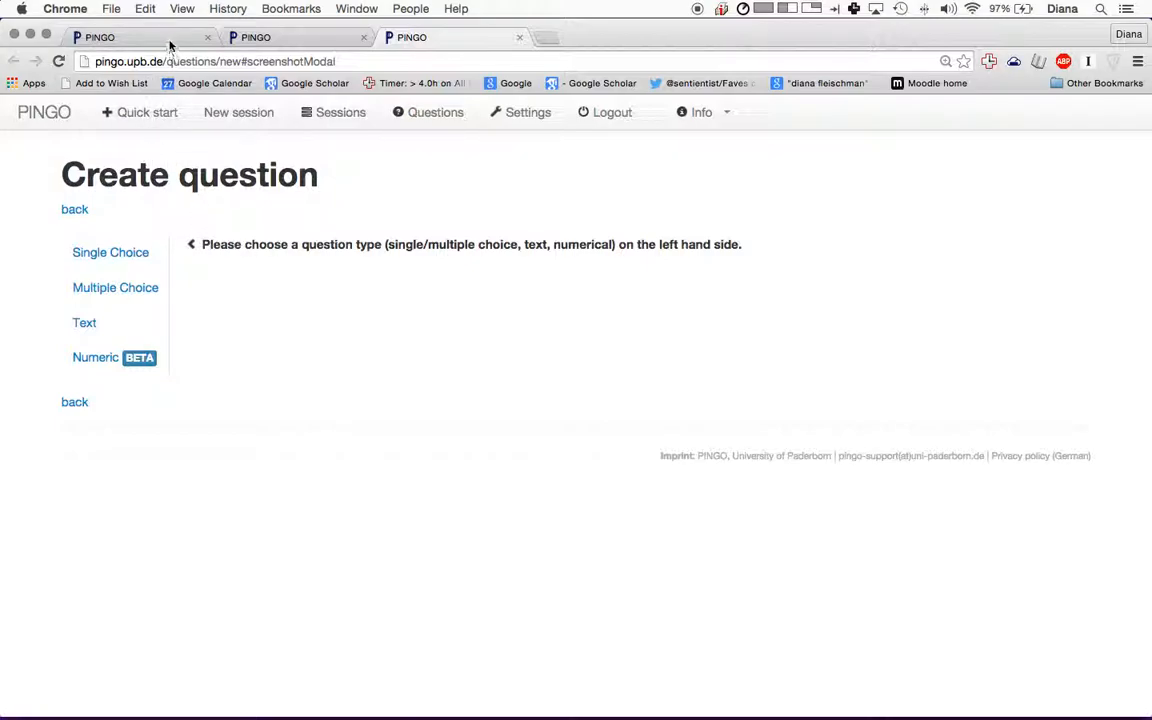
# - Save the question with Create Question so it tops the question list
pyautogui.click(110, 252)
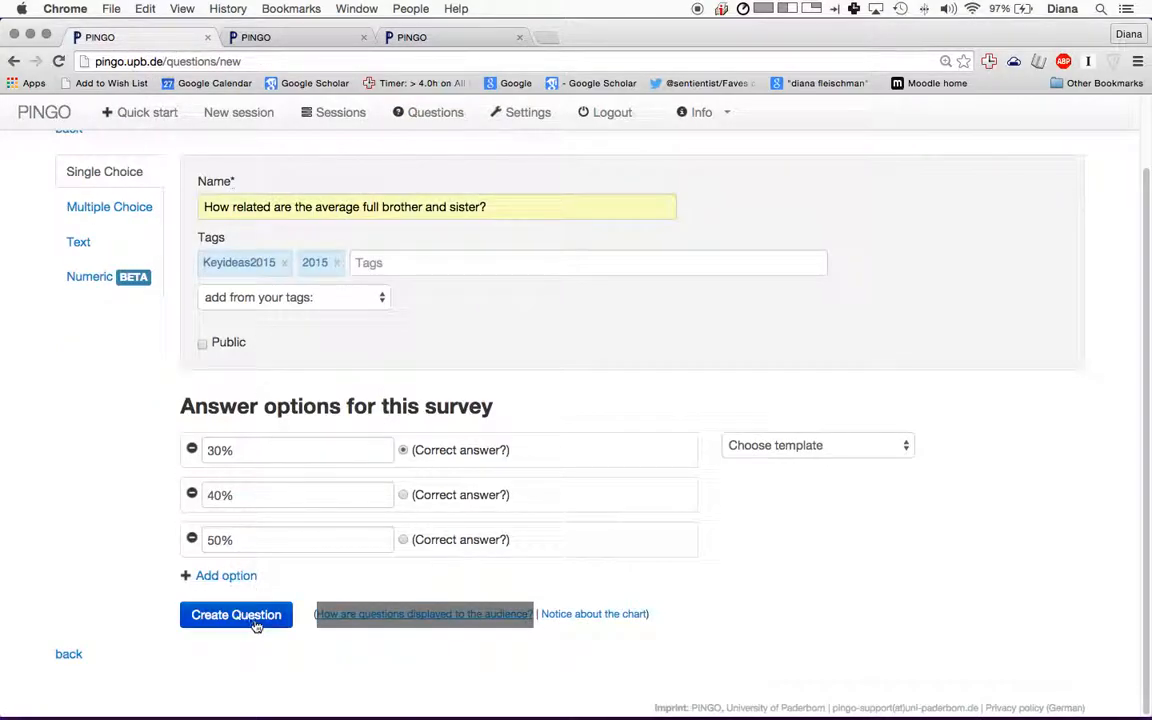
pyautogui.click(236, 614)
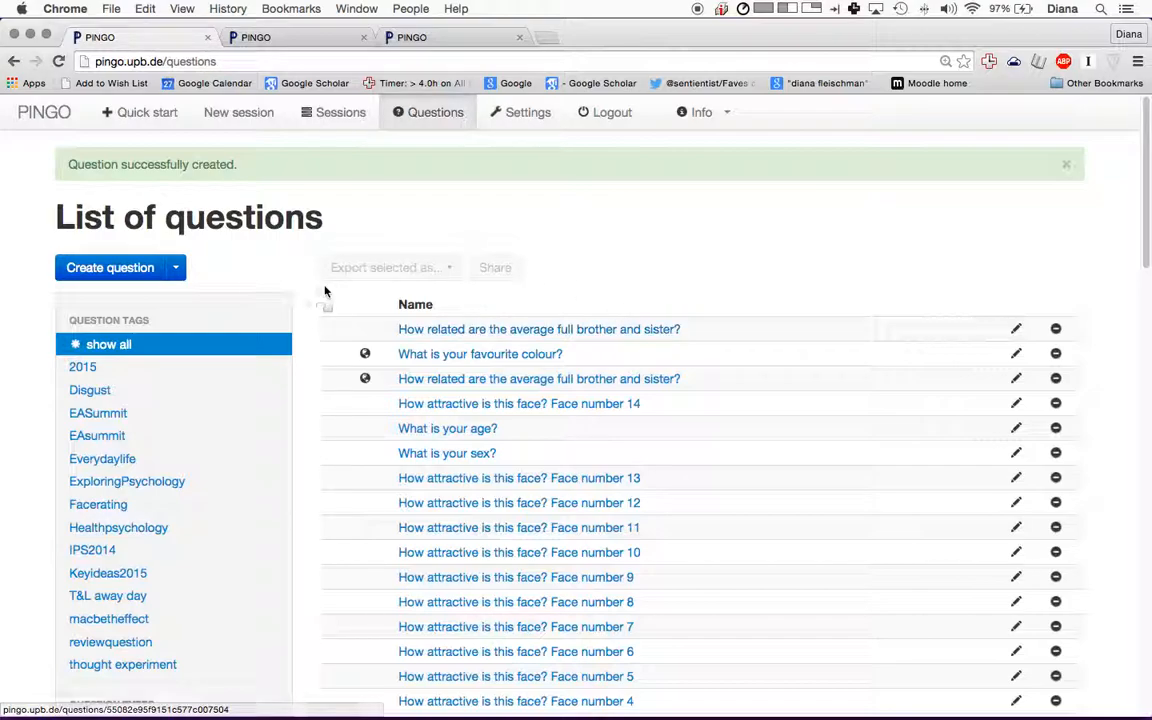
# - Start a new text question named 'What is your favourite colour?'
pyautogui.click(110, 267)
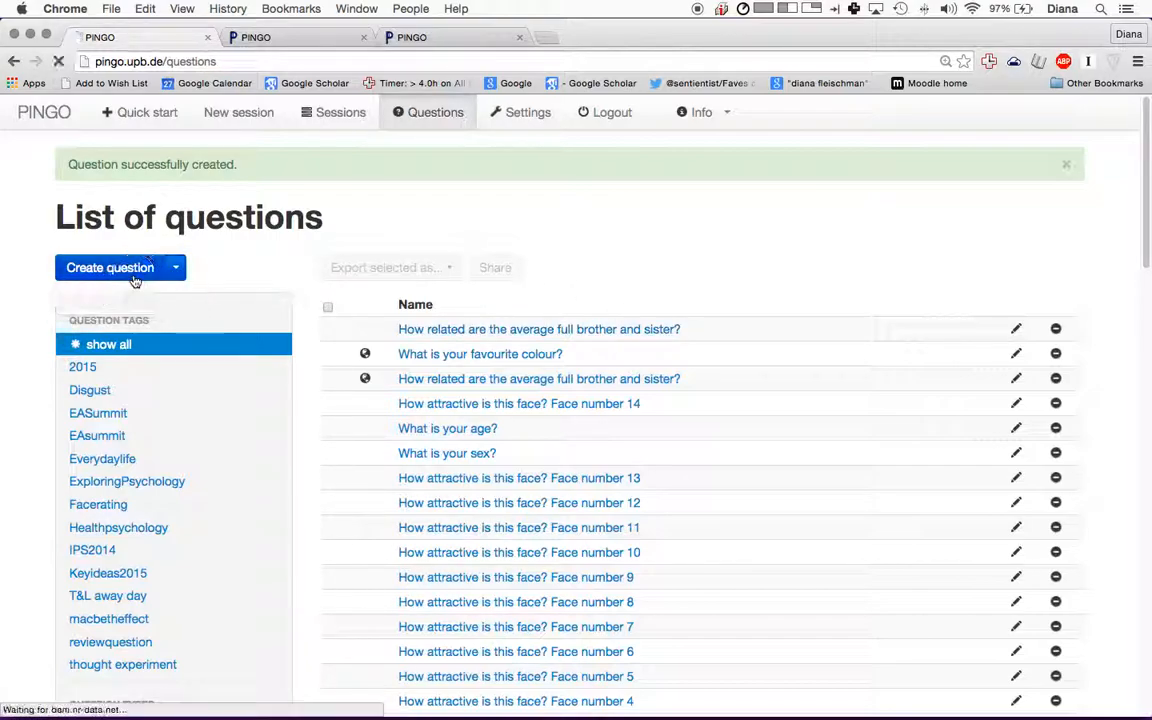
pyautogui.click(110, 267)
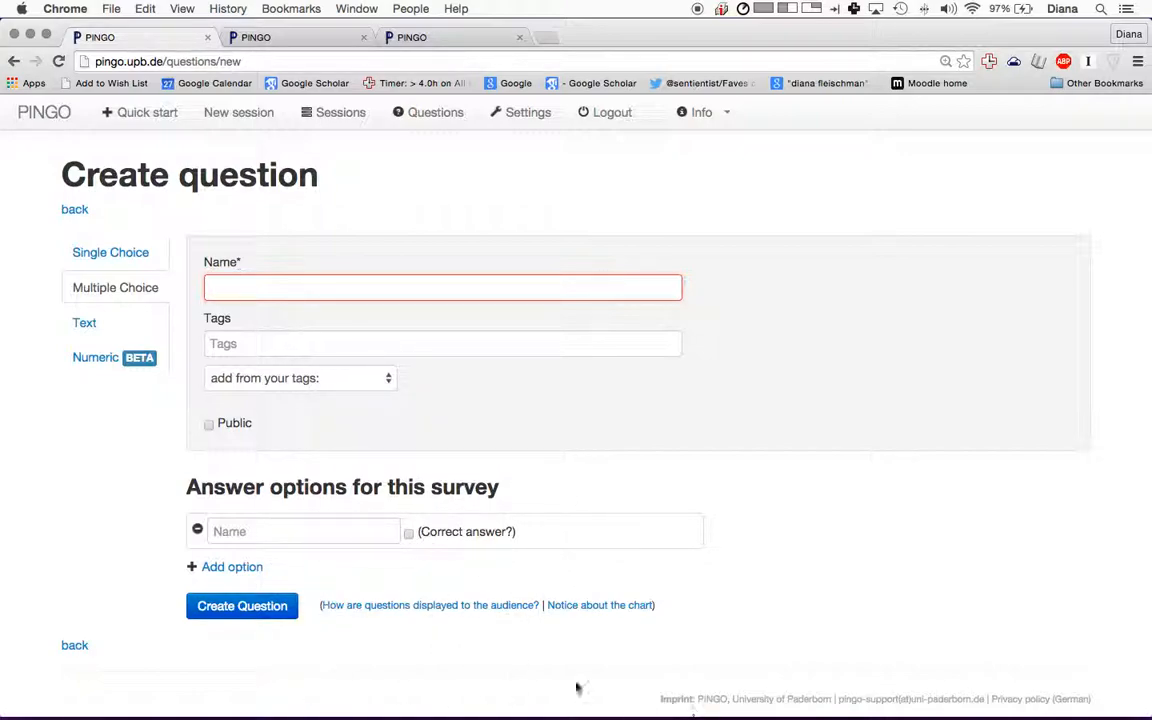
pyautogui.click(84, 322)
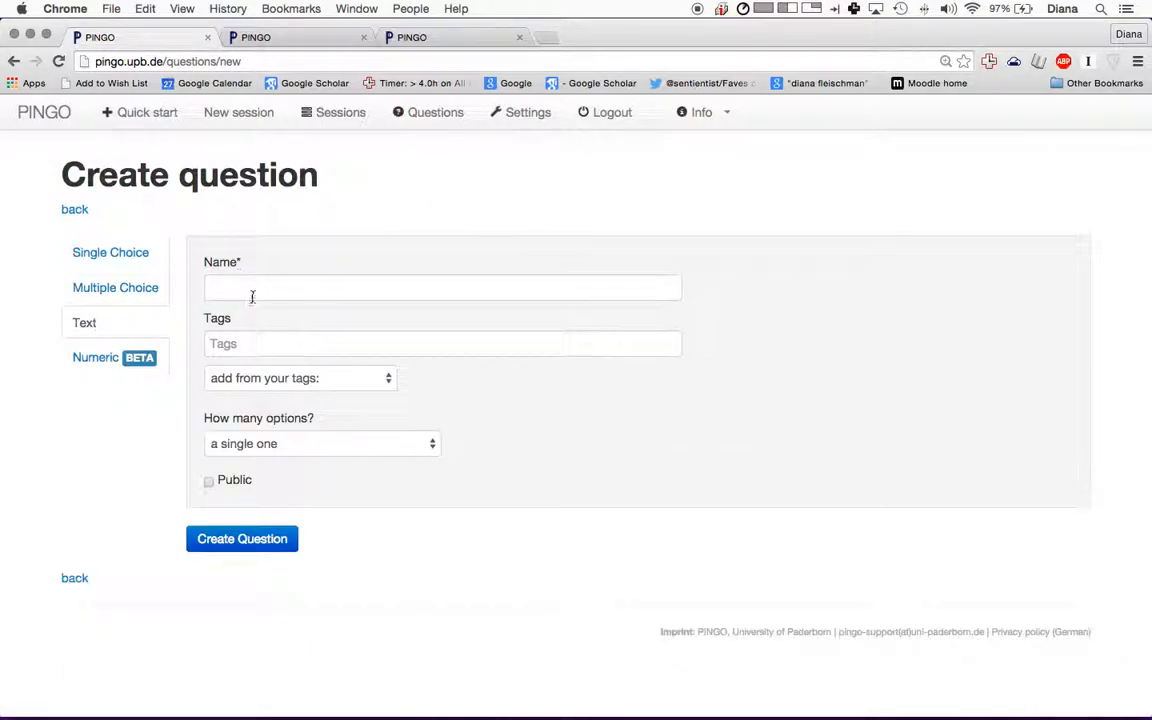
pyautogui.click(442, 288)
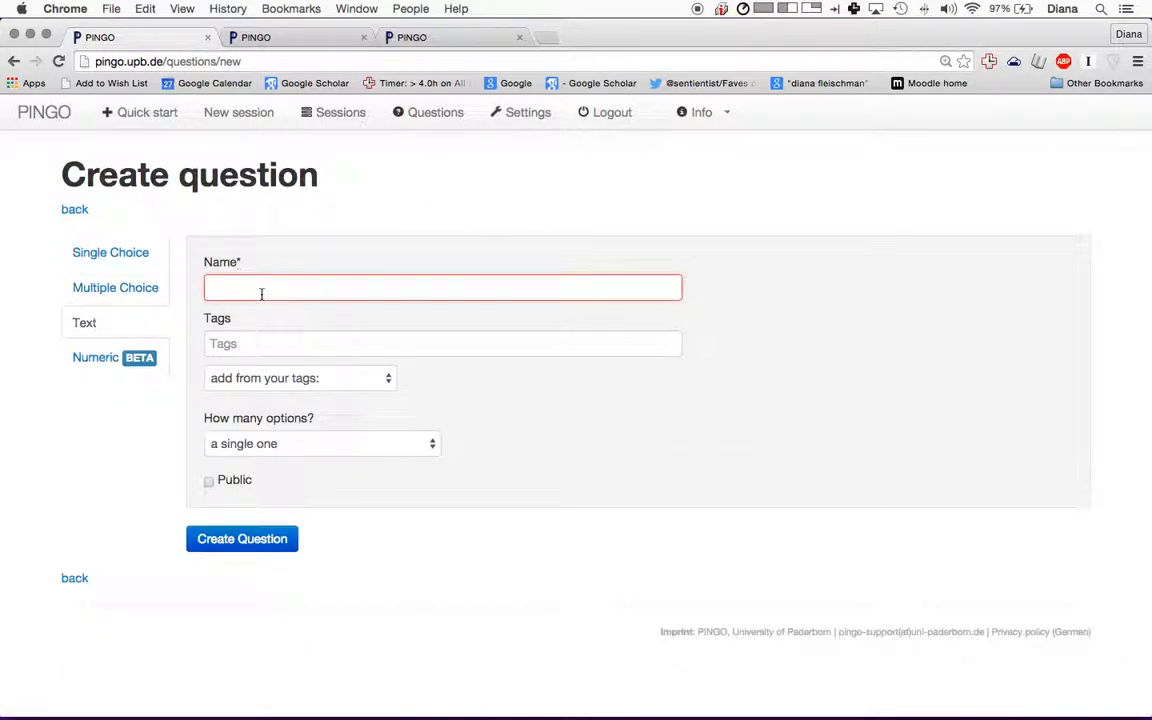
pyautogui.write('What is your favourite colour?')
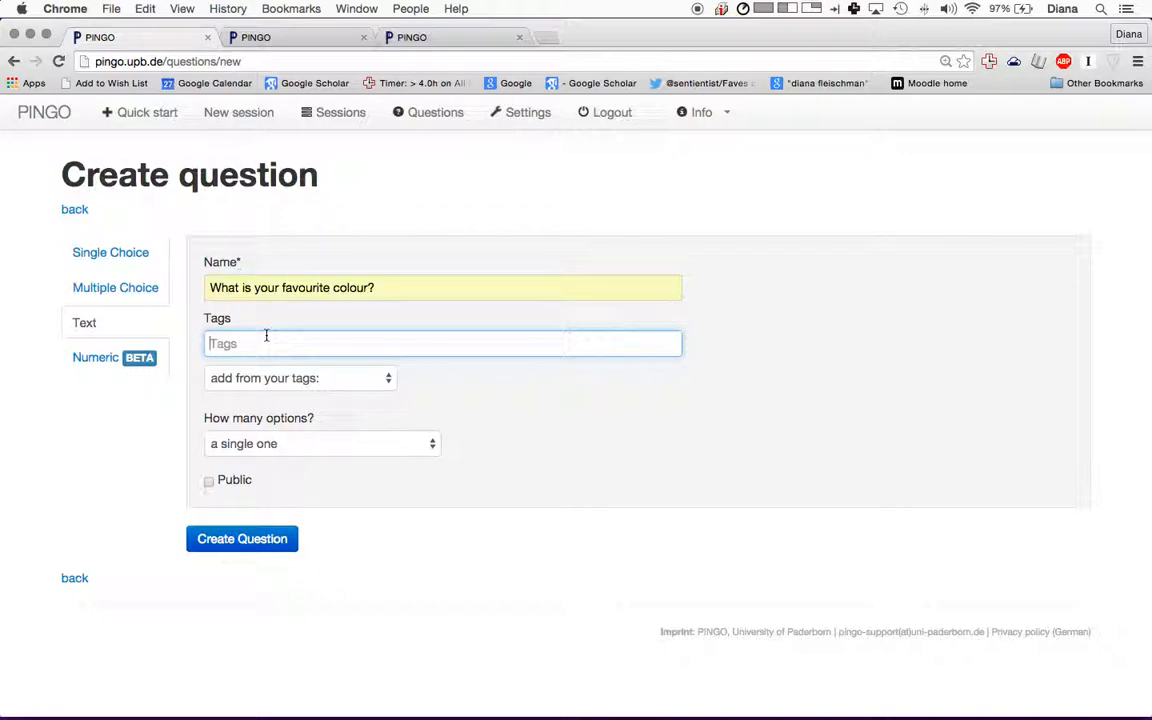
# - Set 'How many options?' to any number of answers
pyautogui.click(321, 443)
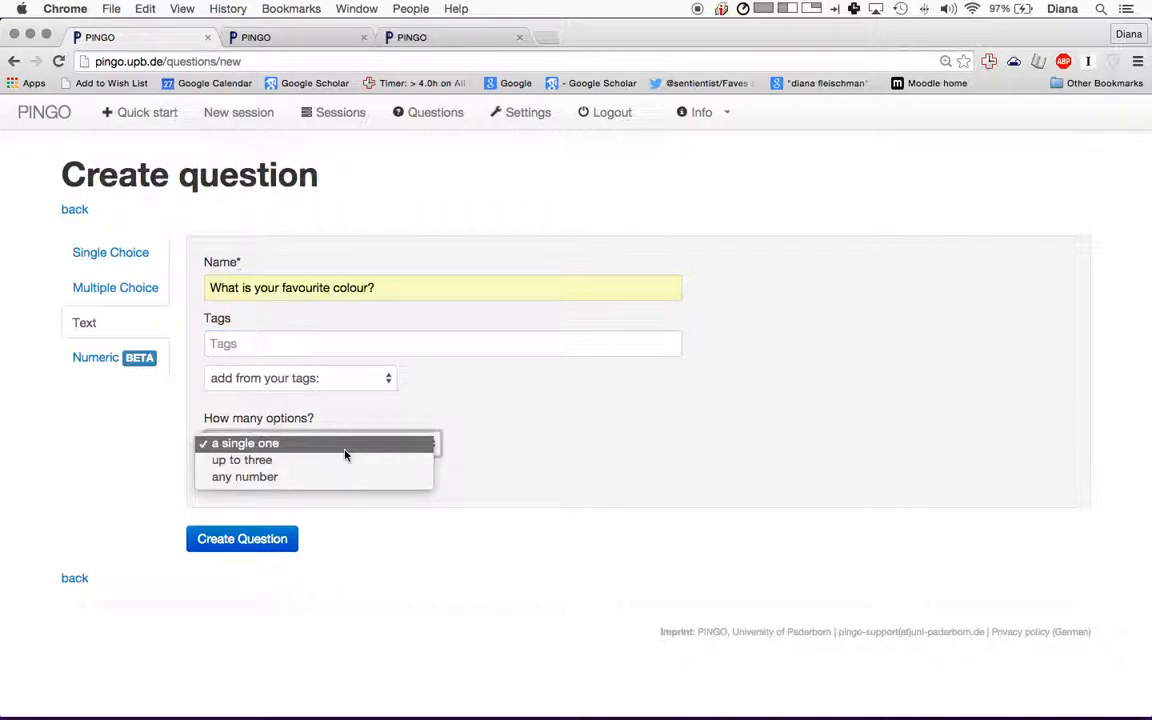
pyautogui.click(245, 443)
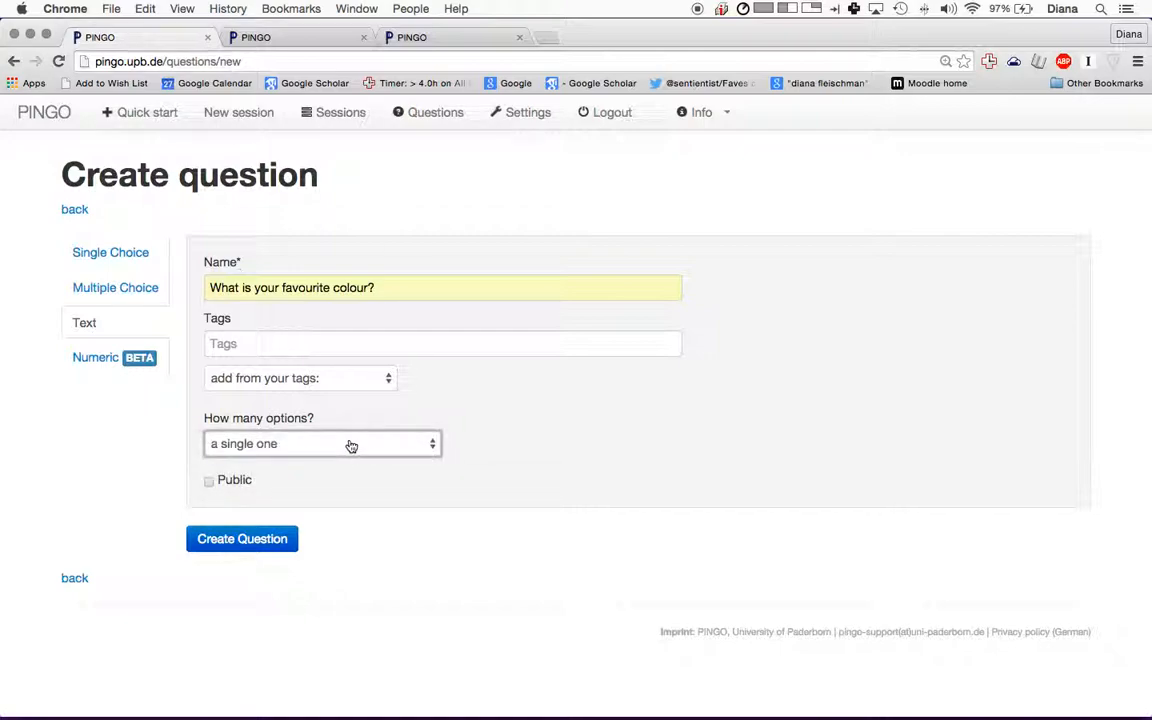
pyautogui.click(322, 443)
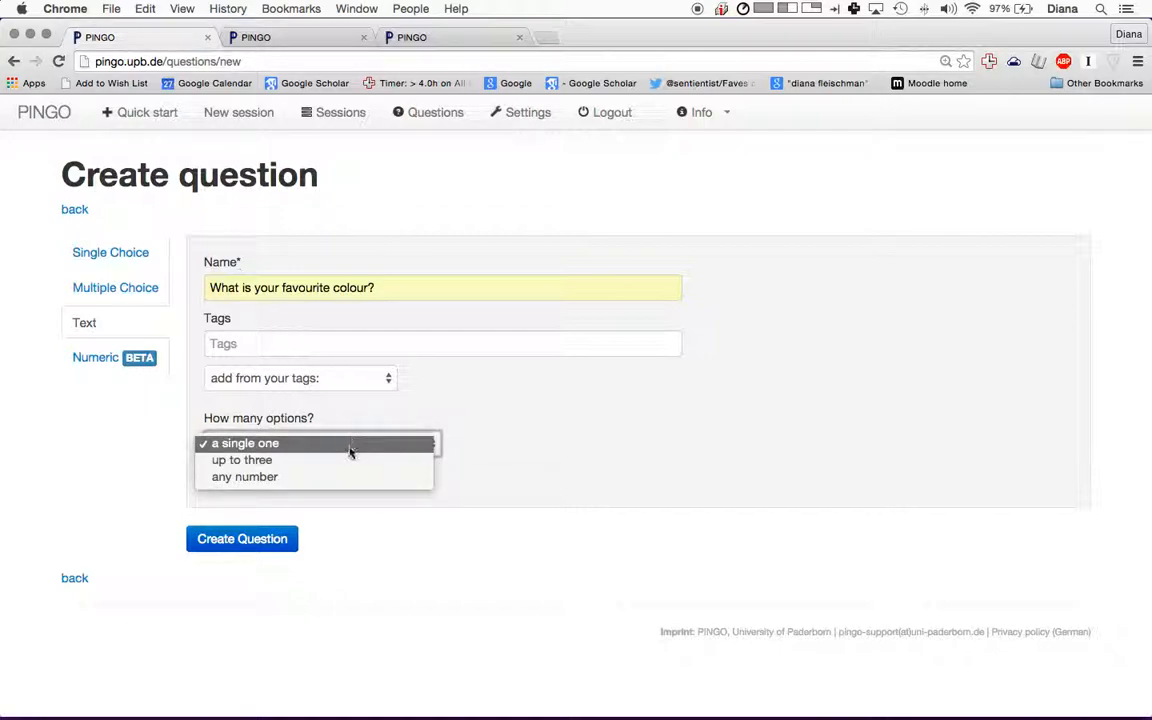
pyautogui.click(242, 443)
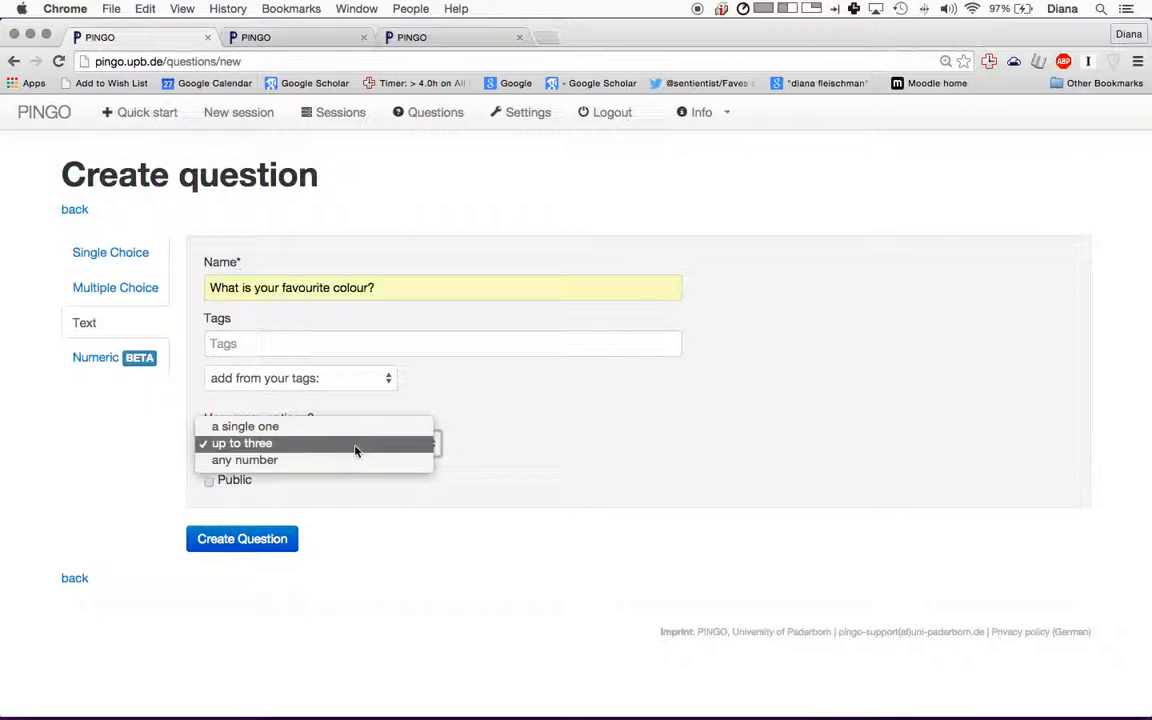
pyautogui.click(245, 460)
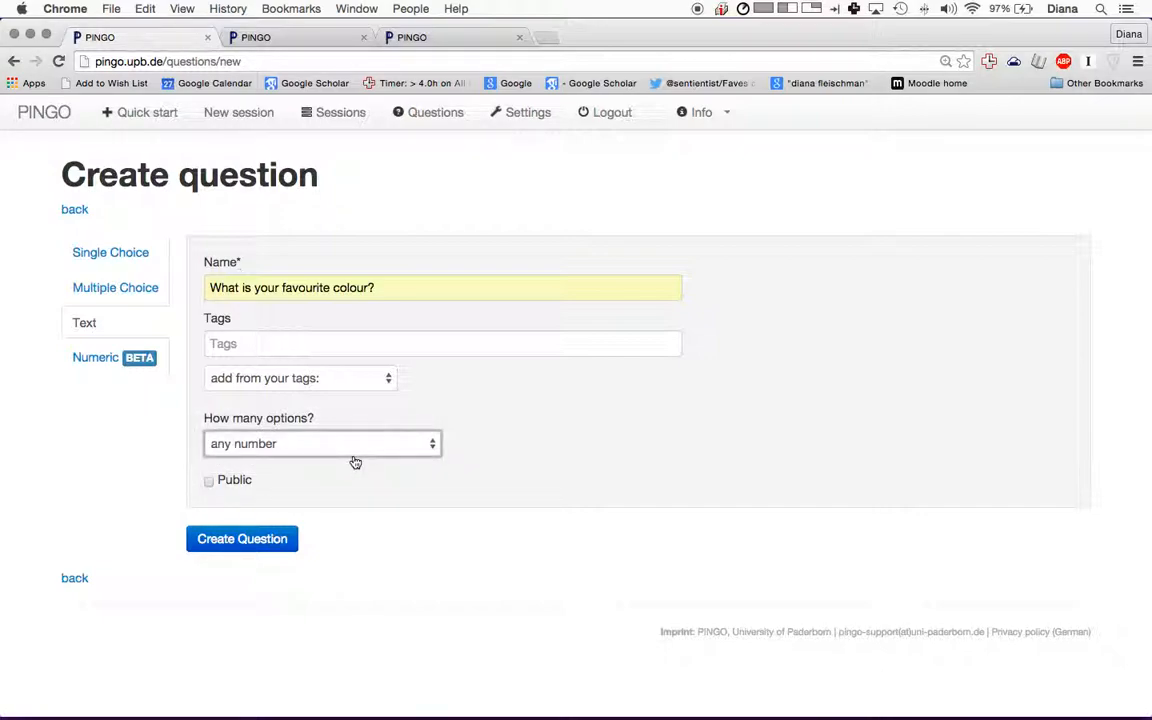
pyautogui.moveTo(190, 415)
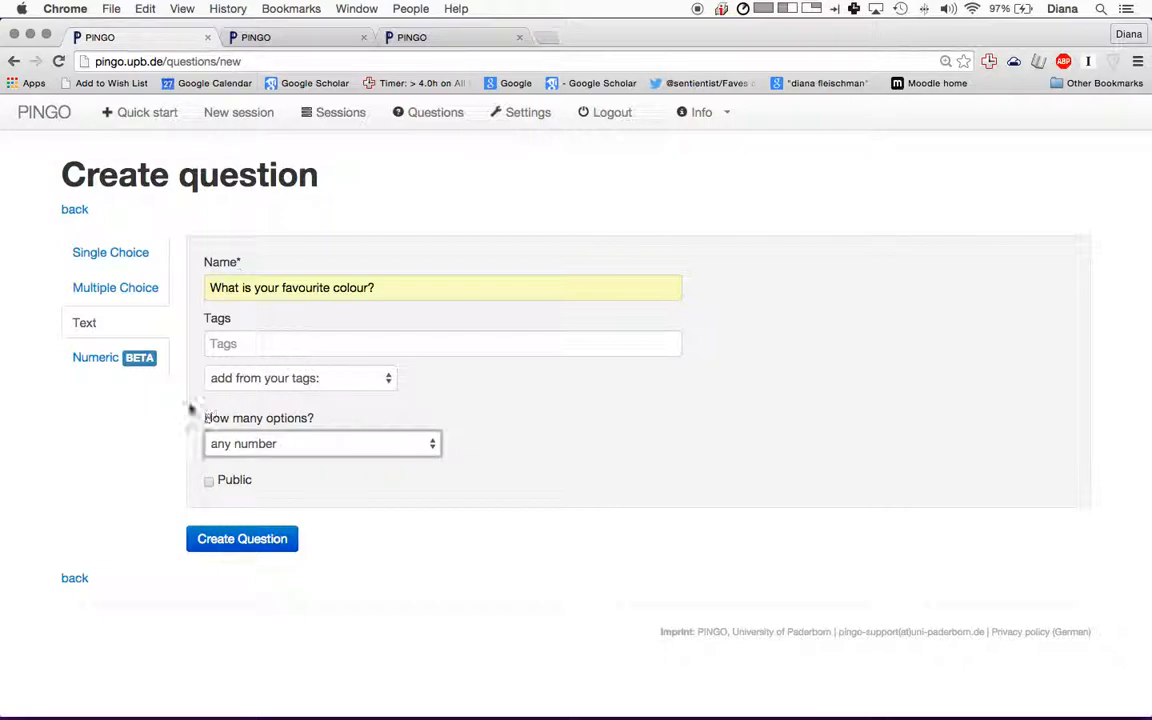
# - Switch the new question to the Numeric type, showing an empty name field
pyautogui.click(84, 322)
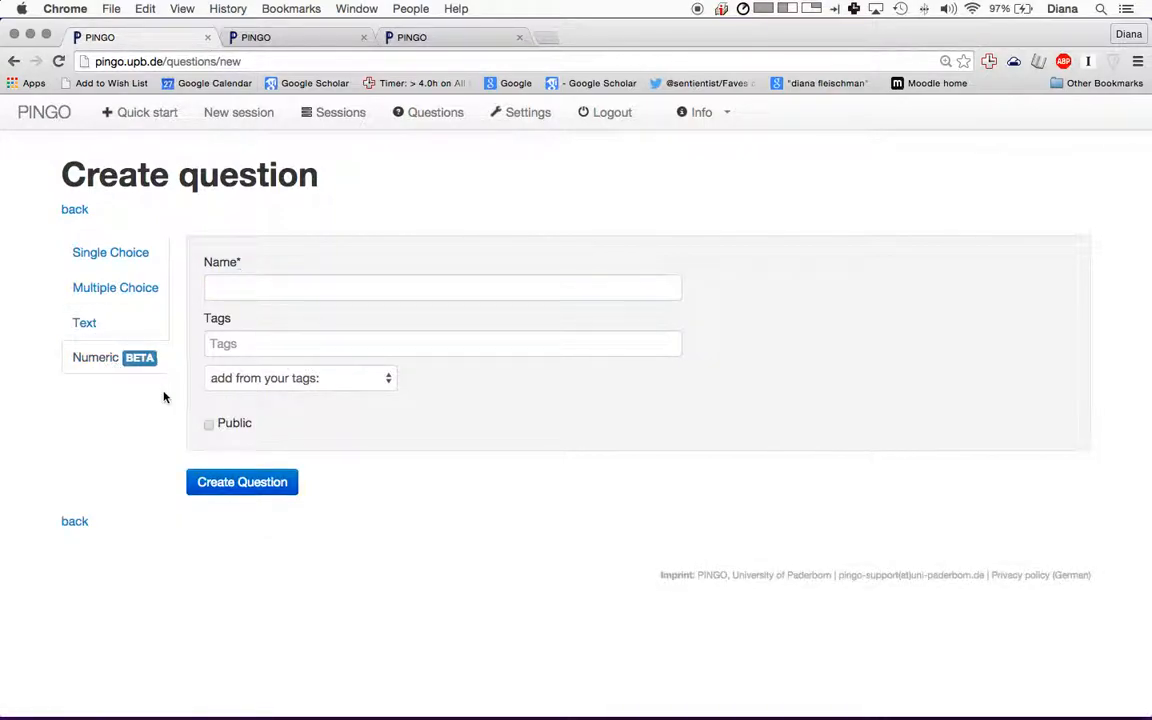
pyautogui.moveTo(260, 390)
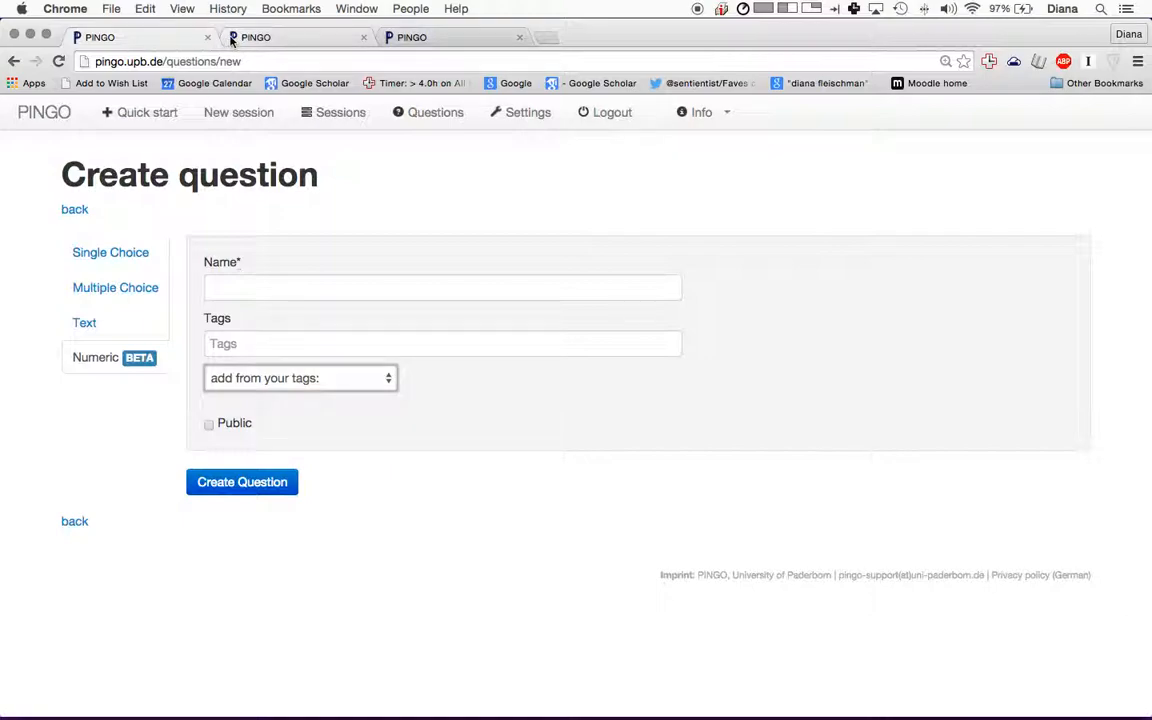
pyautogui.moveTo(255, 37)
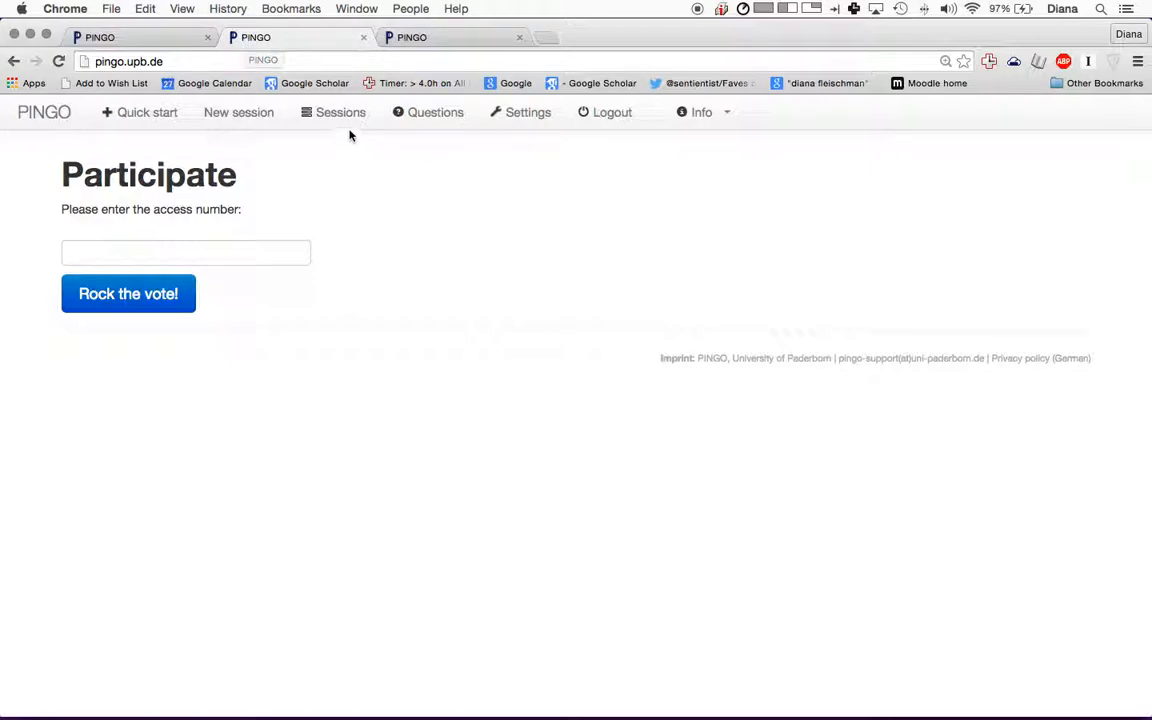
# - Open the Disgust lecture session from the Sessions list and view its Create question form
pyautogui.click(340, 112)
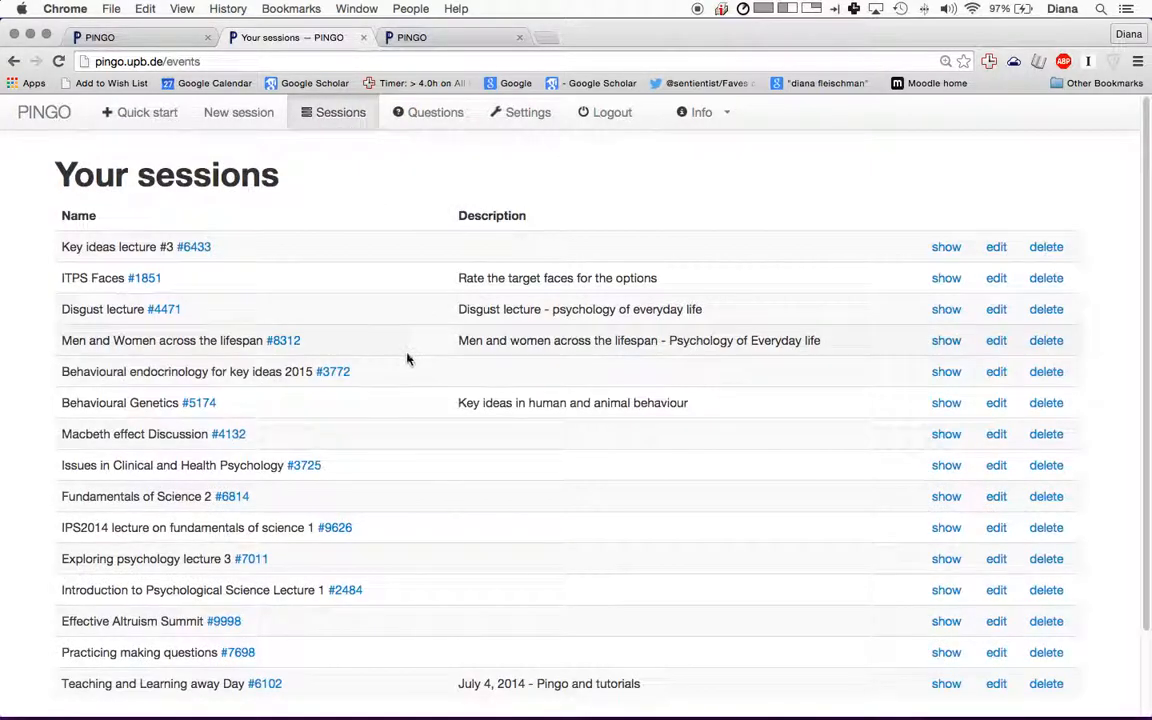
pyautogui.moveTo(773, 28)
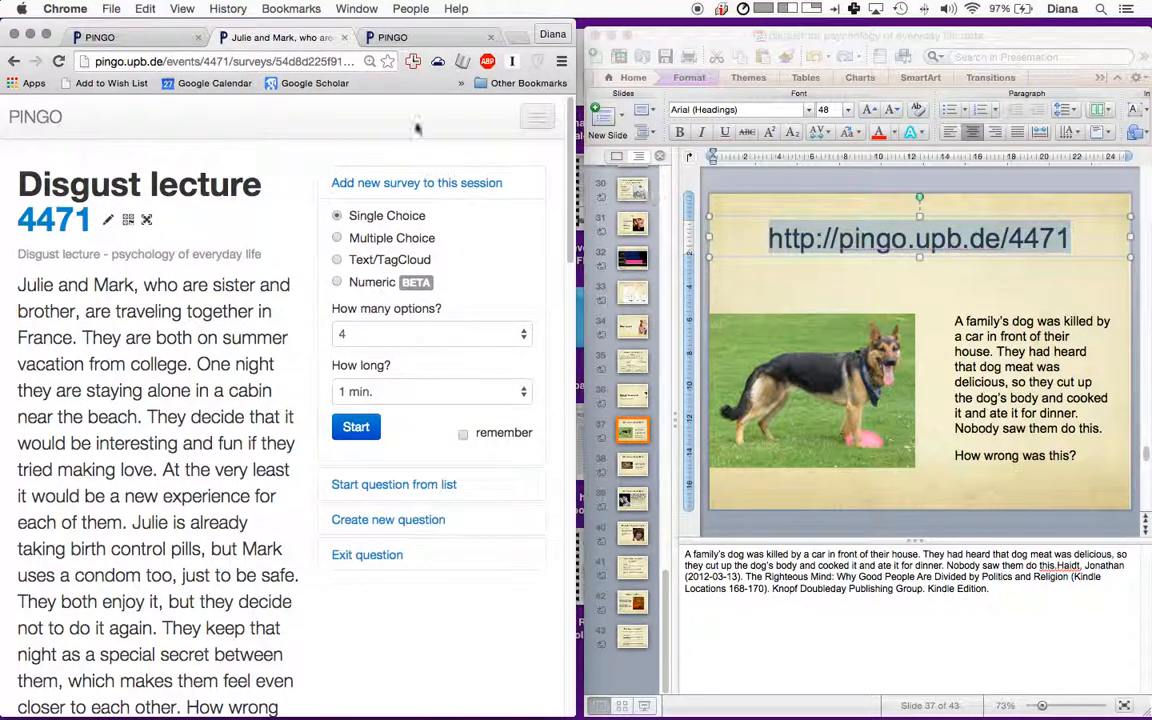
pyautogui.click(388, 519)
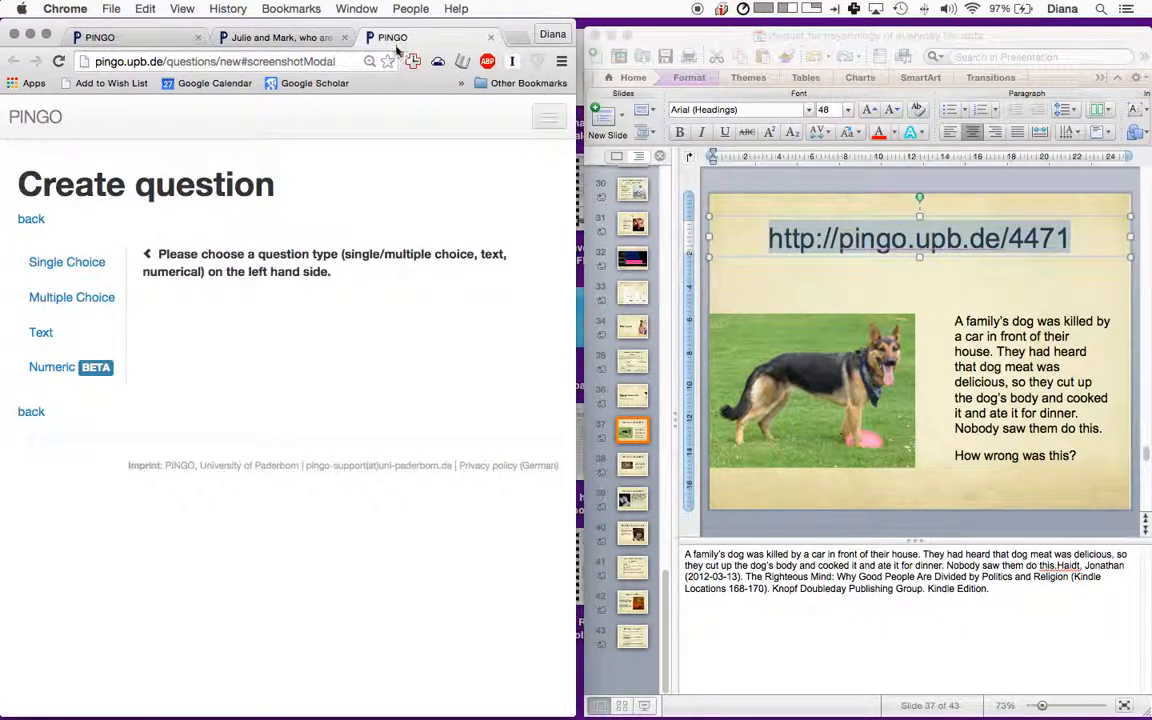
pyautogui.moveTo(490, 38)
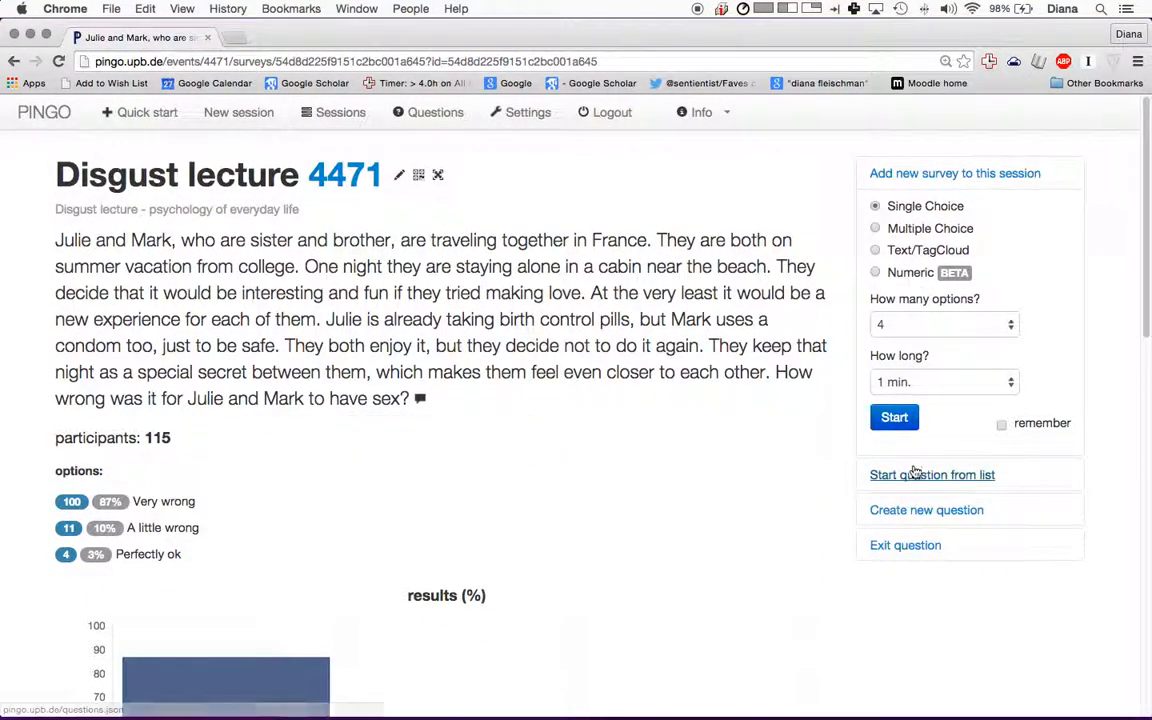
# - Start the stored family's-dog question from the all-tags list and open participant page pingo.upb.de/4471
pyautogui.click(931, 474)
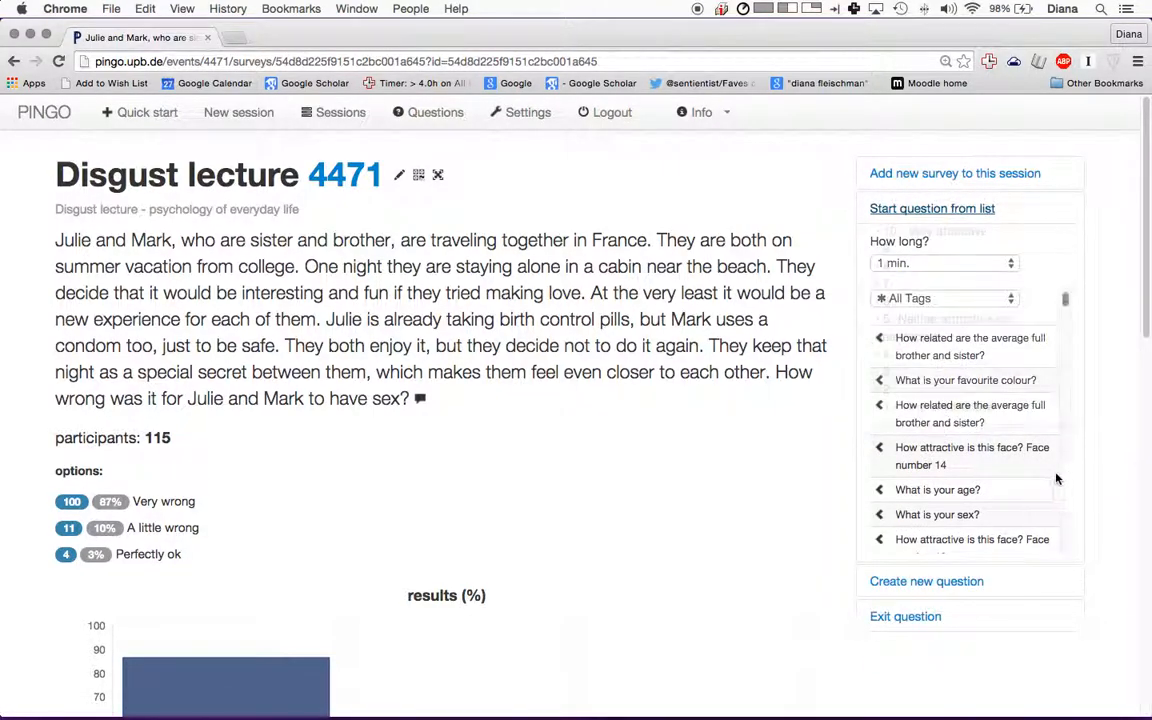
pyautogui.click(945, 298)
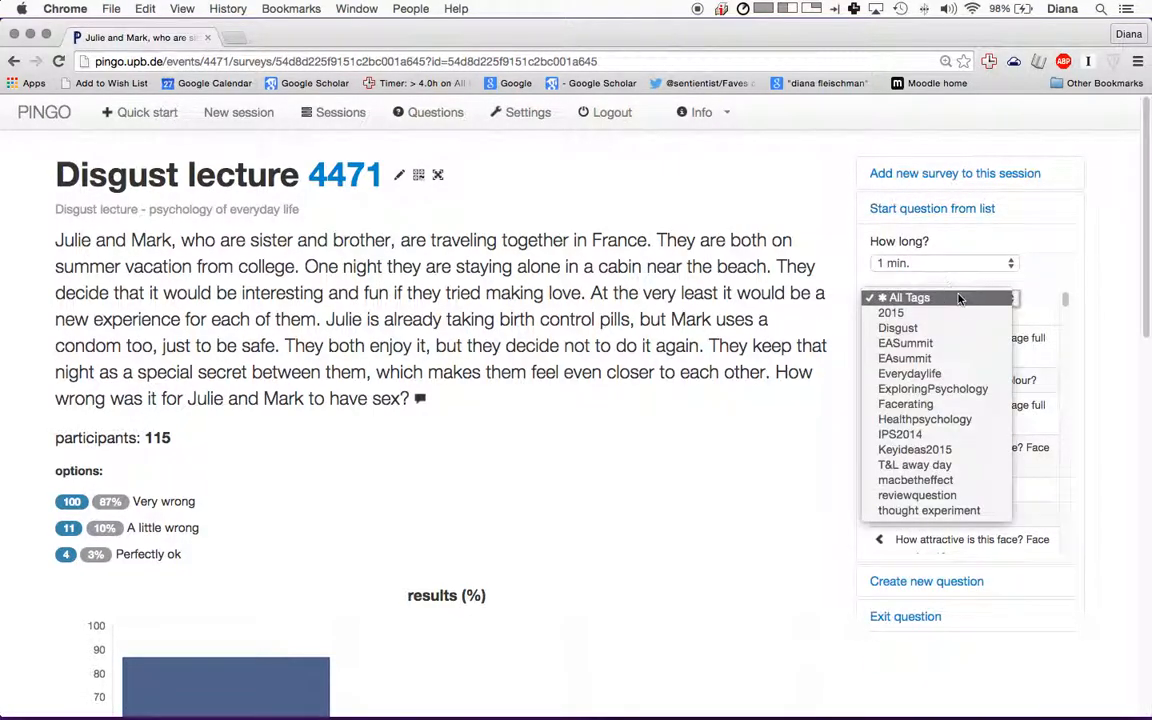
pyautogui.click(909, 373)
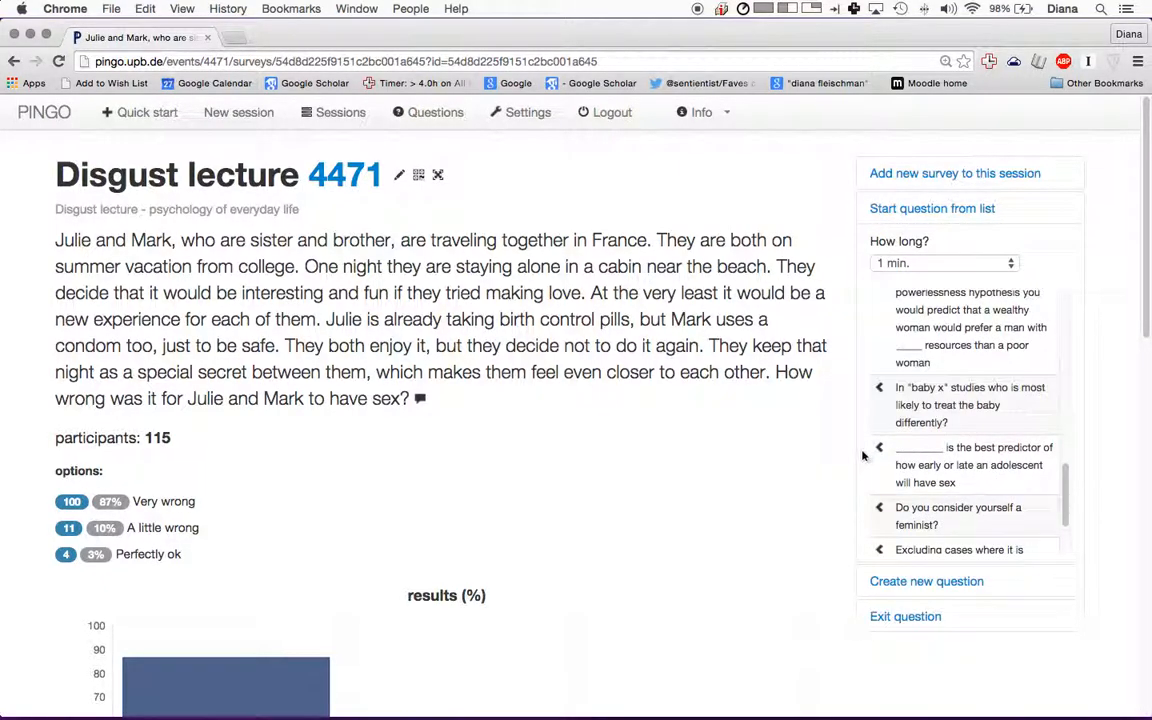
pyautogui.scroll(-3)
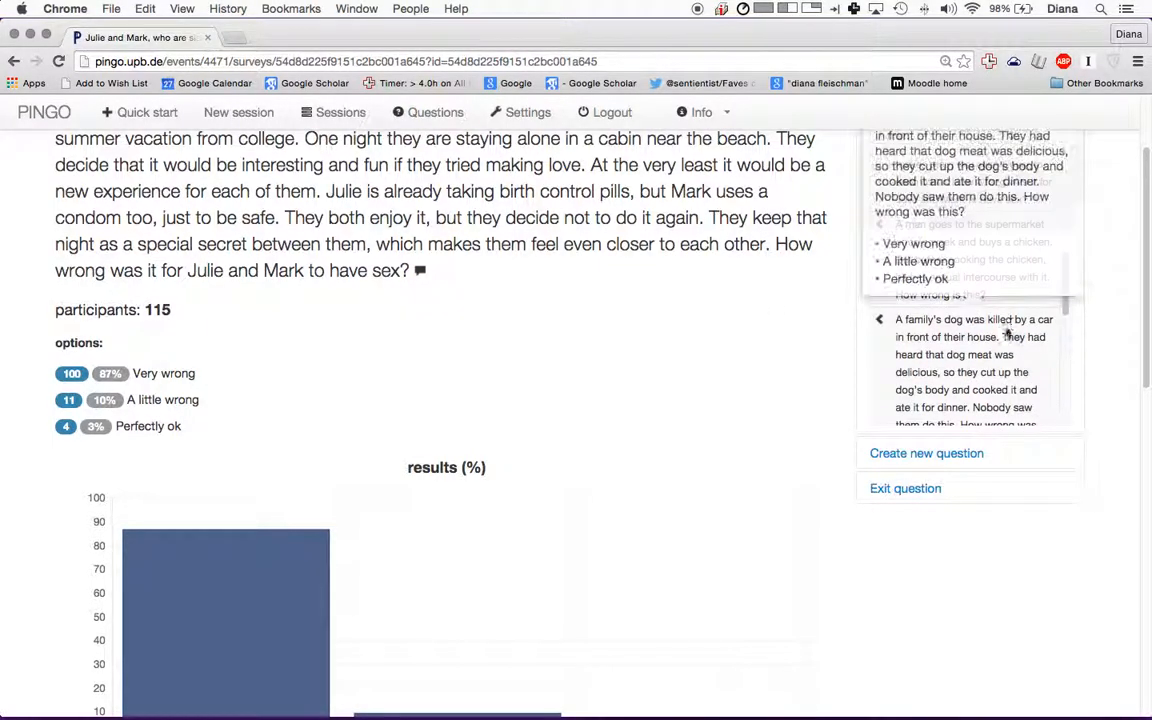
pyautogui.click(974, 370)
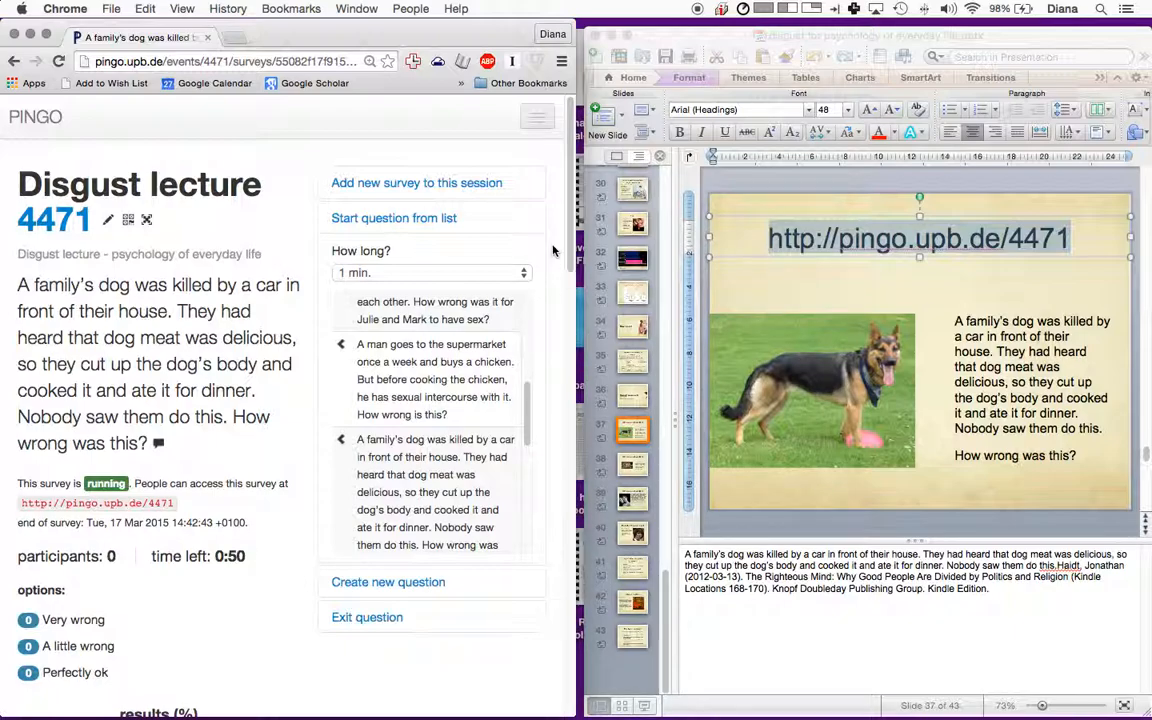
pyautogui.moveTo(900, 315)
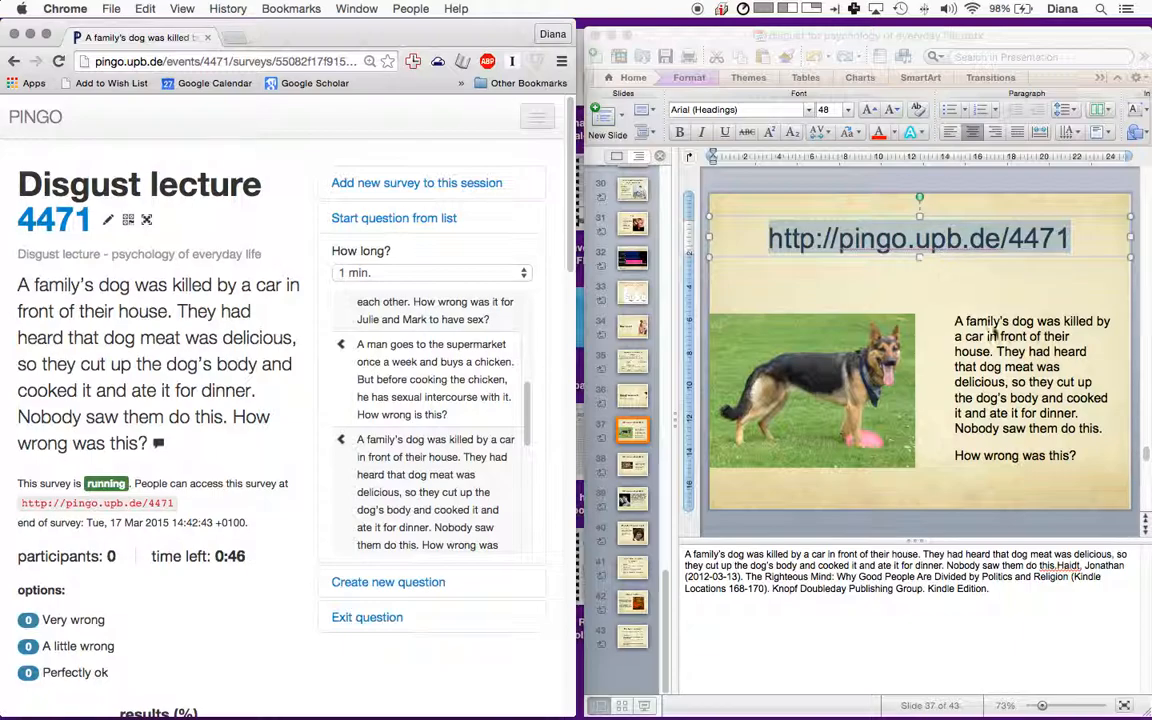
pyautogui.click(855, 268)
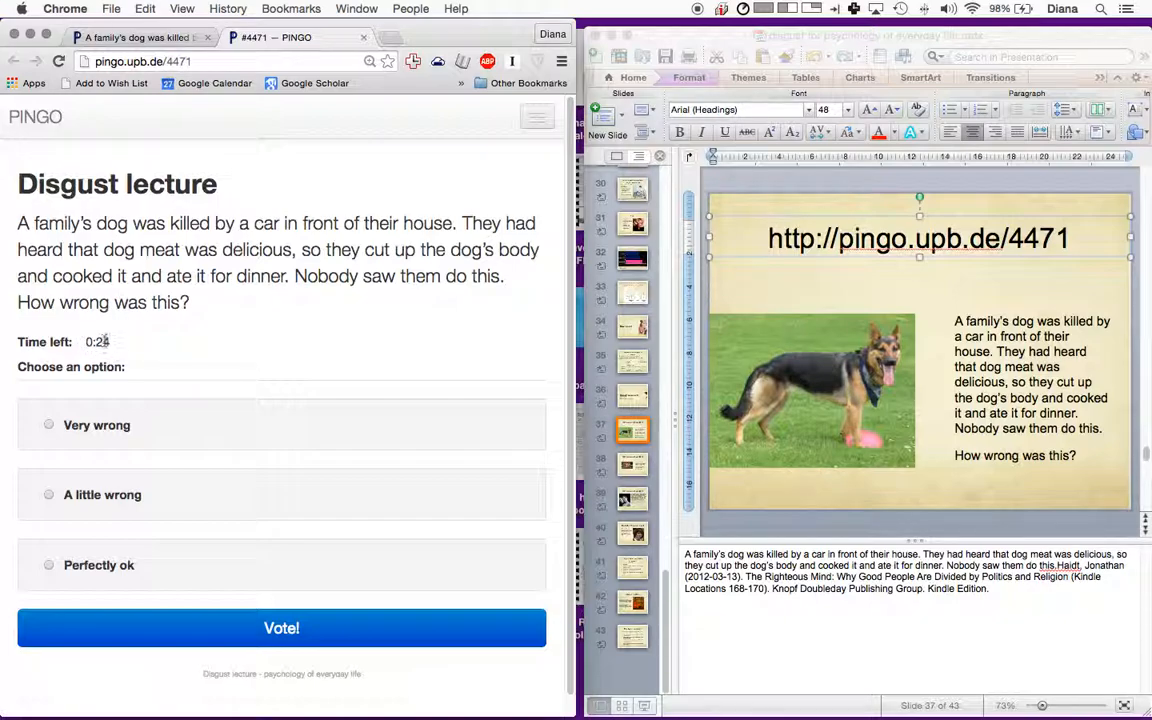
pyautogui.moveTo(127, 122)
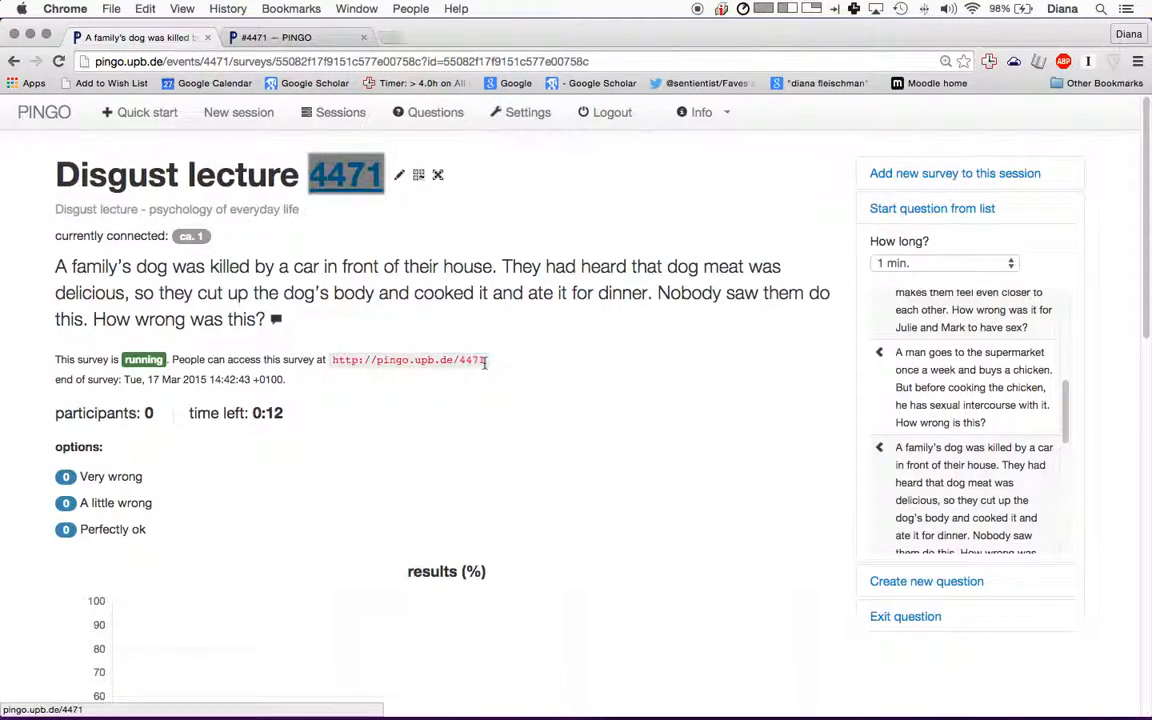
pyautogui.click(340, 112)
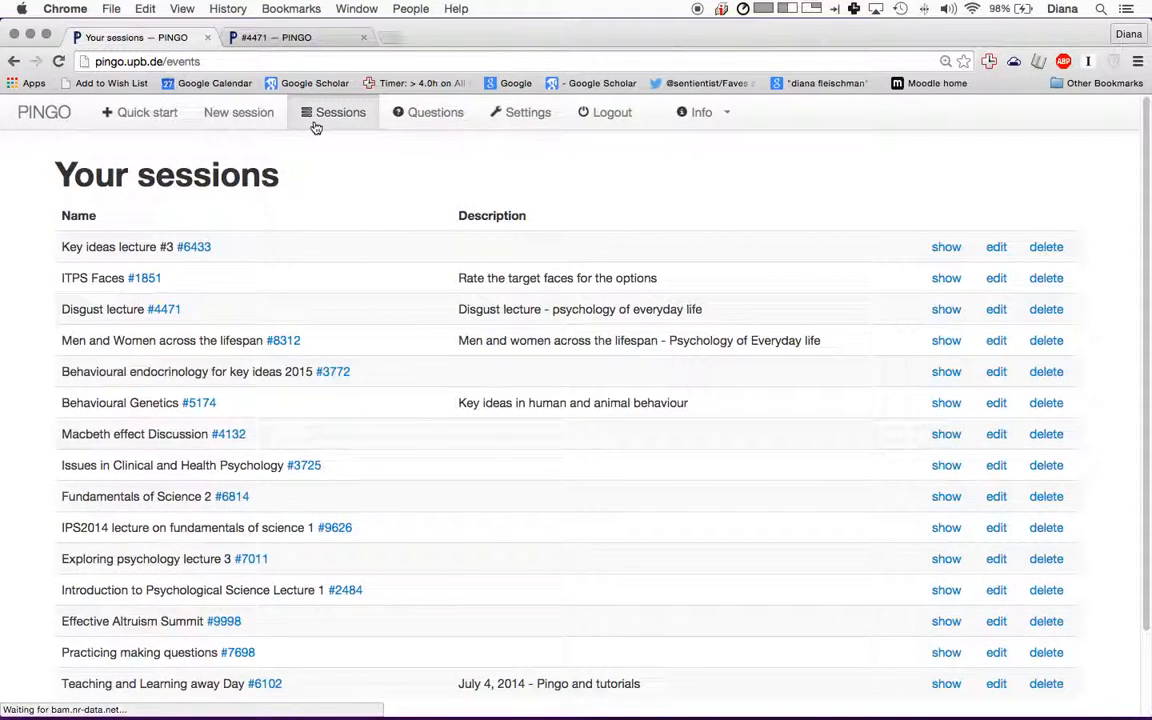
pyautogui.moveTo(165, 309)
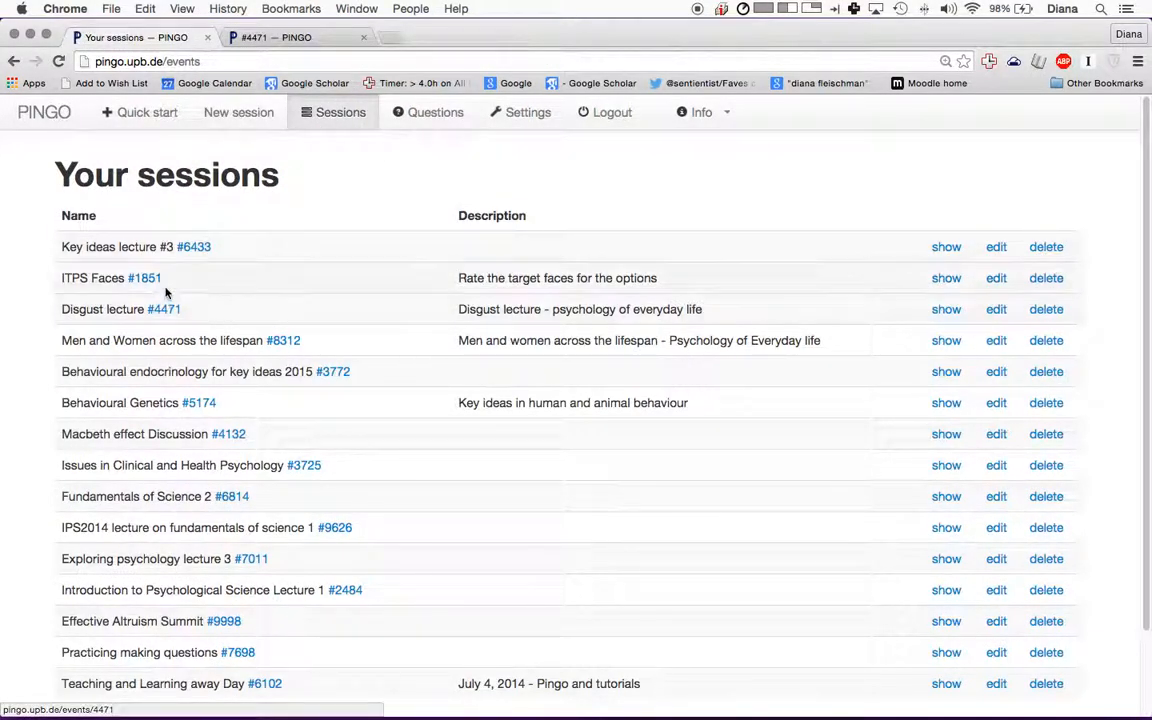
pyautogui.moveTo(183, 323)
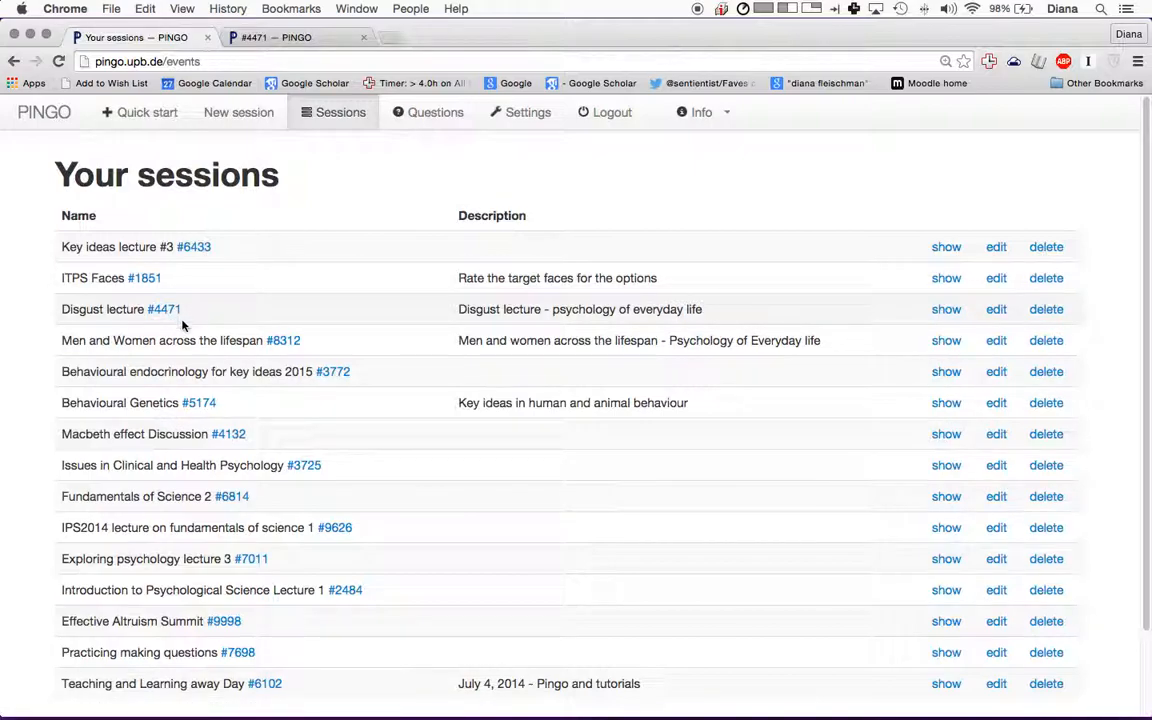
pyautogui.write('disgust')
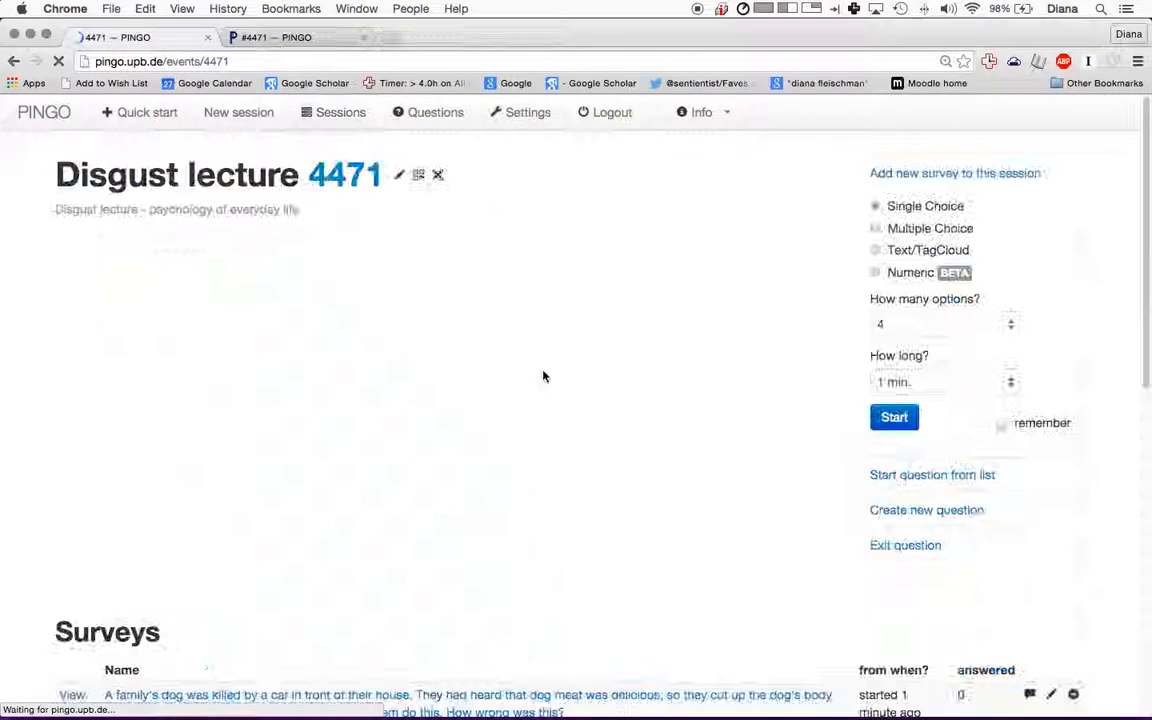
pyautogui.click(72, 694)
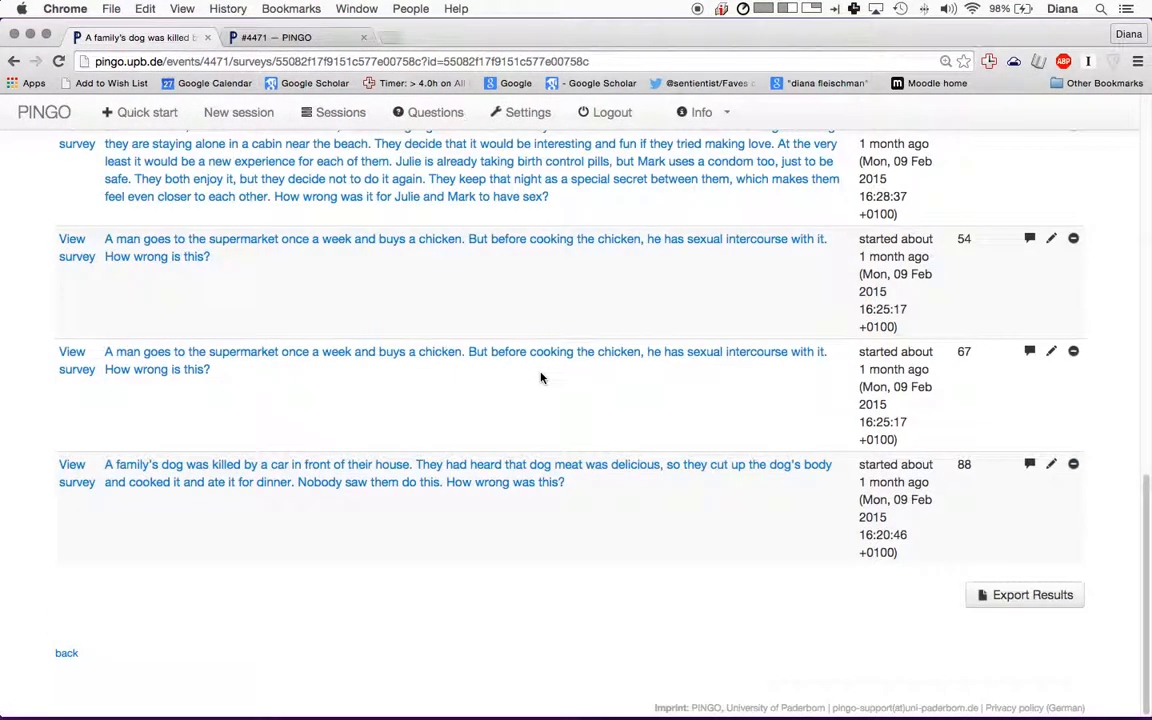
pyautogui.scroll(3)
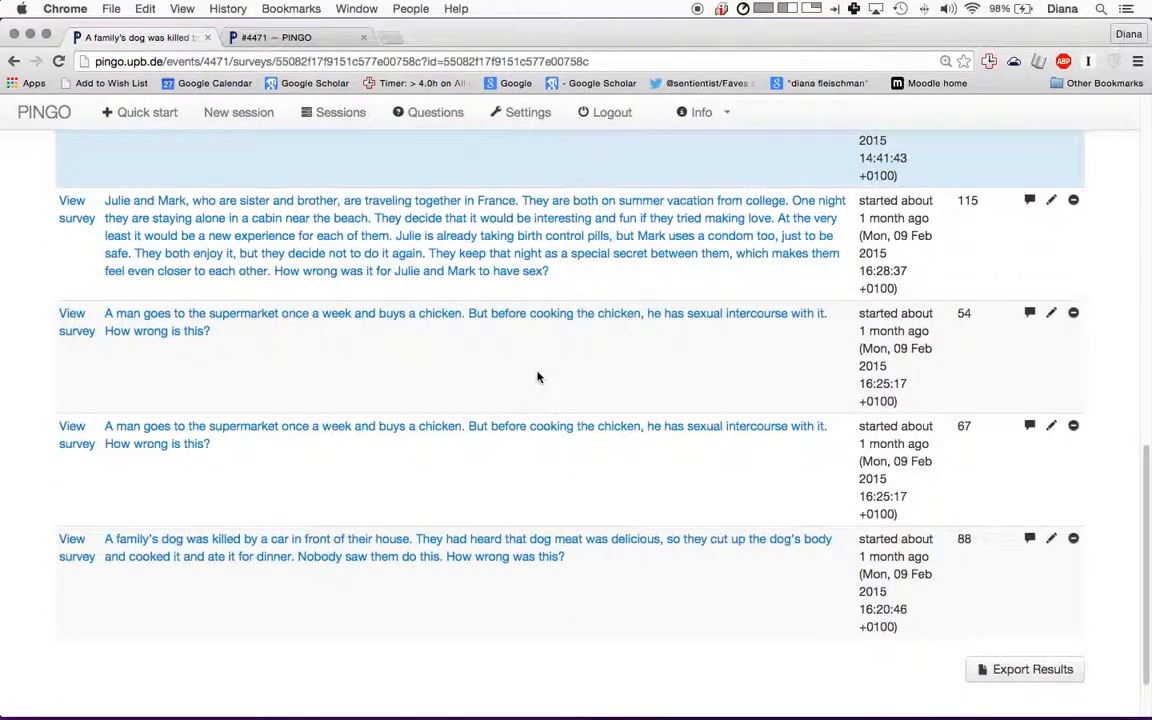
pyautogui.scroll(-3)
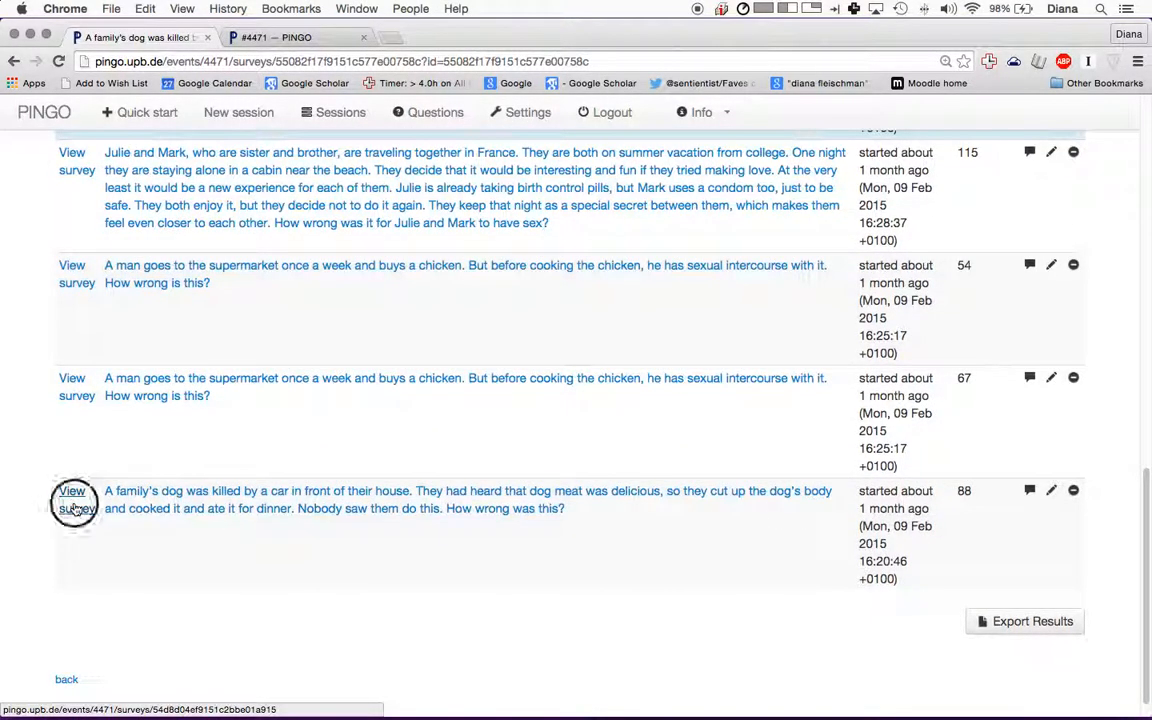
# - View the dog survey's results: 88 participants, 75% very wrong, 20% a little wrong, 5% perfectly ok
pyautogui.click(72, 499)
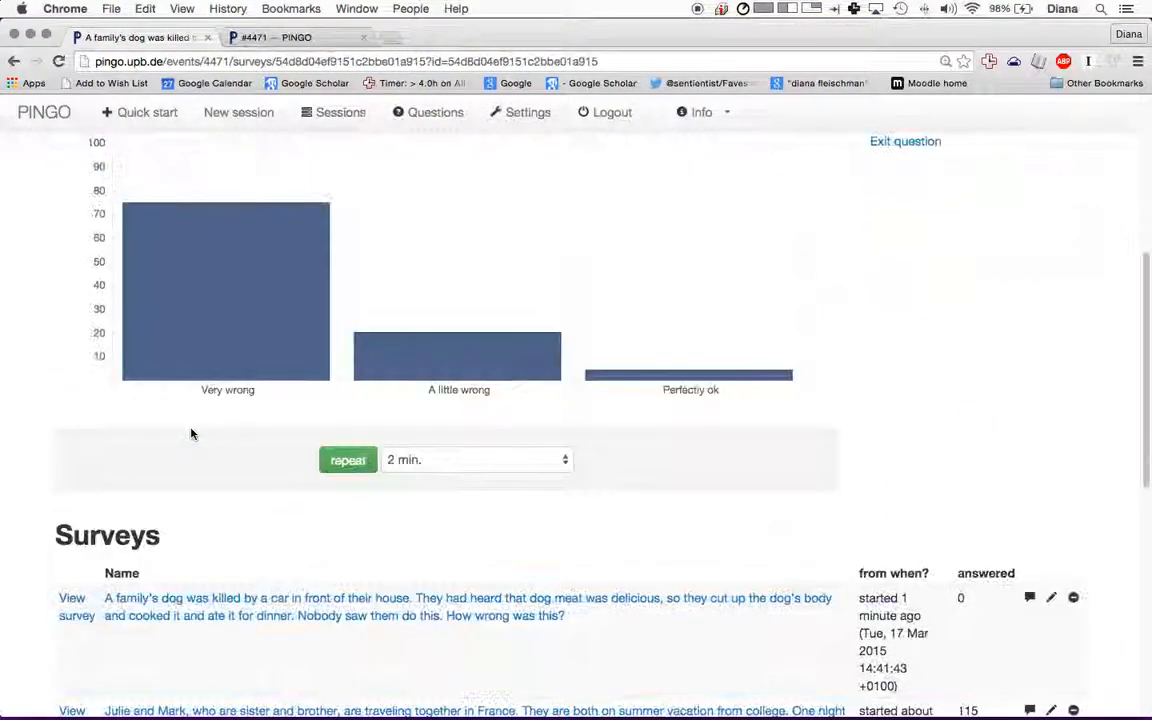
pyautogui.scroll(3)
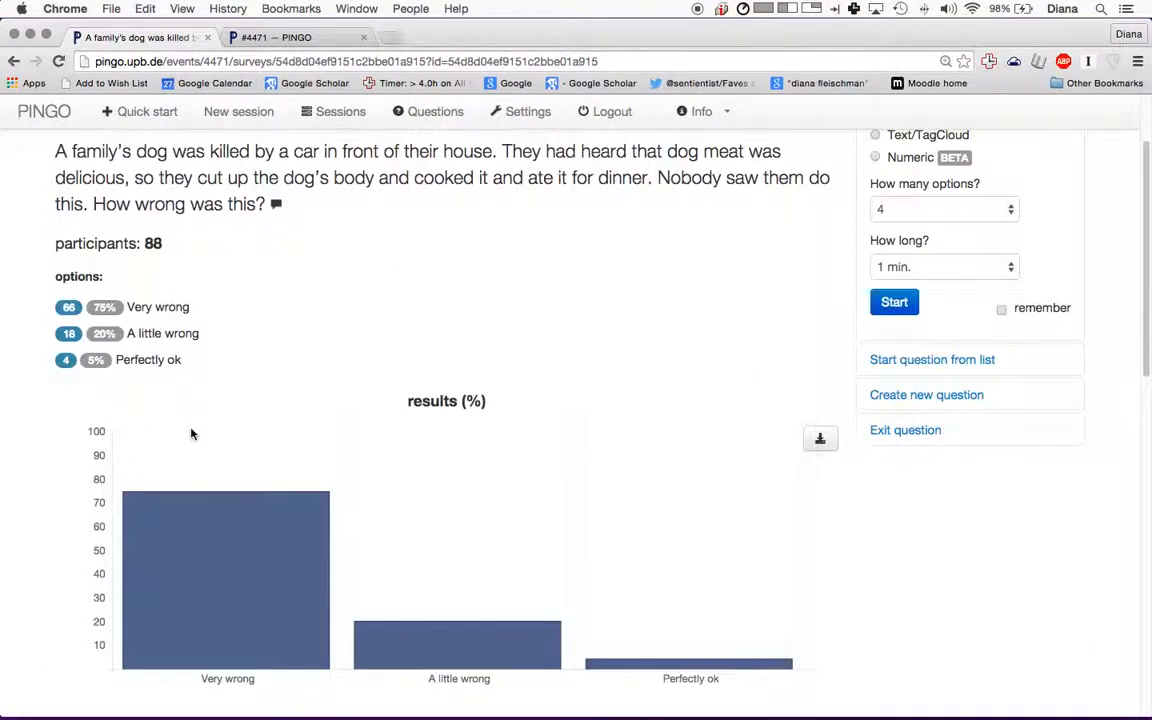
pyautogui.scroll(-3)
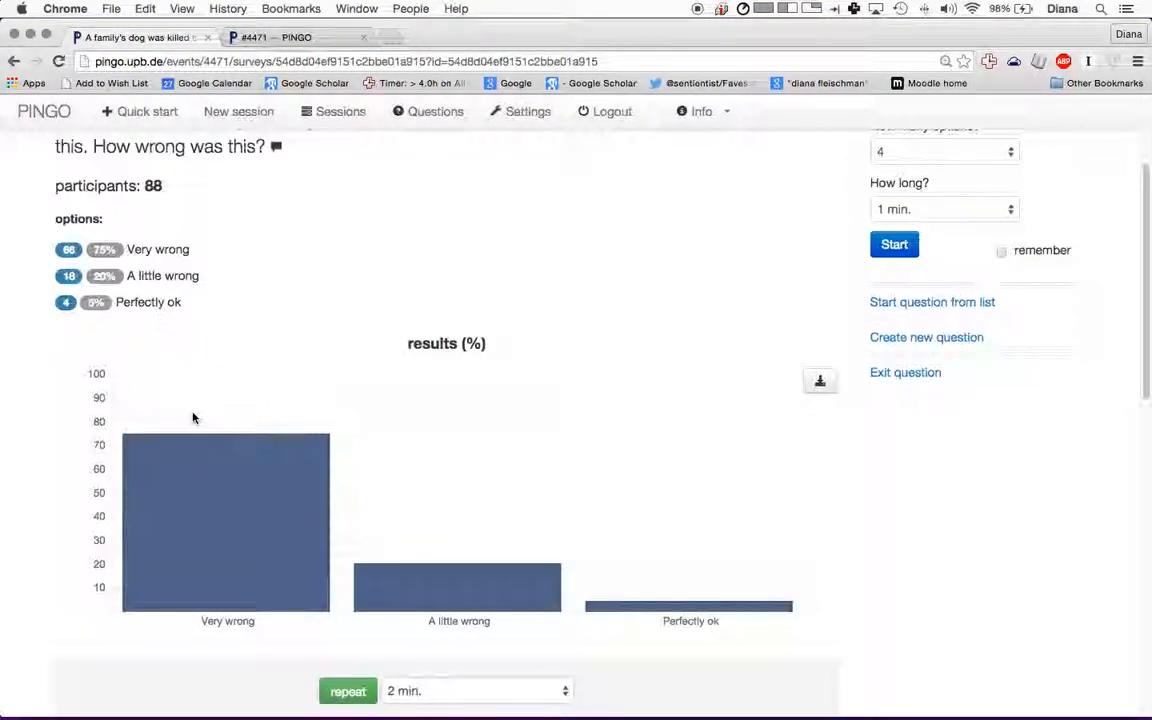
pyautogui.scroll(3)
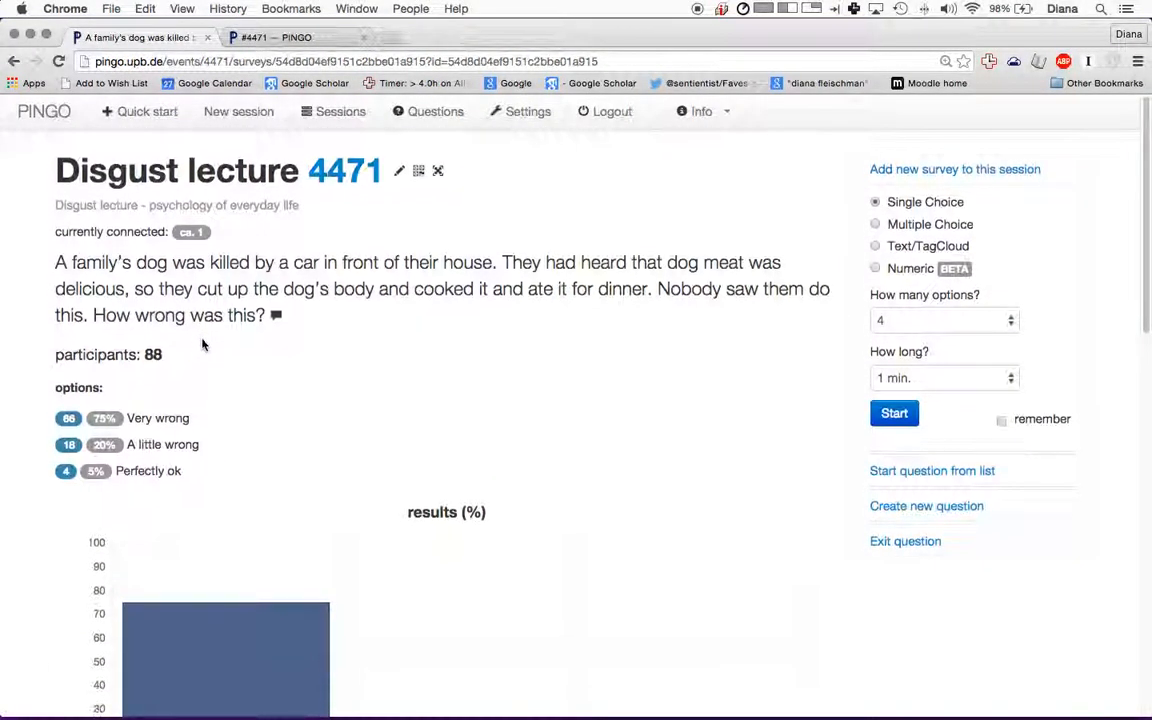
pyautogui.scroll(-3)
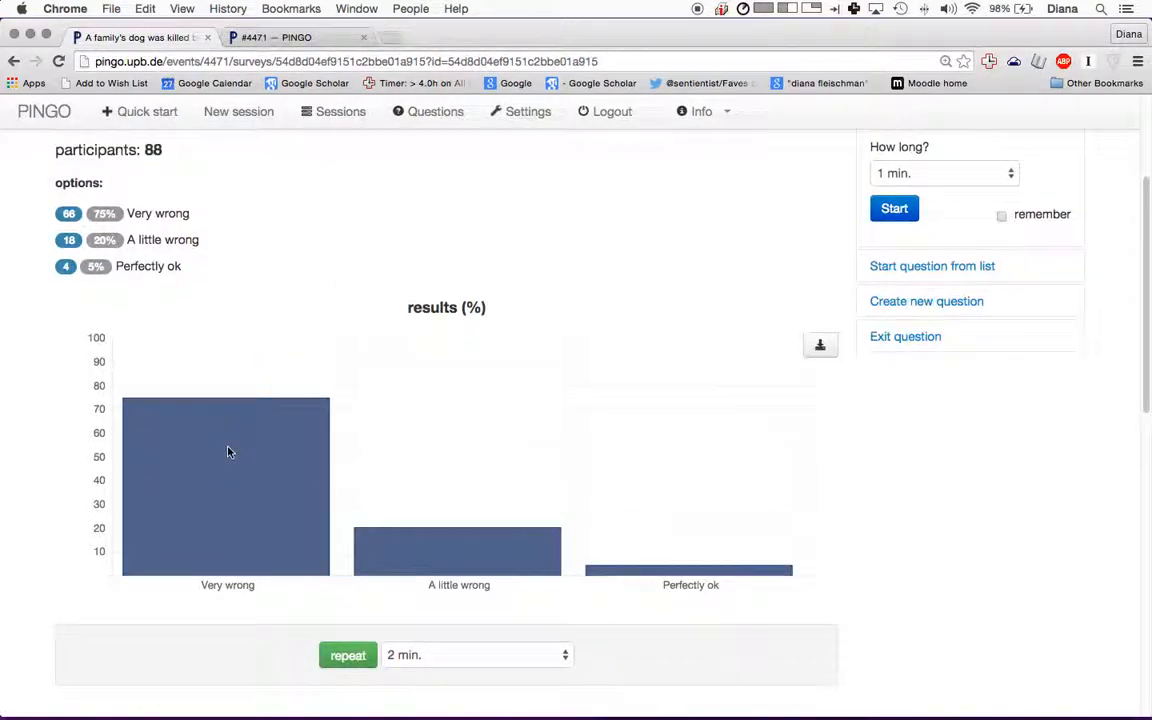
pyautogui.moveTo(280, 441)
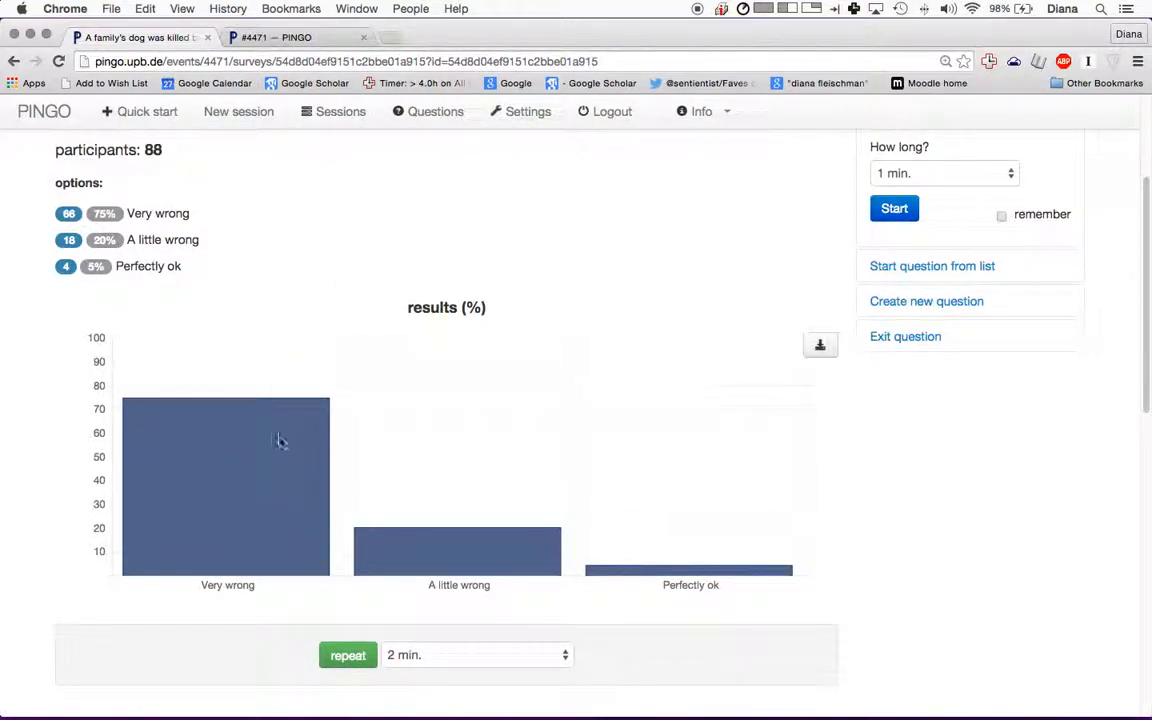
pyautogui.scroll(3)
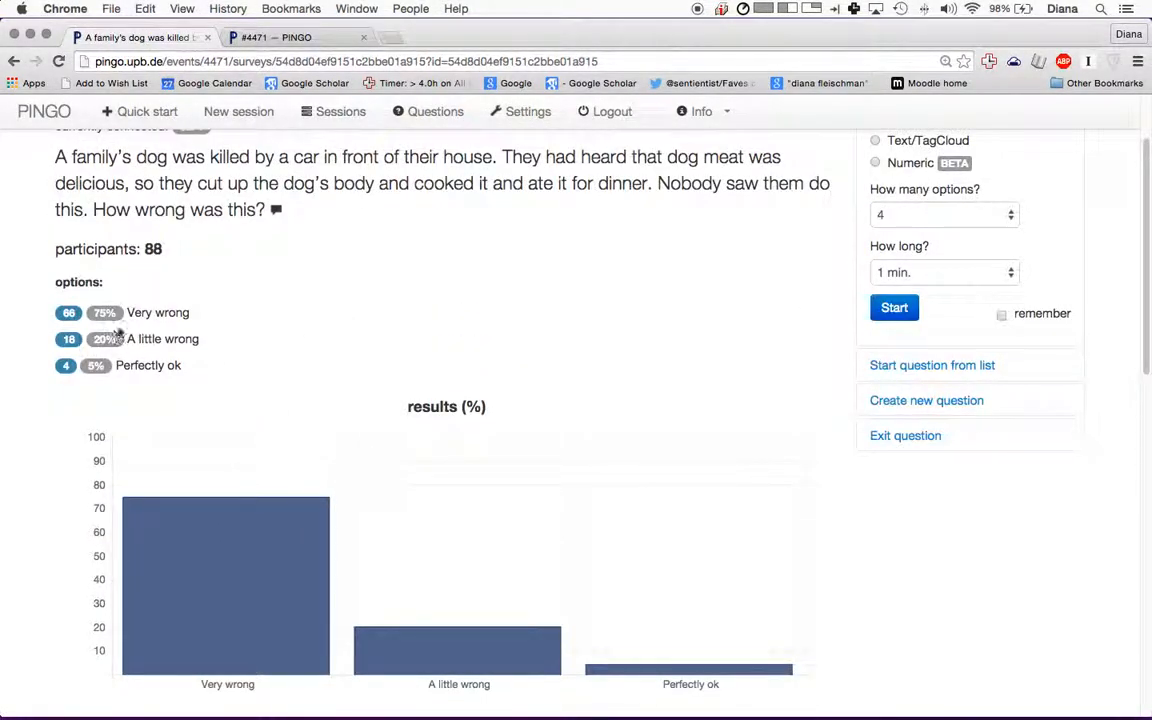
pyautogui.scroll(3)
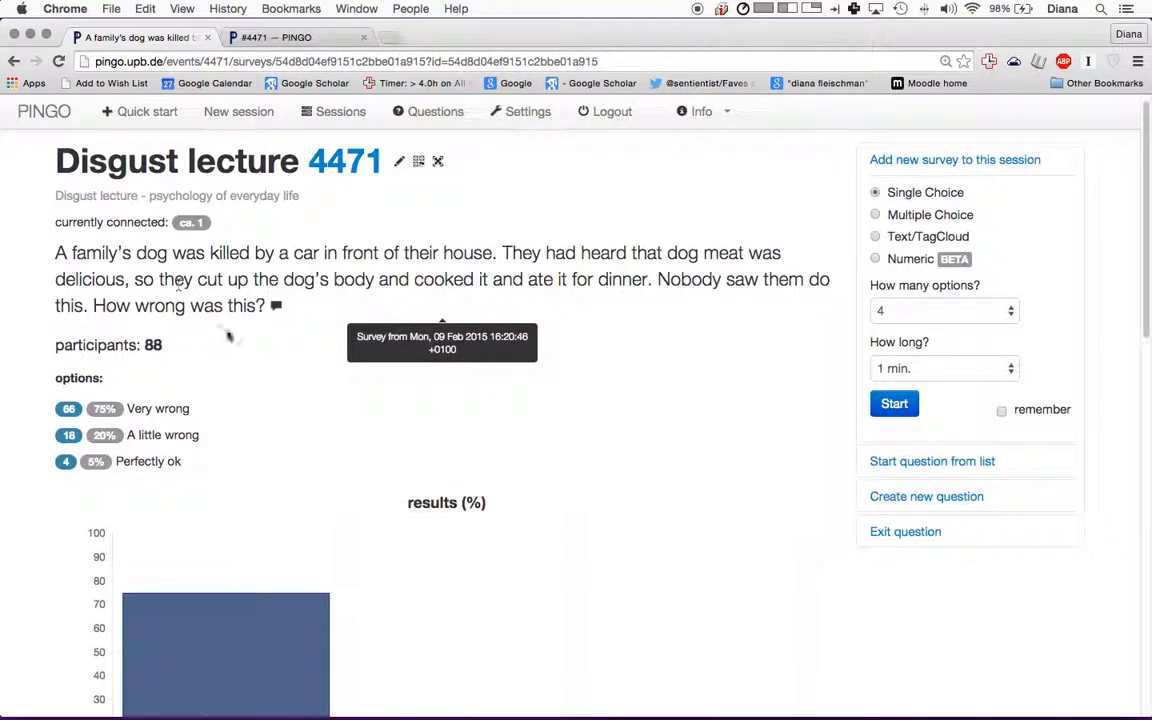
pyautogui.moveTo(300, 307)
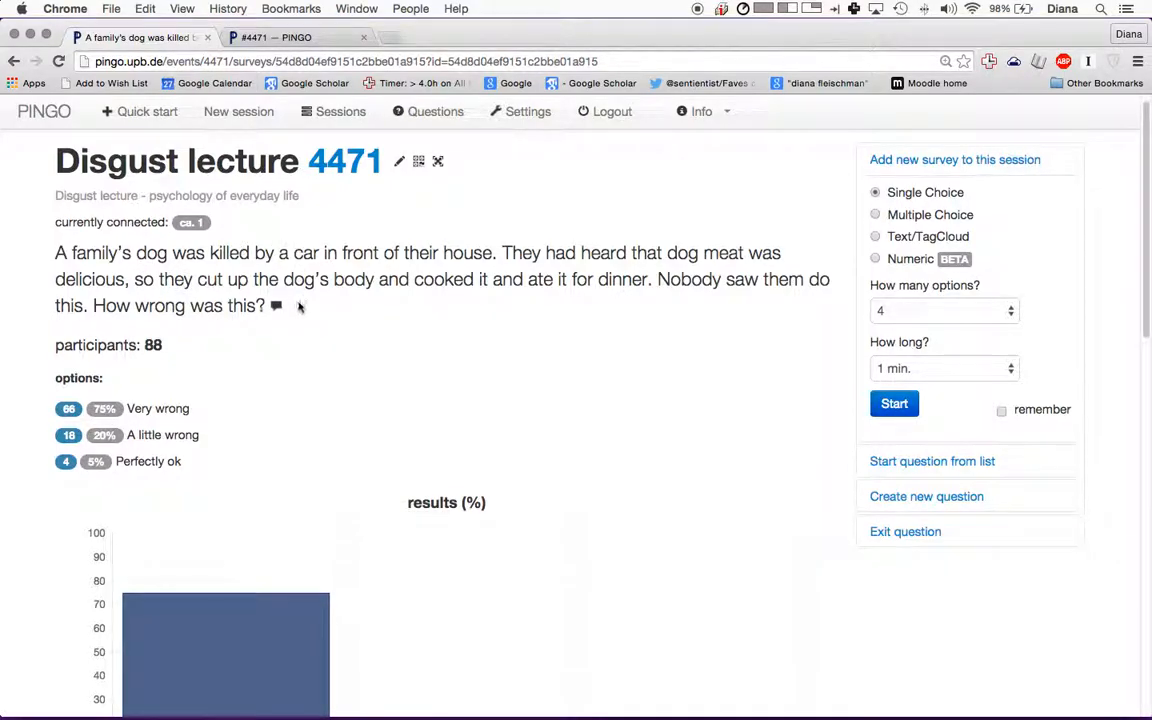
pyautogui.scroll(-3)
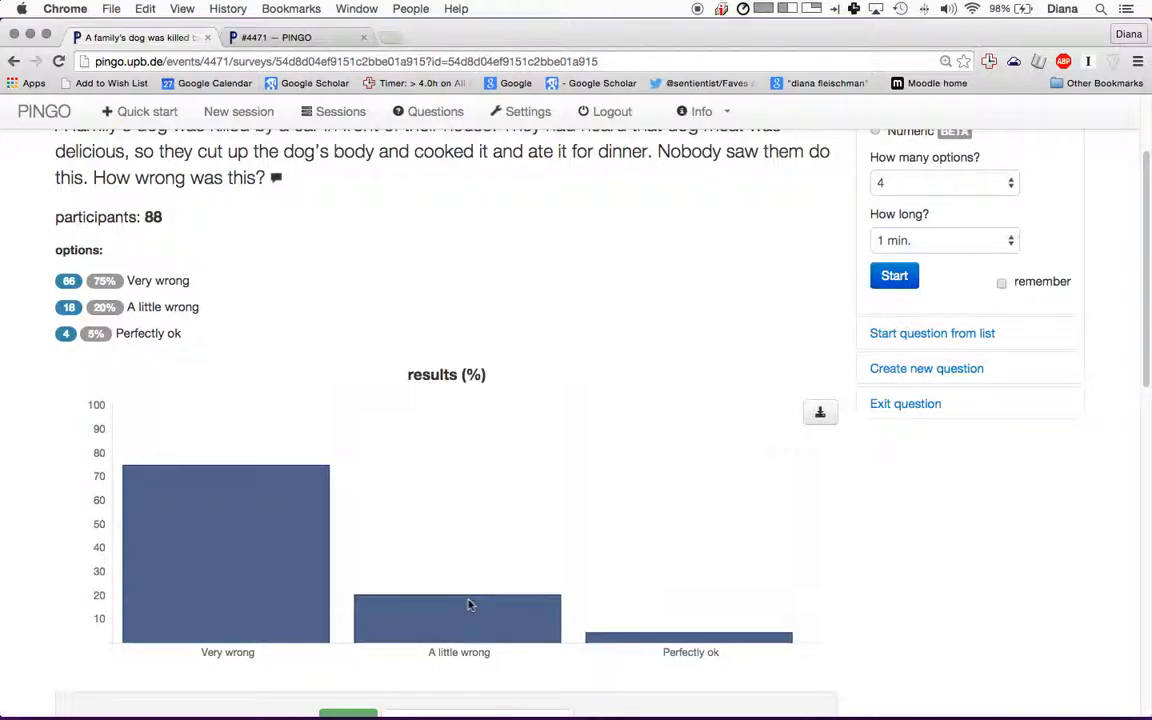
pyautogui.moveTo(516, 555)
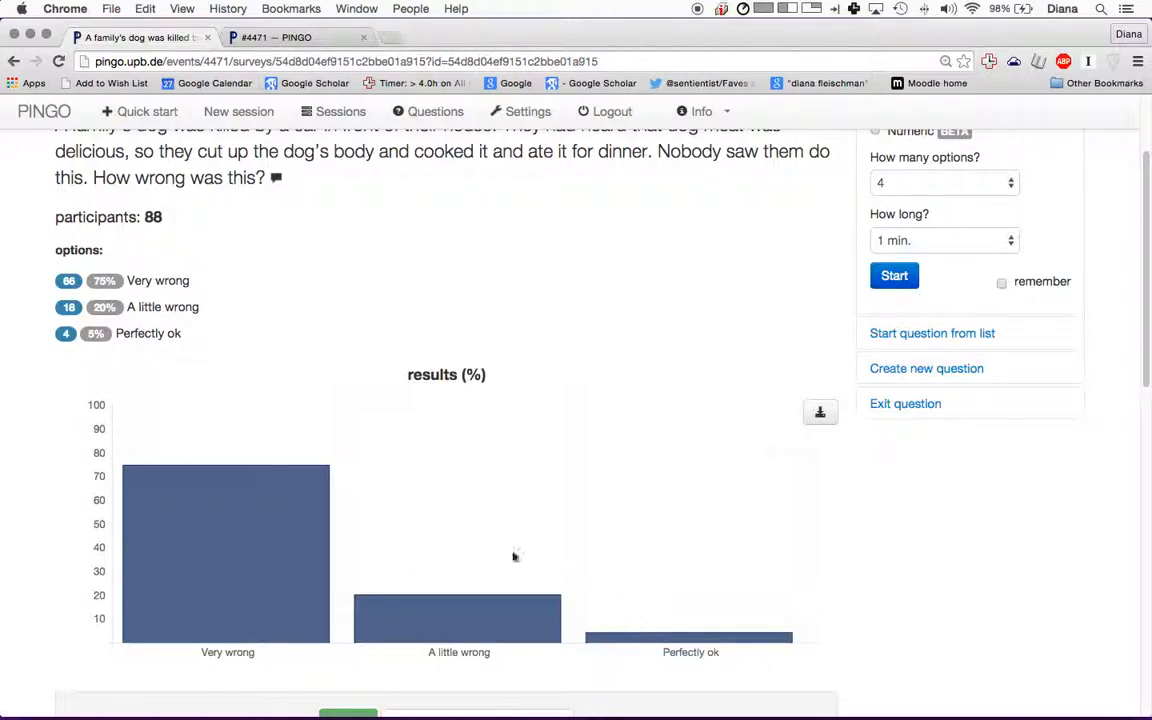
pyautogui.scroll(-3)
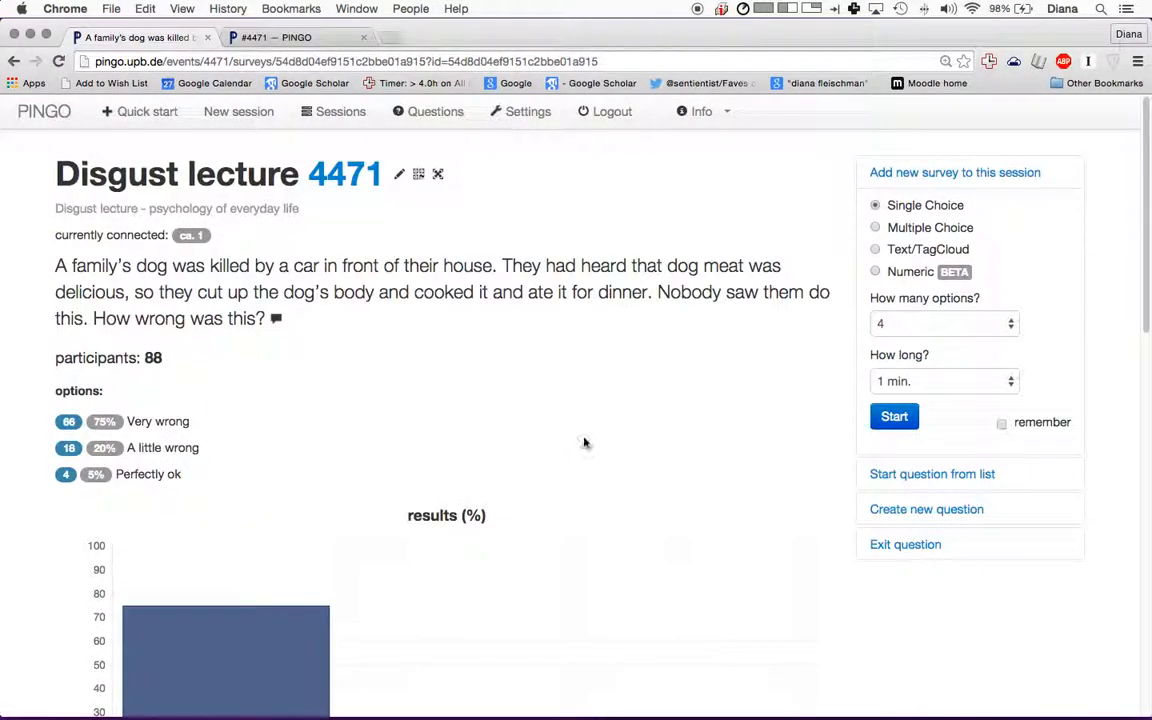
pyautogui.moveTo(516, 445)
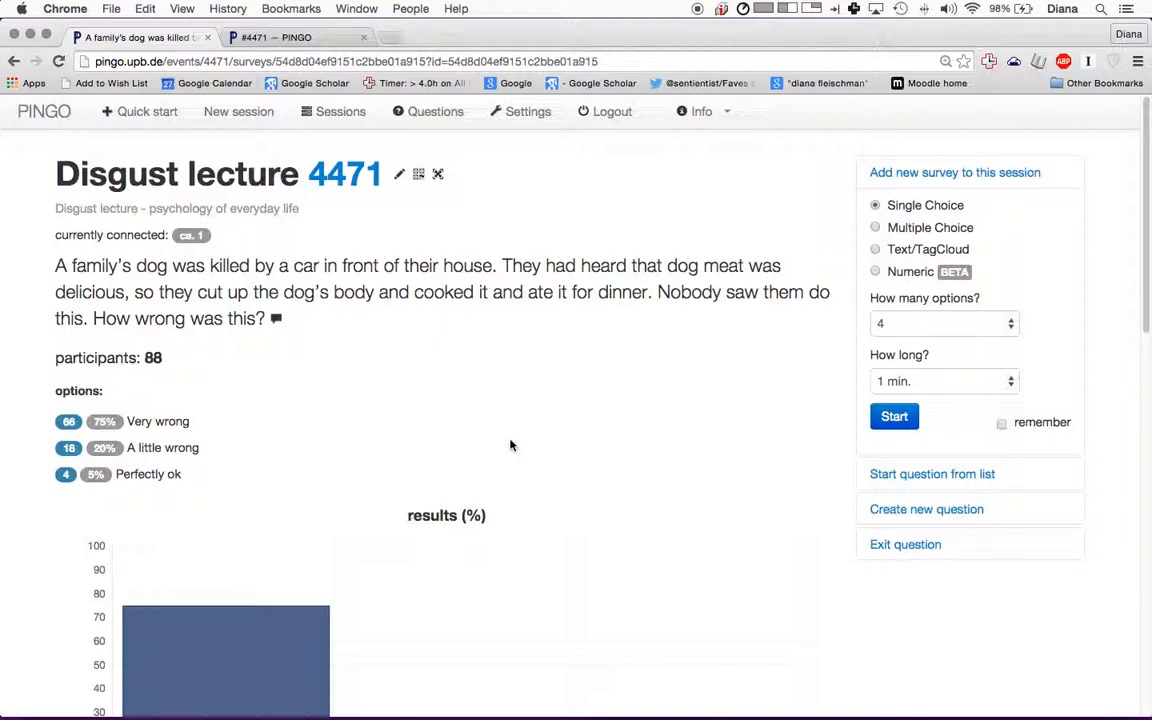
pyautogui.scroll(-3)
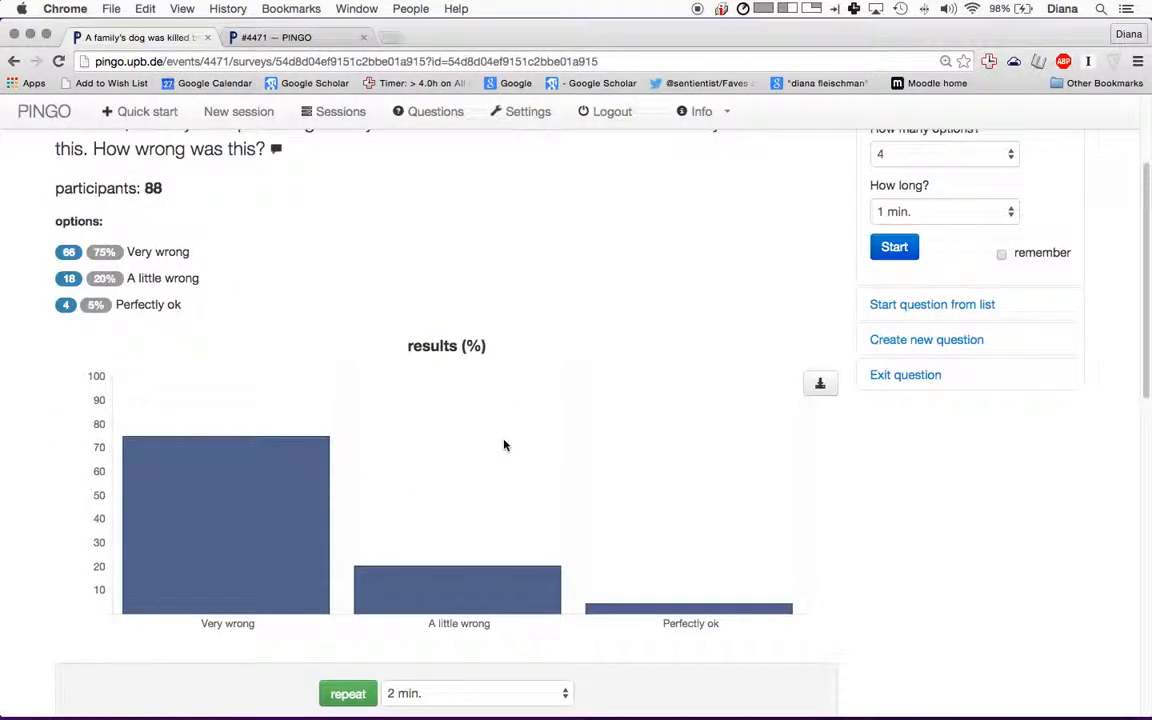
pyautogui.scroll(3)
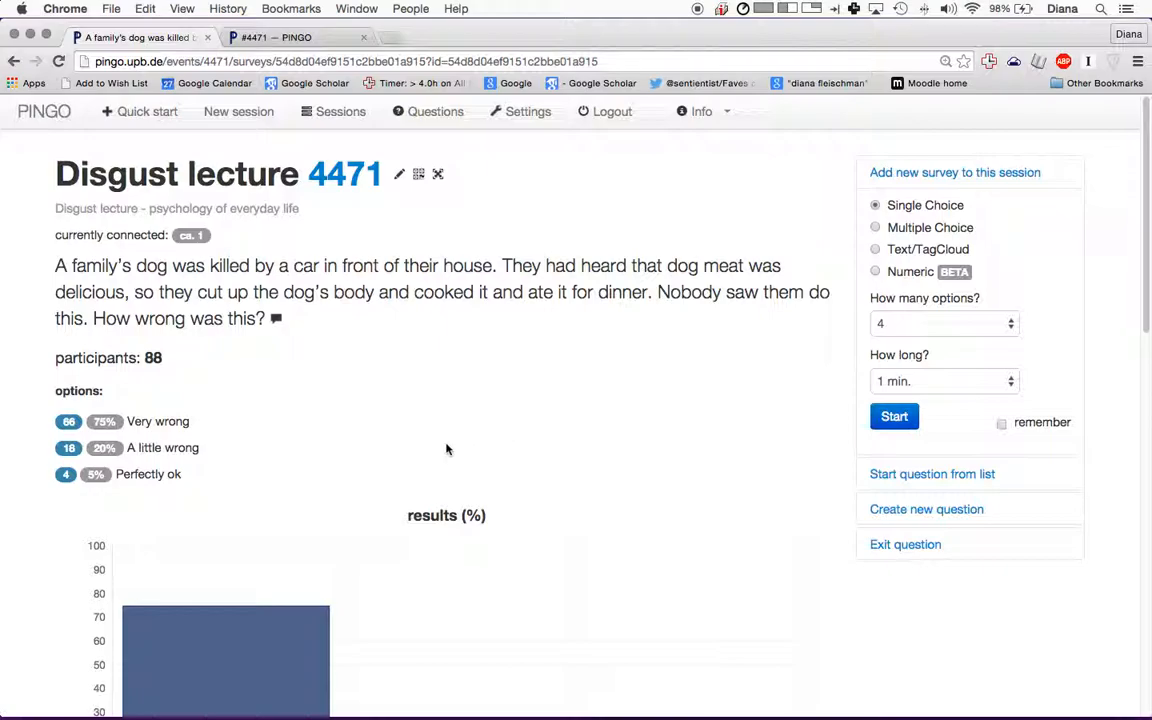
pyautogui.moveTo(473, 335)
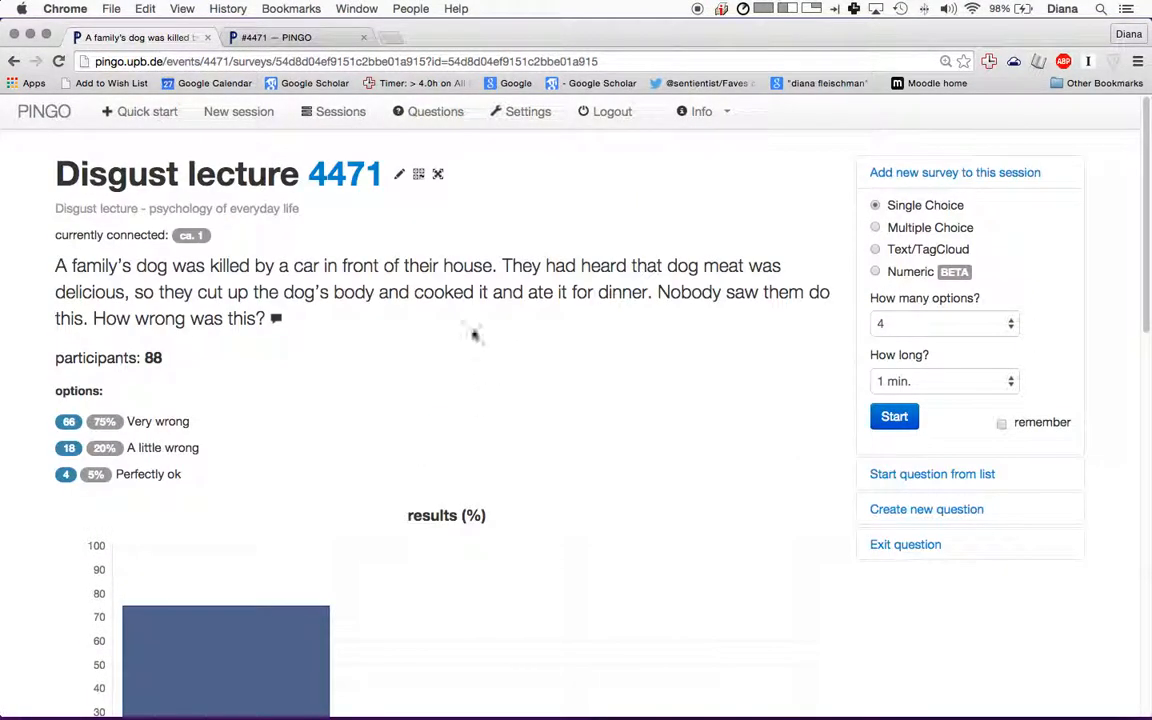
pyautogui.scroll(-3)
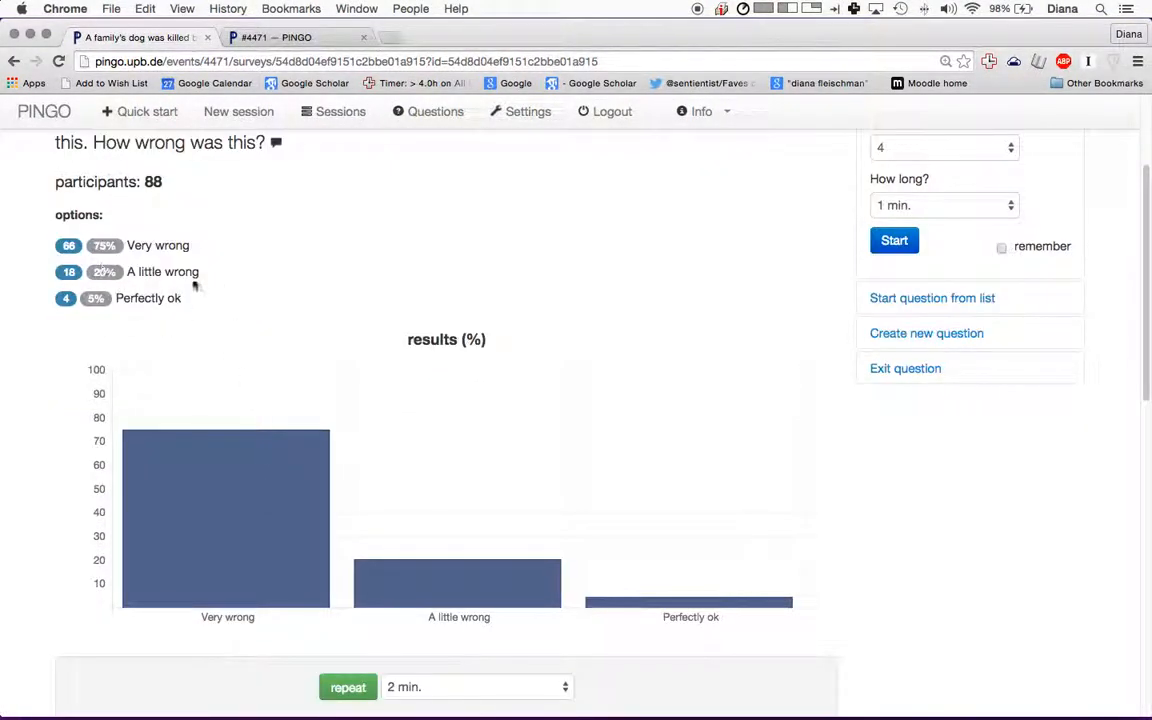
pyautogui.scroll(3)
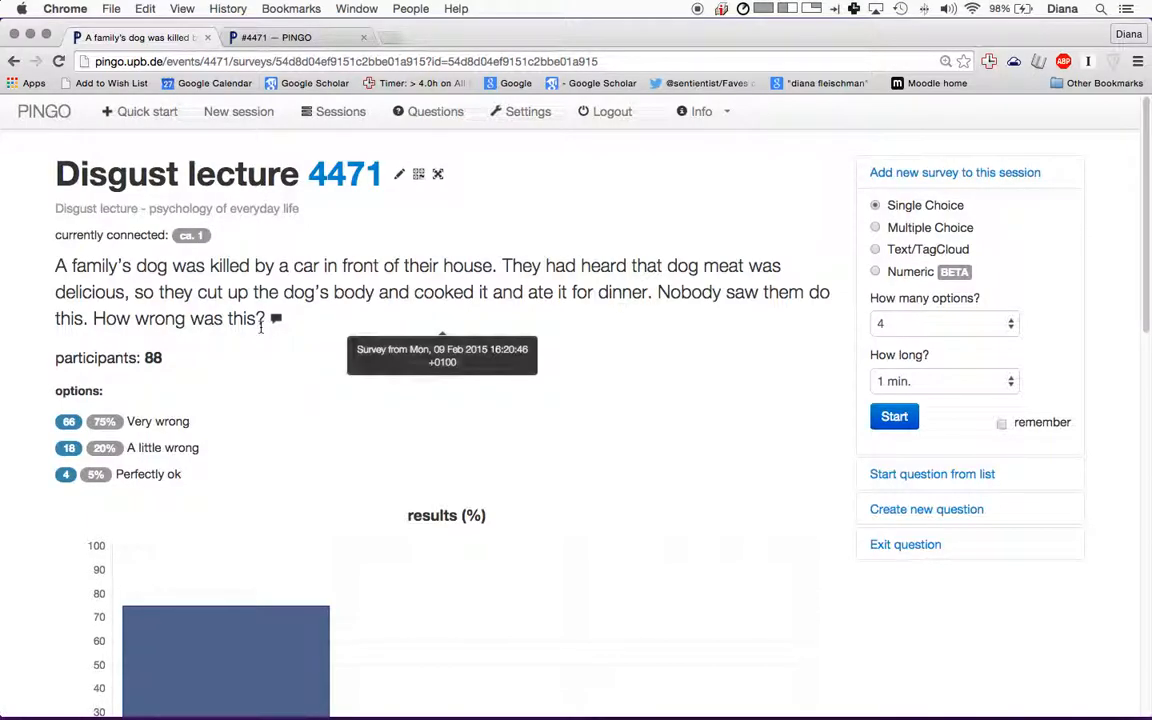
pyautogui.moveTo(325, 133)
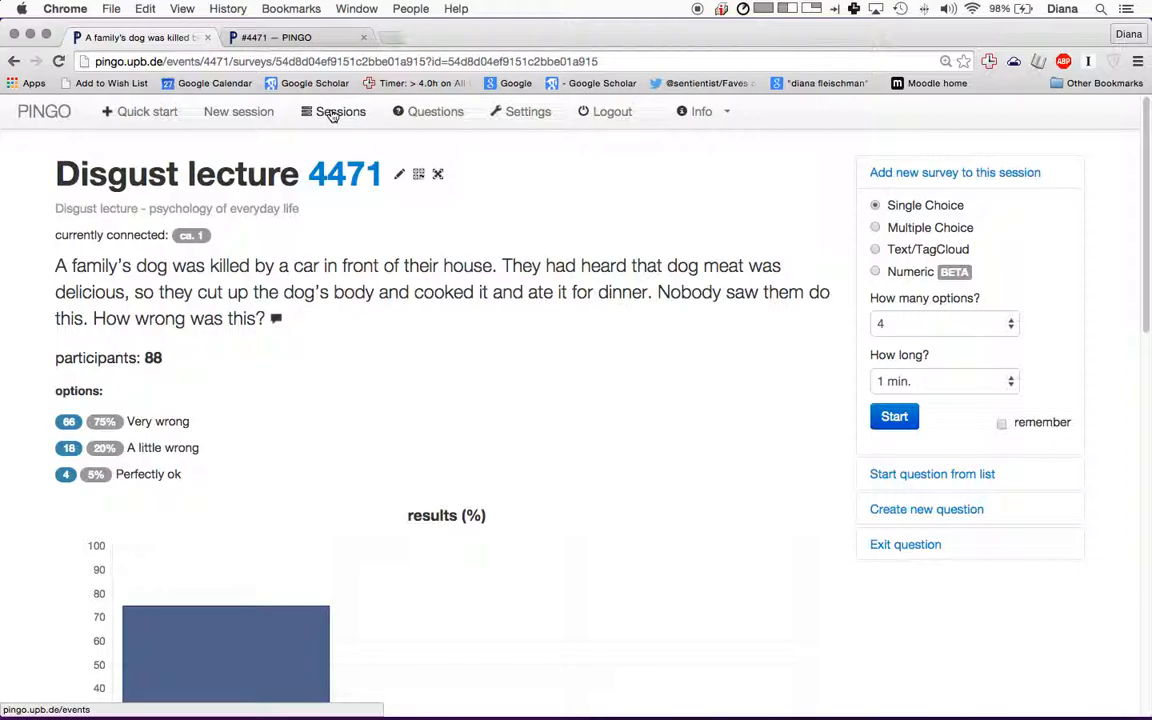
# - Go to the Sessions list and browse Teaching and Learning away Day session 6102's past surveys
pyautogui.click(340, 111)
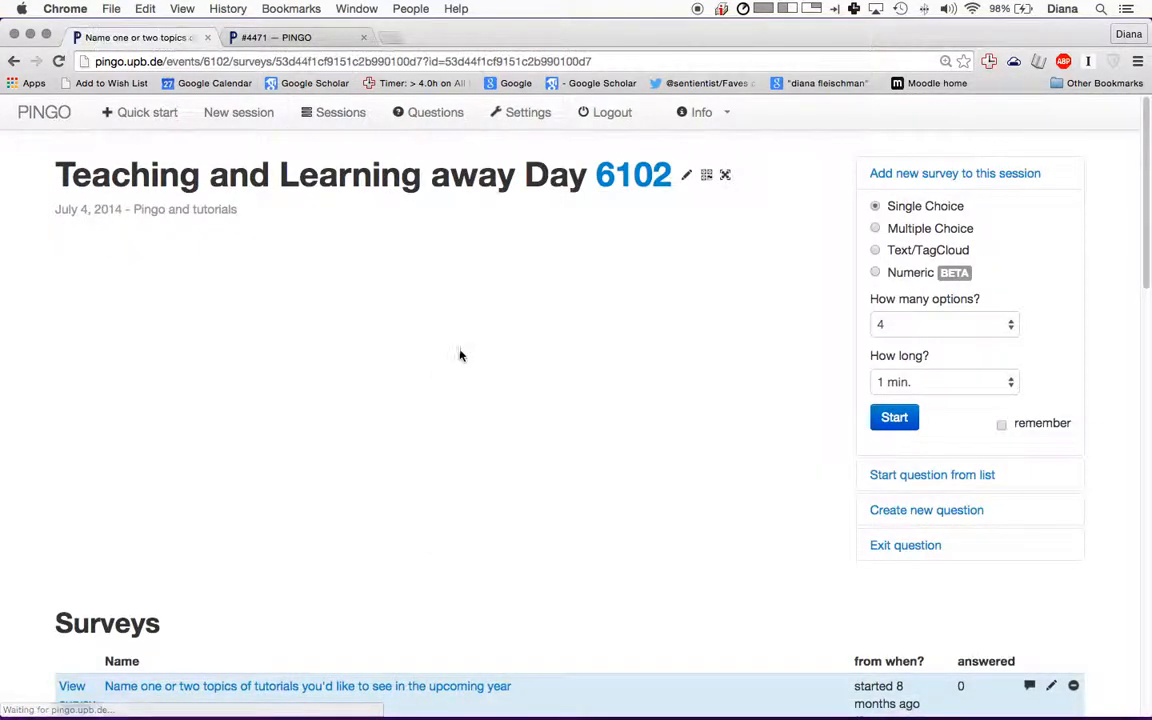
pyautogui.scroll(-3)
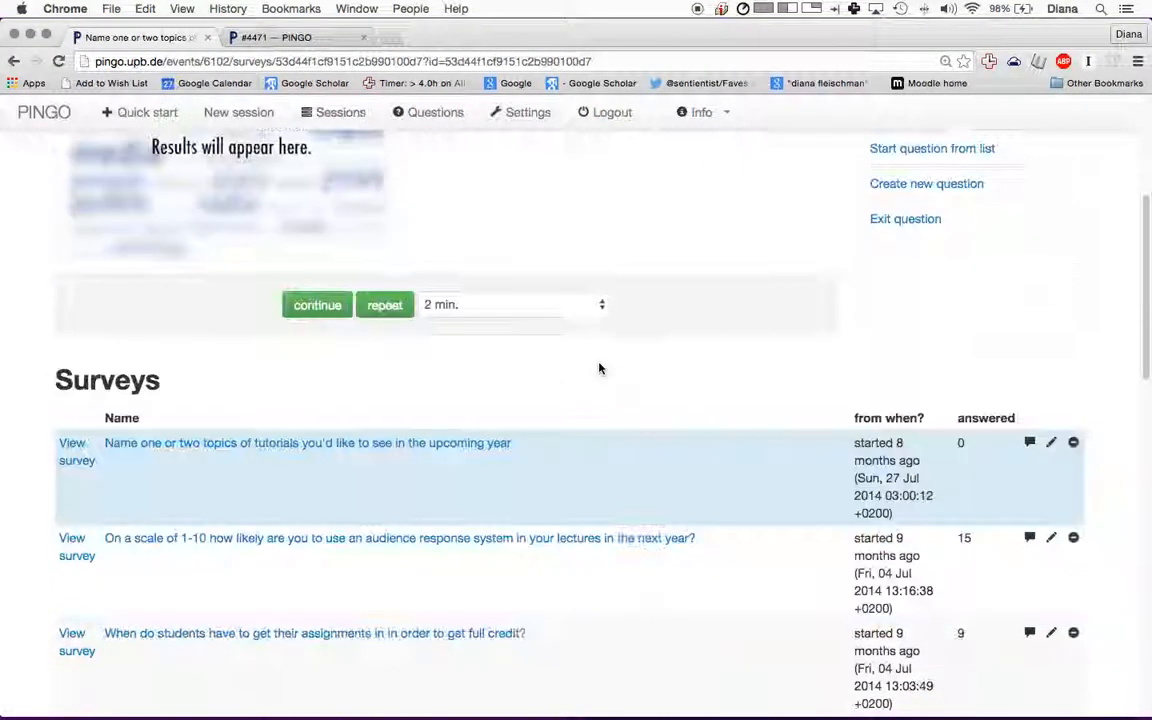
pyautogui.scroll(-3)
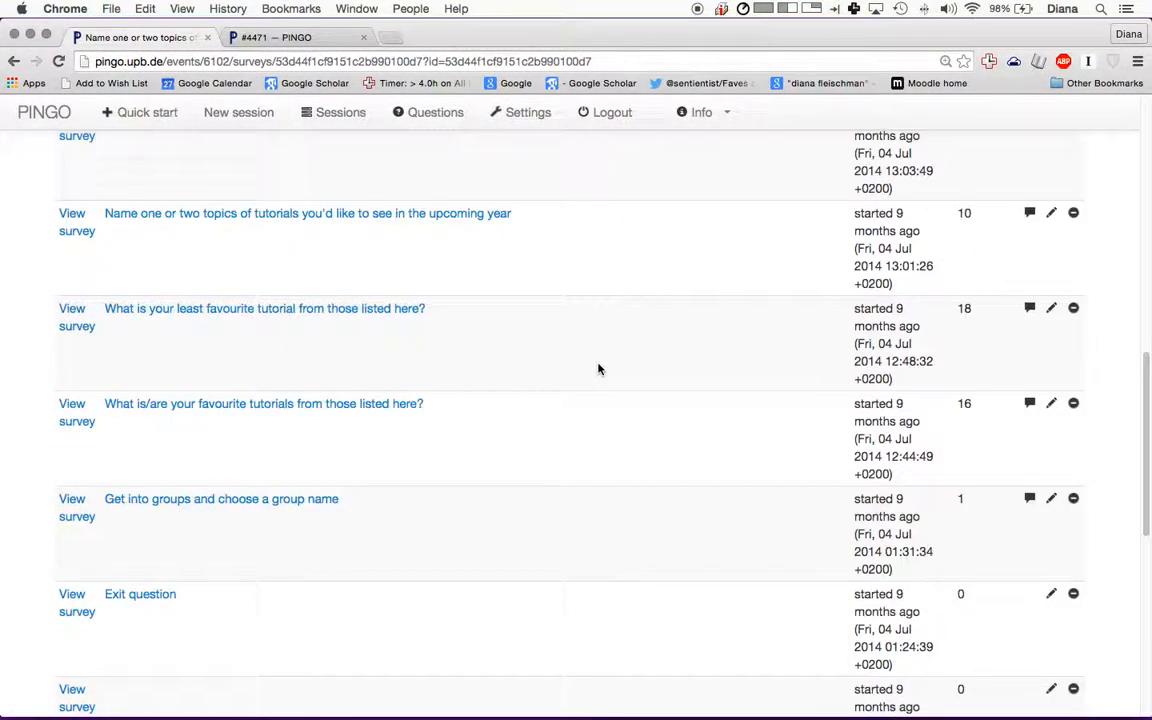
pyautogui.scroll(-3)
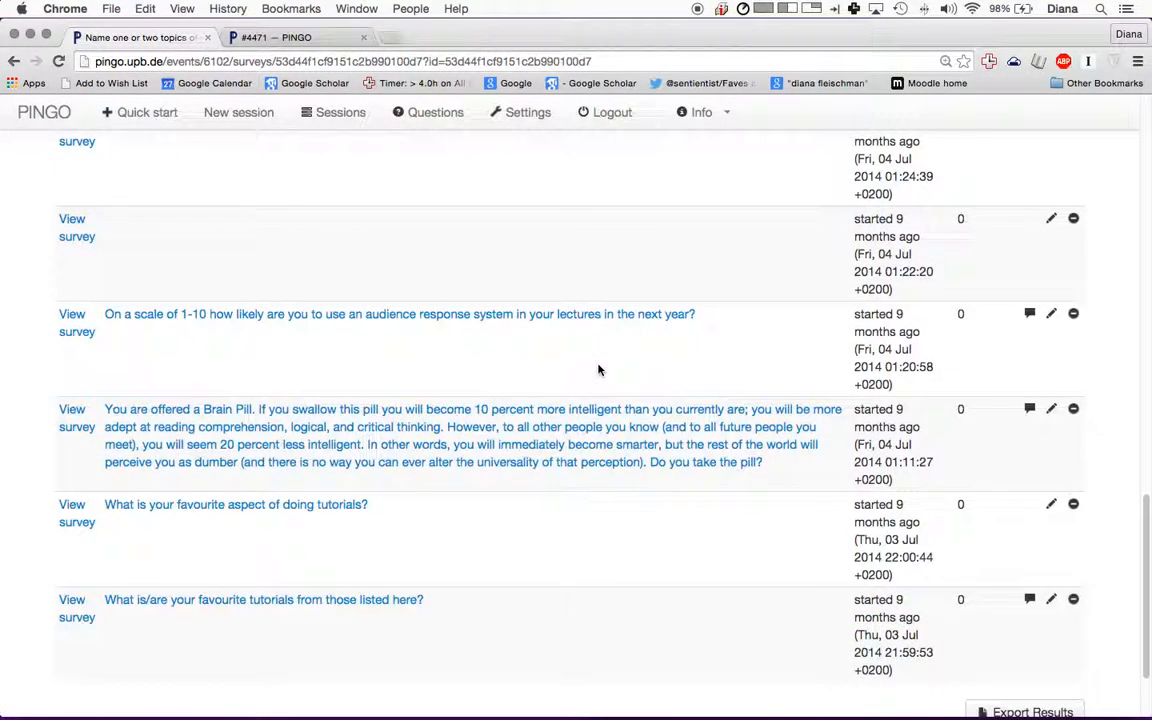
pyautogui.scroll(3)
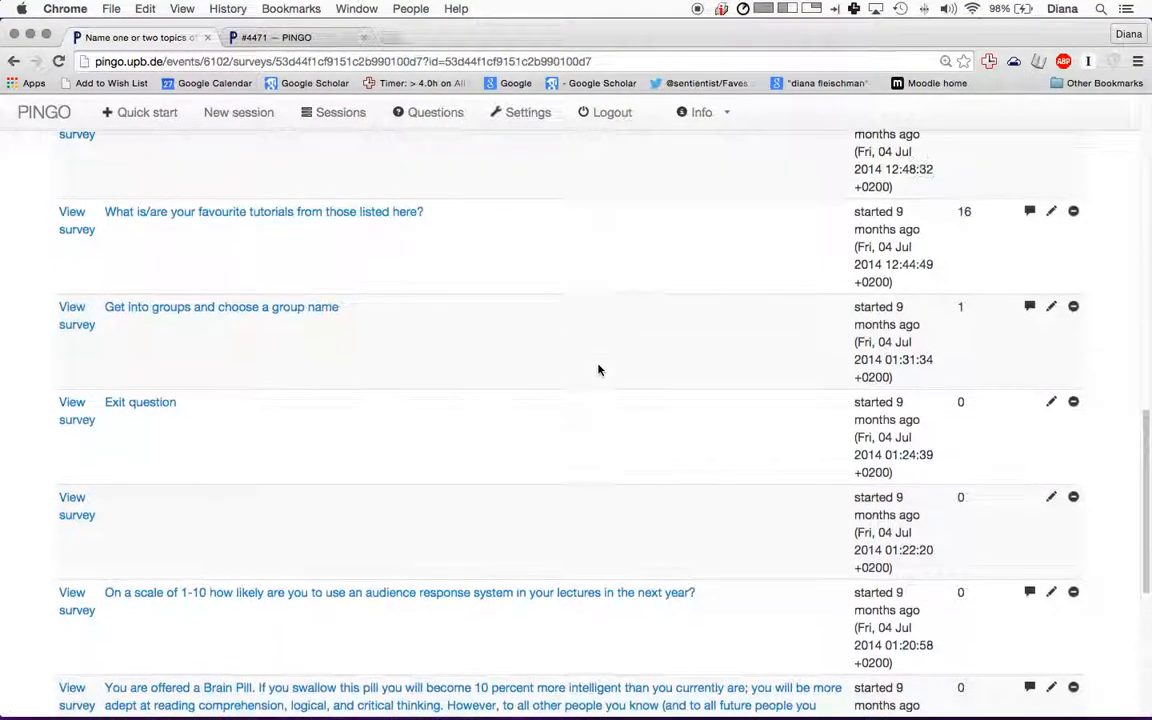
pyautogui.scroll(3)
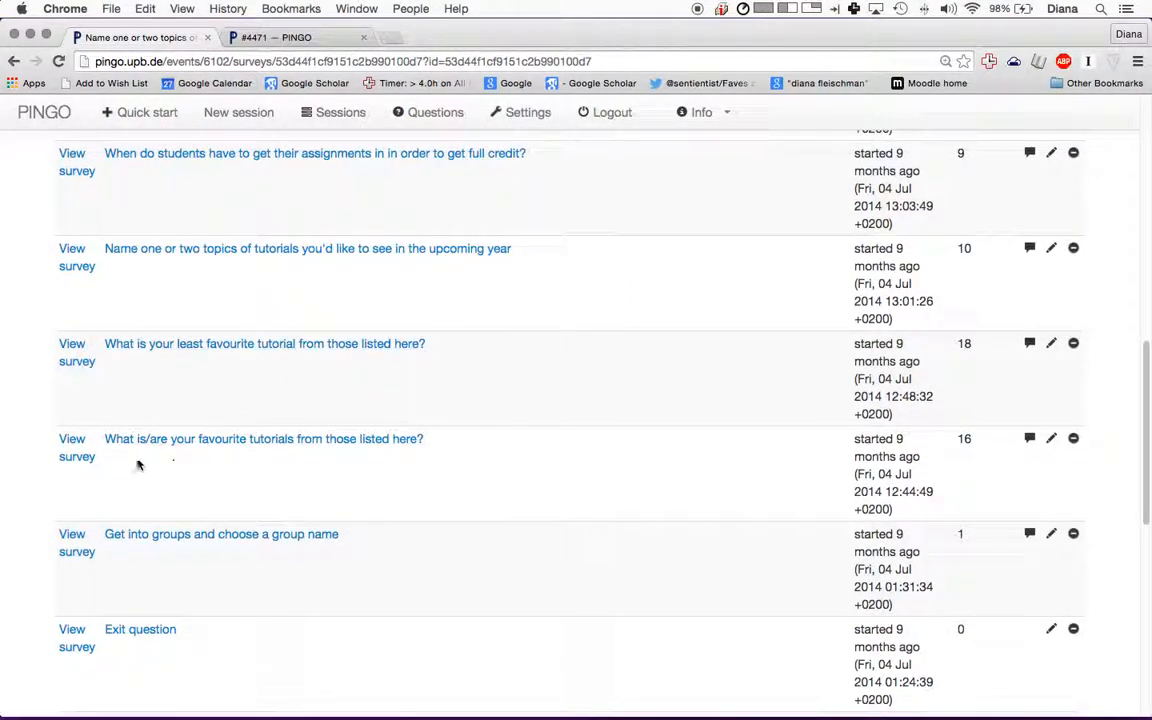
pyautogui.moveTo(945, 470)
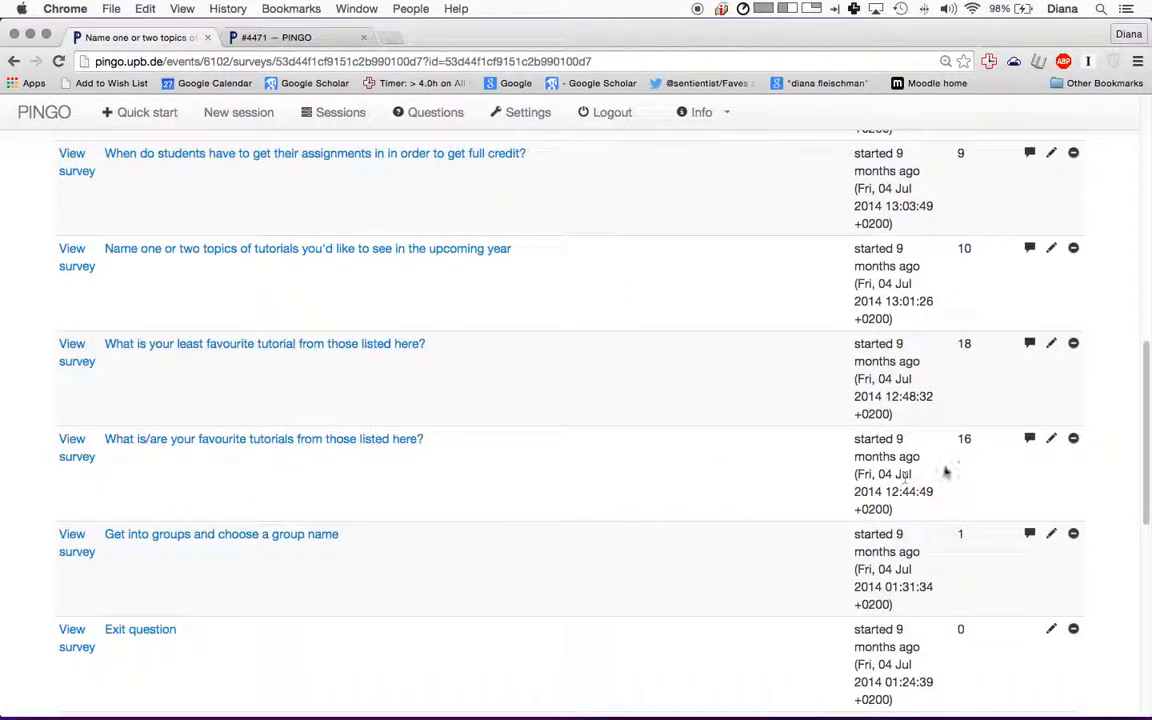
pyautogui.moveTo(72, 448)
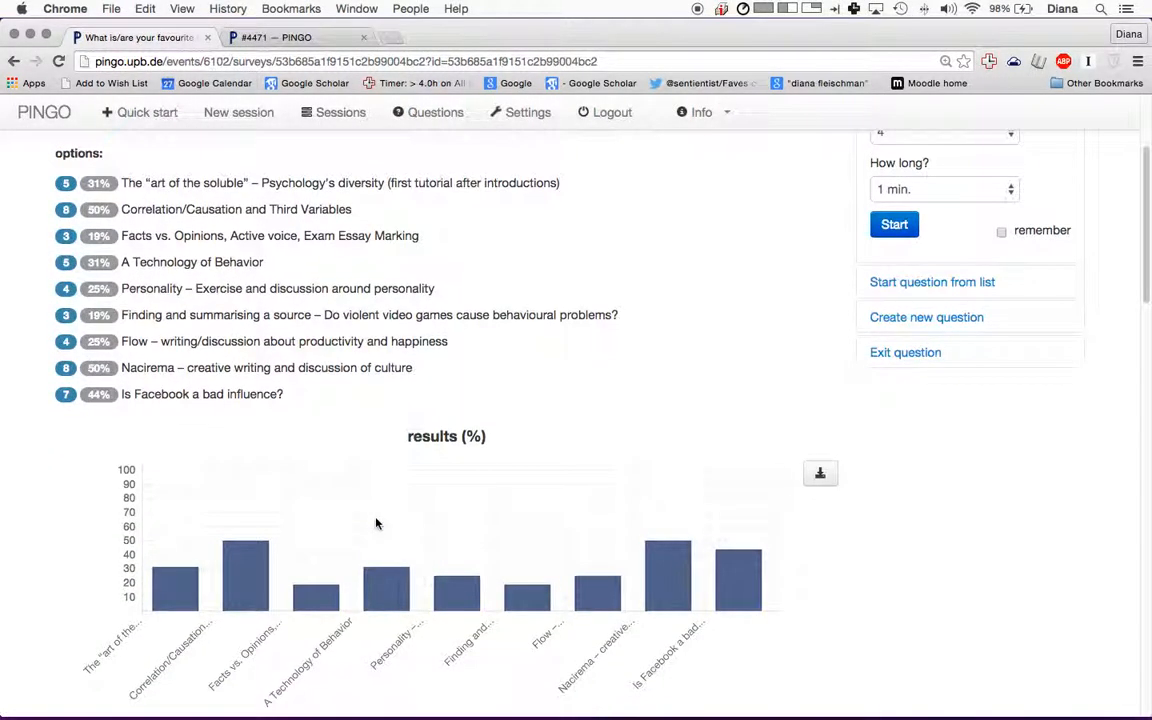
pyautogui.scroll(3)
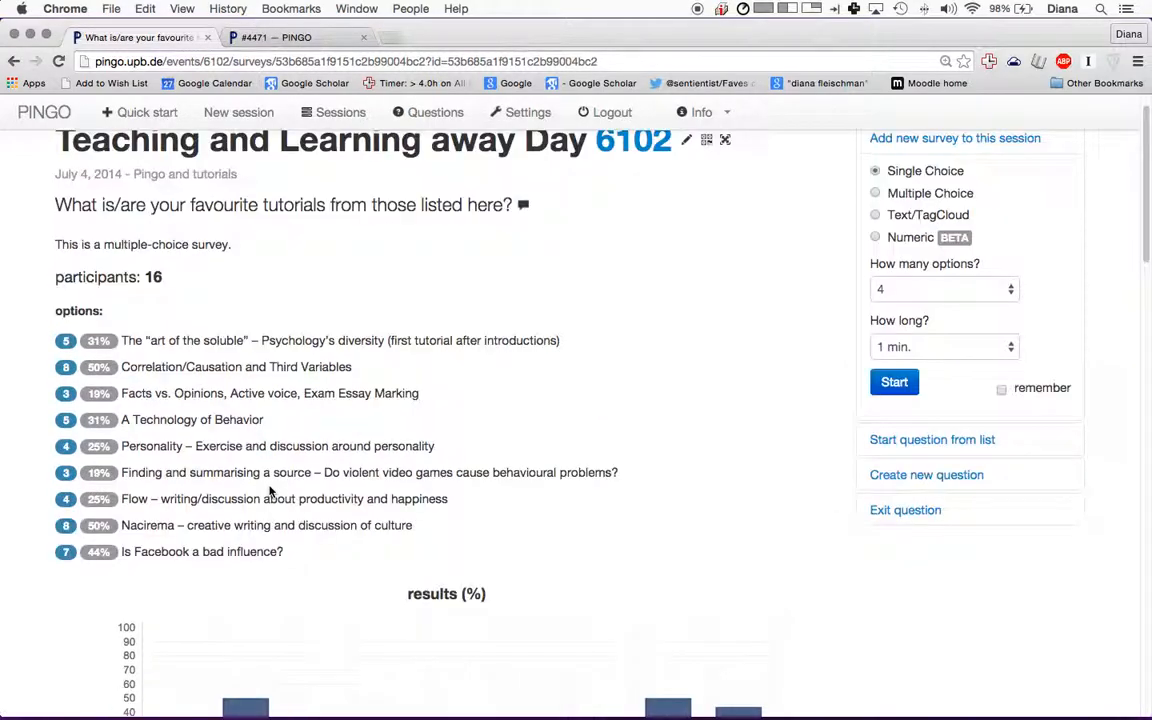
pyautogui.scroll(-3)
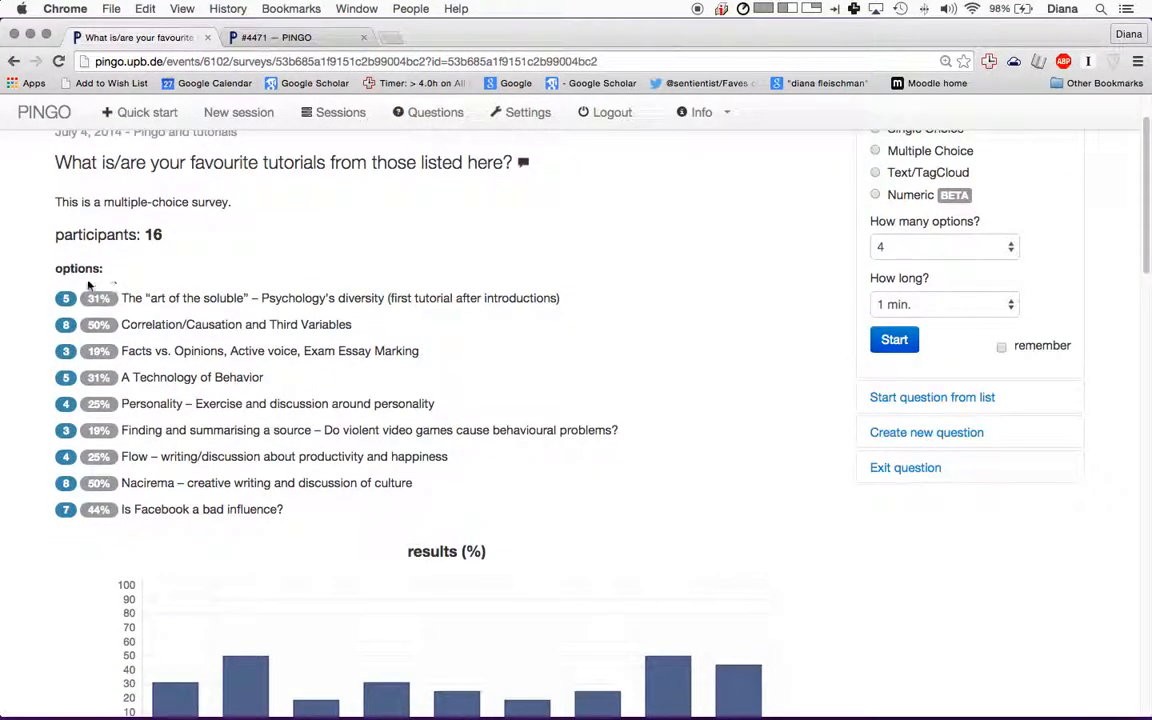
pyautogui.scroll(-3)
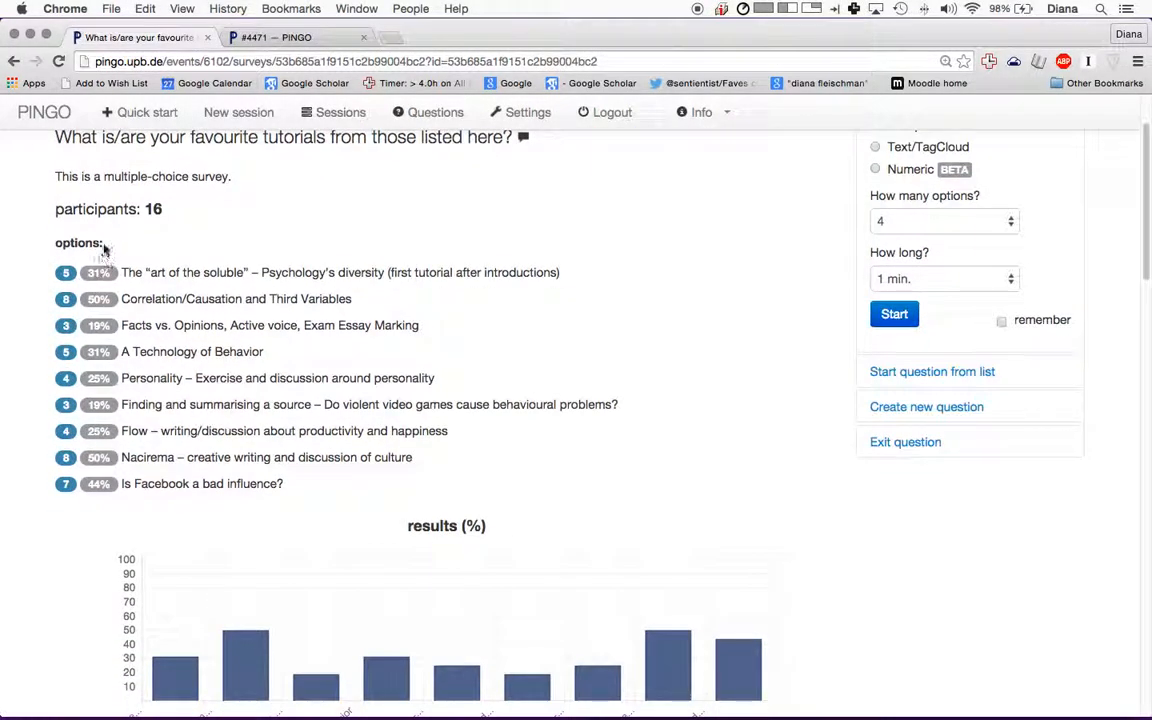
pyautogui.scroll(-3)
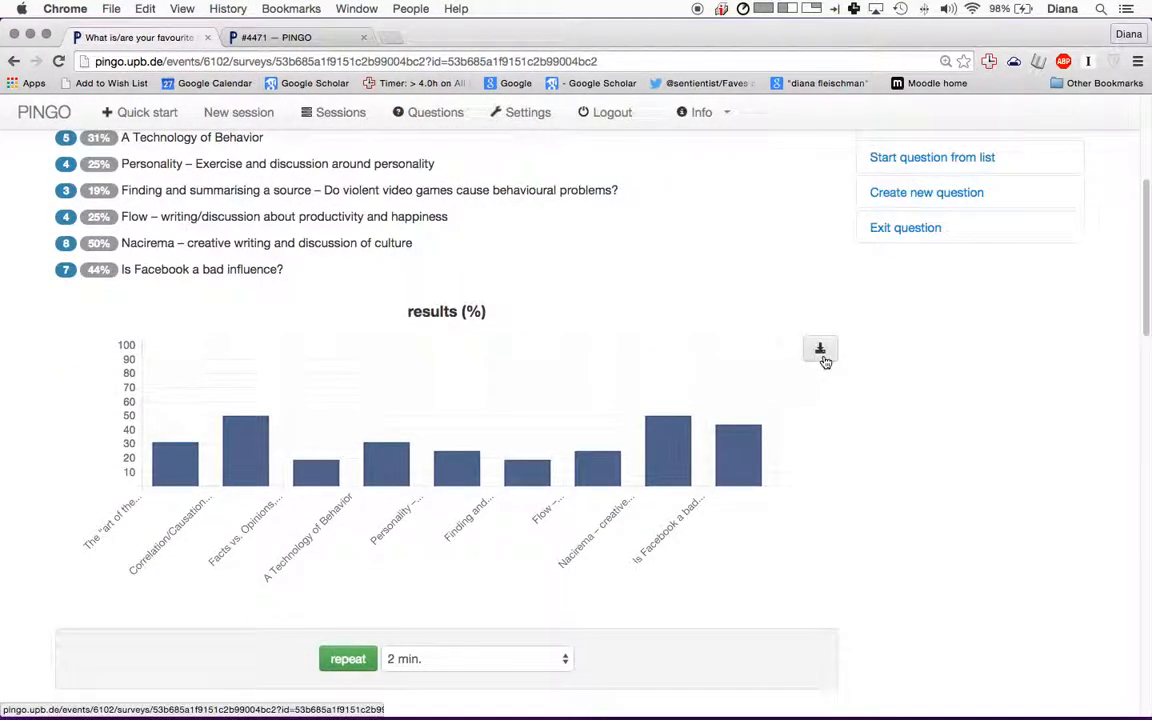
# - Download the favourite-tutorials results (%) chart as pingo_chart.png and review the results page
pyautogui.click(820, 349)
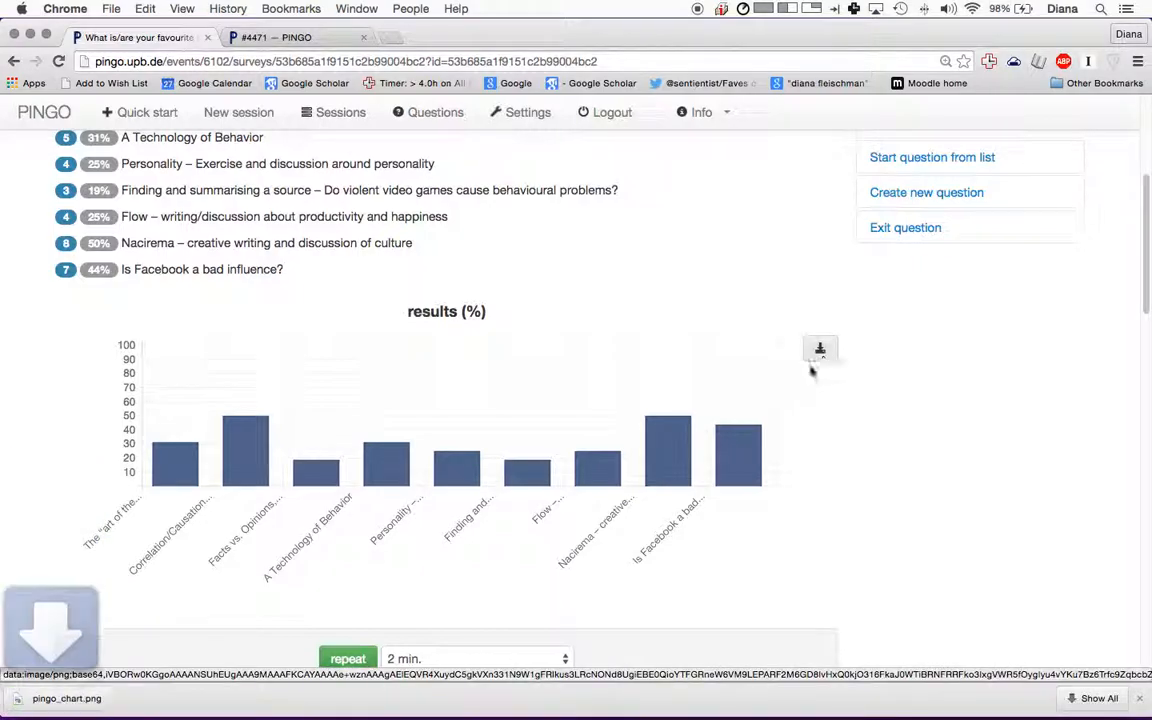
pyautogui.scroll(3)
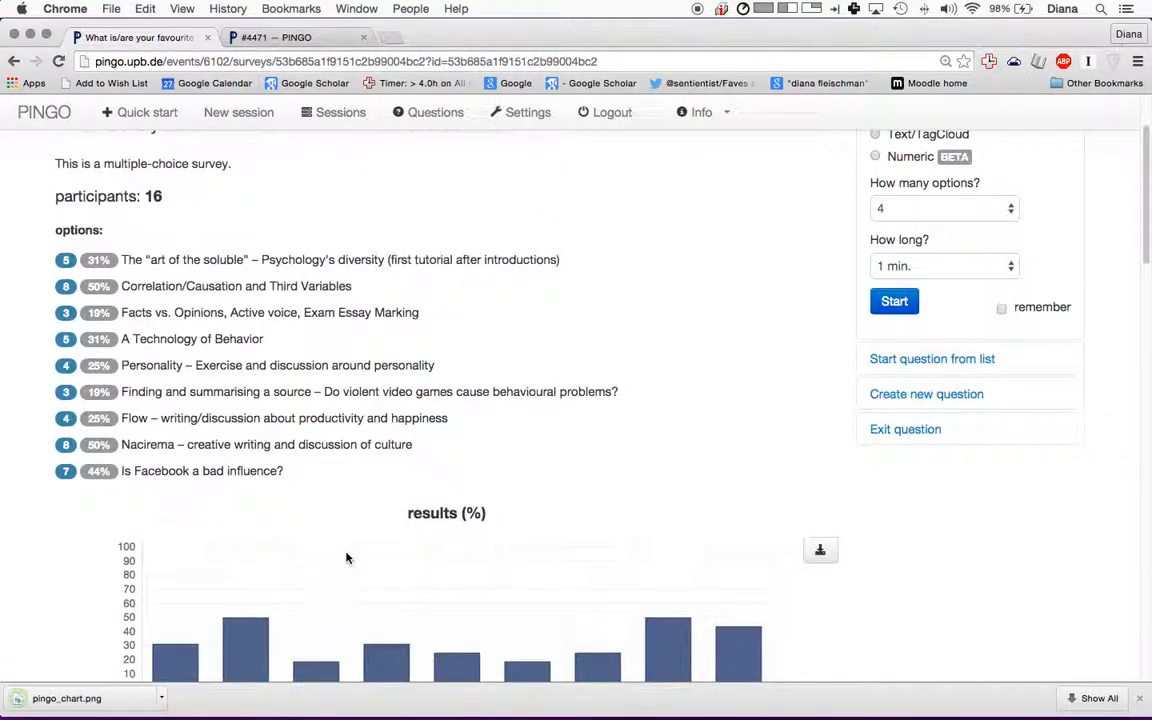
pyautogui.scroll(3)
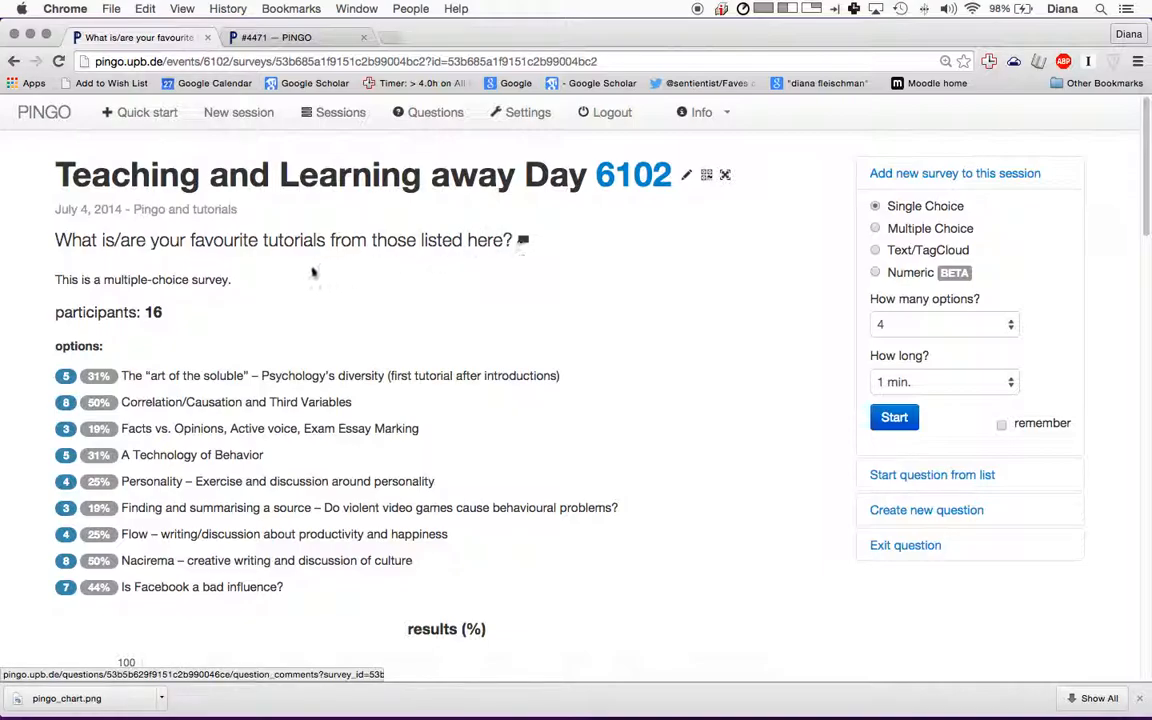
pyautogui.scroll(-3)
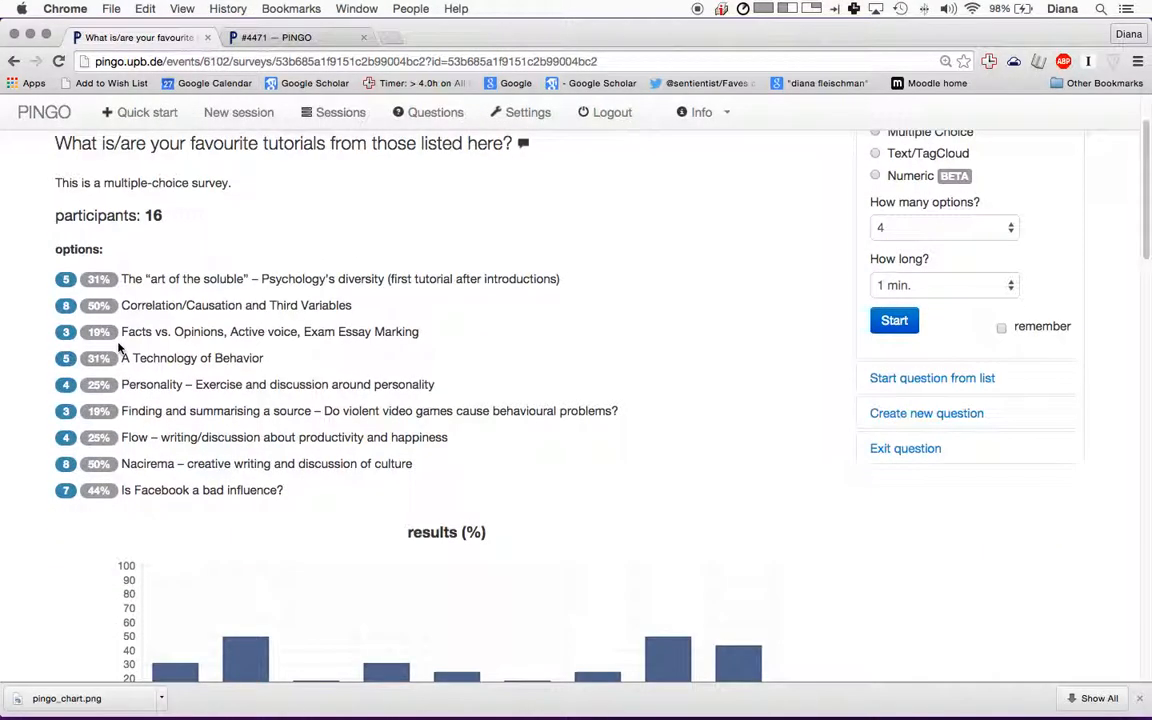
pyautogui.scroll(-3)
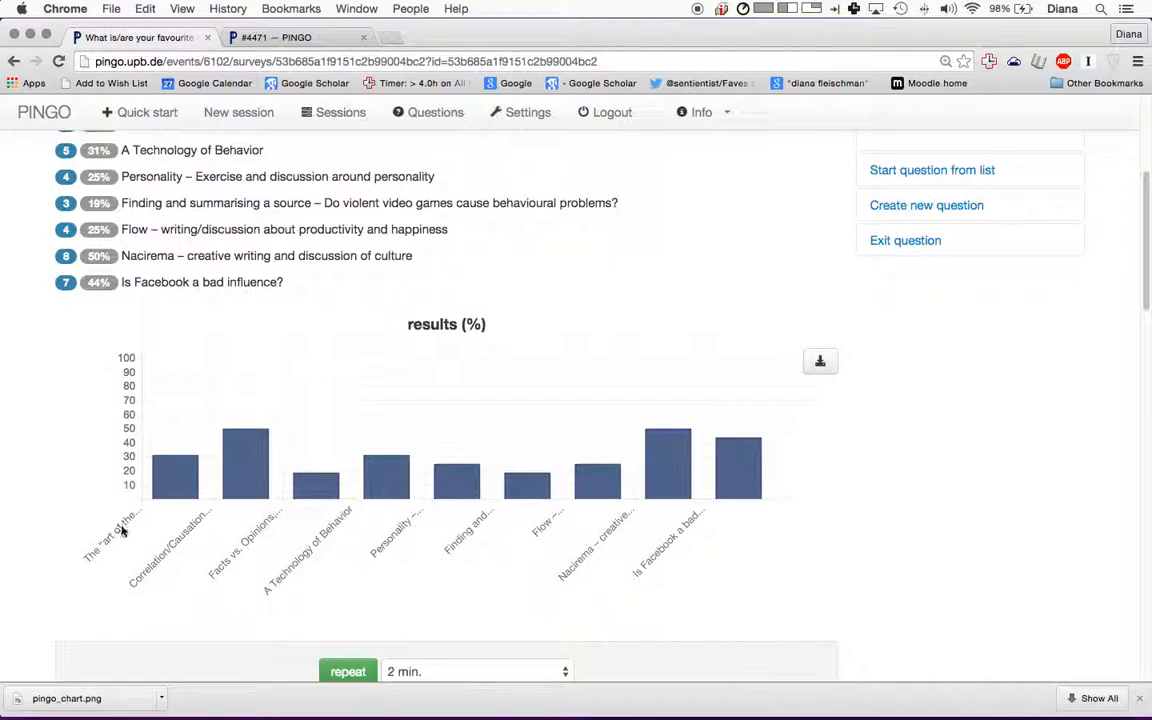
pyautogui.scroll(-3)
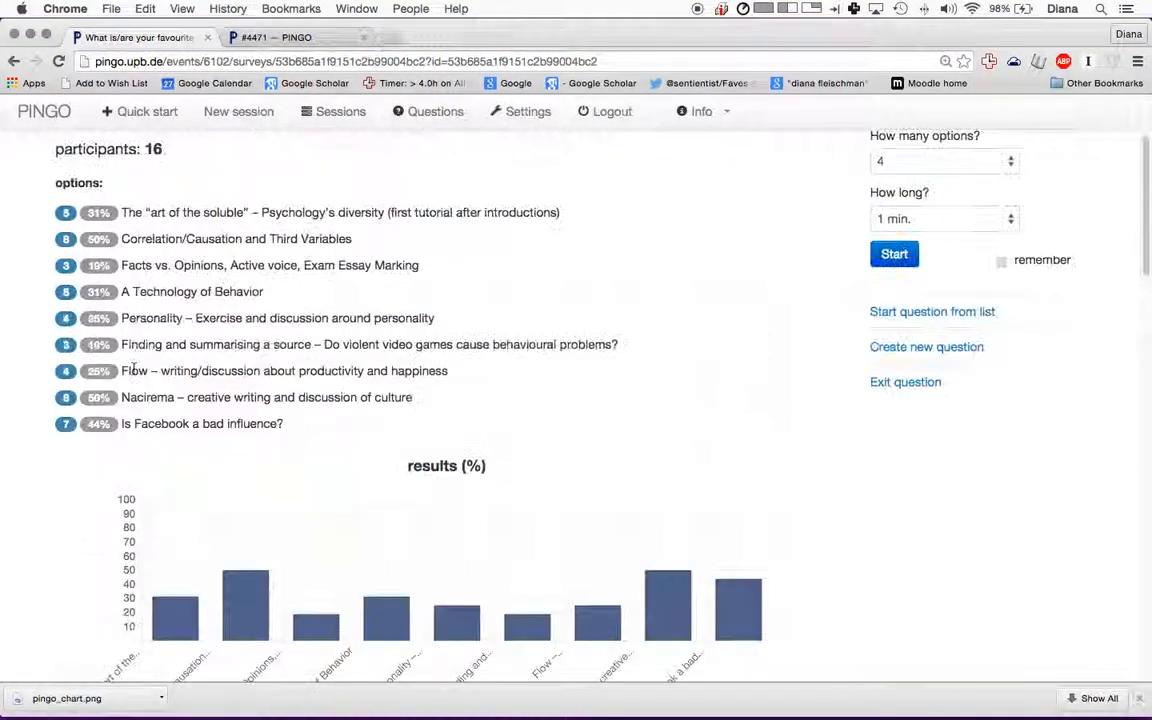
pyautogui.scroll(3)
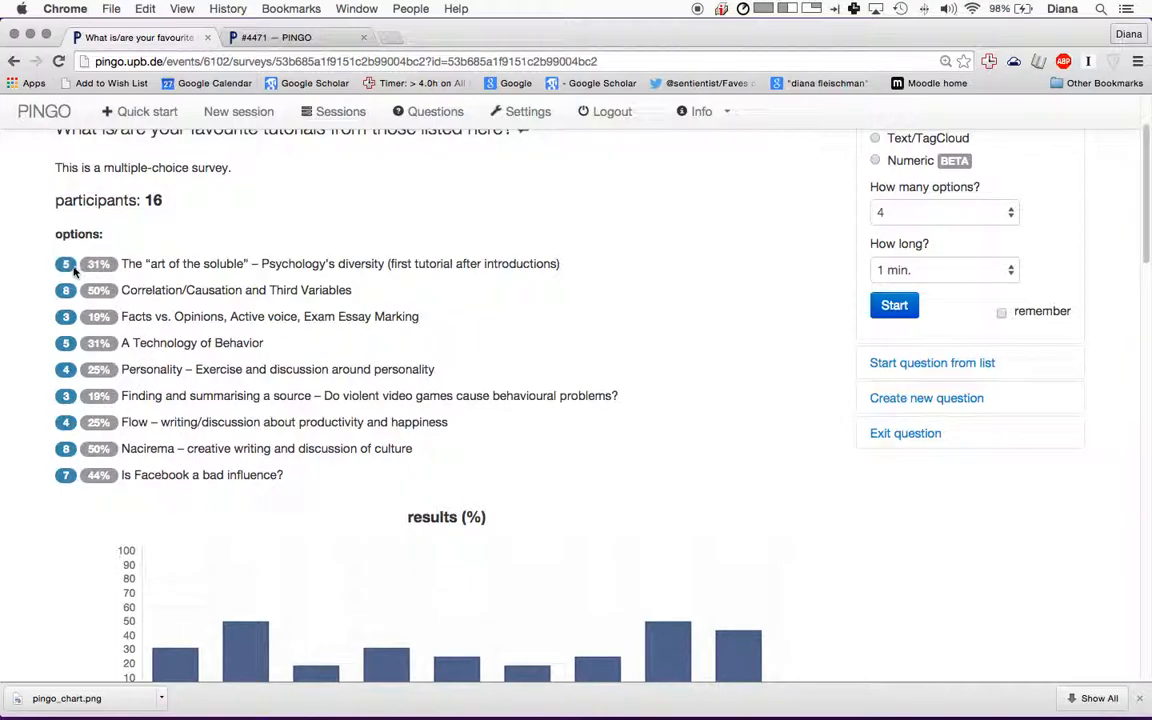
pyautogui.moveTo(155, 205)
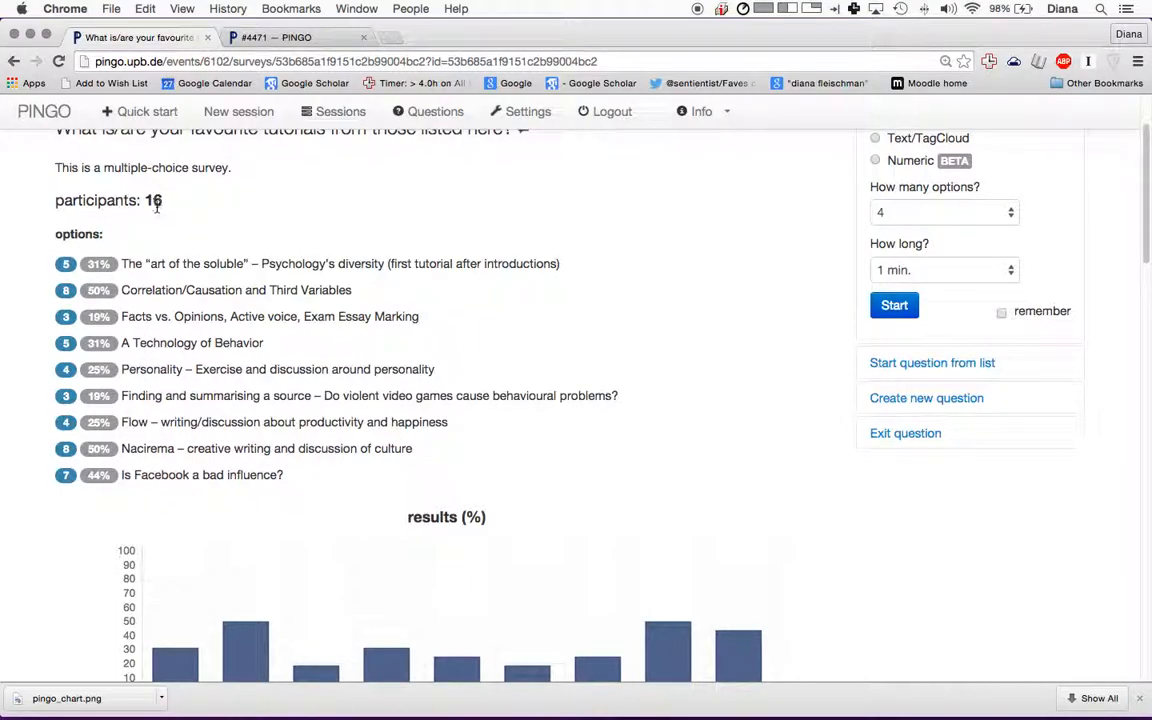
pyautogui.scroll(3)
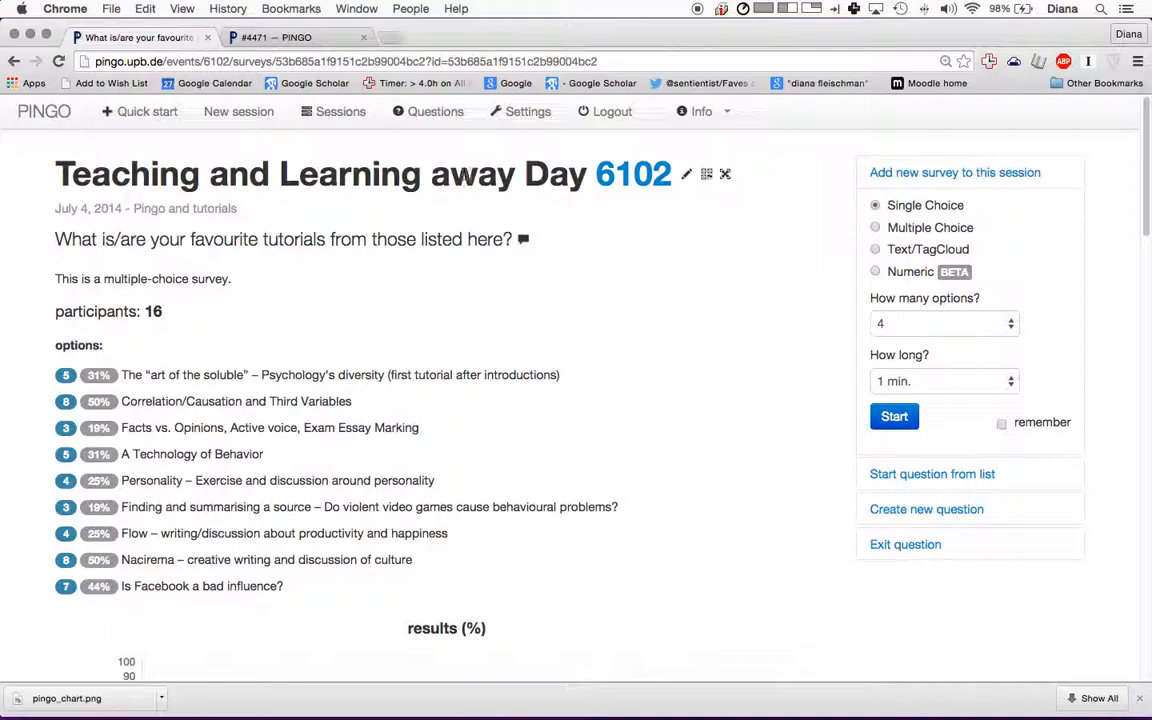
pyautogui.scroll(-3)
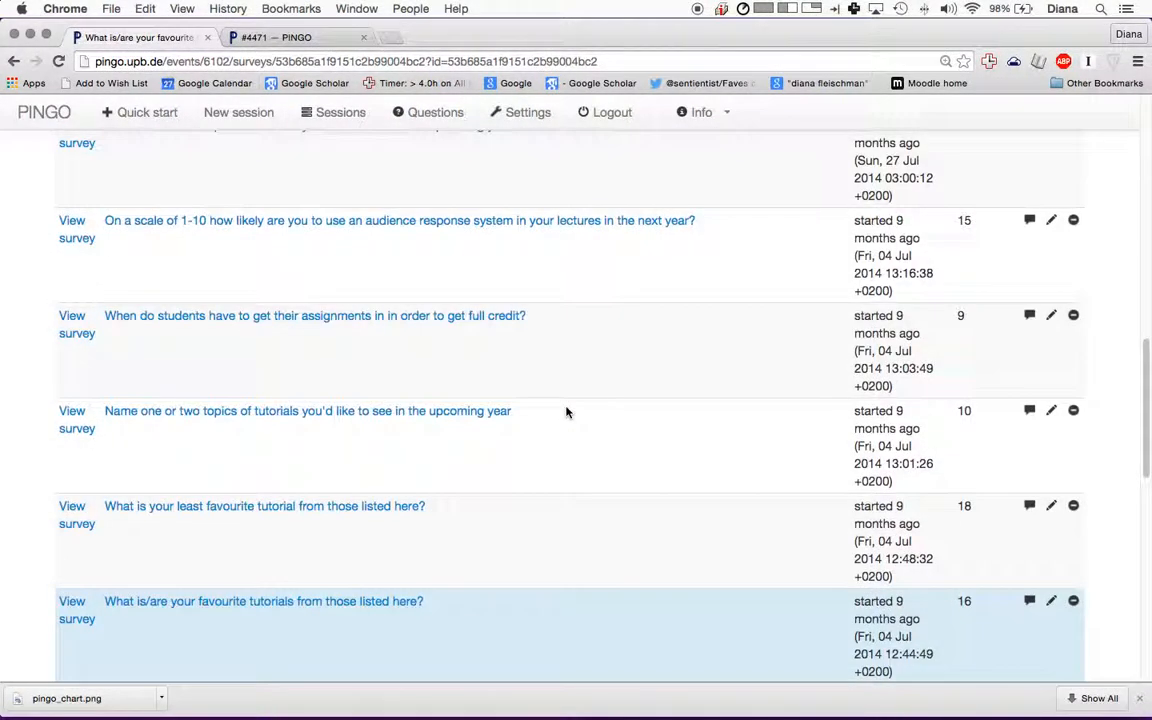
pyautogui.scroll(-3)
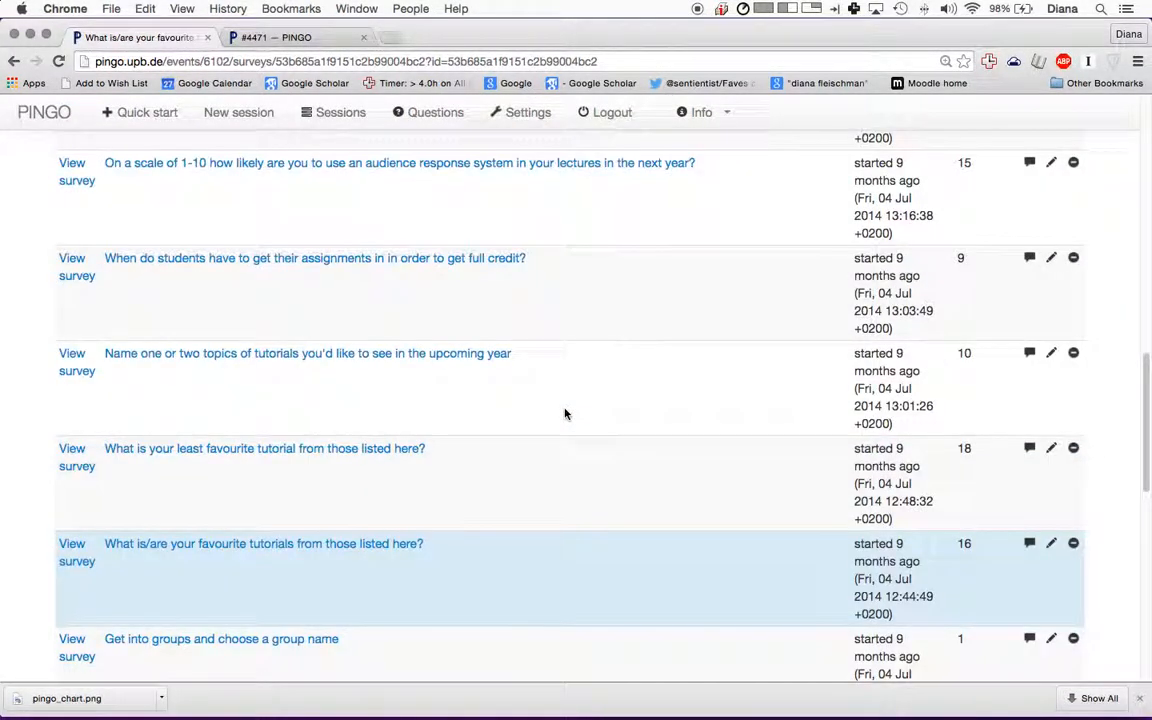
pyautogui.scroll(3)
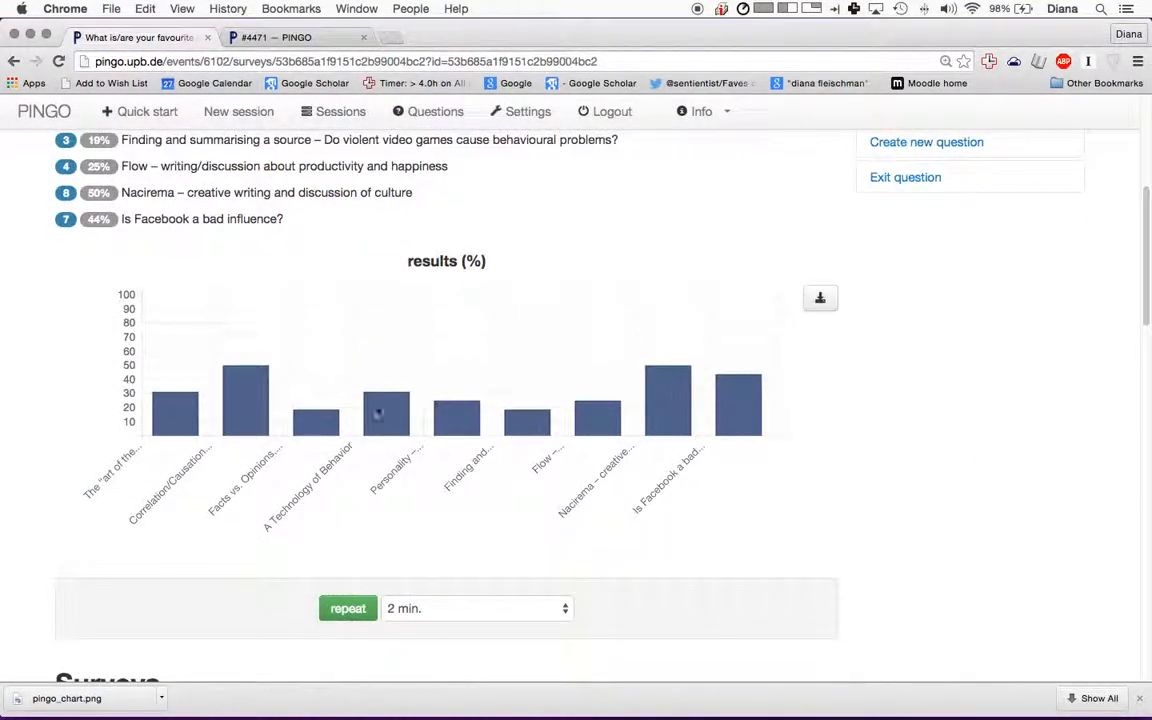
pyautogui.scroll(3)
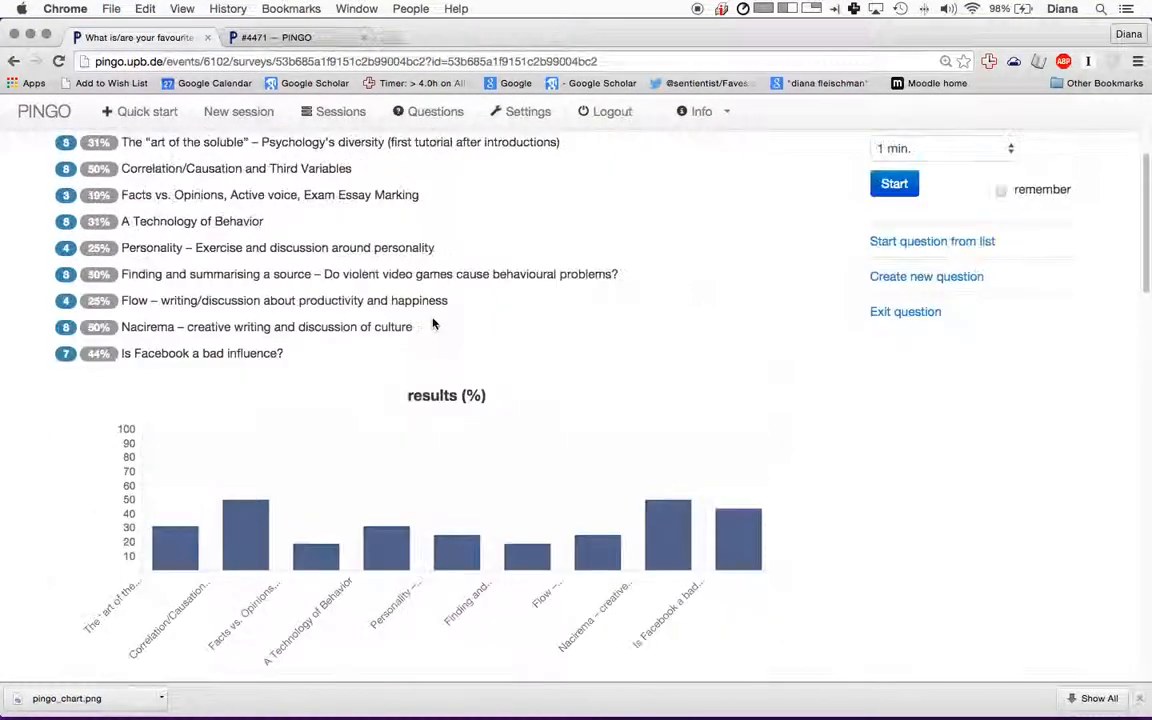
pyautogui.scroll(3)
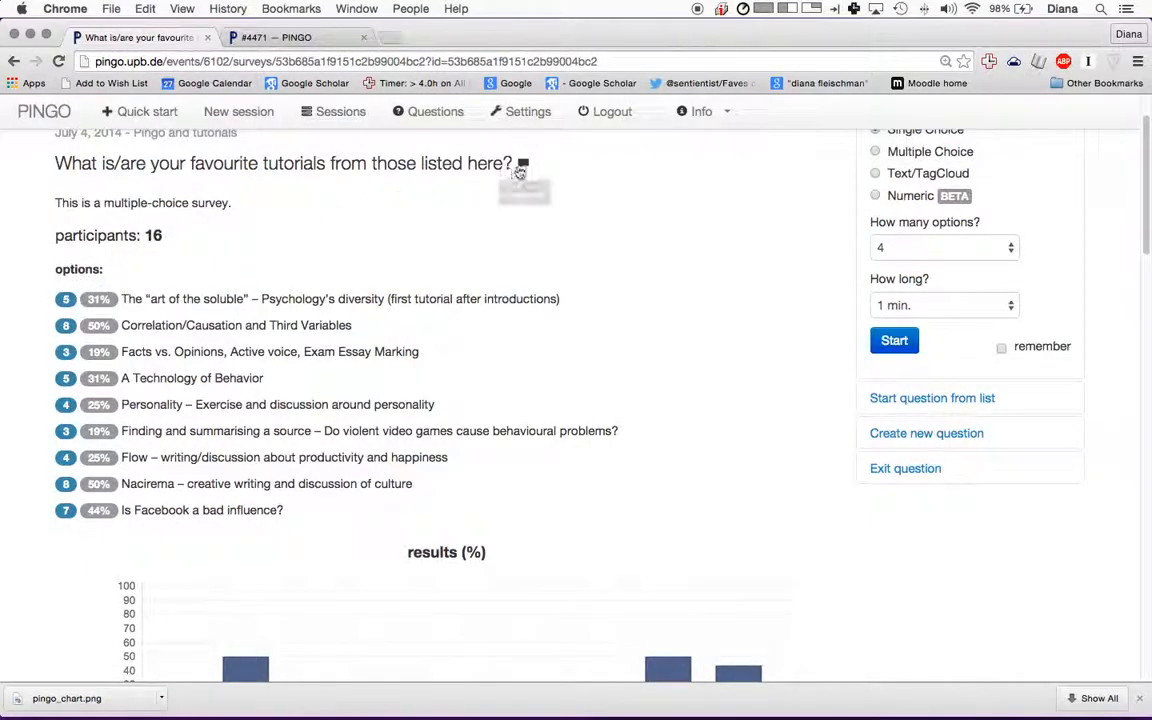
# - Peek at the survey's comment form without adding one, then review the favourite-tutorials percentage chart
pyautogui.click(521, 163)
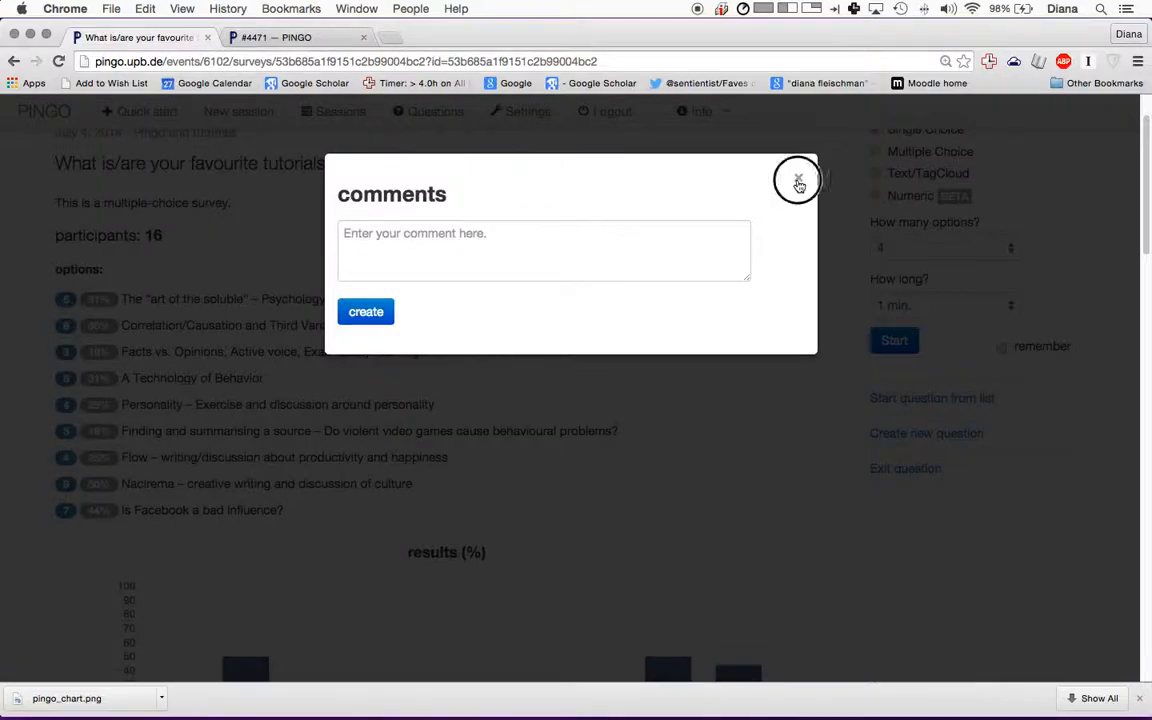
pyautogui.click(799, 181)
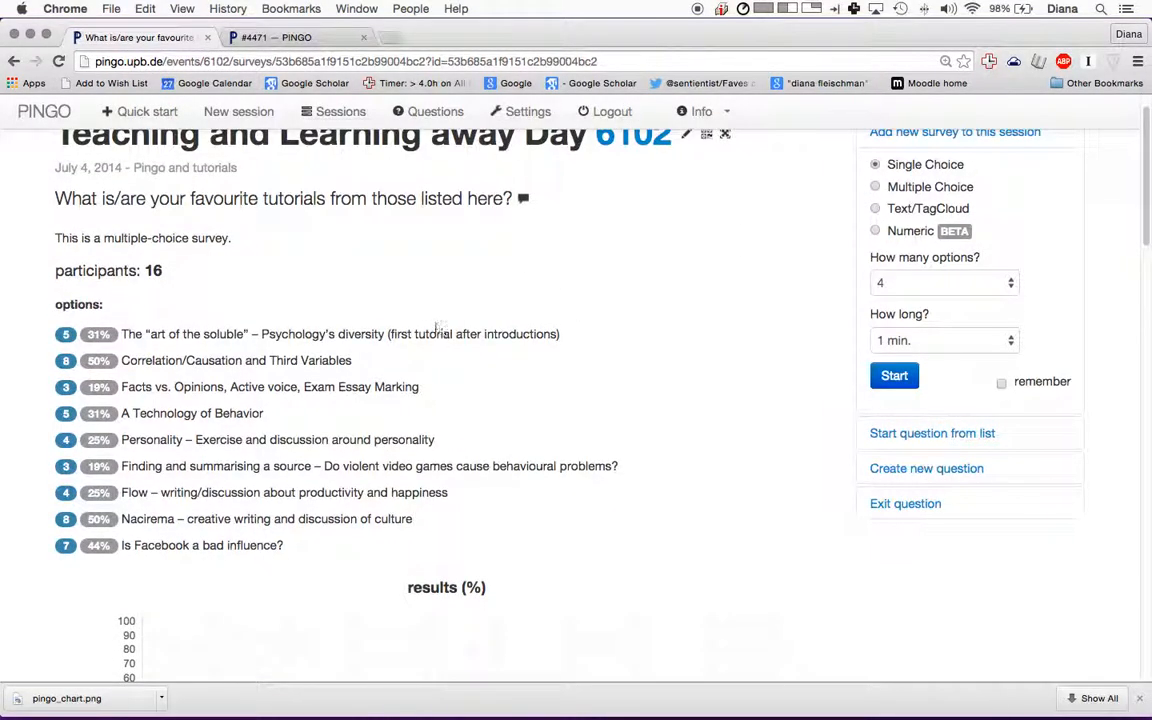
pyautogui.scroll(-3)
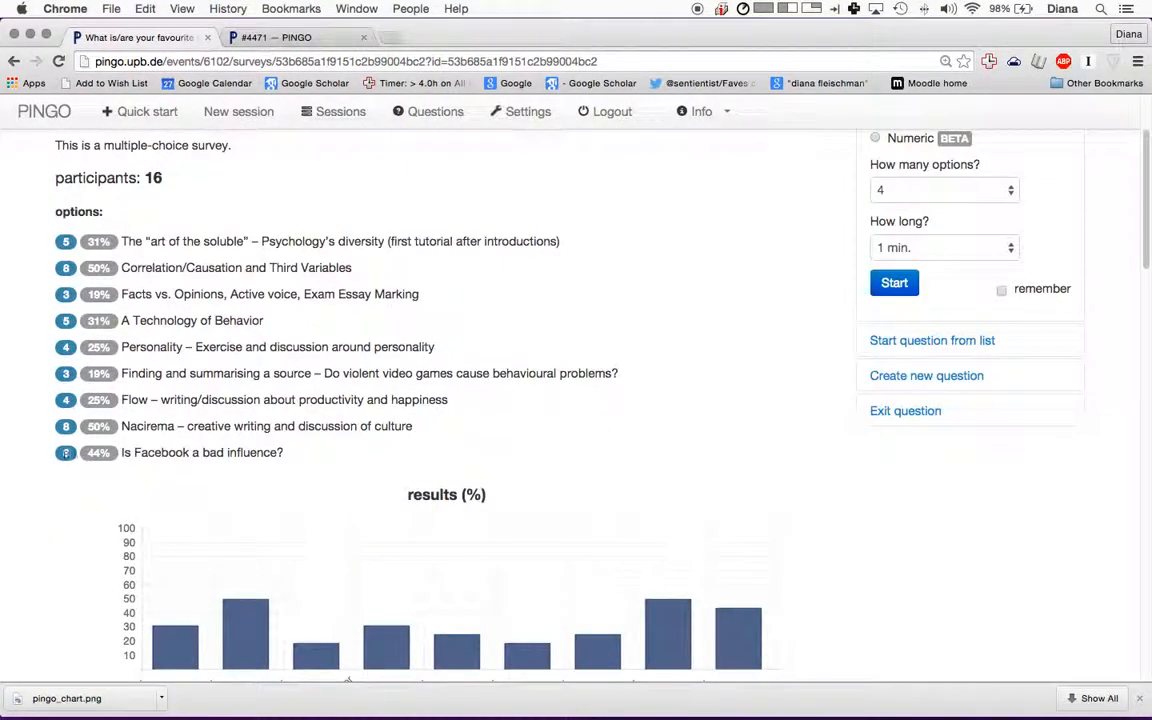
pyautogui.scroll(-3)
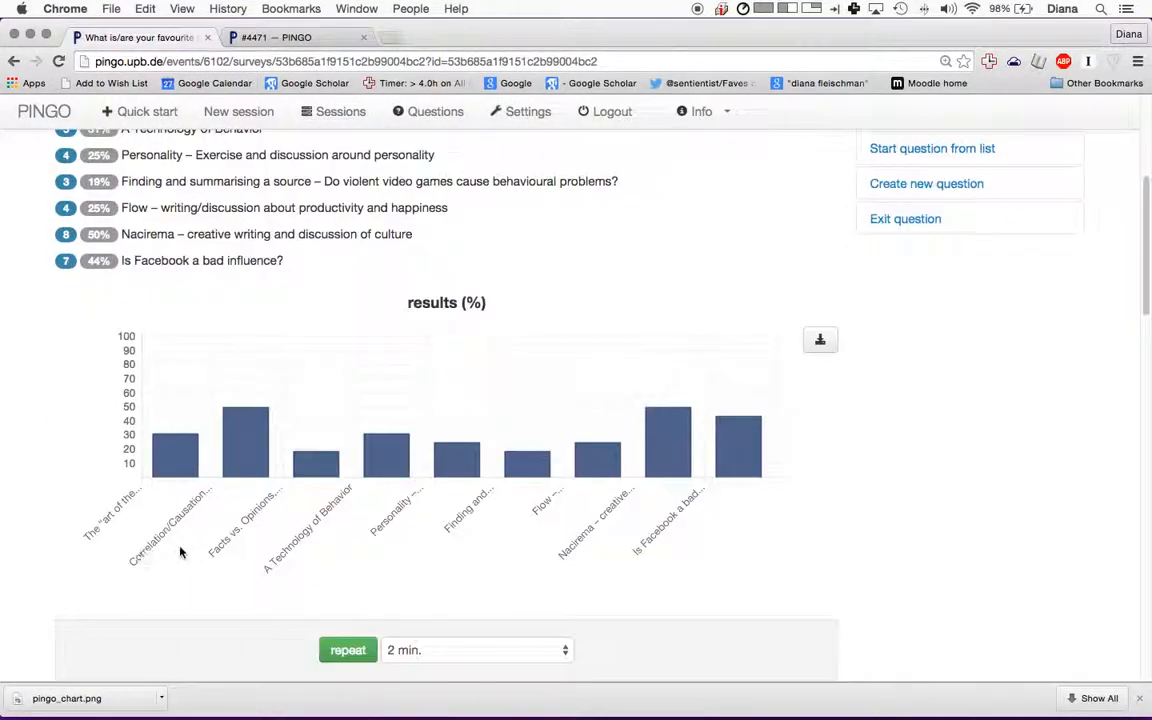
pyautogui.scroll(-3)
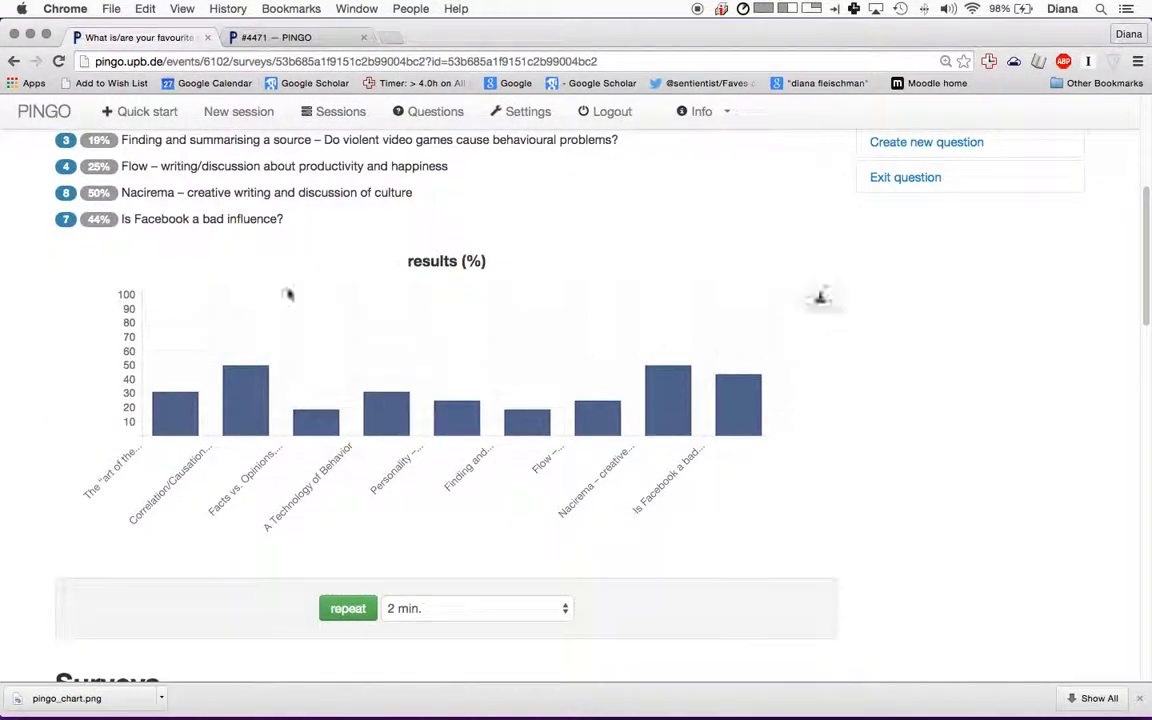
pyautogui.scroll(3)
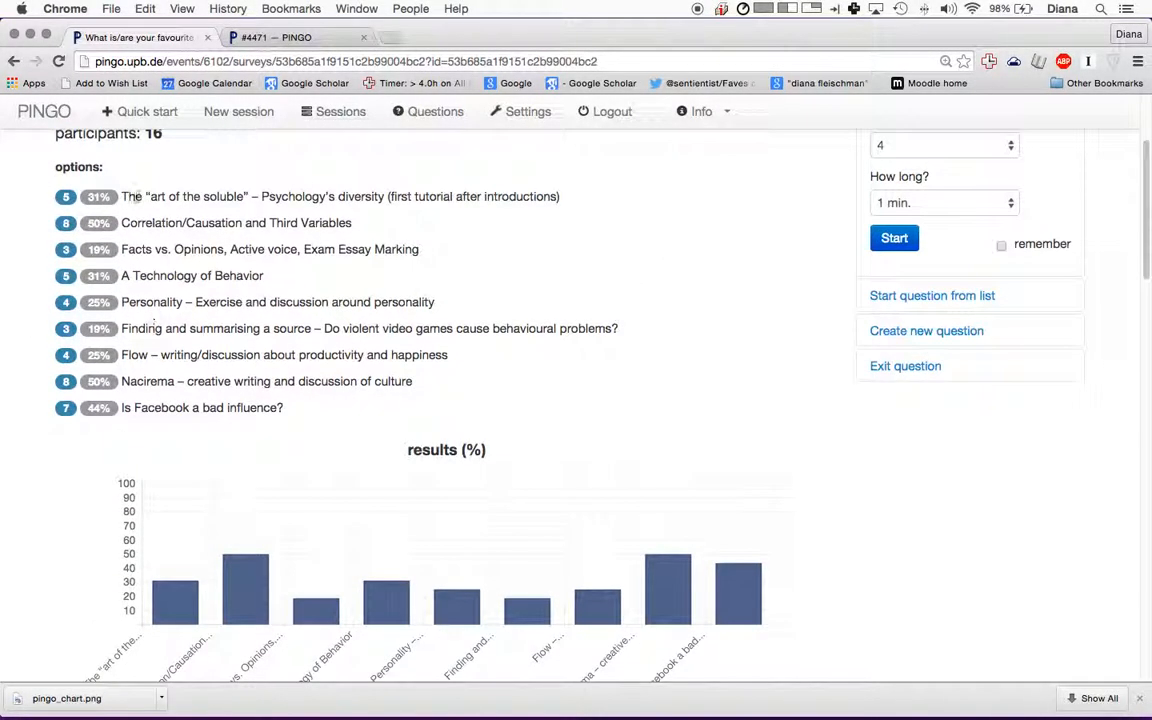
pyautogui.scroll(3)
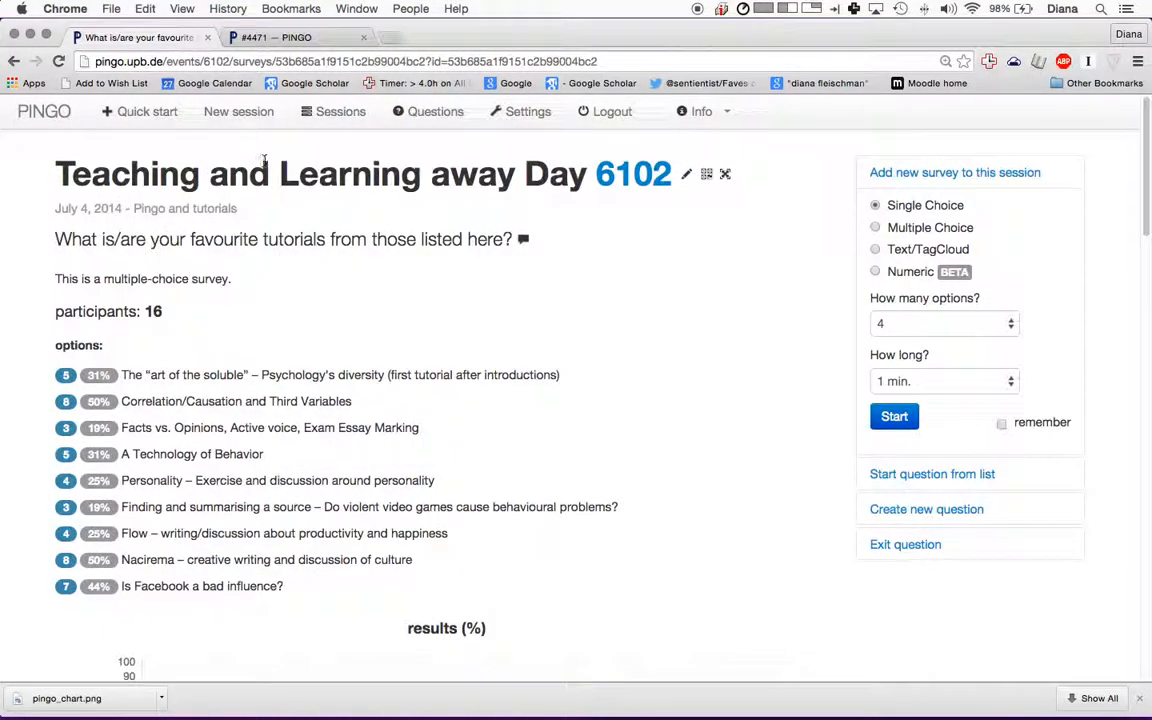
pyautogui.moveTo(340, 278)
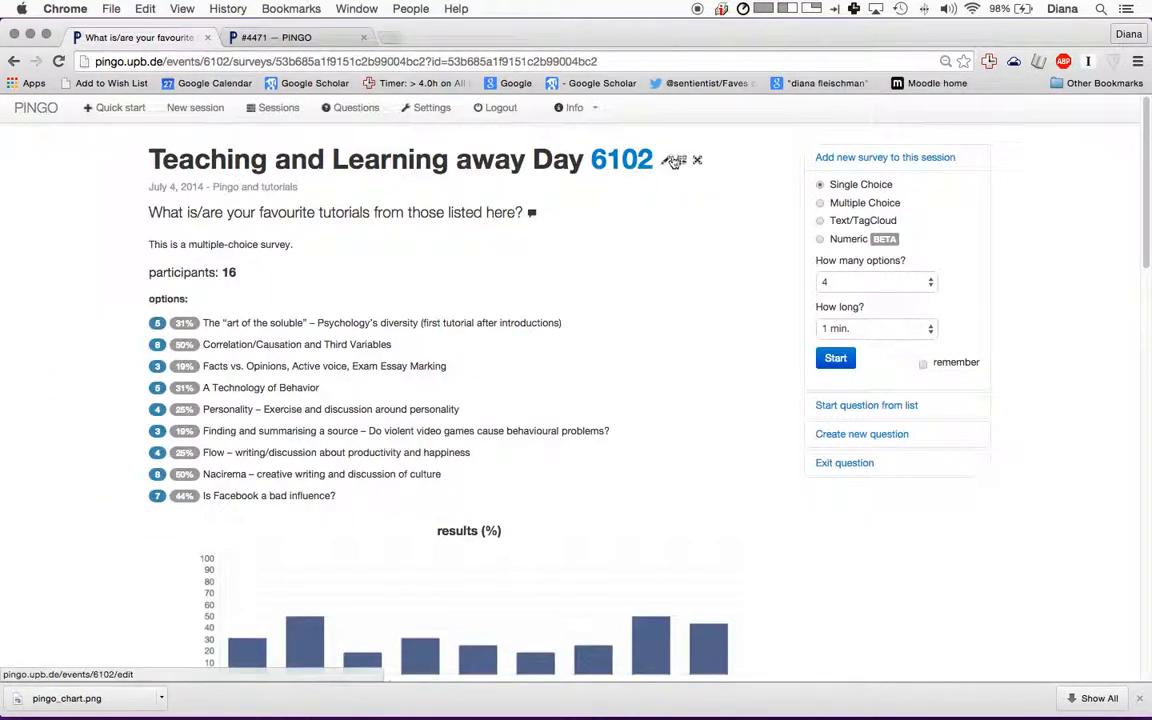
# - Show session 6102's QR code, toggle full screen on and off, and scroll to the Surveys list
pyautogui.click(675, 160)
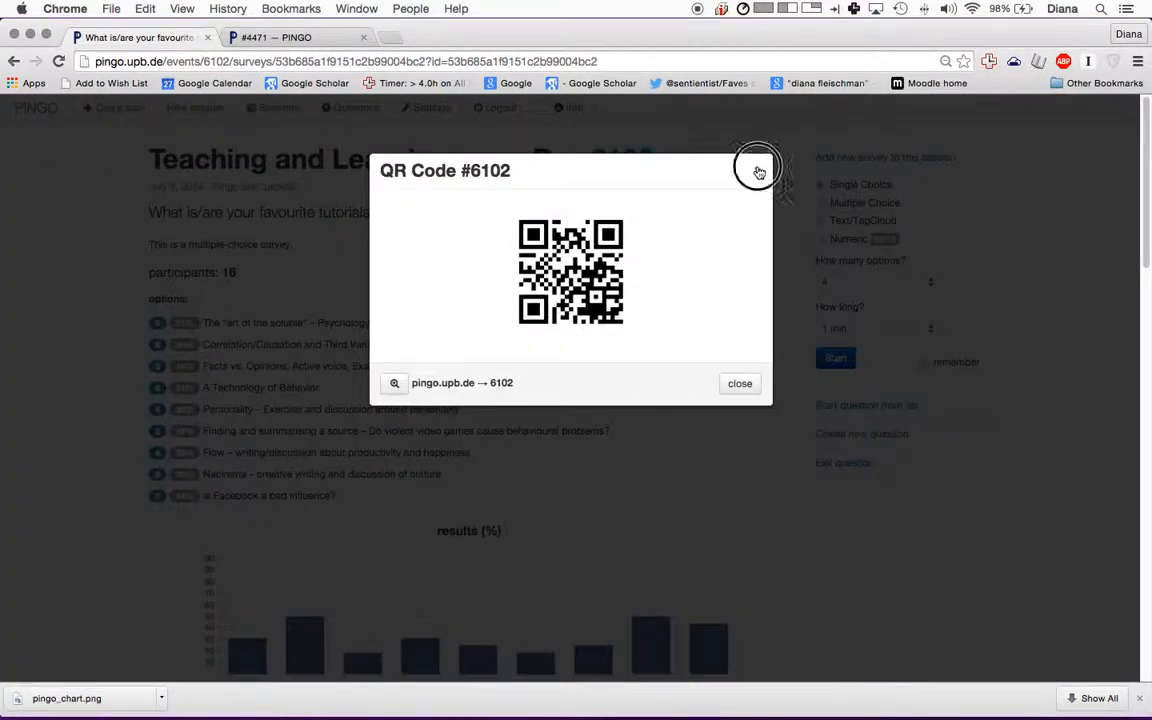
pyautogui.click(758, 166)
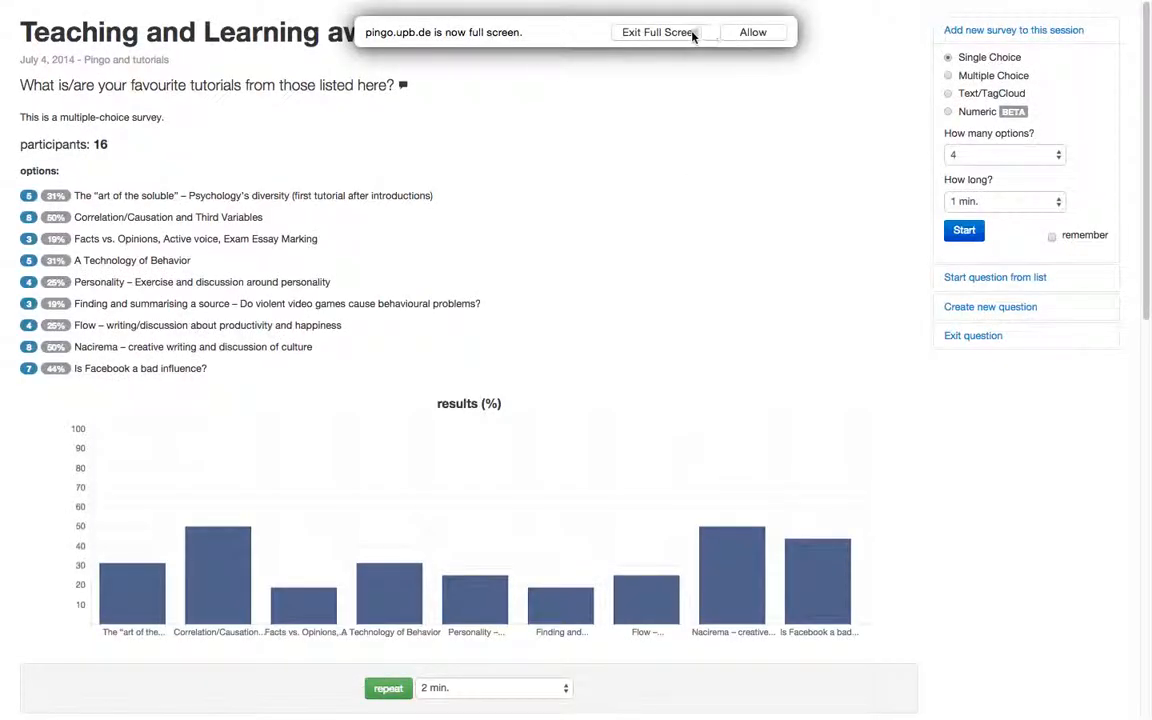
pyautogui.click(655, 31)
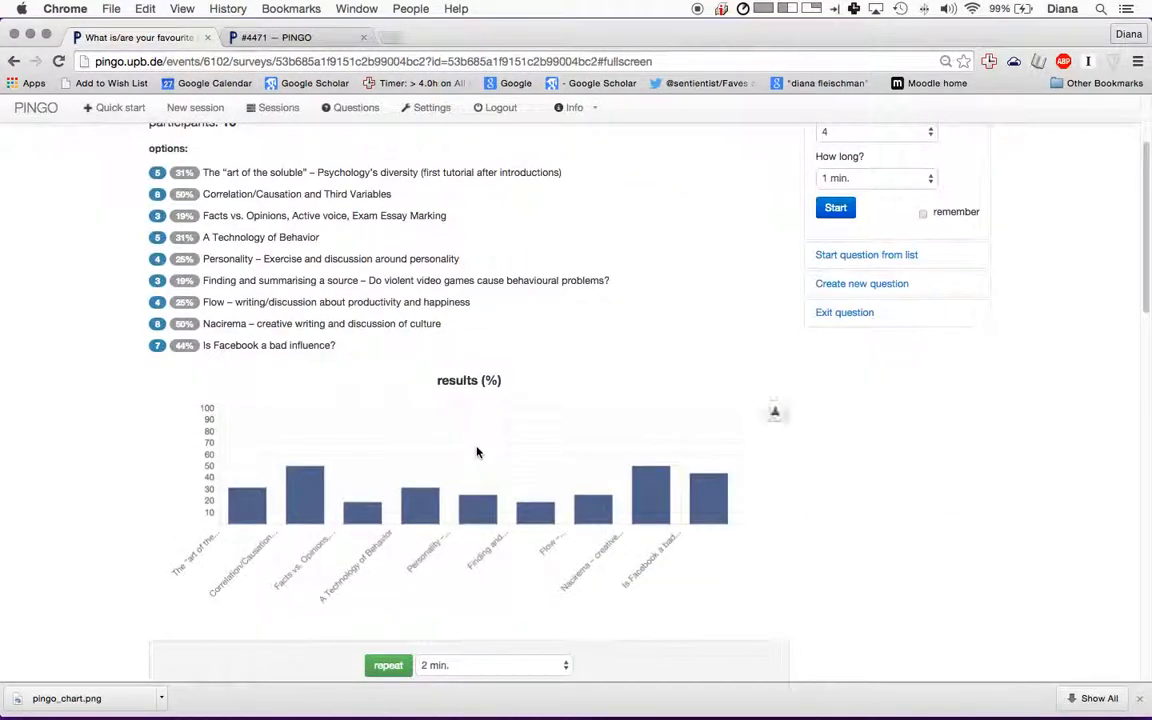
pyautogui.scroll(-3)
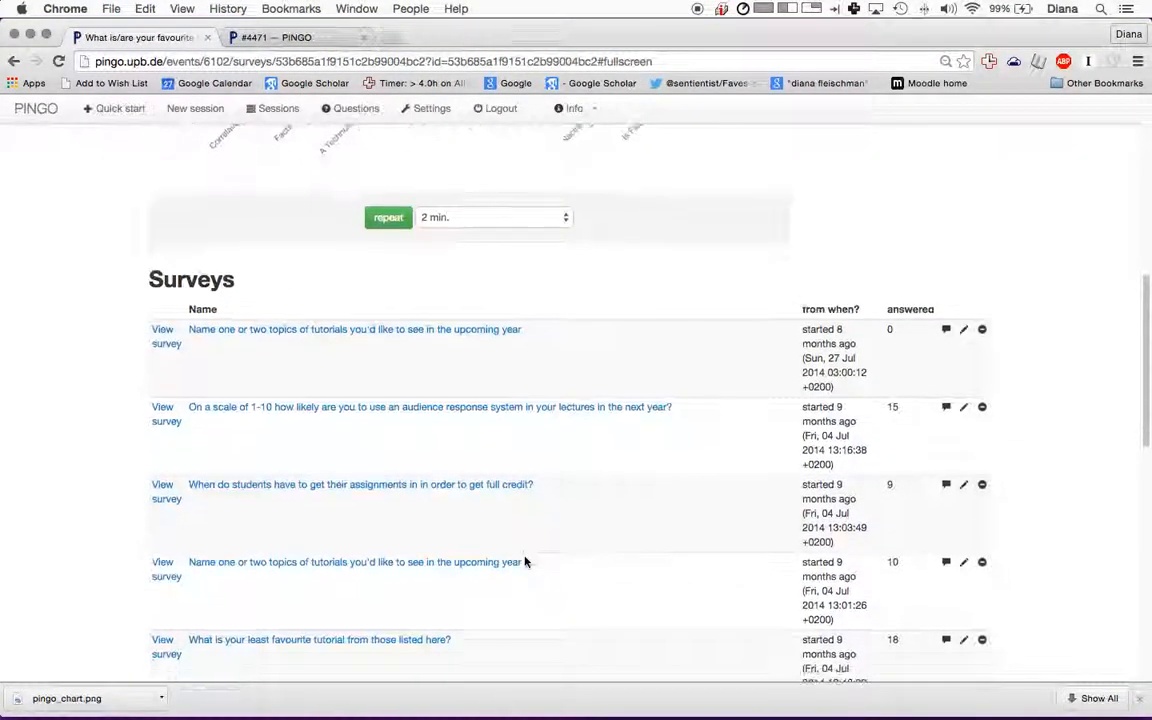
pyautogui.scroll(-3)
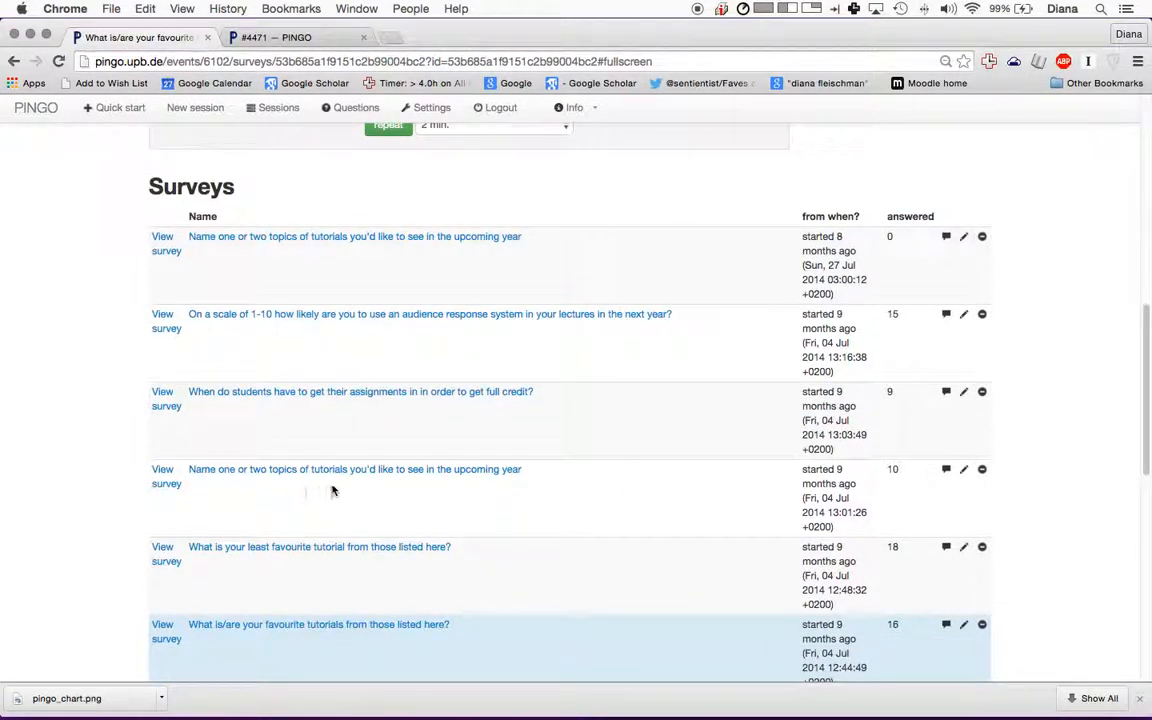
pyautogui.moveTo(151, 506)
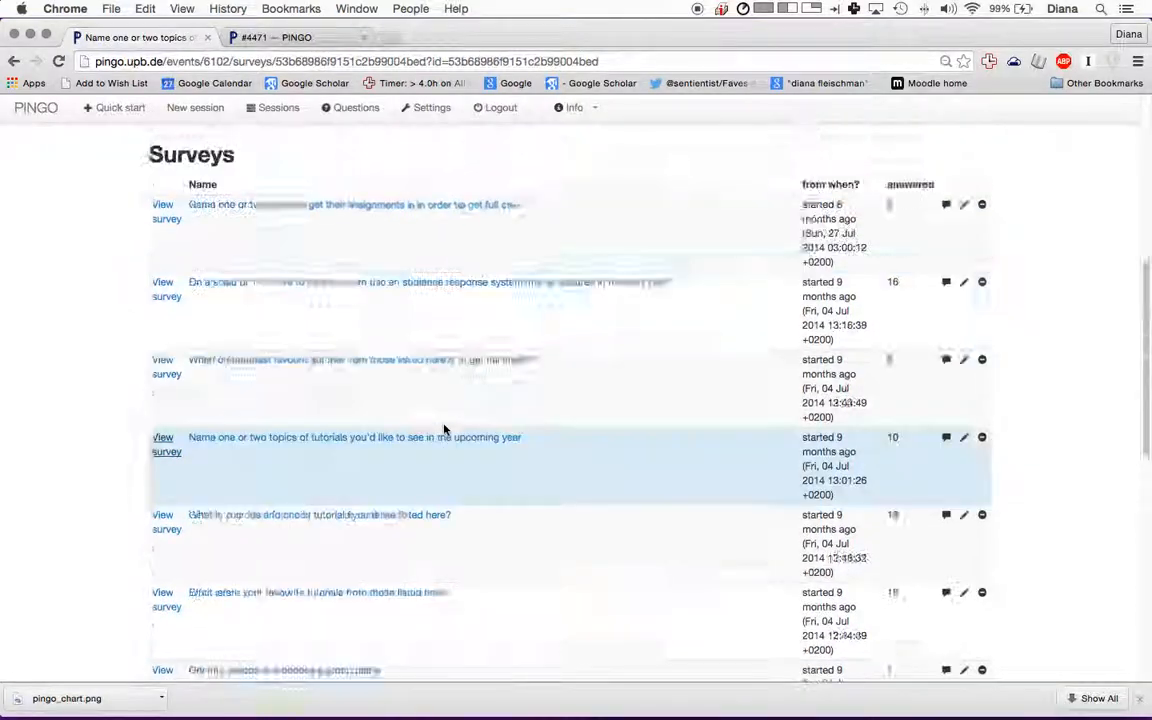
# - Open the tutorial-topics survey and switch its 10-participant answers from word cloud to list view
pyautogui.click(162, 437)
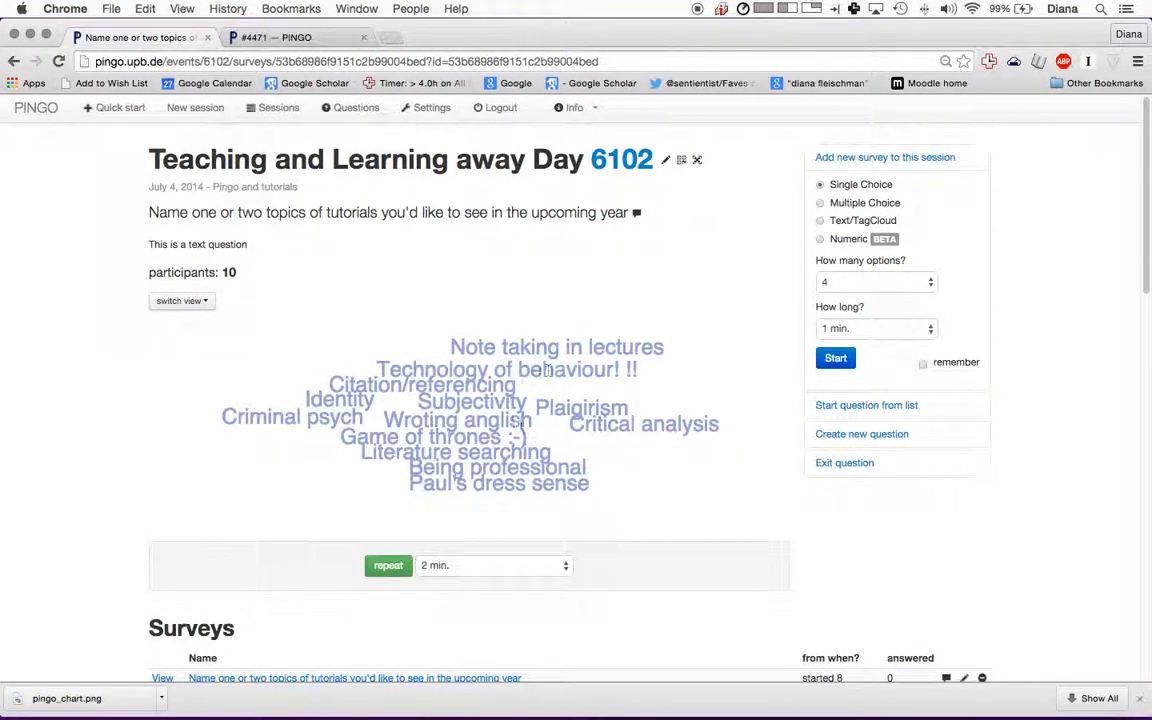
pyautogui.moveTo(730, 355)
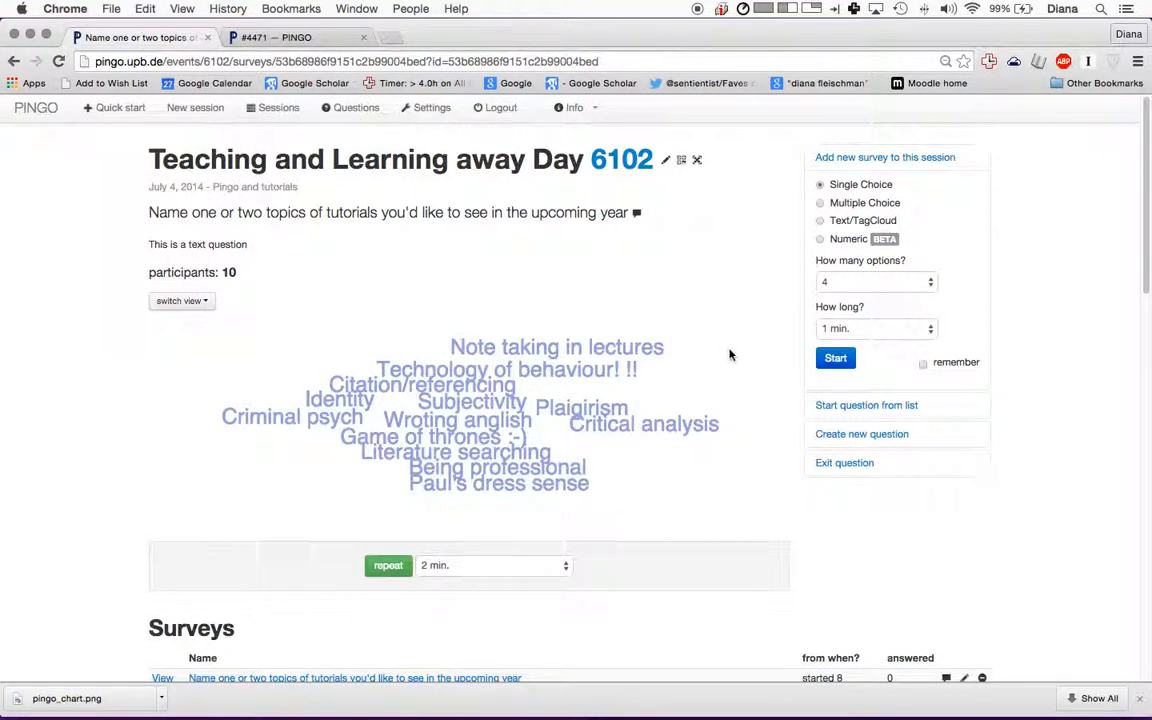
pyautogui.moveTo(690, 290)
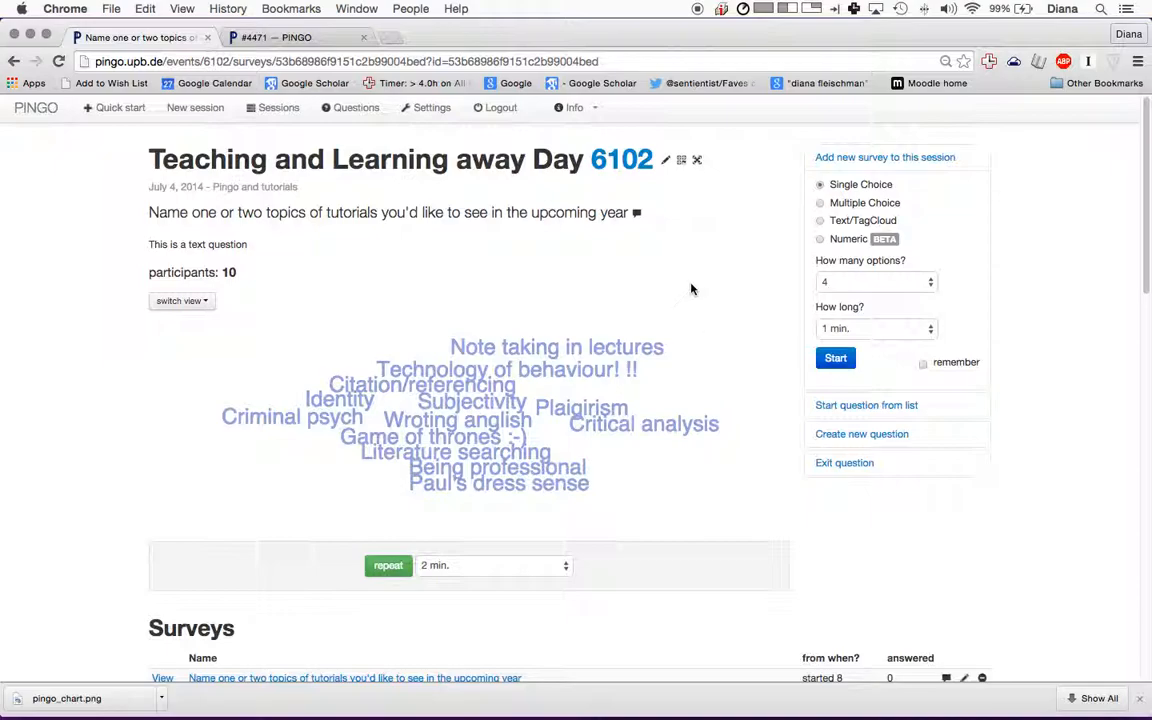
pyautogui.moveTo(578, 513)
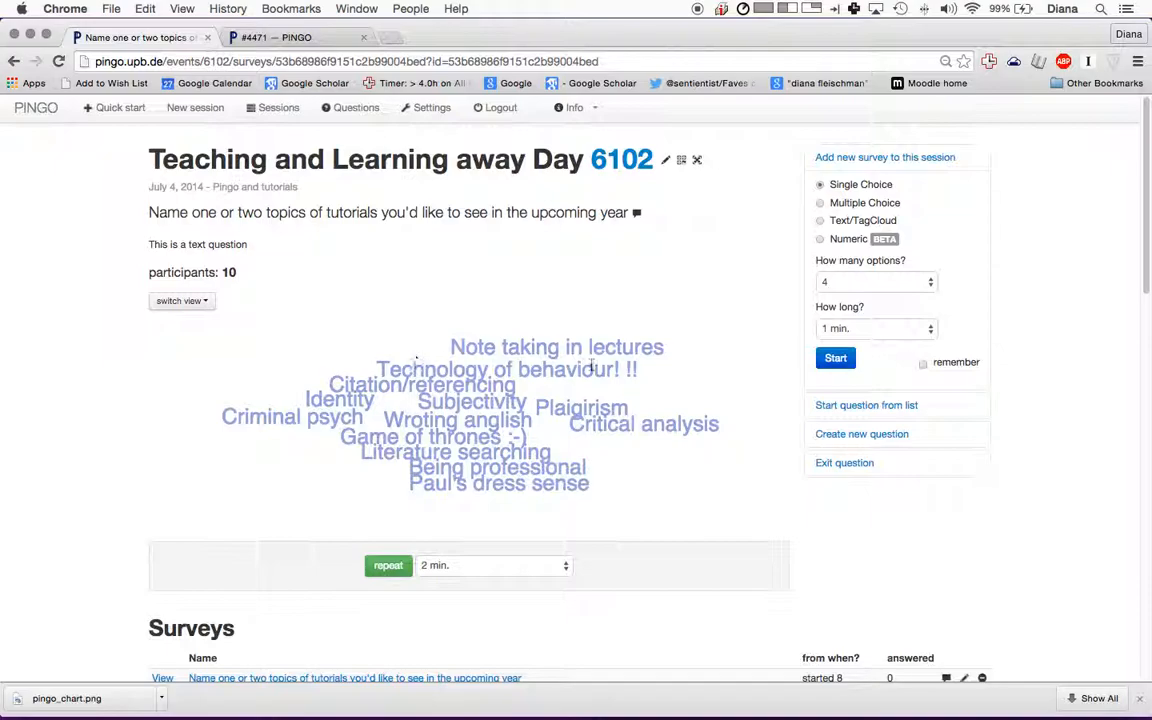
pyautogui.click(181, 301)
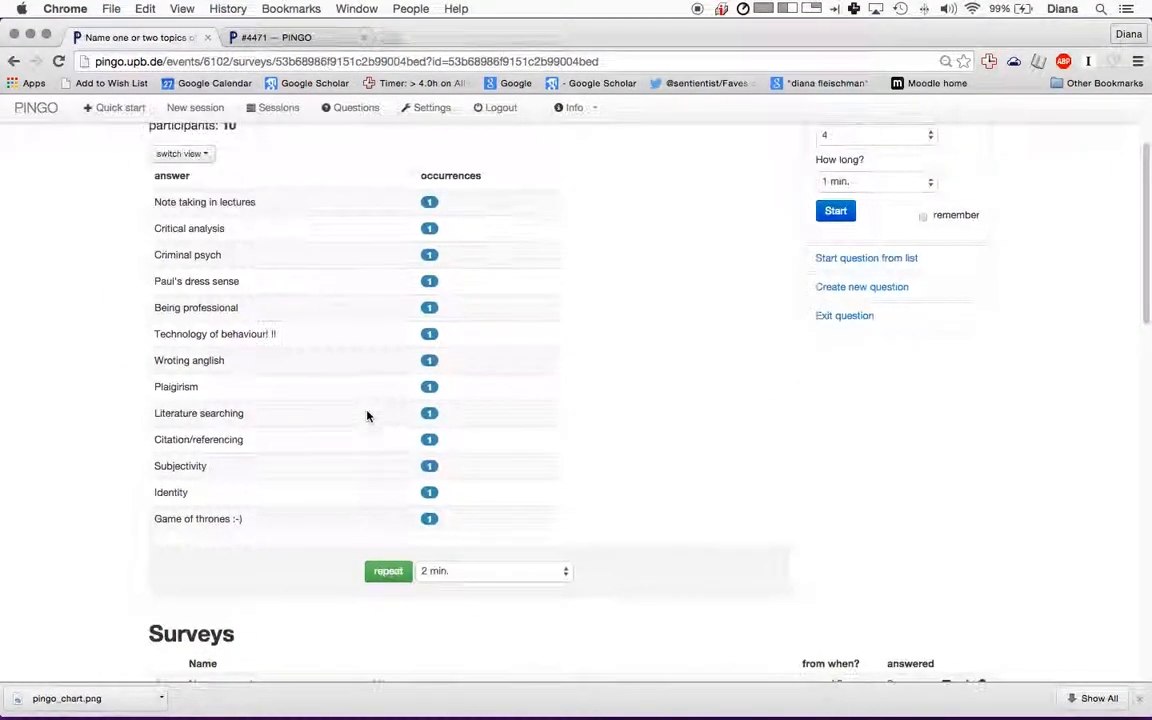
pyautogui.scroll(3)
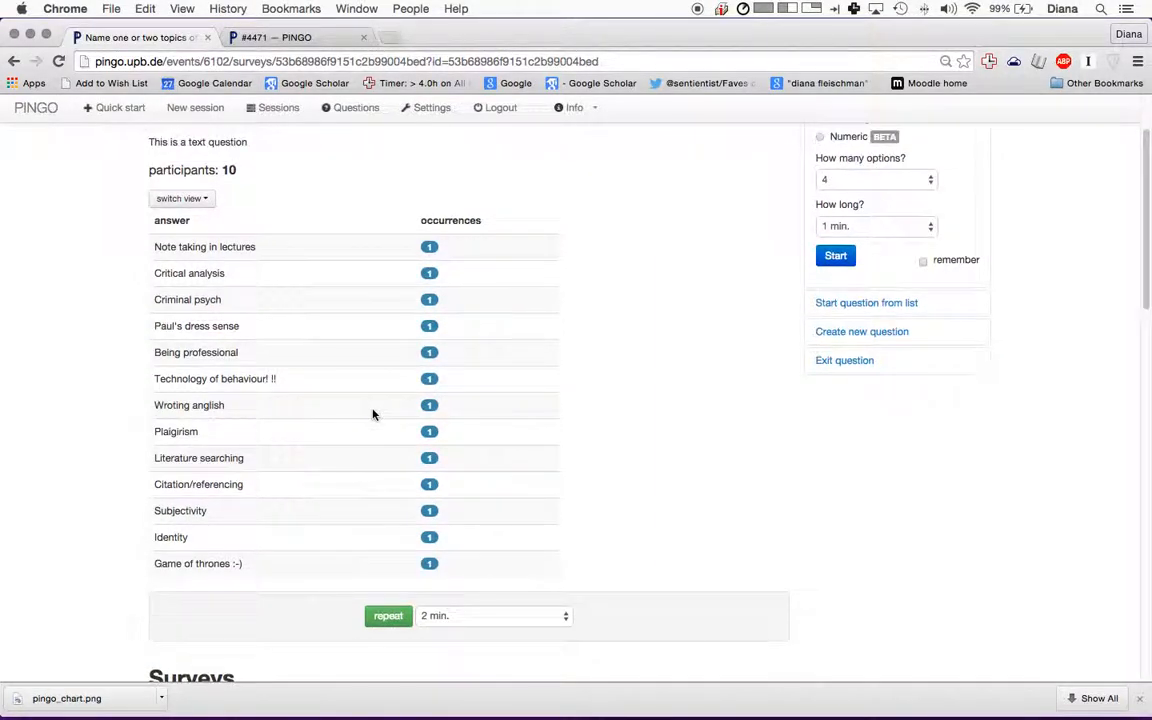
pyautogui.scroll(3)
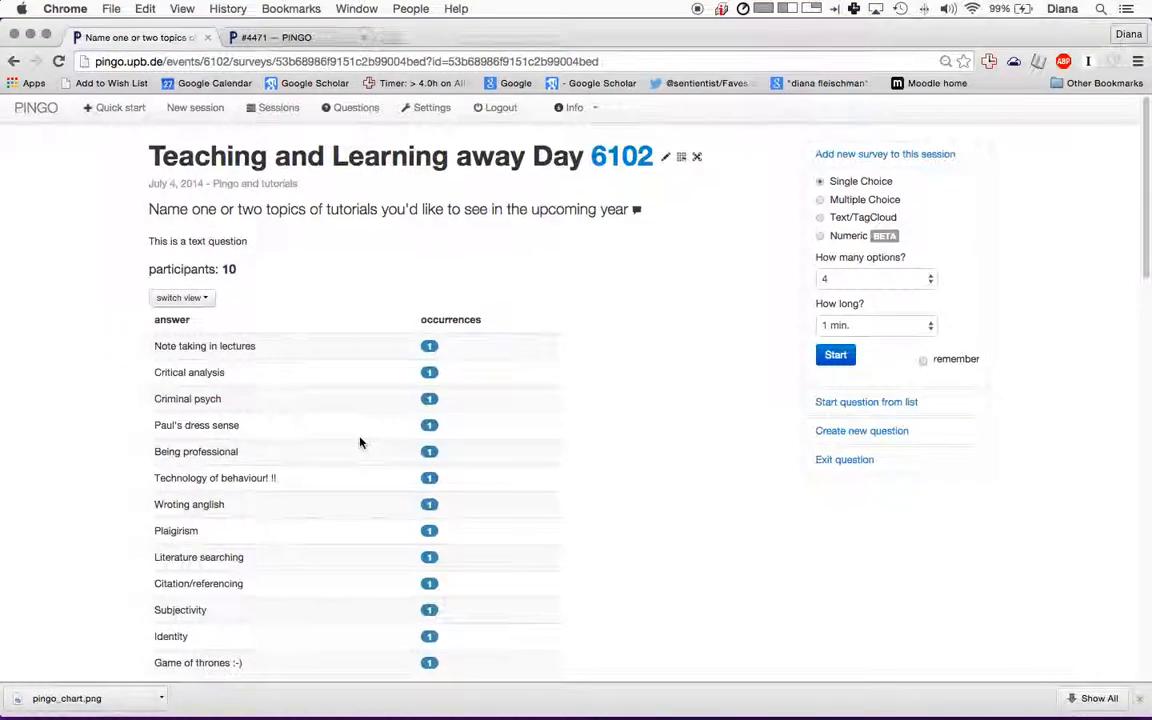
pyautogui.scroll(-3)
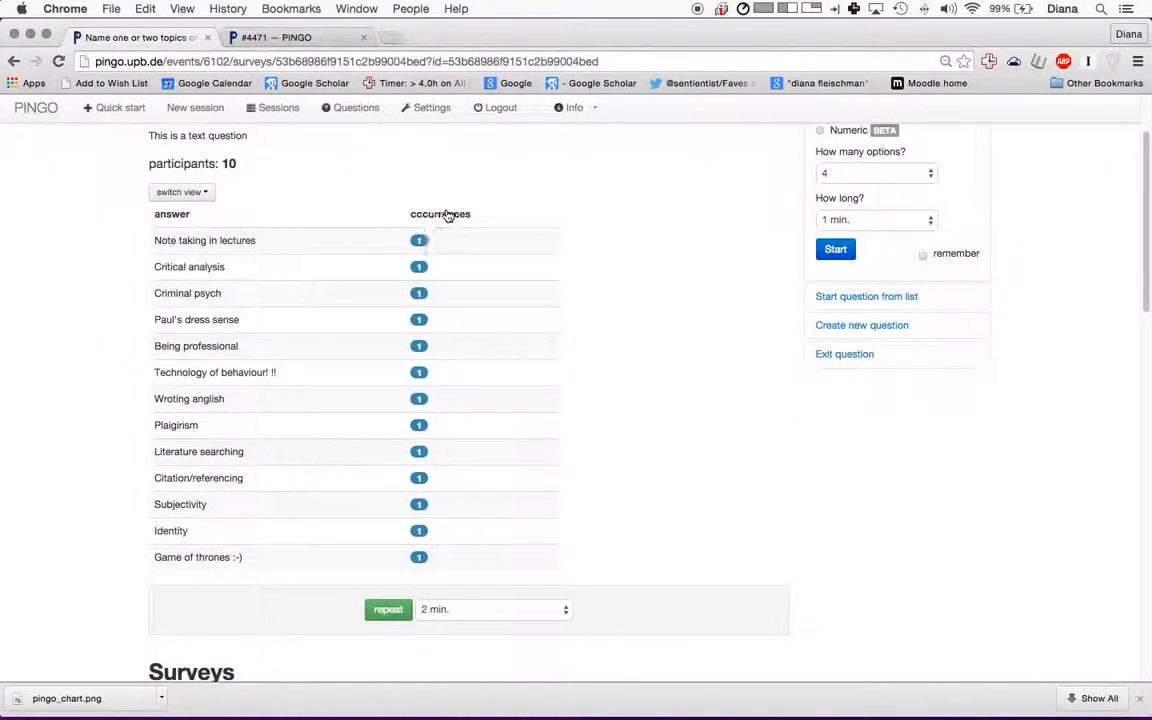
# - Sort the answer table by occurrences, then reverse the sort order
pyautogui.click(440, 214)
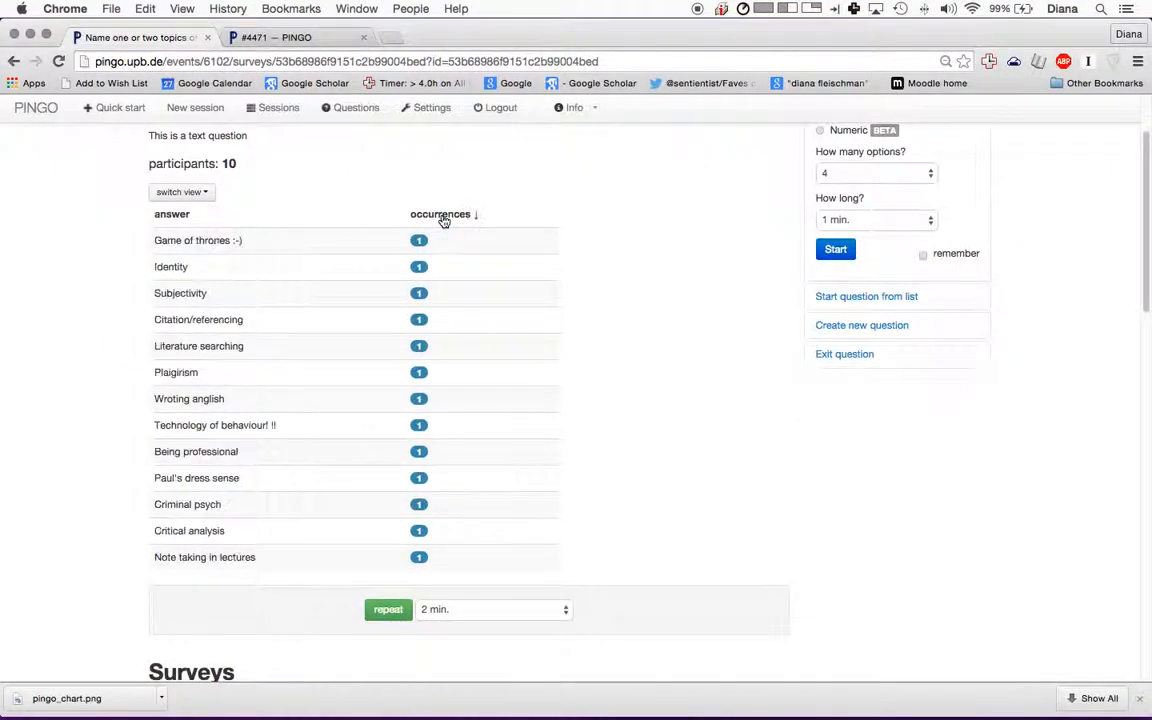
pyautogui.click(440, 214)
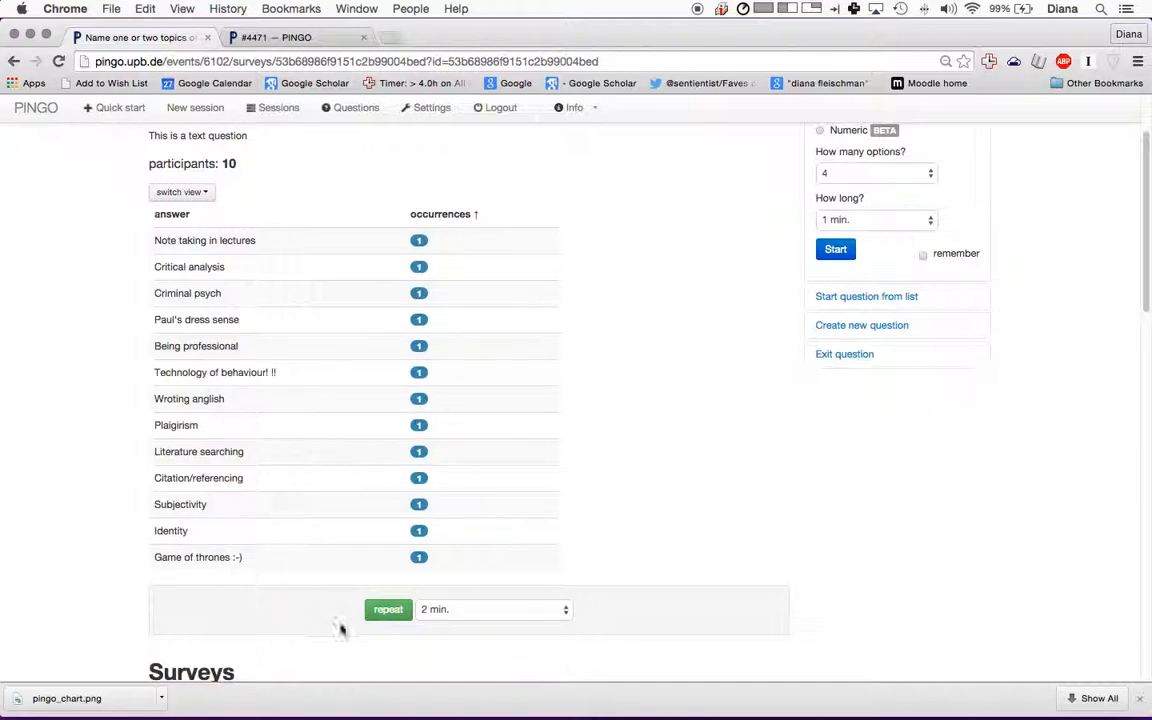
pyautogui.moveTo(244, 319)
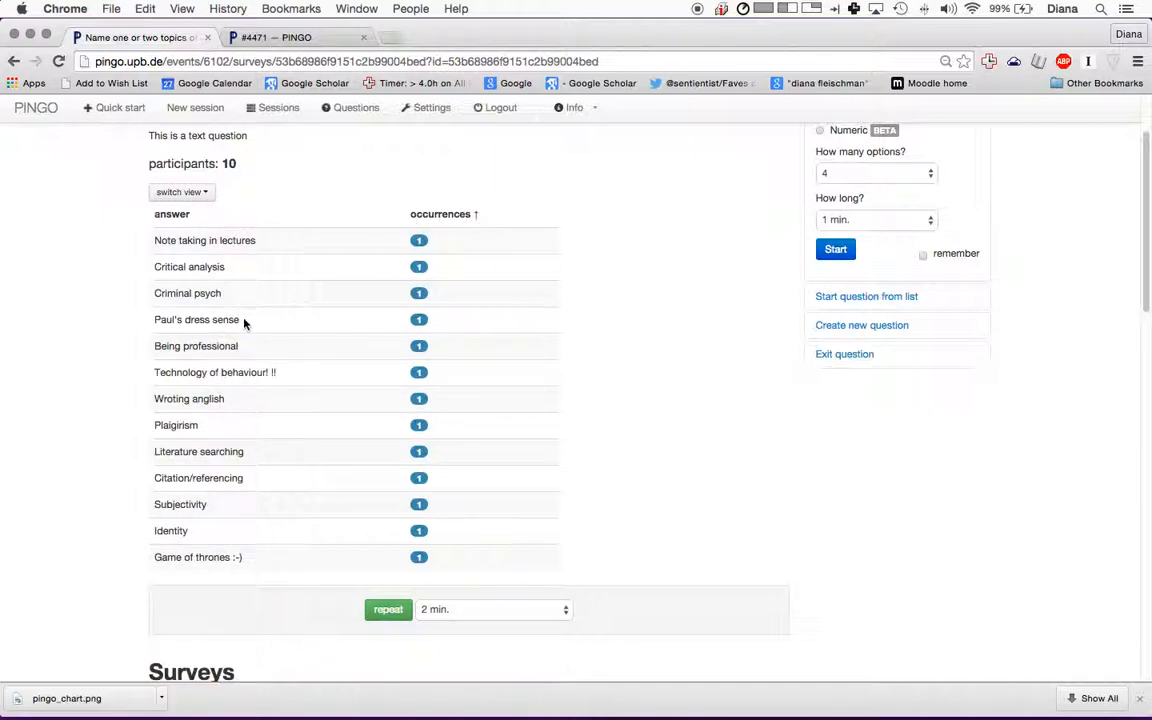
pyautogui.moveTo(261, 389)
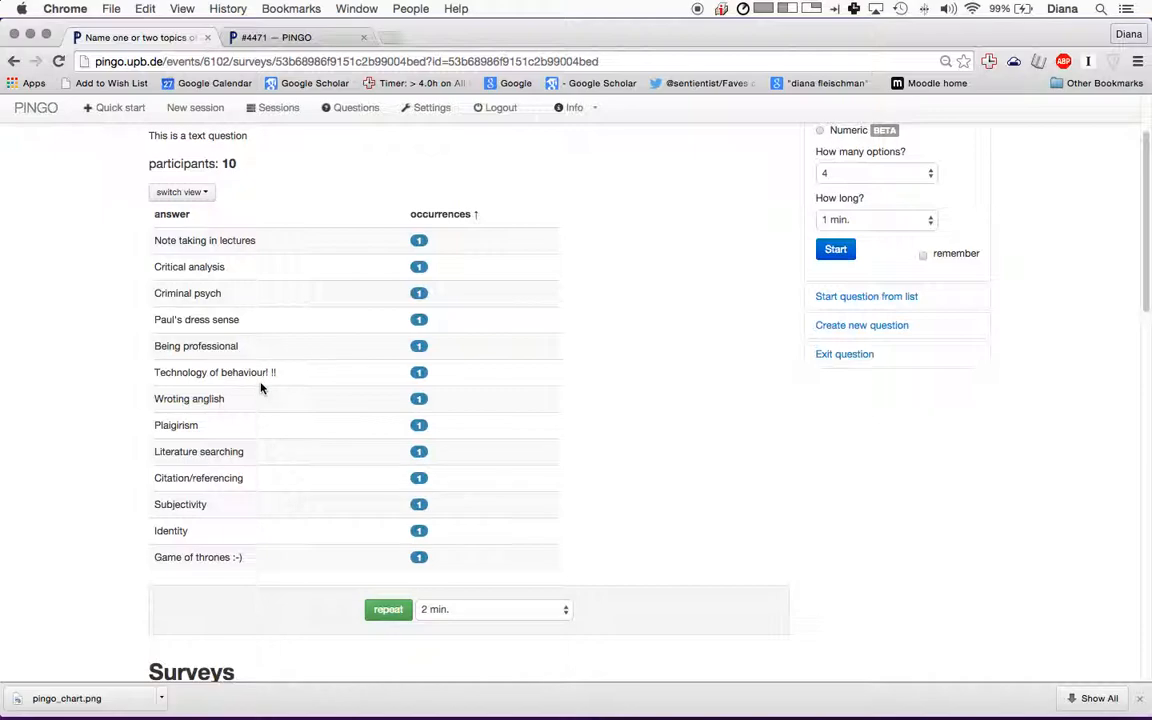
pyautogui.moveTo(227, 430)
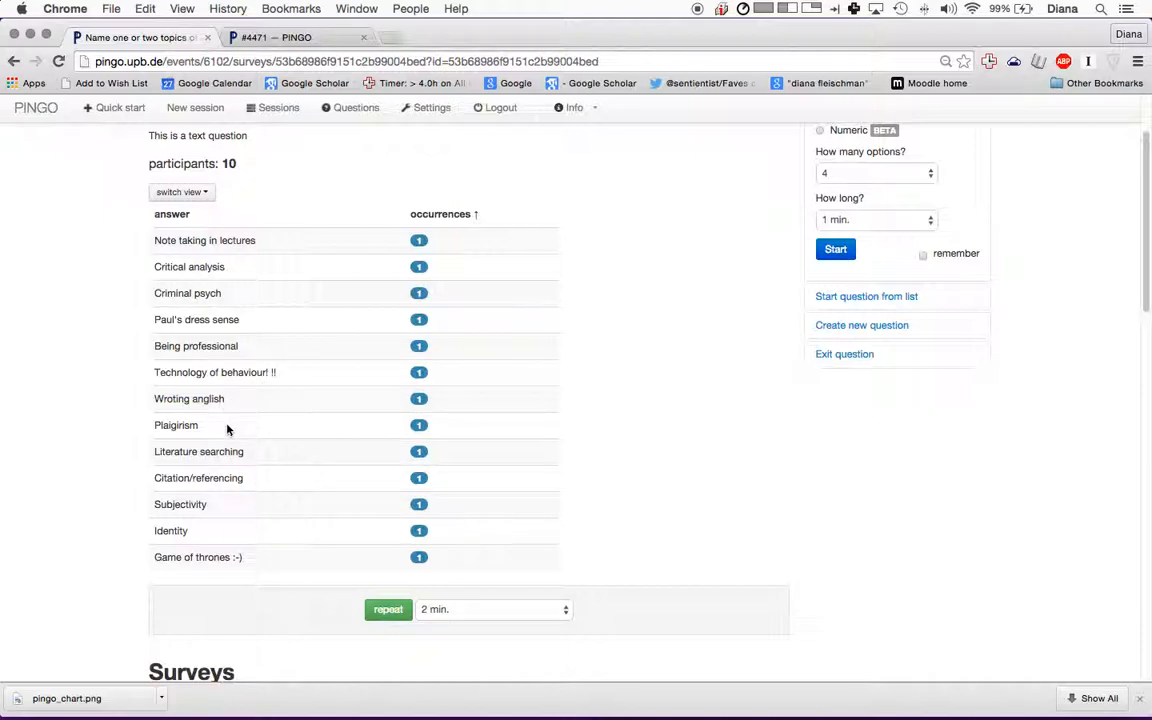
pyautogui.scroll(-3)
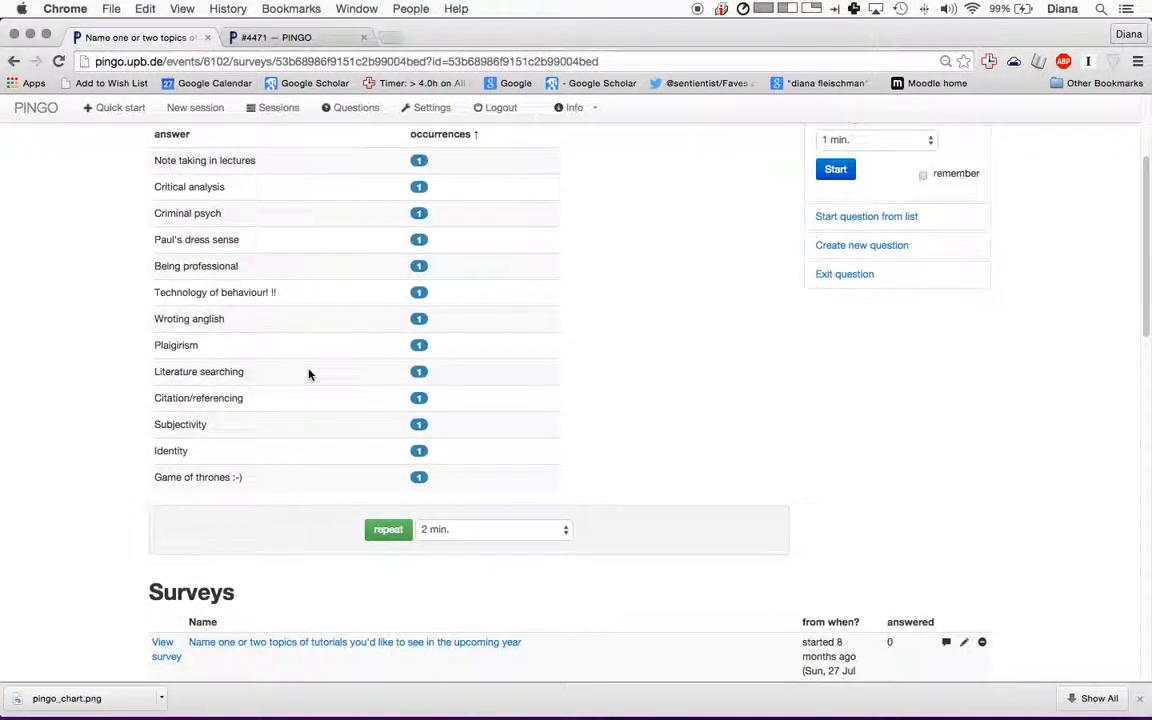
pyautogui.scroll(-3)
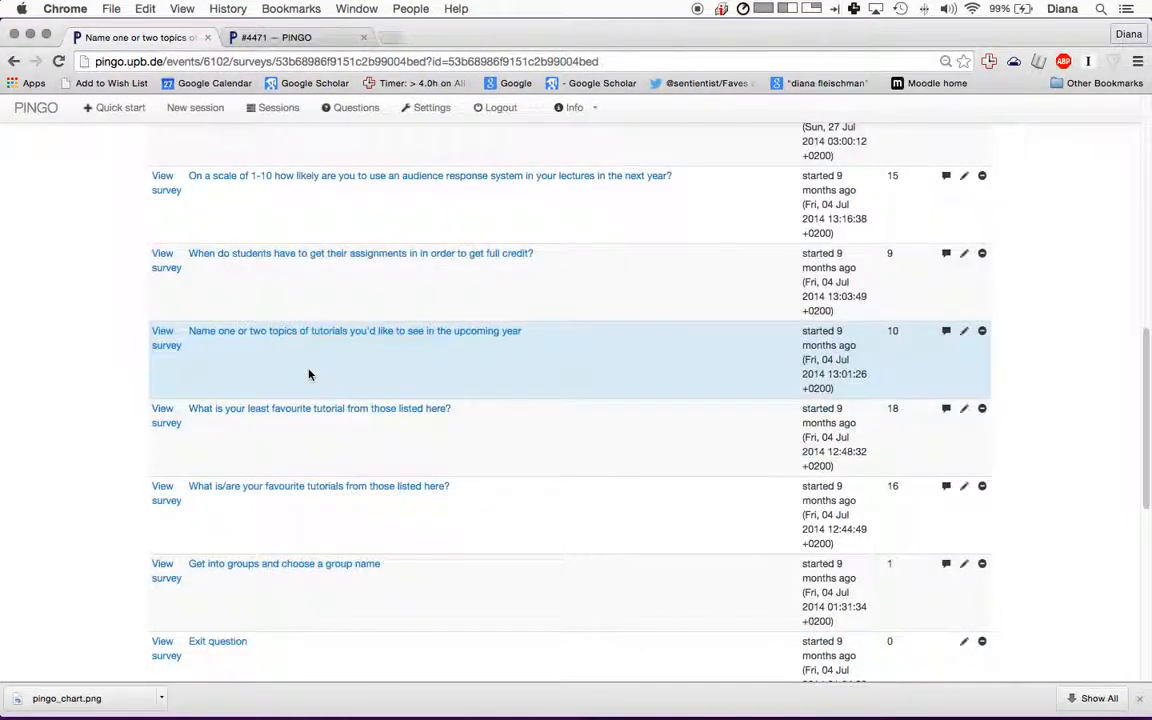
# - Reopen the 'Name one or two topics' survey so its answer table shows from the top
pyautogui.click(162, 330)
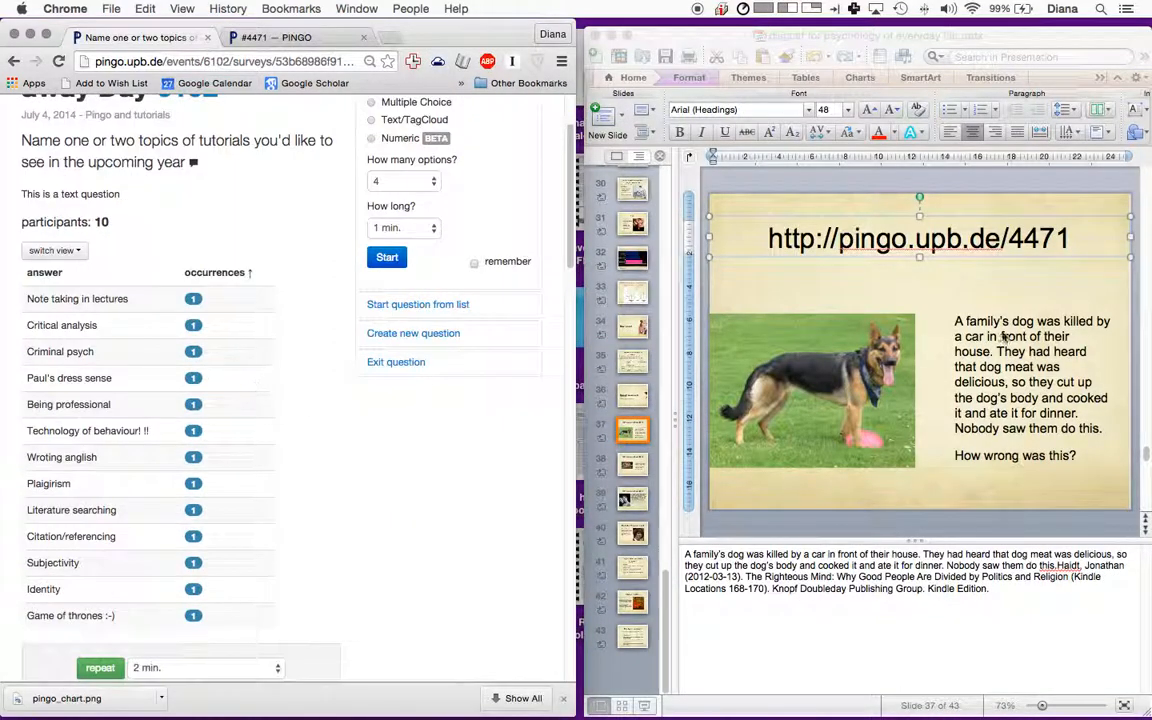
pyautogui.scroll(3)
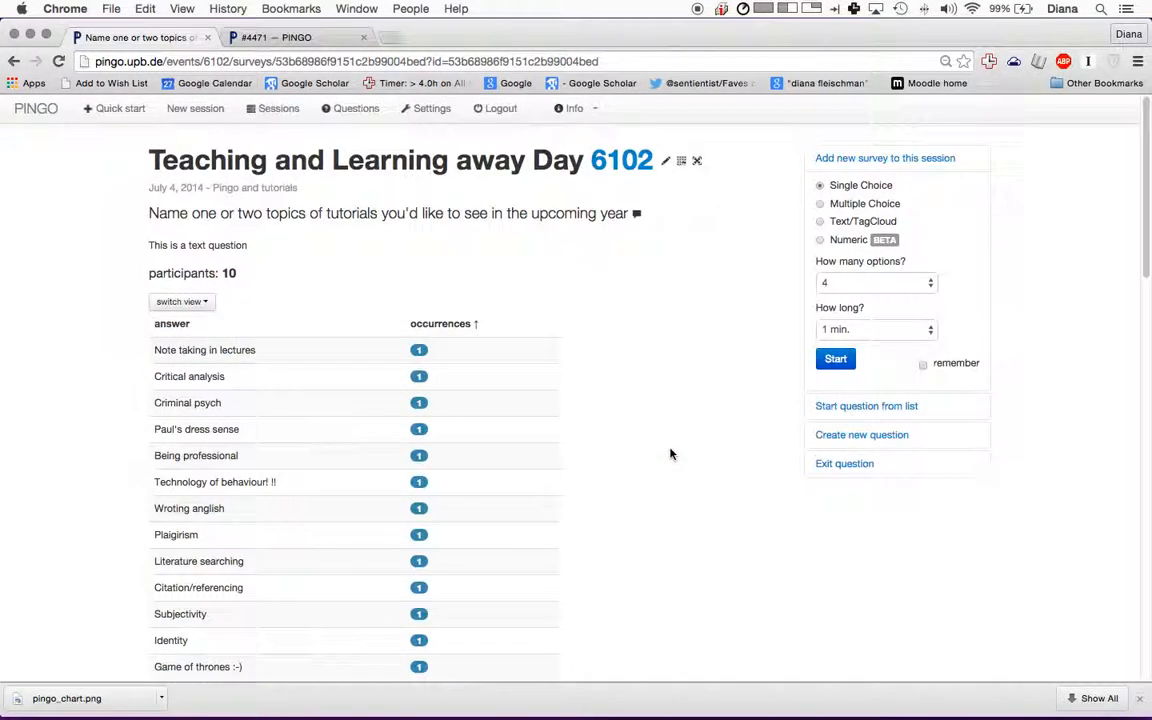
pyautogui.moveTo(450, 405)
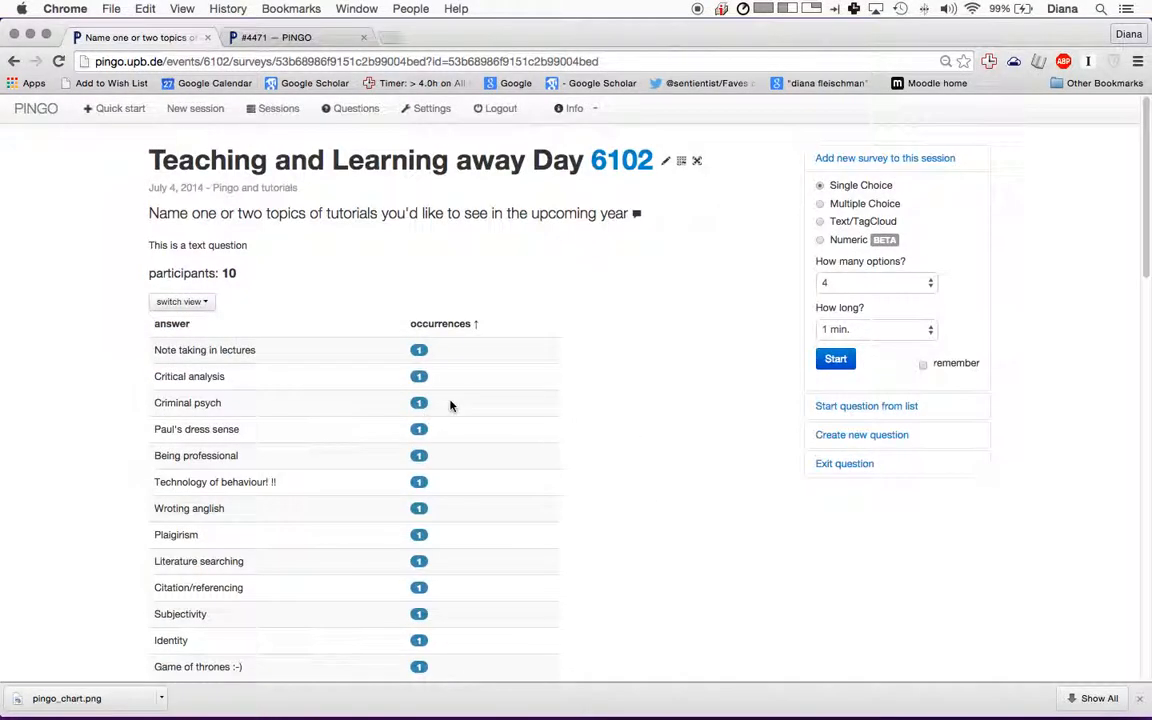
pyautogui.moveTo(480, 377)
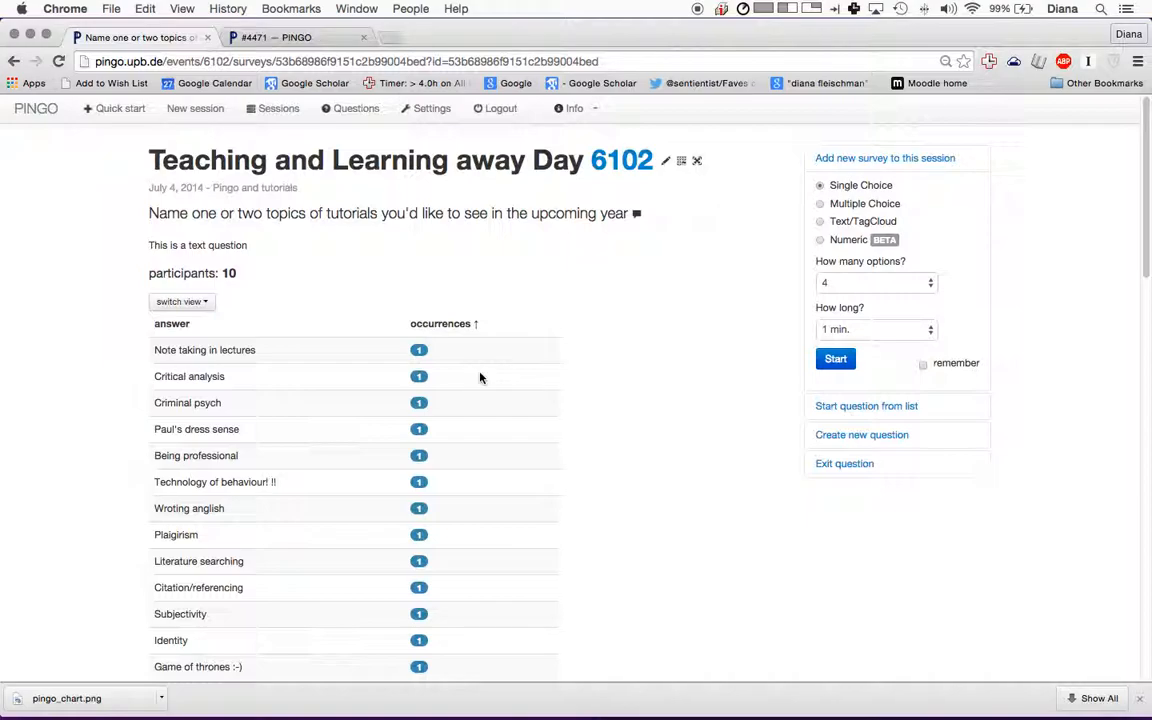
# - Create a new session named 'Pingo demonstration' (session 4262)
pyautogui.click(277, 108)
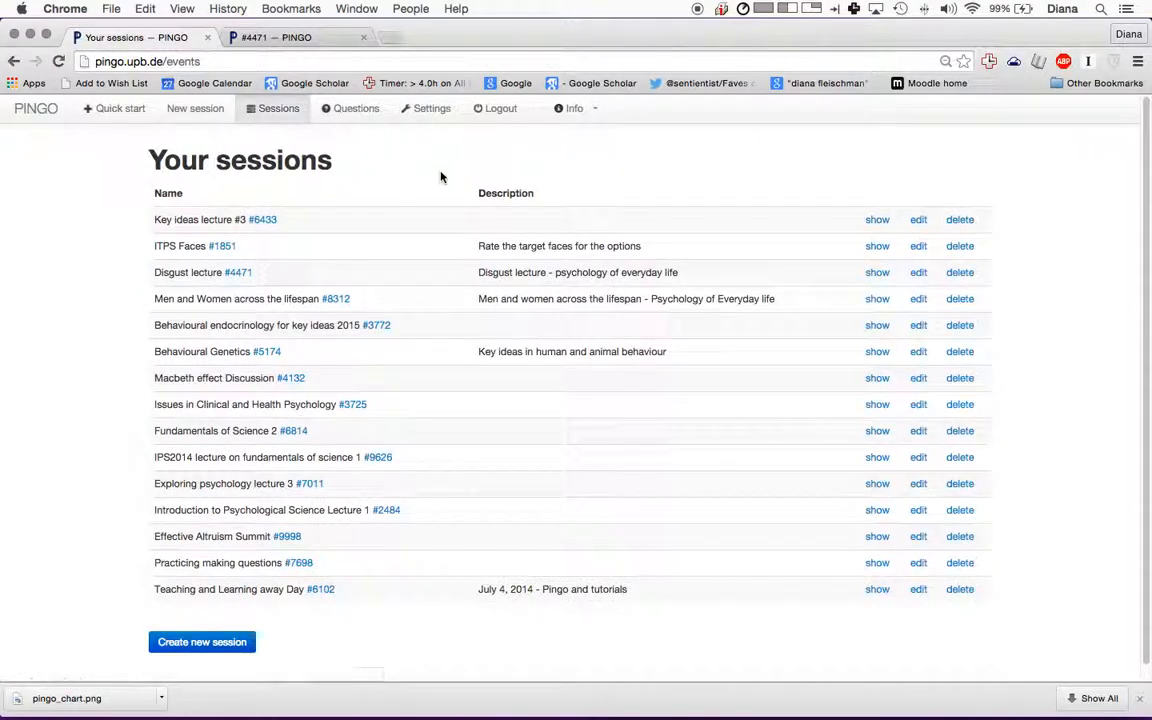
pyautogui.moveTo(350, 569)
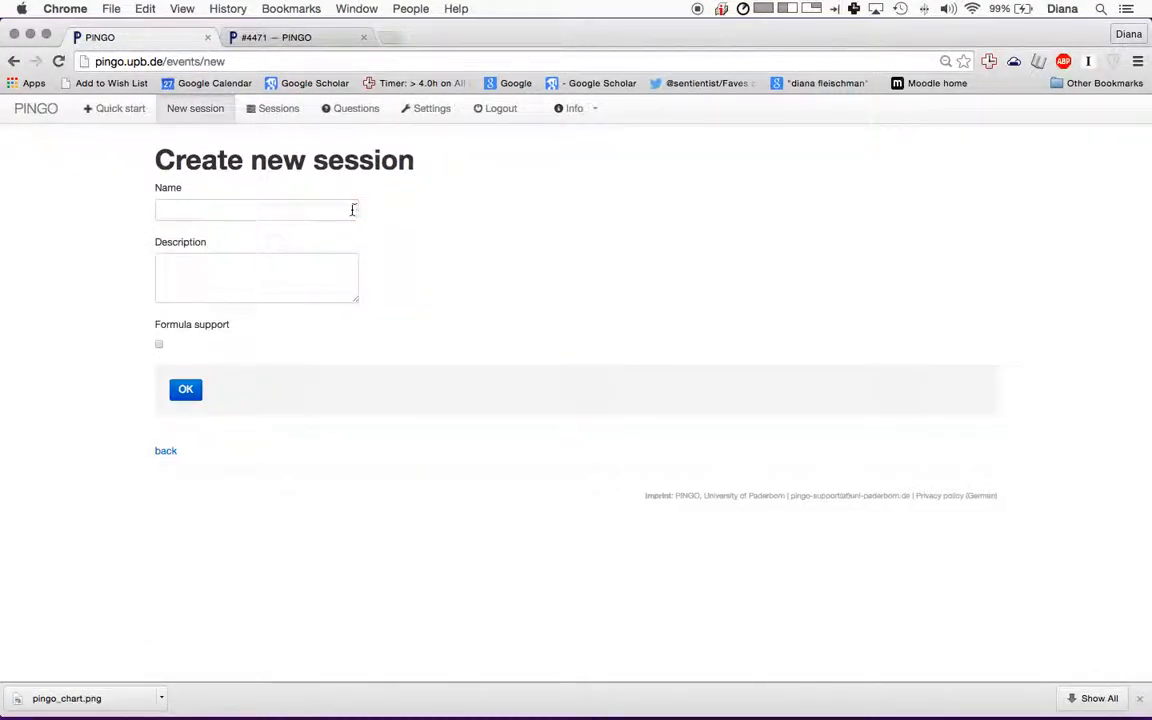
pyautogui.write('Pingo demonstrat')
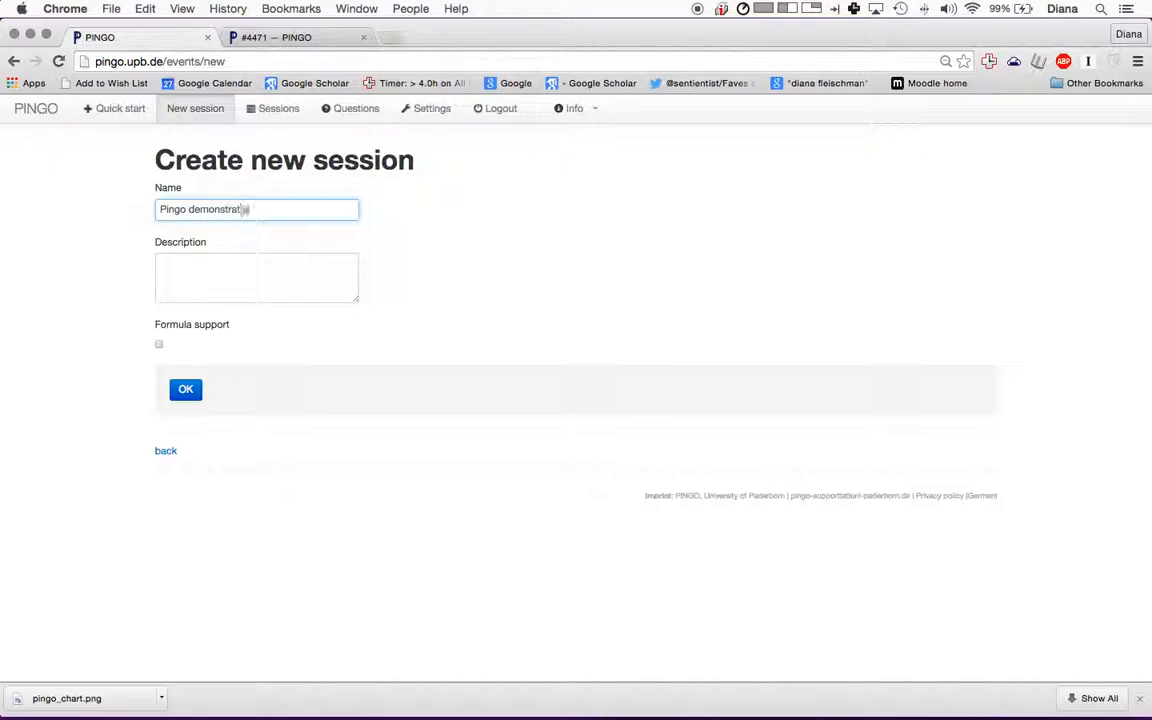
pyautogui.click(185, 389)
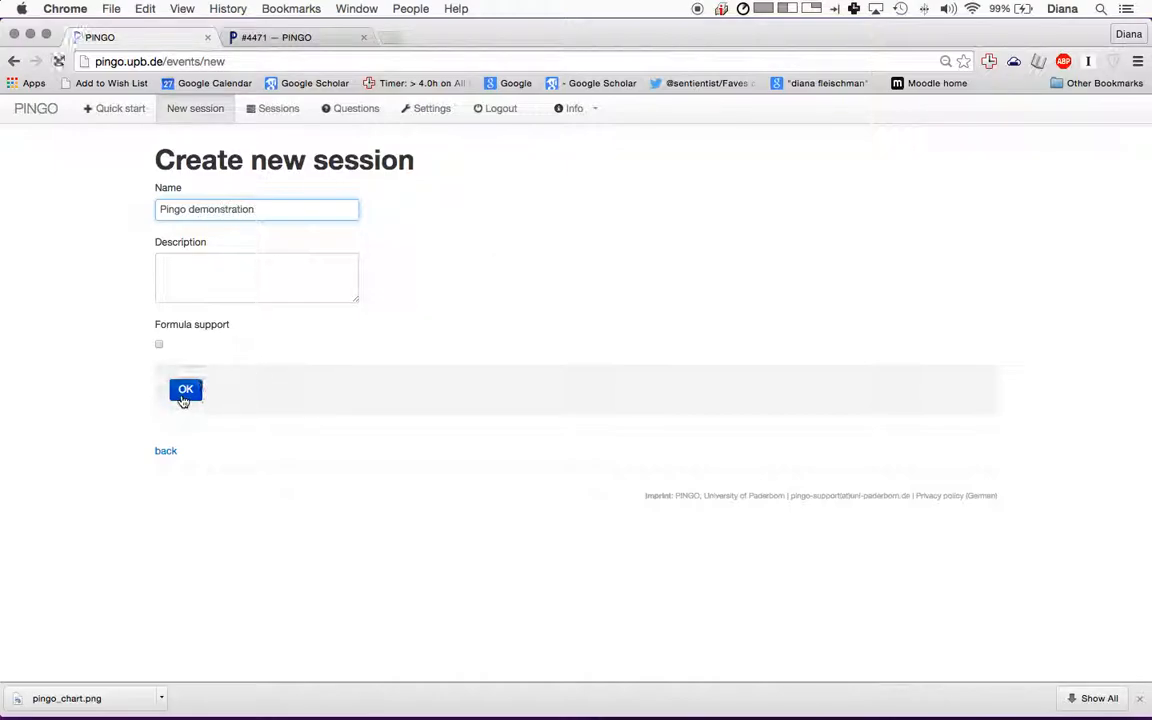
pyautogui.click(185, 389)
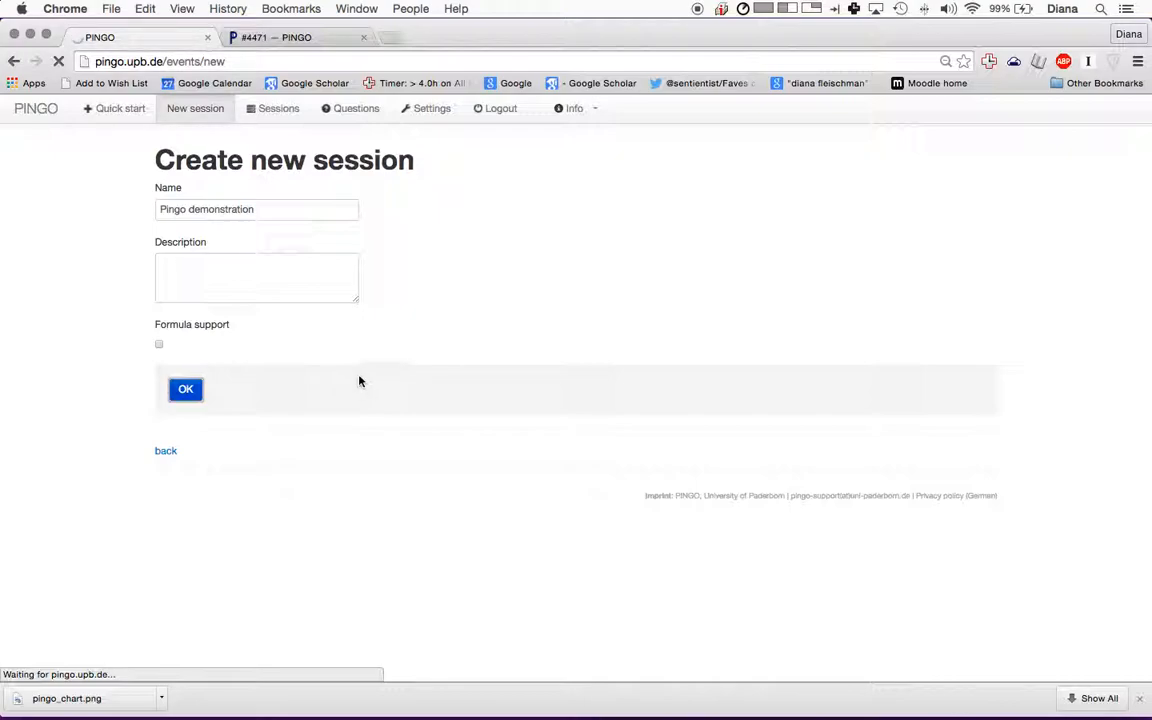
pyautogui.moveTo(327, 142)
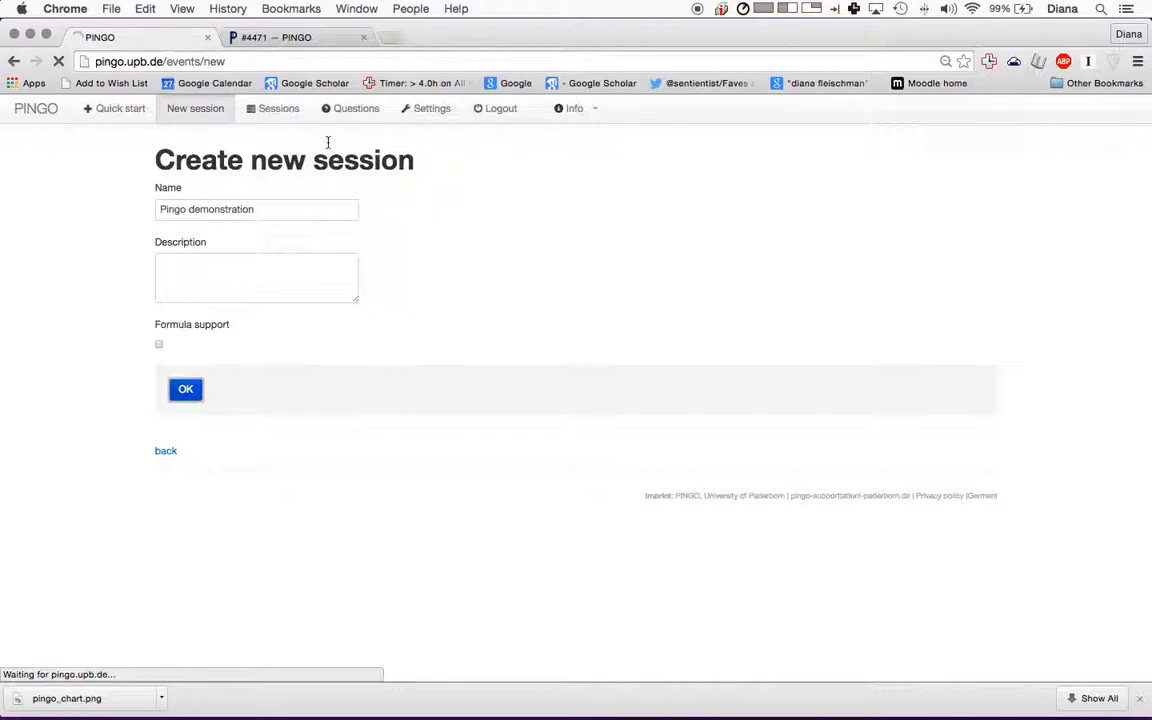
pyautogui.click(185, 389)
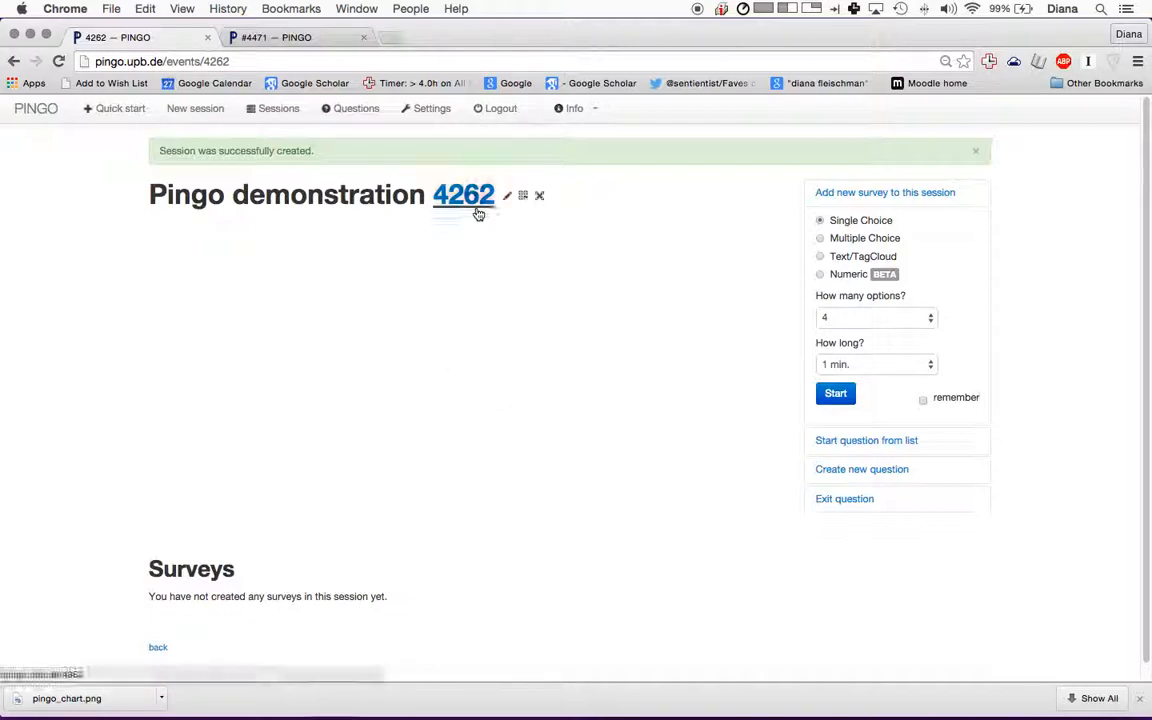
# - Select session number 4262 so it can be opened as a participant in a new tab
pyautogui.doubleClick(463, 194)
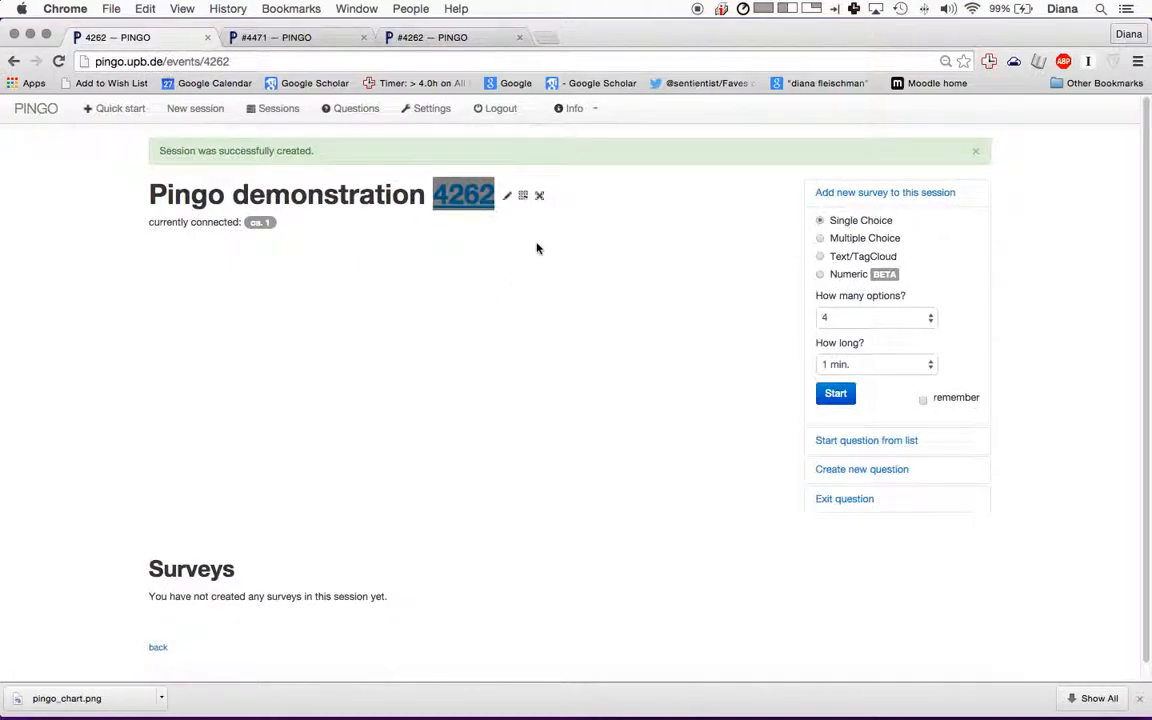
pyautogui.moveTo(522, 195)
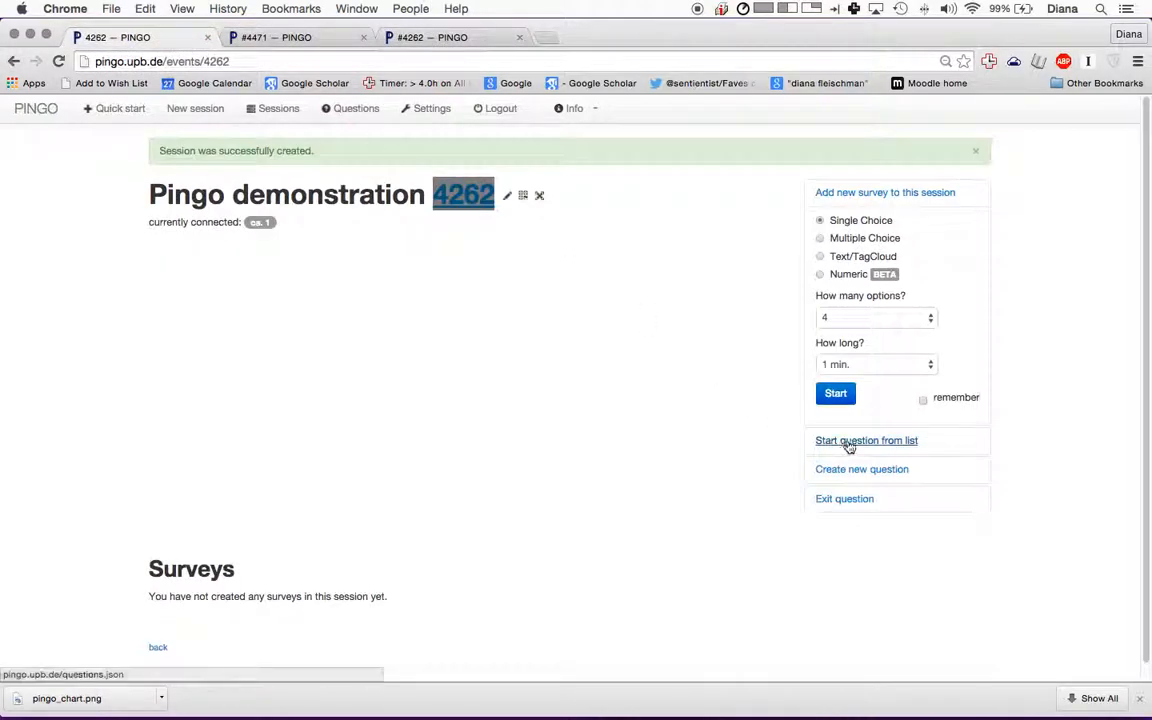
pyautogui.moveTo(918, 451)
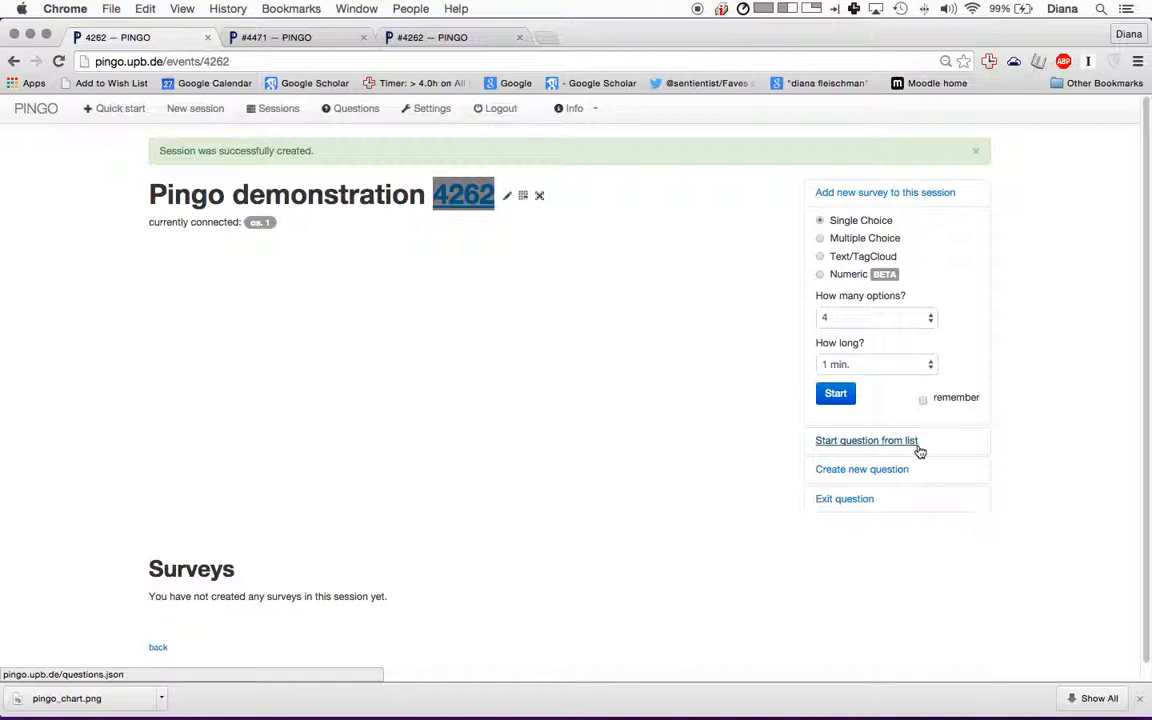
# - Start the stored brother-and-sister relatedness question from the question list in session 4262
pyautogui.click(866, 440)
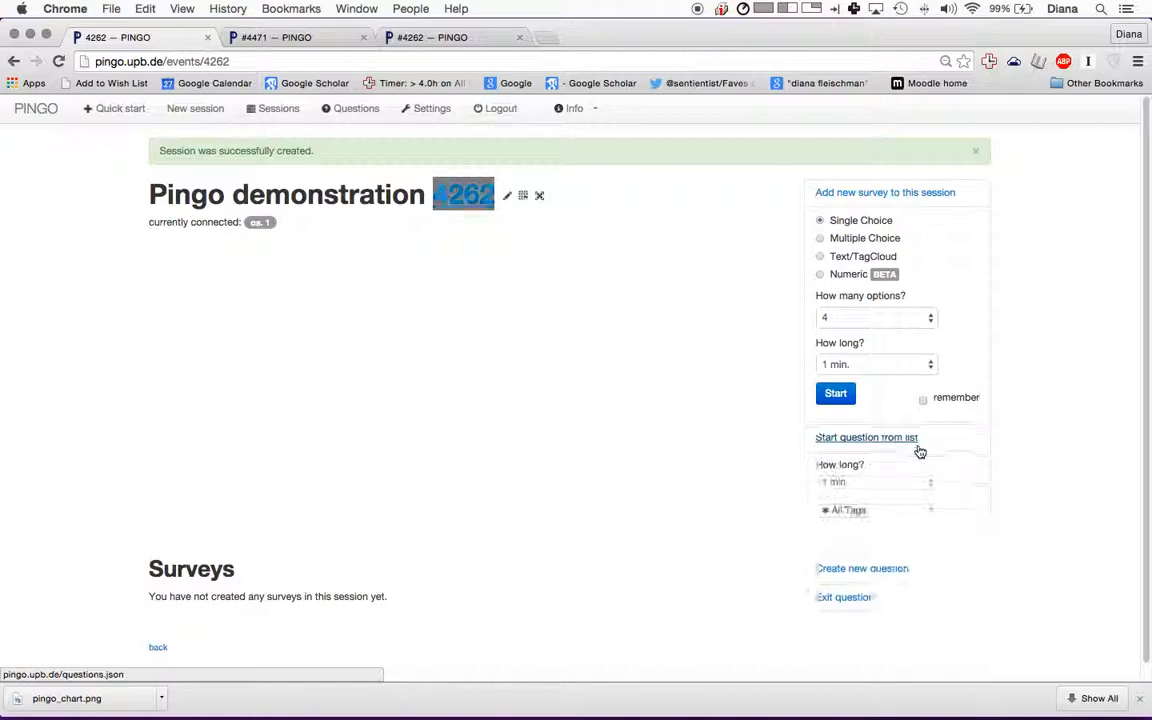
pyautogui.click(866, 437)
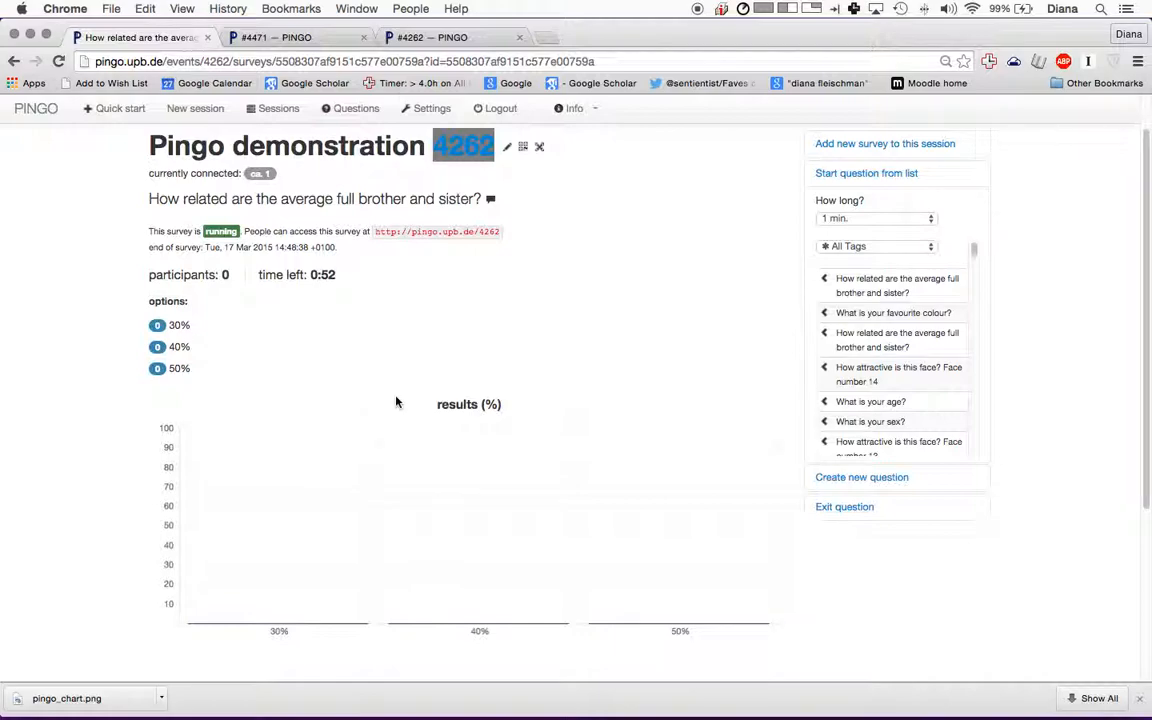
pyautogui.moveTo(300, 505)
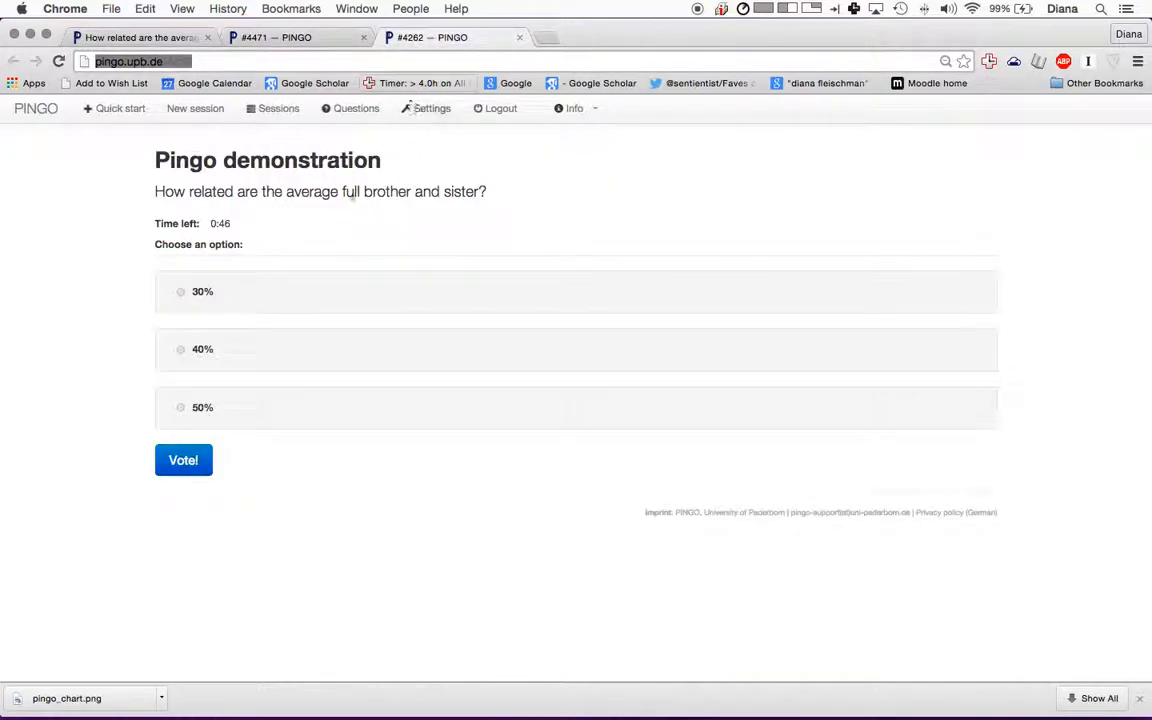
pyautogui.click(183, 460)
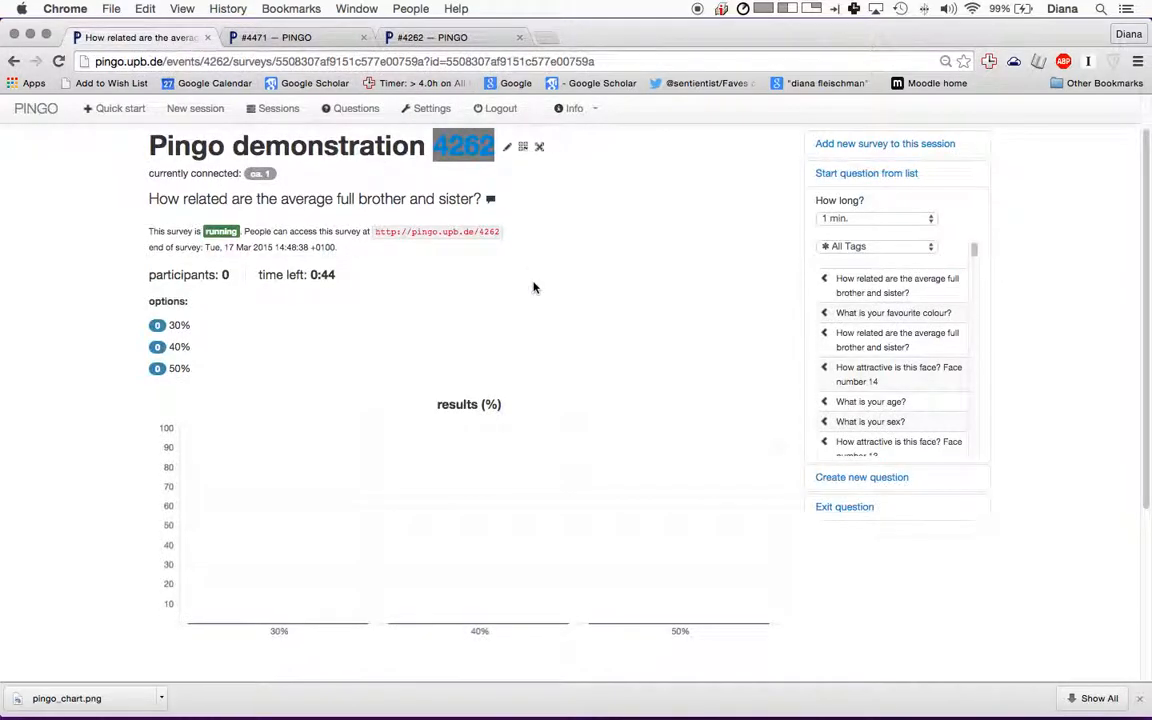
# - As the participant, vote 50% on the running brother-sister question
pyautogui.click(436, 231)
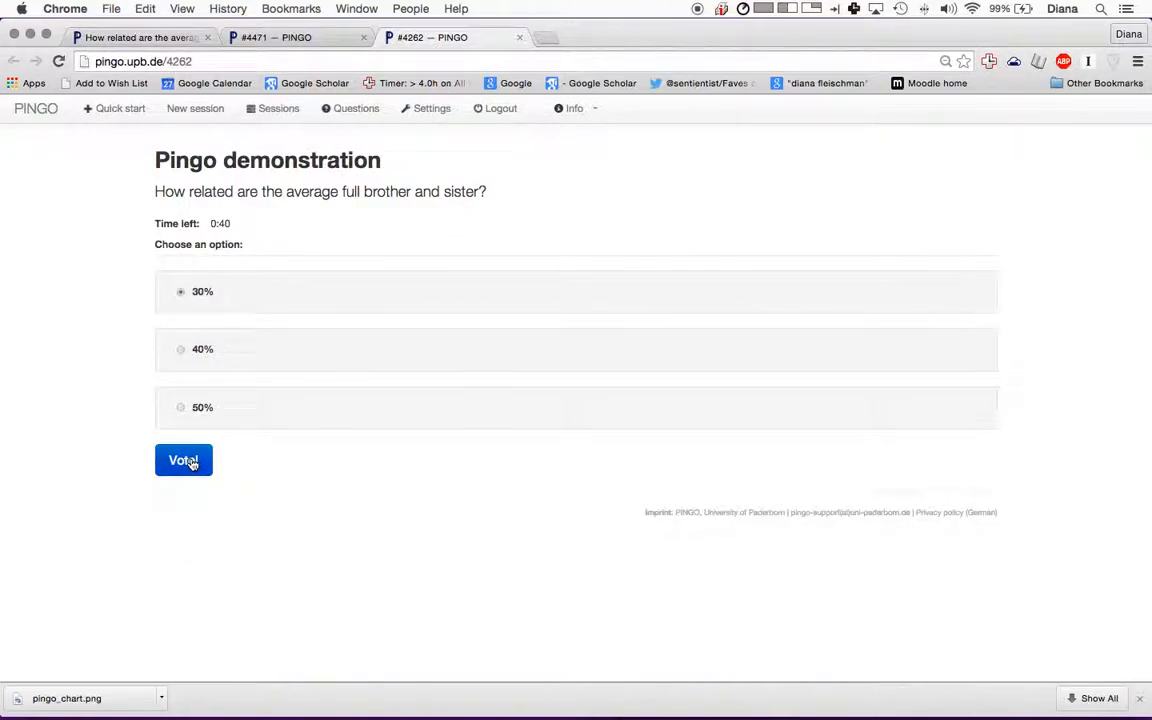
pyautogui.click(183, 460)
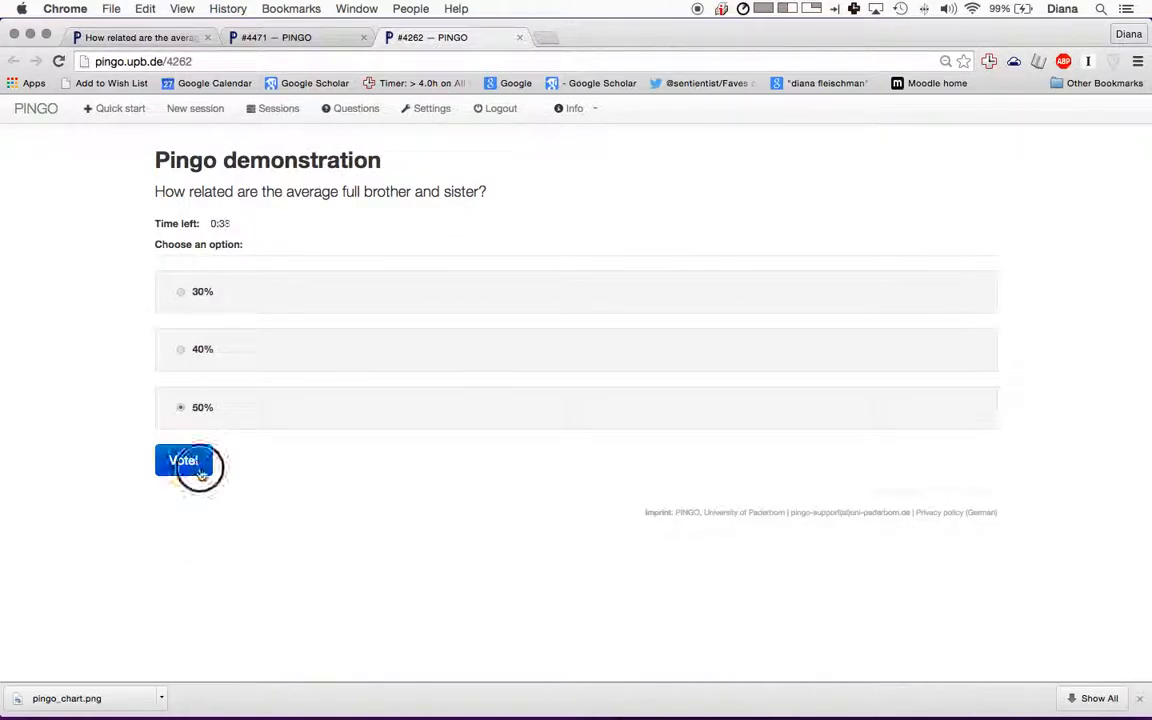
pyautogui.click(183, 461)
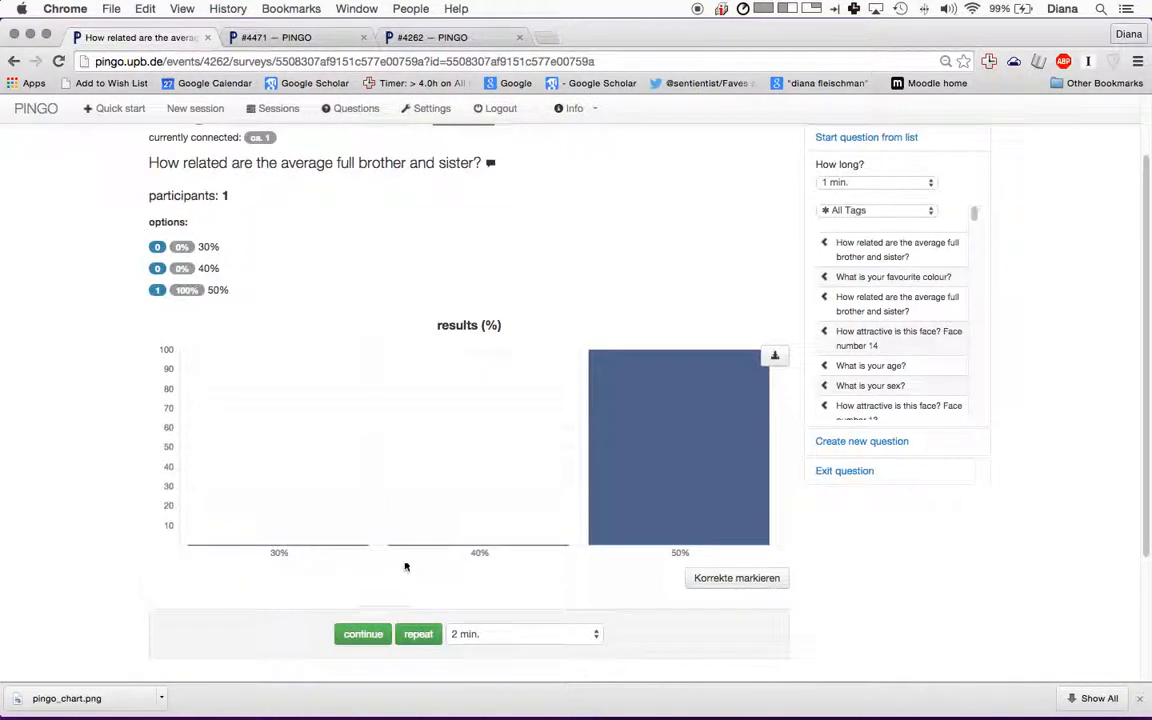
pyautogui.scroll(3)
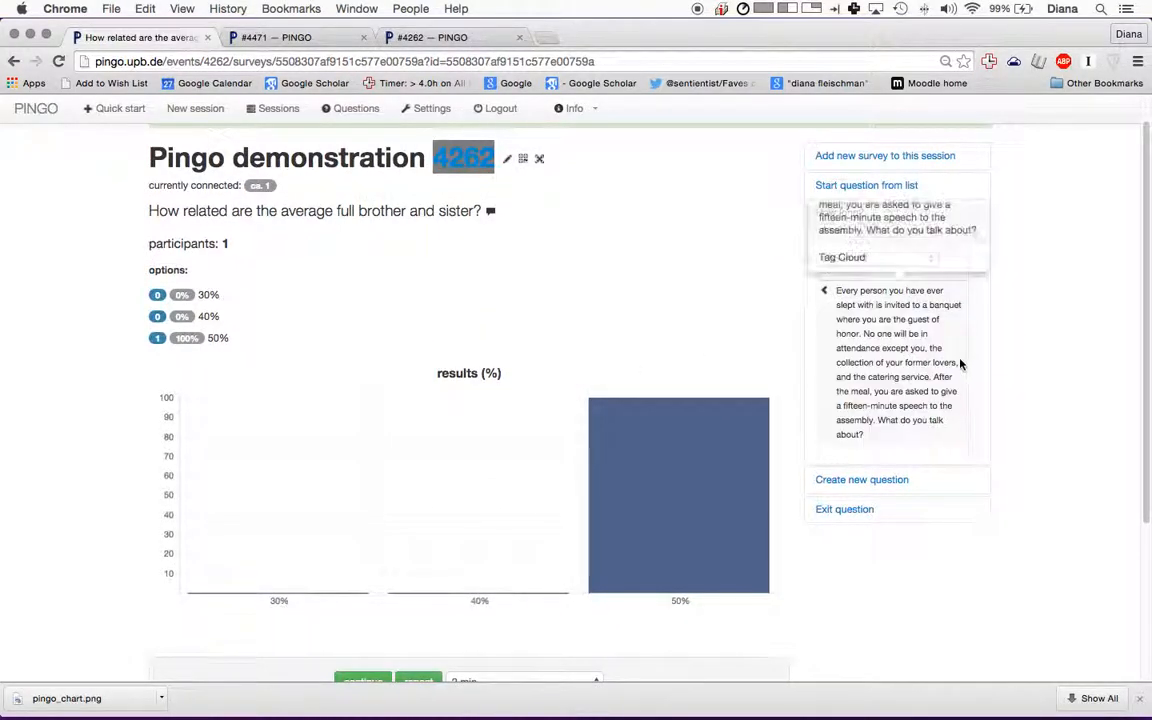
pyautogui.scroll(-3)
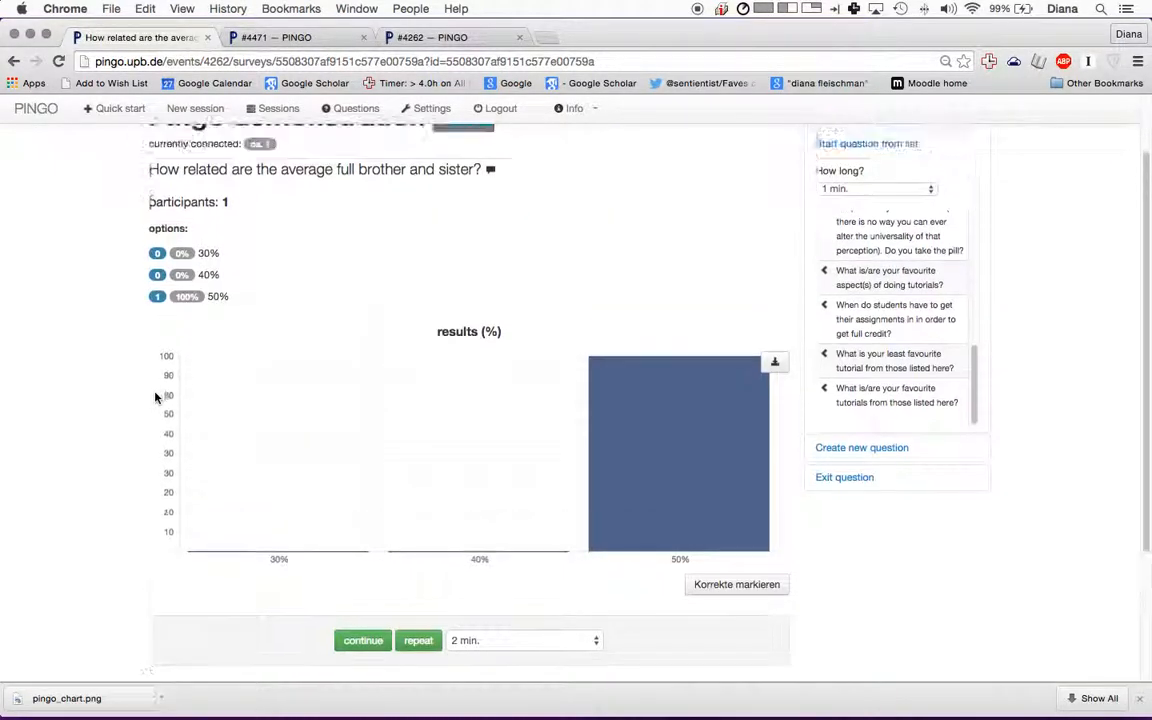
pyautogui.scroll(-3)
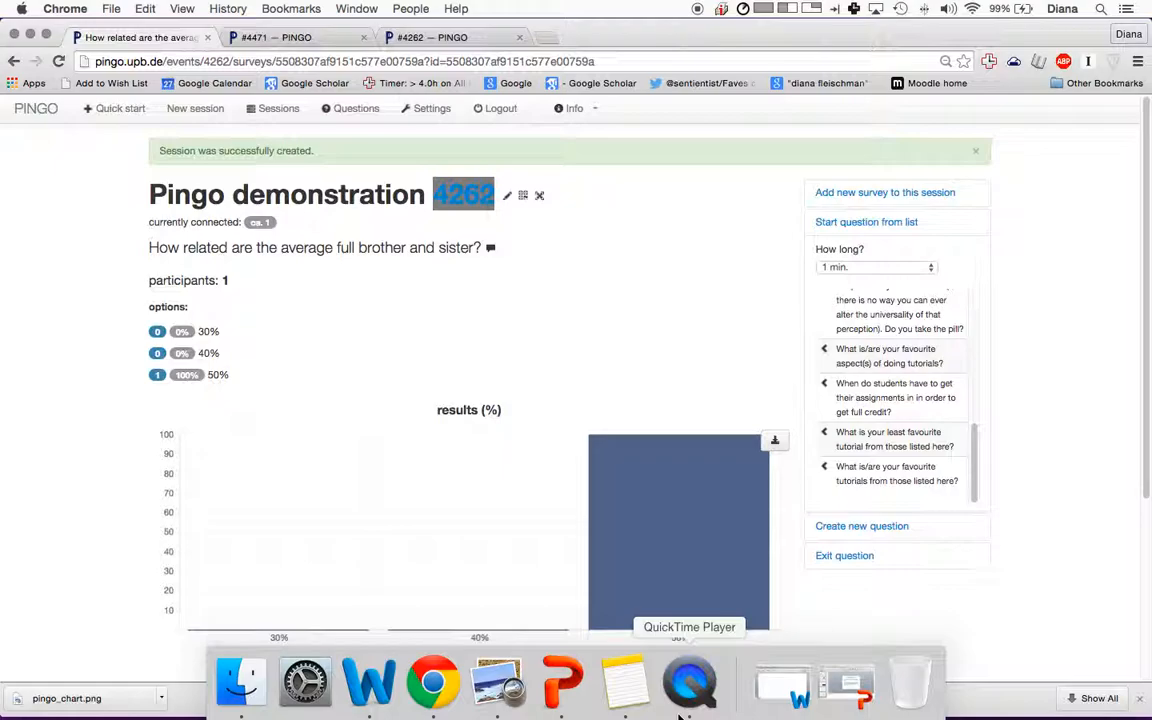
pyautogui.moveTo(689, 683)
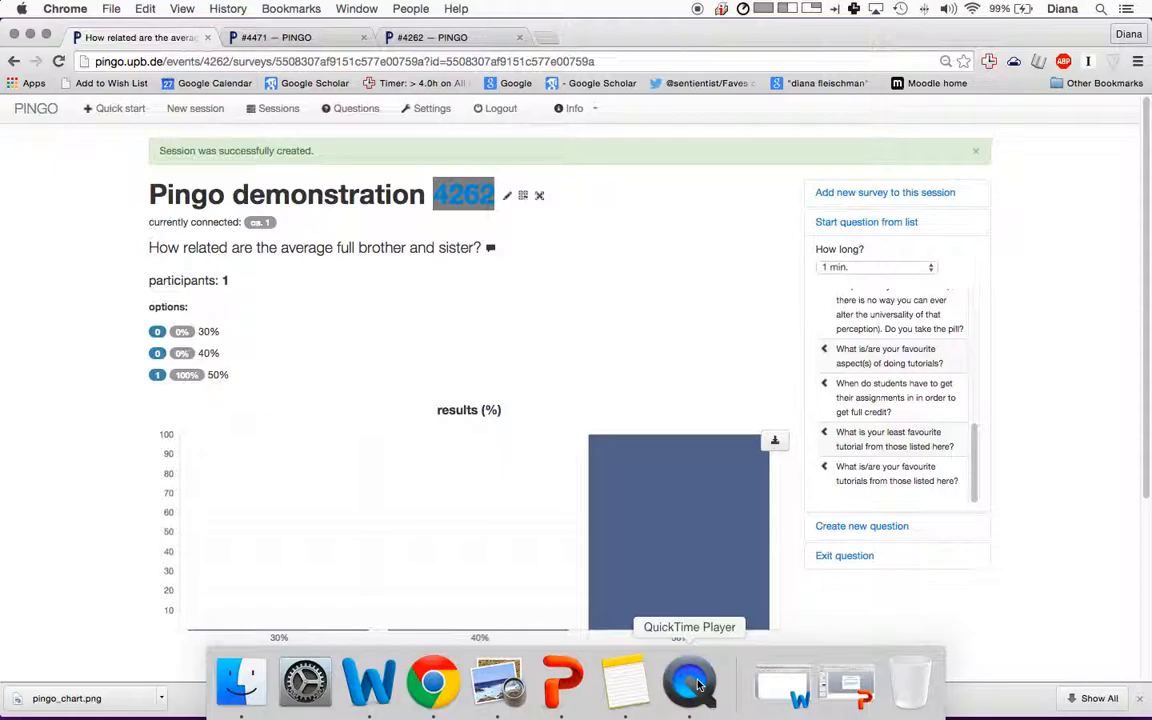
# - Bring QuickTime Player forward from the Dock while the 50% vote results stay on screen
pyautogui.click(689, 683)
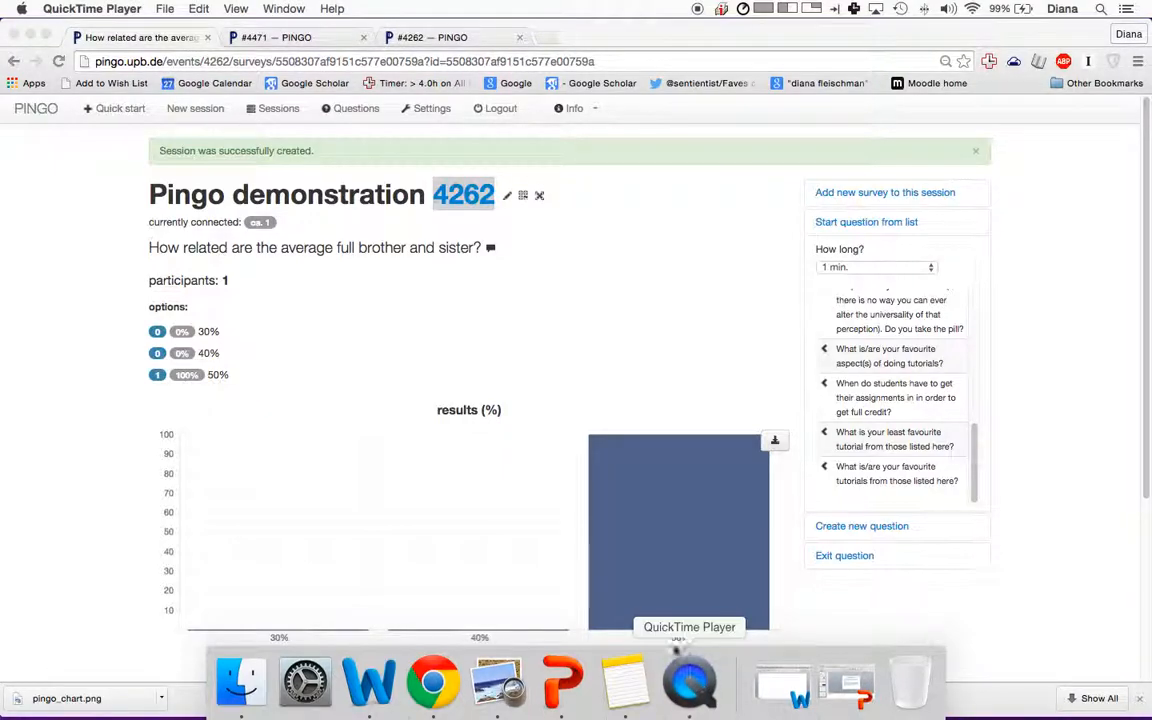
pyautogui.scroll(-3)
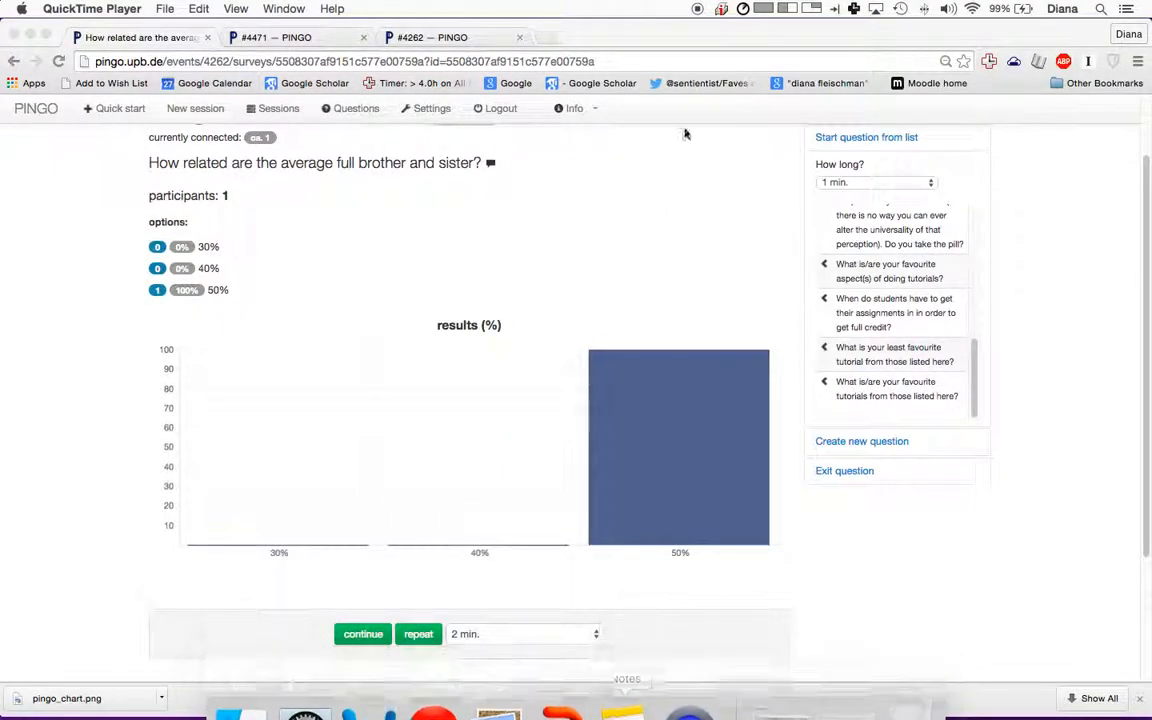